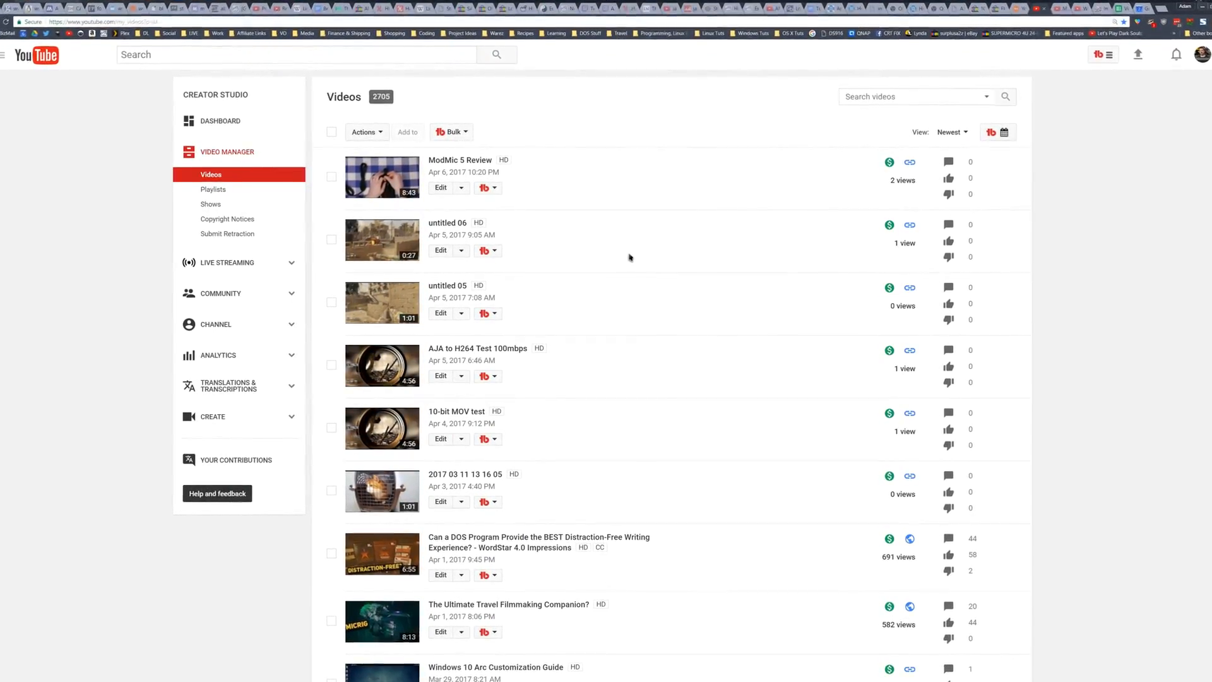
Browse the weekly schedule, checking the previous and following weeks, then return to the current week.
{"action": "scroll", "scroll_direction": "down", "scroll_amount": 3}
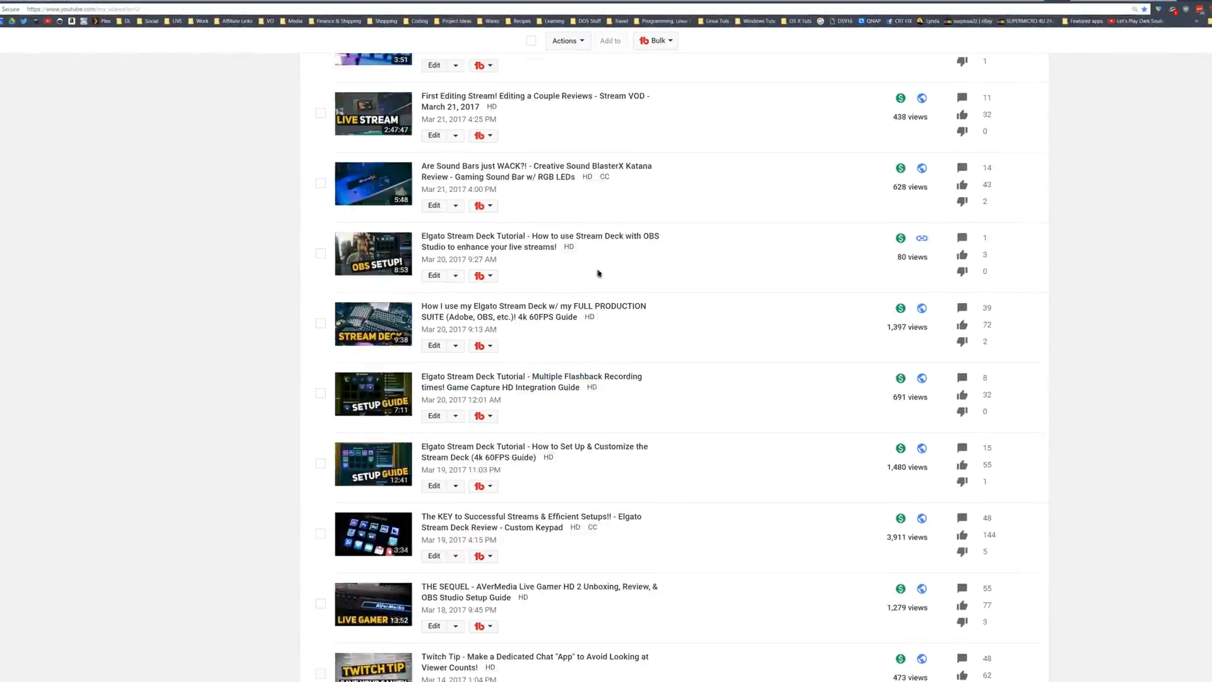
{"action": "scroll", "scroll_direction": "up", "scroll_amount": 3}
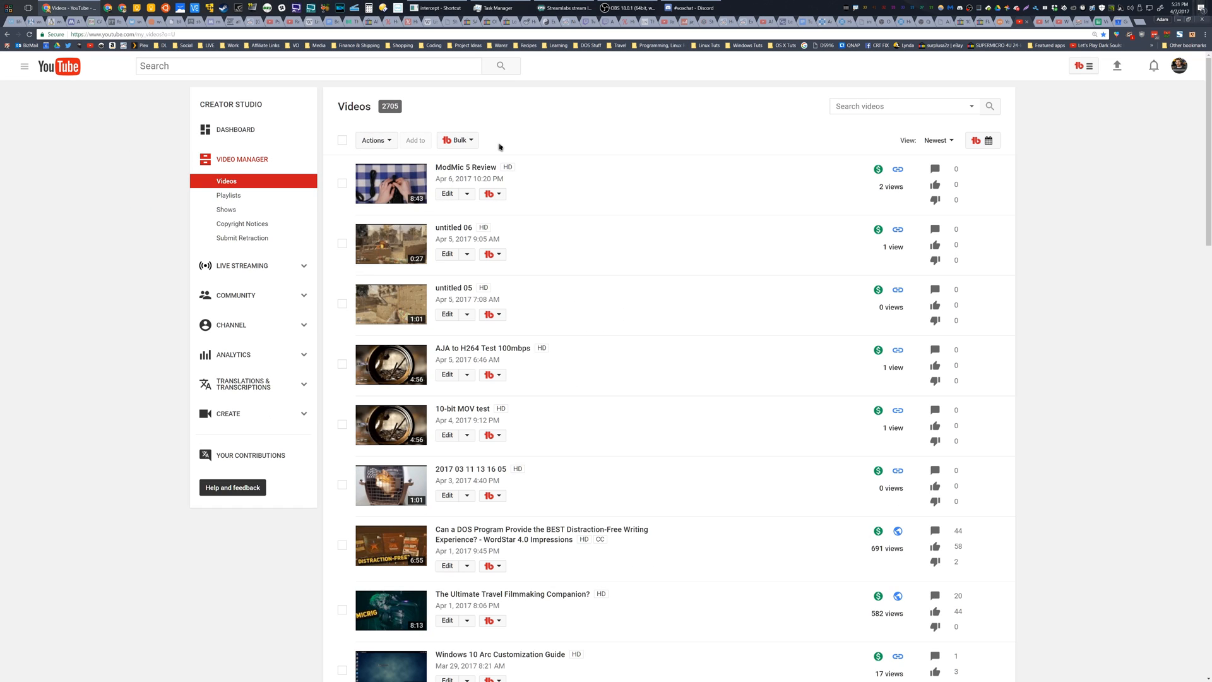
{"action": "mouse_move", "coordinate": [598, 250]}
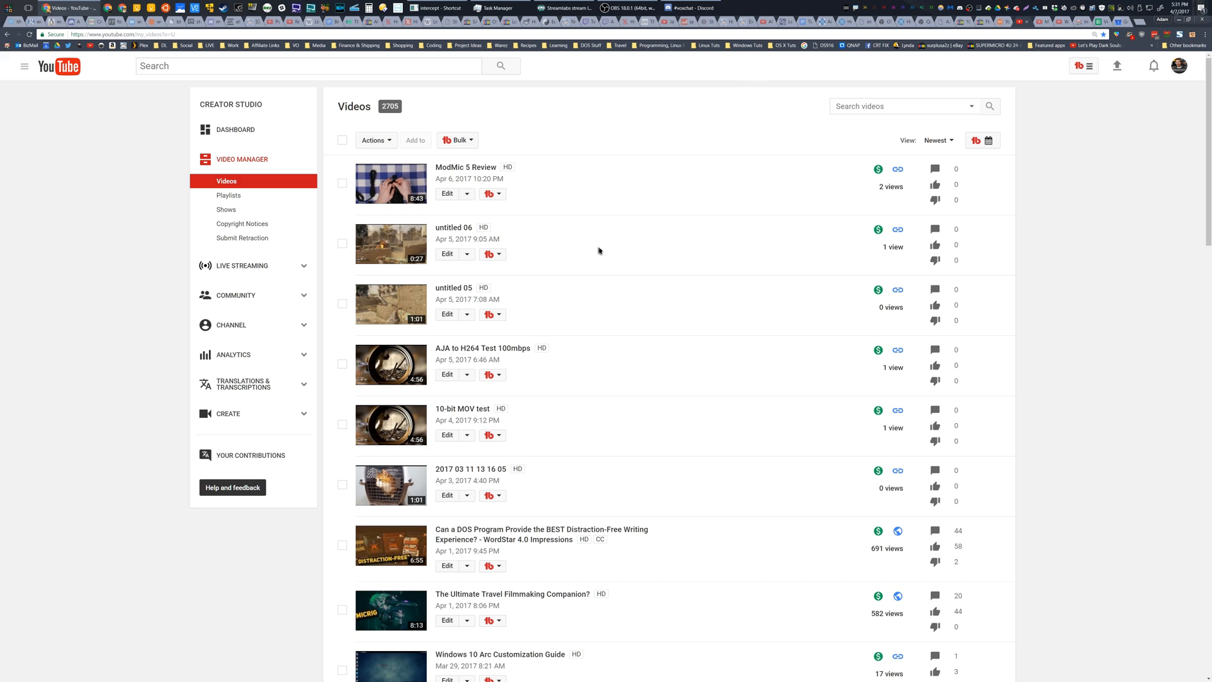
{"action": "mouse_move", "coordinate": [639, 326]}
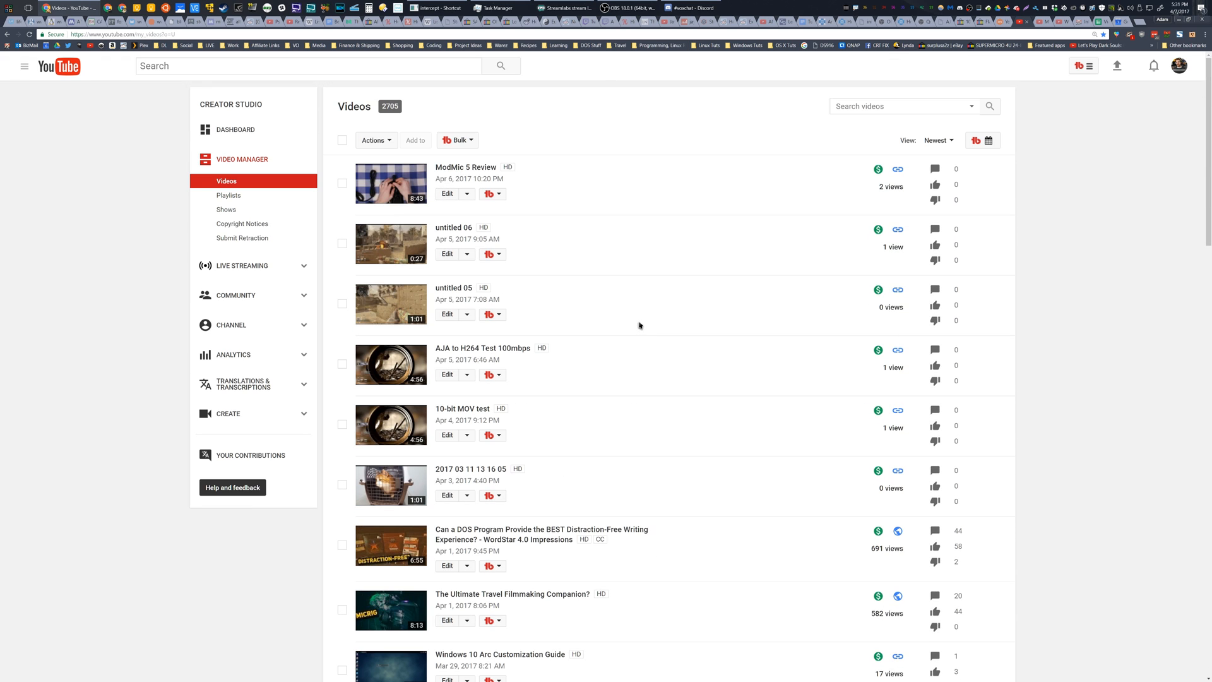
{"action": "mouse_move", "coordinate": [628, 321]}
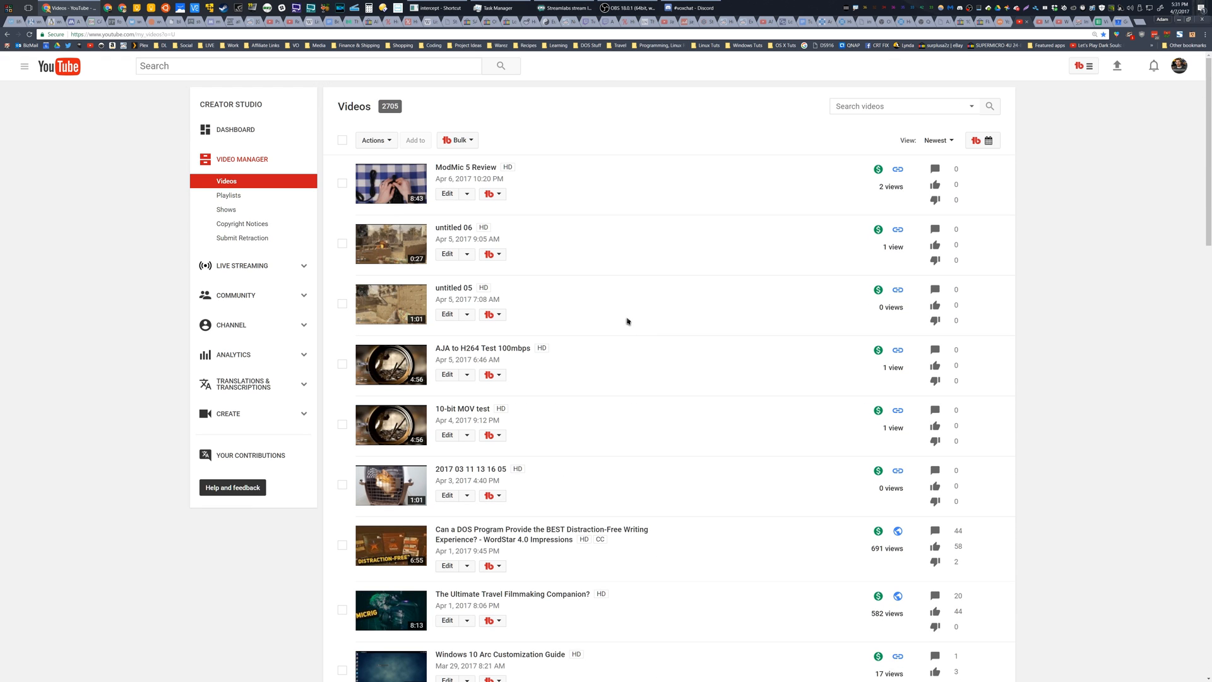
{"action": "mouse_move", "coordinate": [391, 260]}
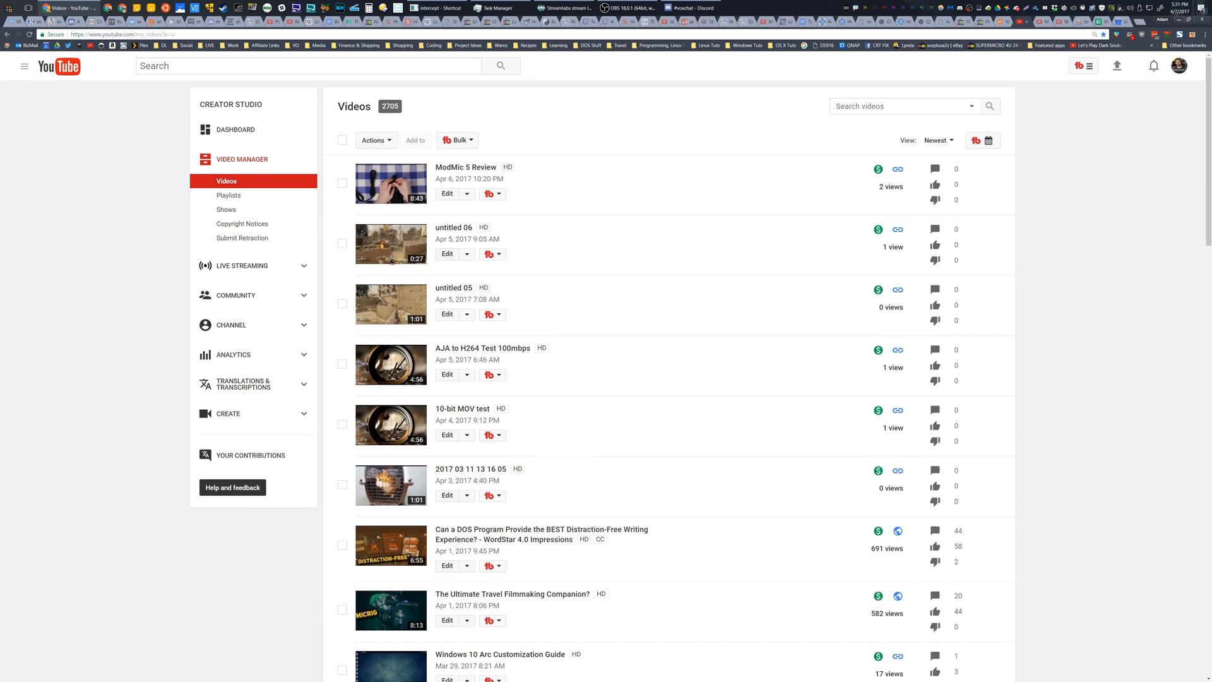
{"action": "scroll", "scroll_direction": "down", "scroll_amount": 3}
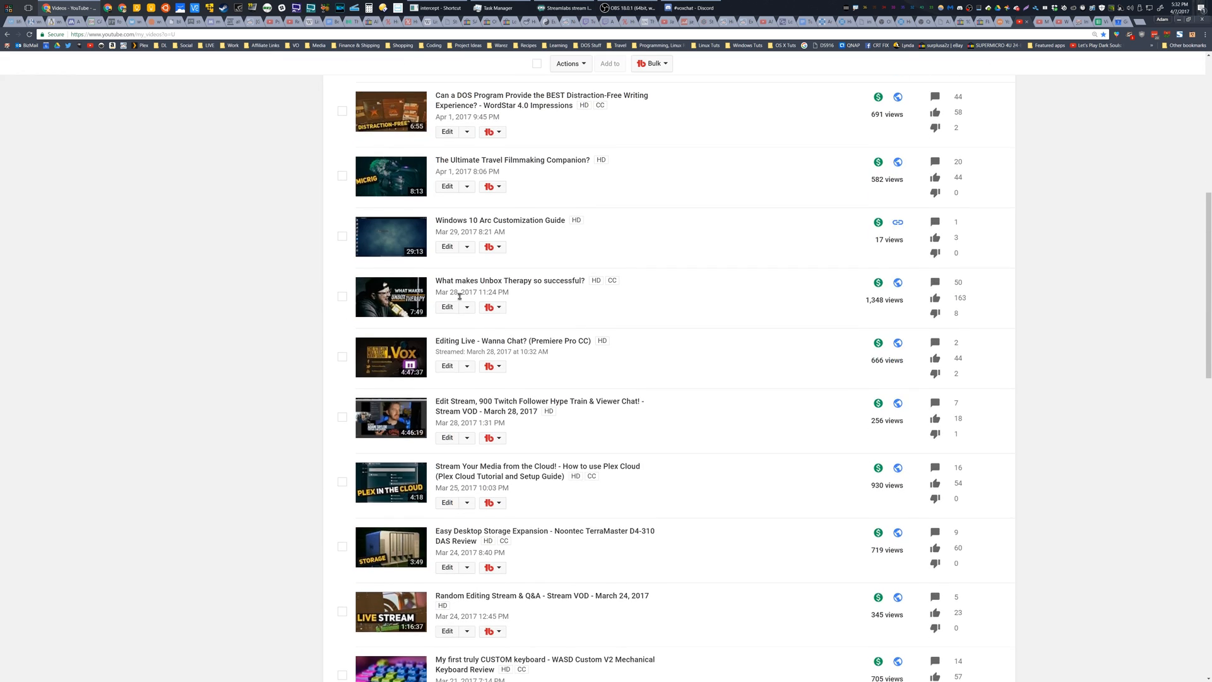
{"action": "scroll", "scroll_direction": "down", "scroll_amount": 3}
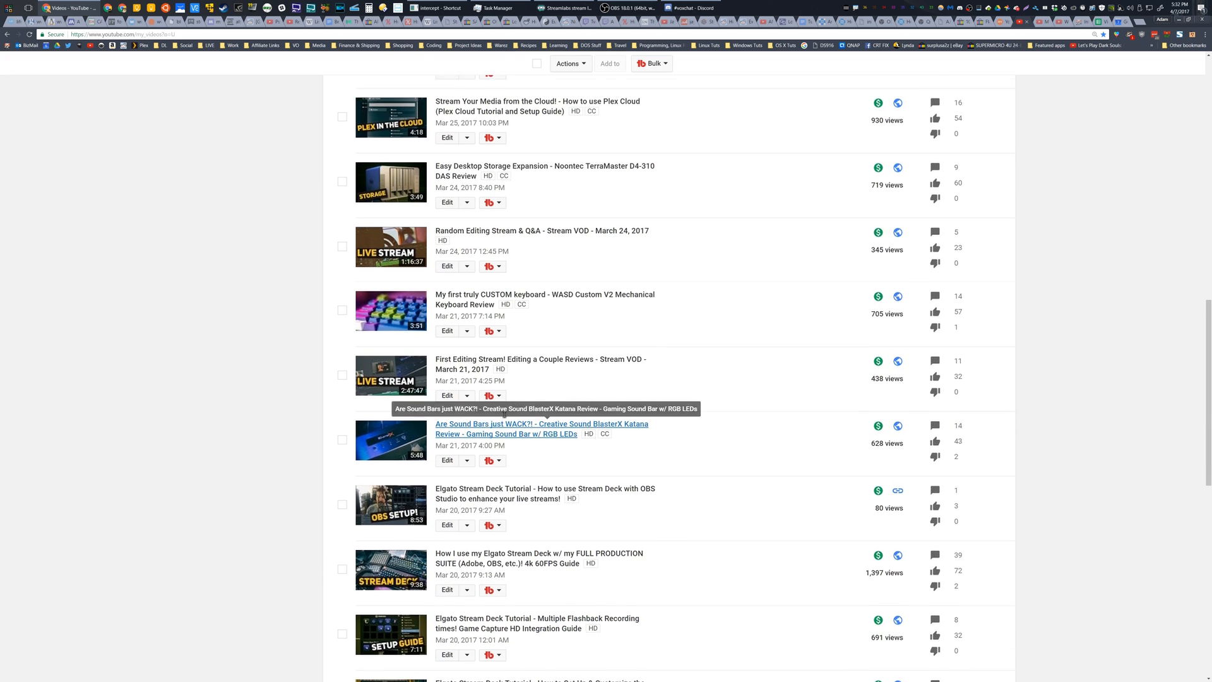
{"action": "scroll", "scroll_direction": "up", "scroll_amount": 3}
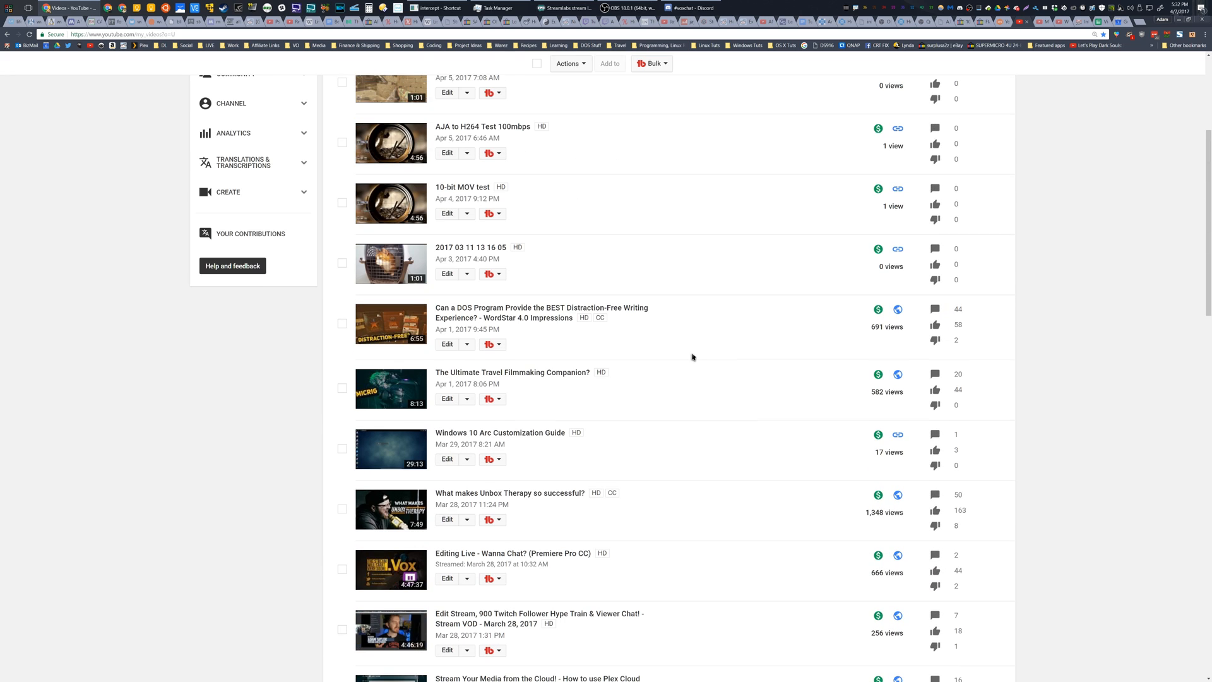
{"action": "scroll", "scroll_direction": "up", "scroll_amount": 3}
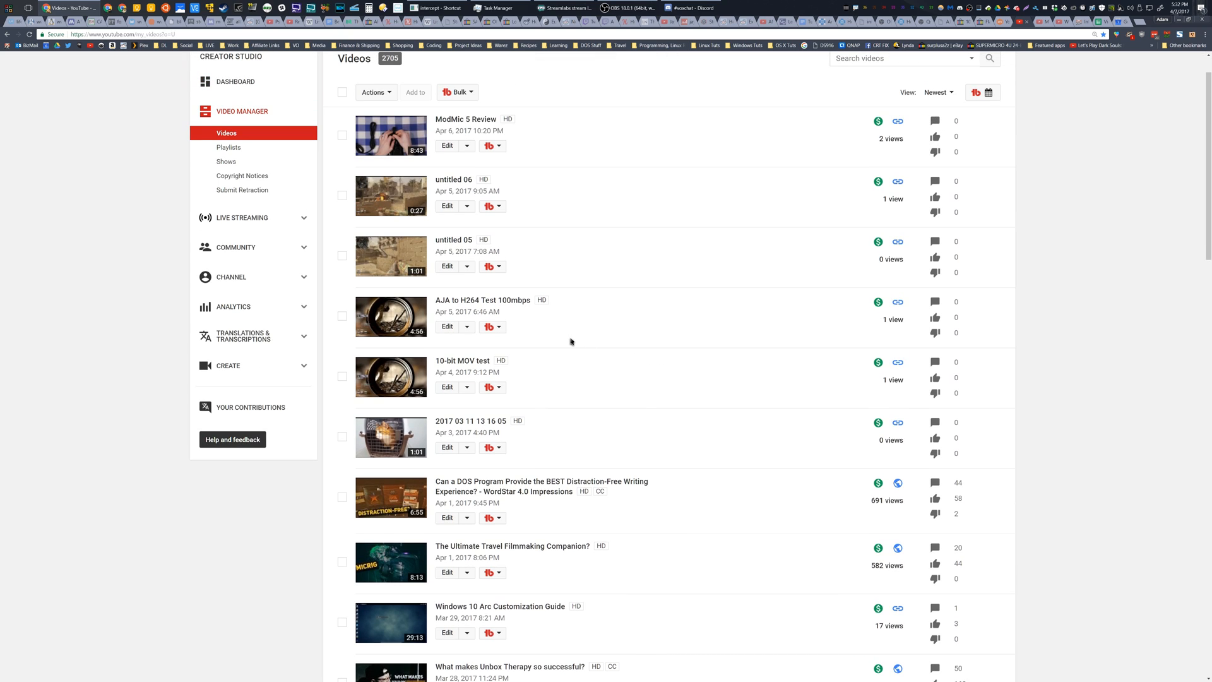
{"action": "mouse_move", "coordinate": [557, 347]}
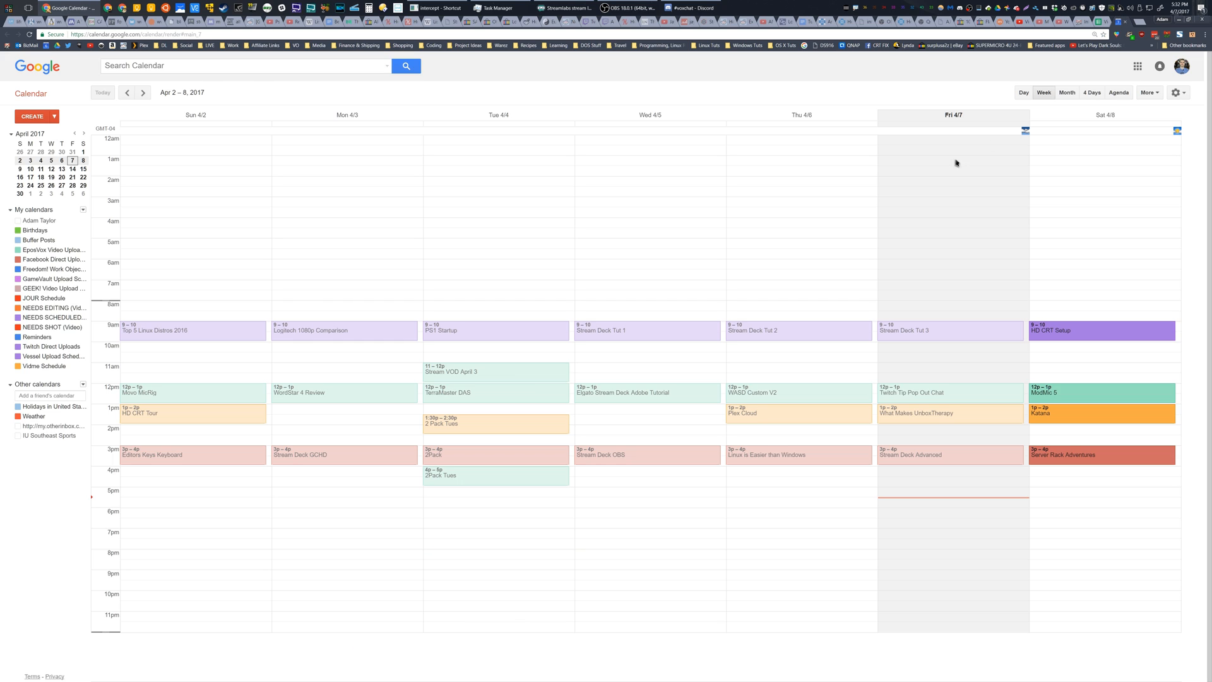
{"action": "mouse_move", "coordinate": [876, 424]}
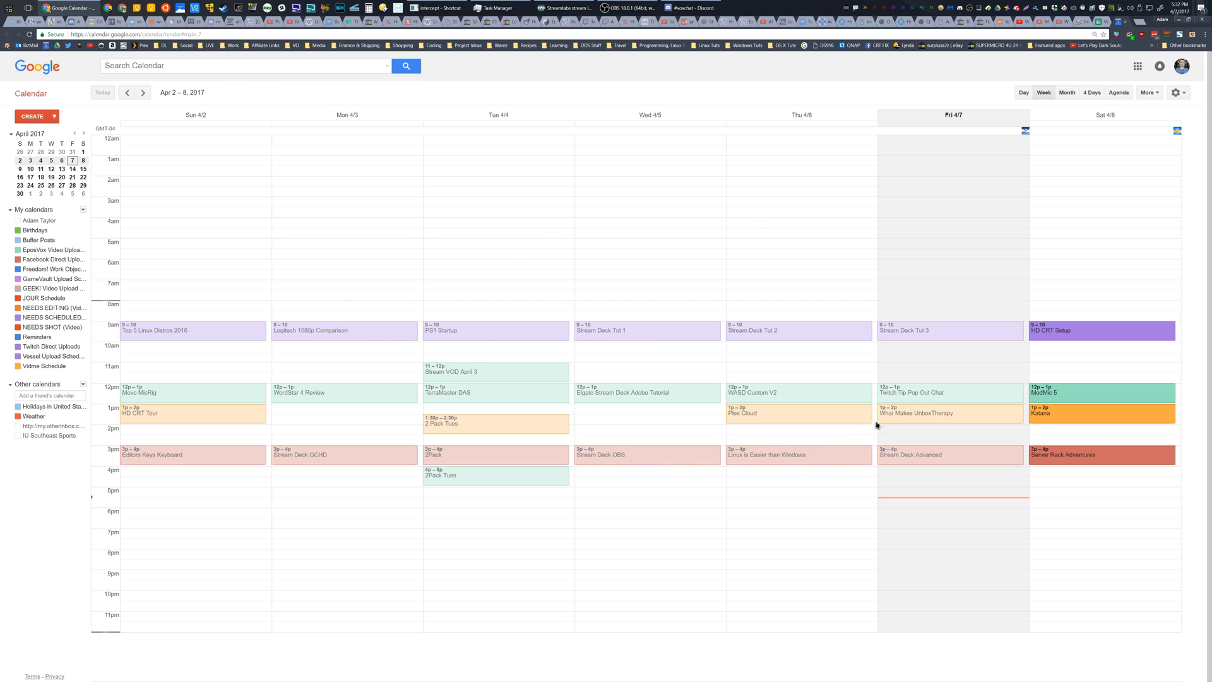
{"action": "left_click", "coordinate": [126, 92]}
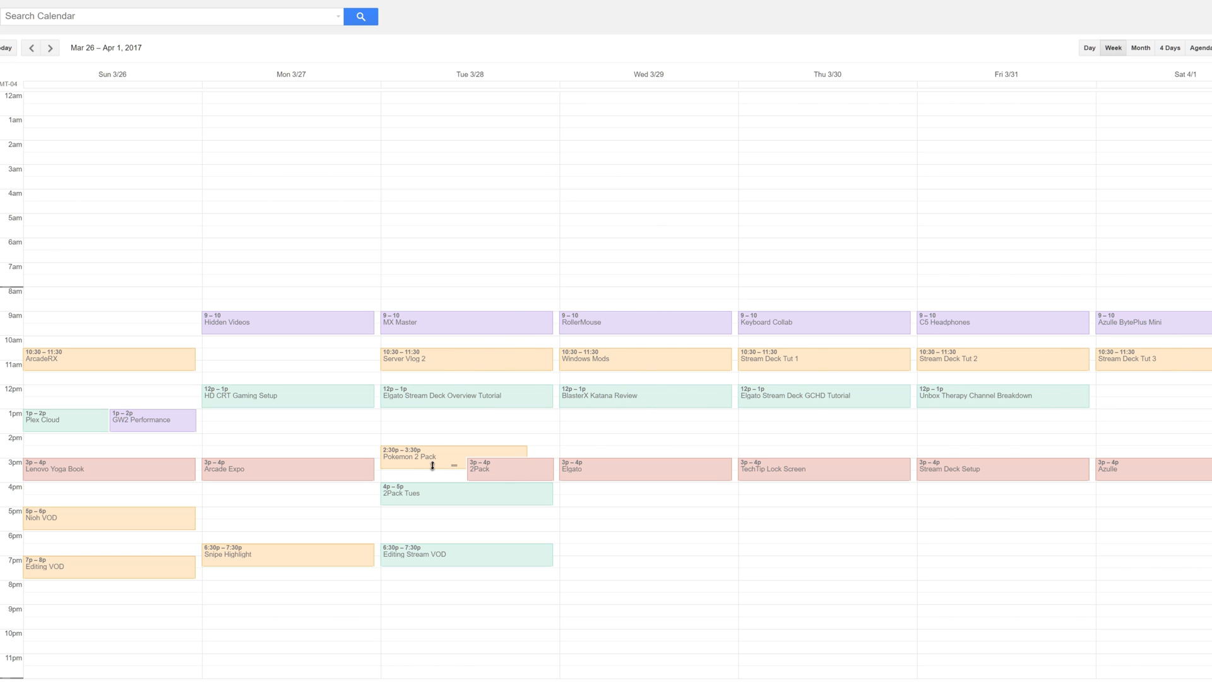
{"action": "mouse_move", "coordinate": [476, 504]}
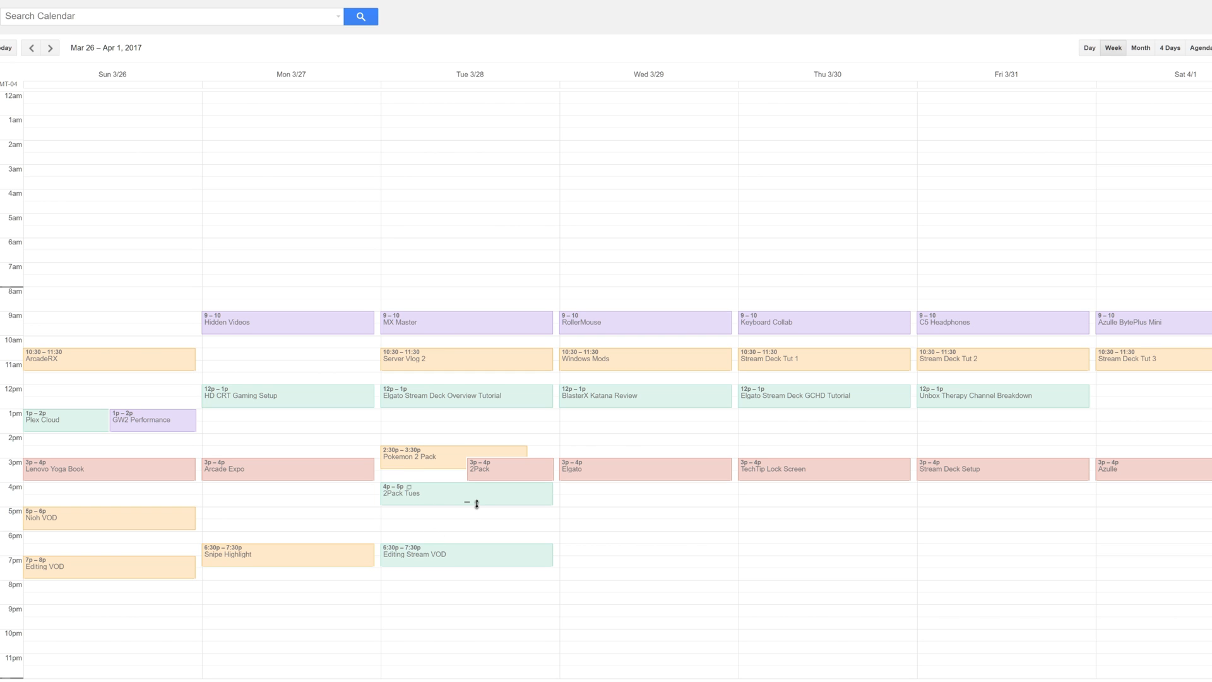
{"action": "mouse_move", "coordinate": [568, 476]}
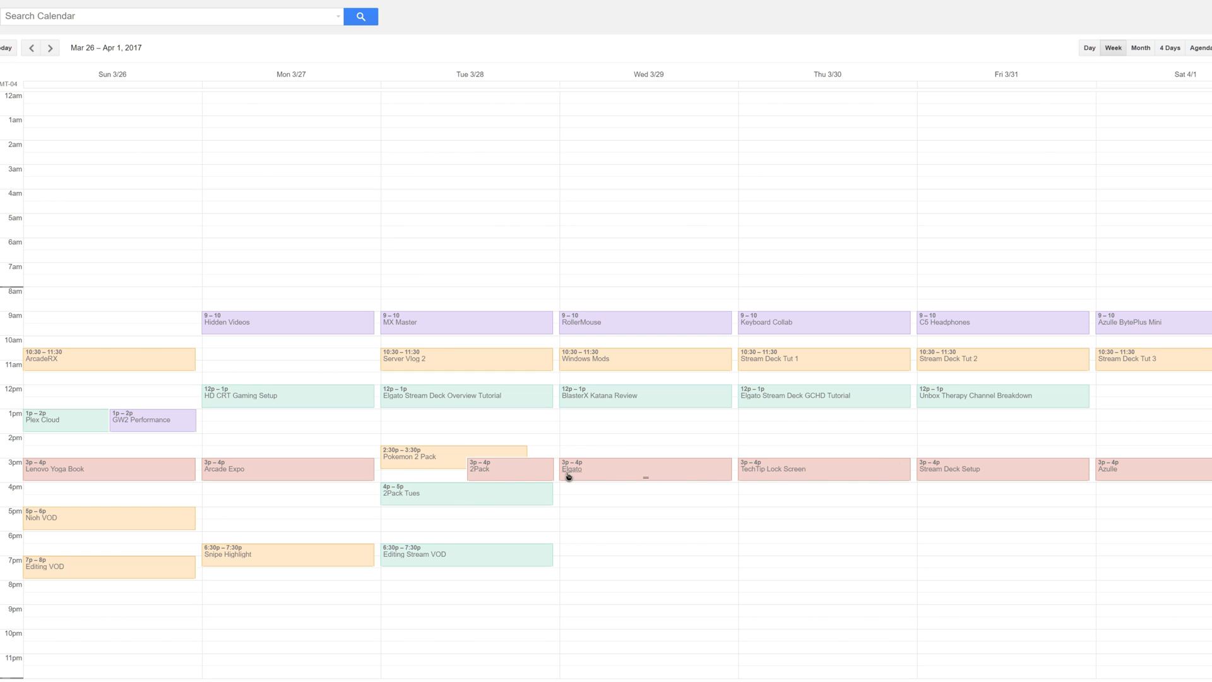
{"action": "left_click", "coordinate": [49, 46]}
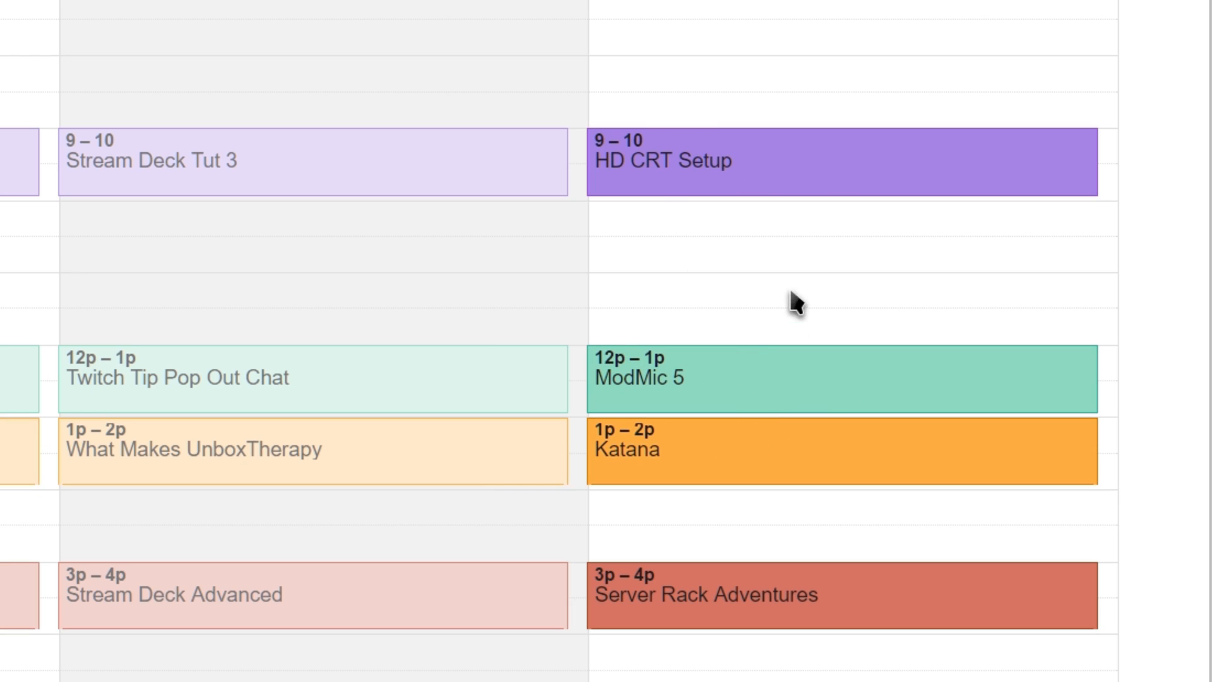
{"action": "mouse_move", "coordinate": [36, 143]}
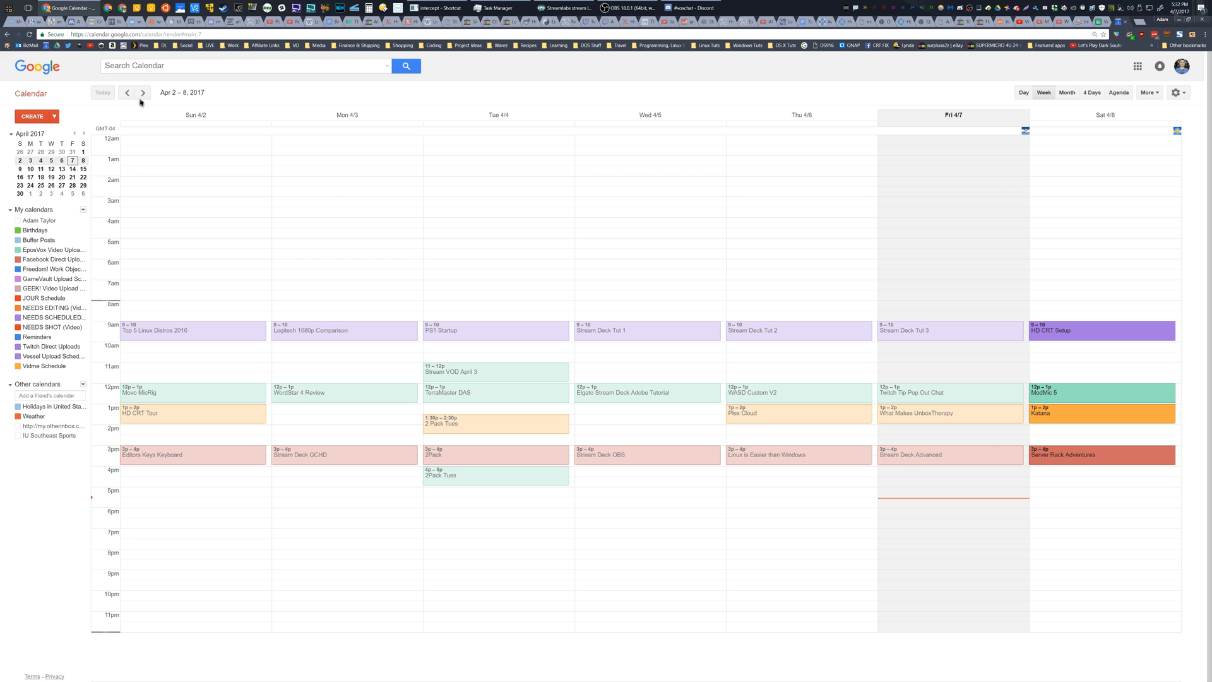
{"action": "left_click", "coordinate": [143, 94]}
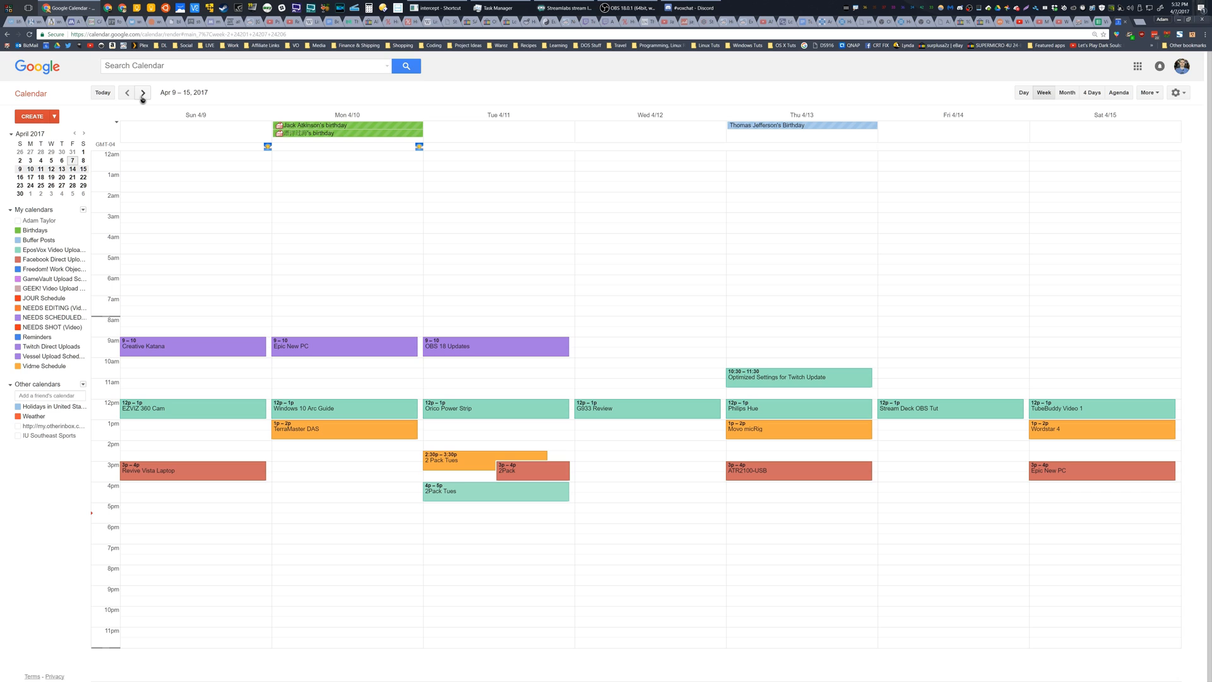
{"action": "left_click", "coordinate": [143, 92]}
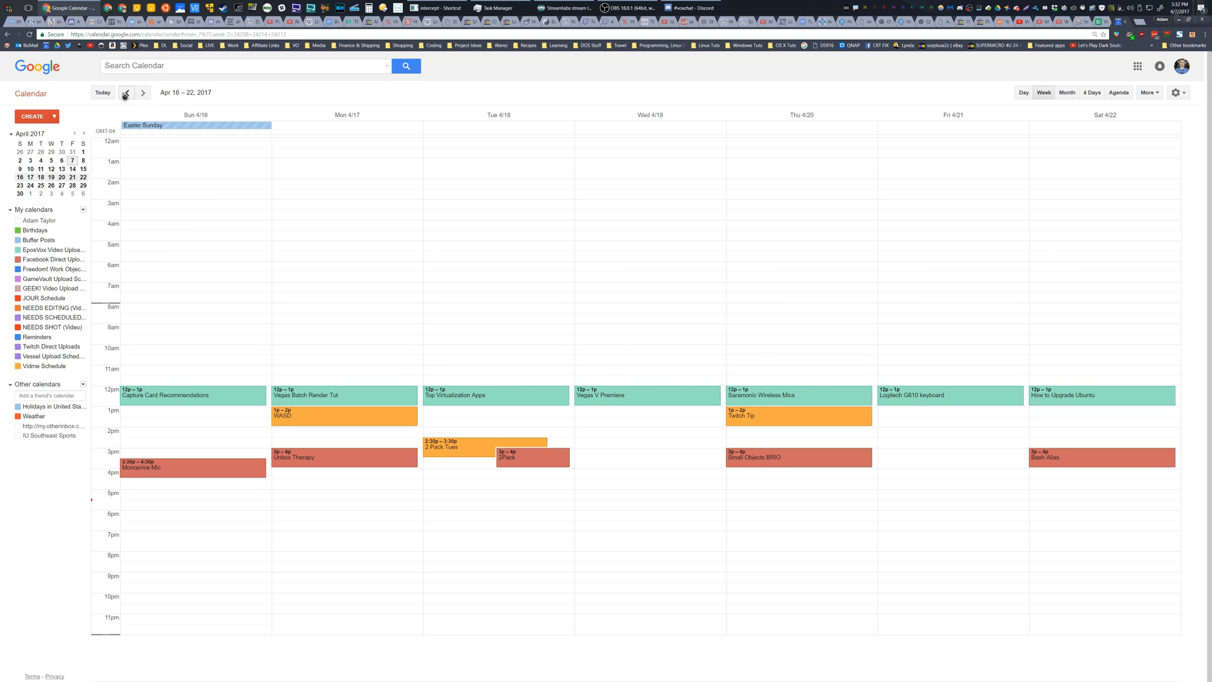
{"action": "left_click", "coordinate": [127, 92]}
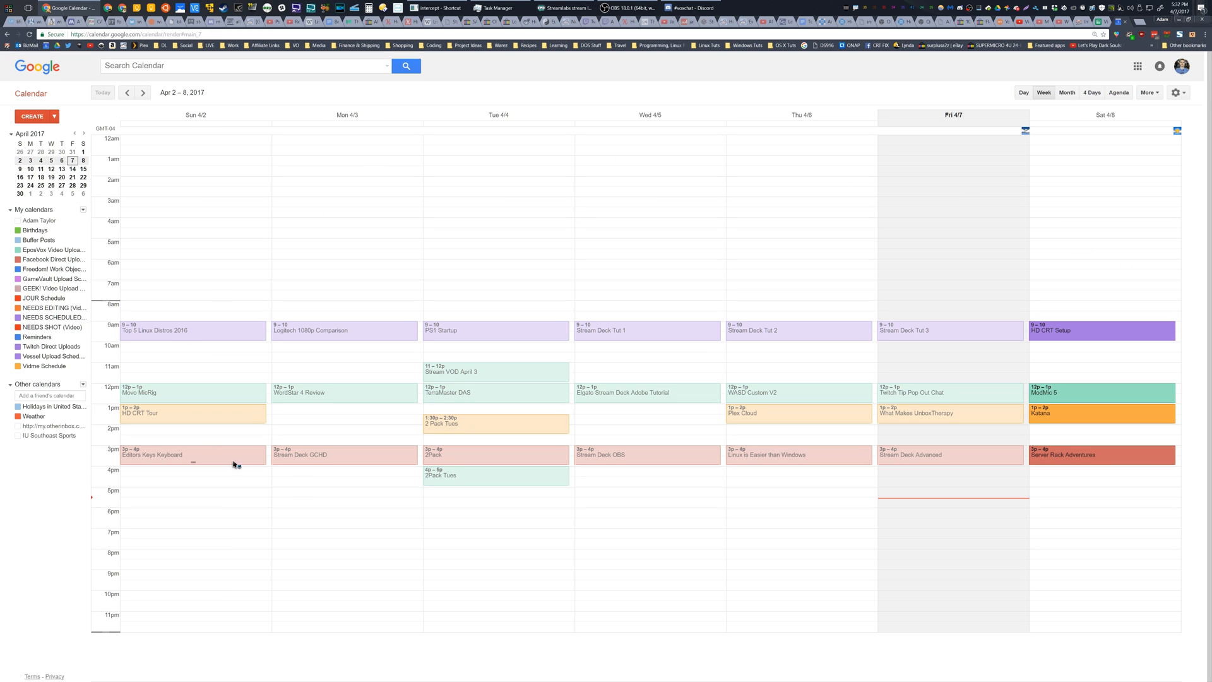
{"action": "mouse_move", "coordinate": [1111, 312]}
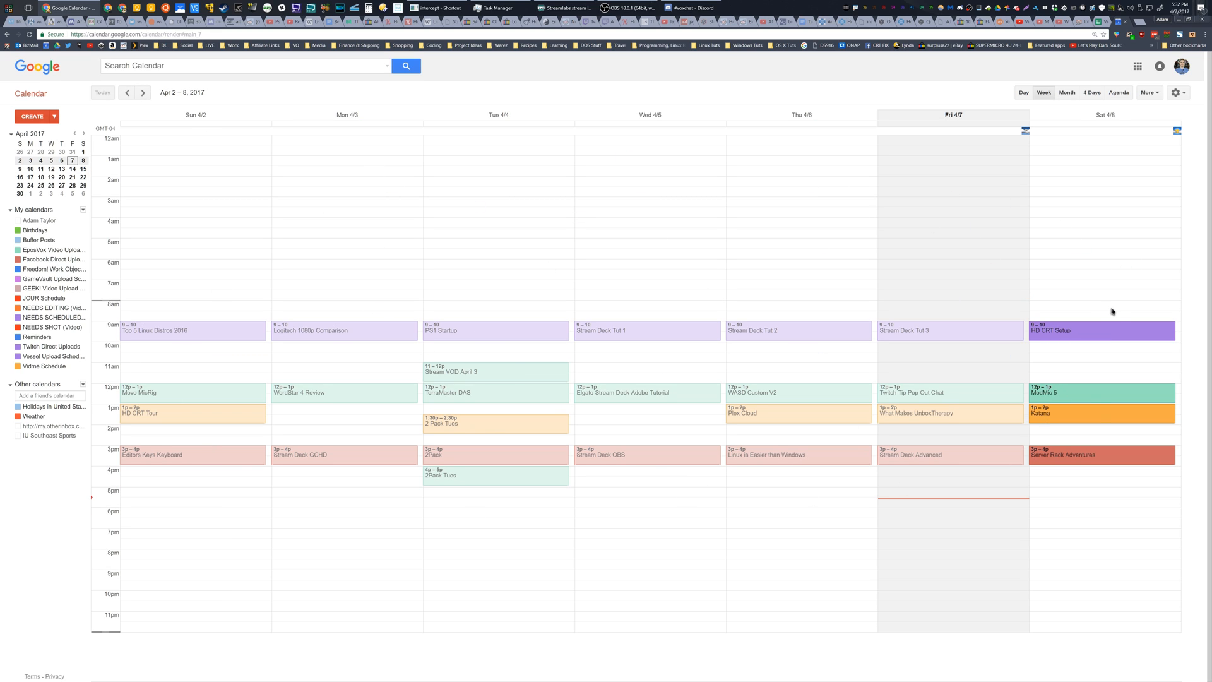
{"action": "mouse_move", "coordinate": [687, 254]}
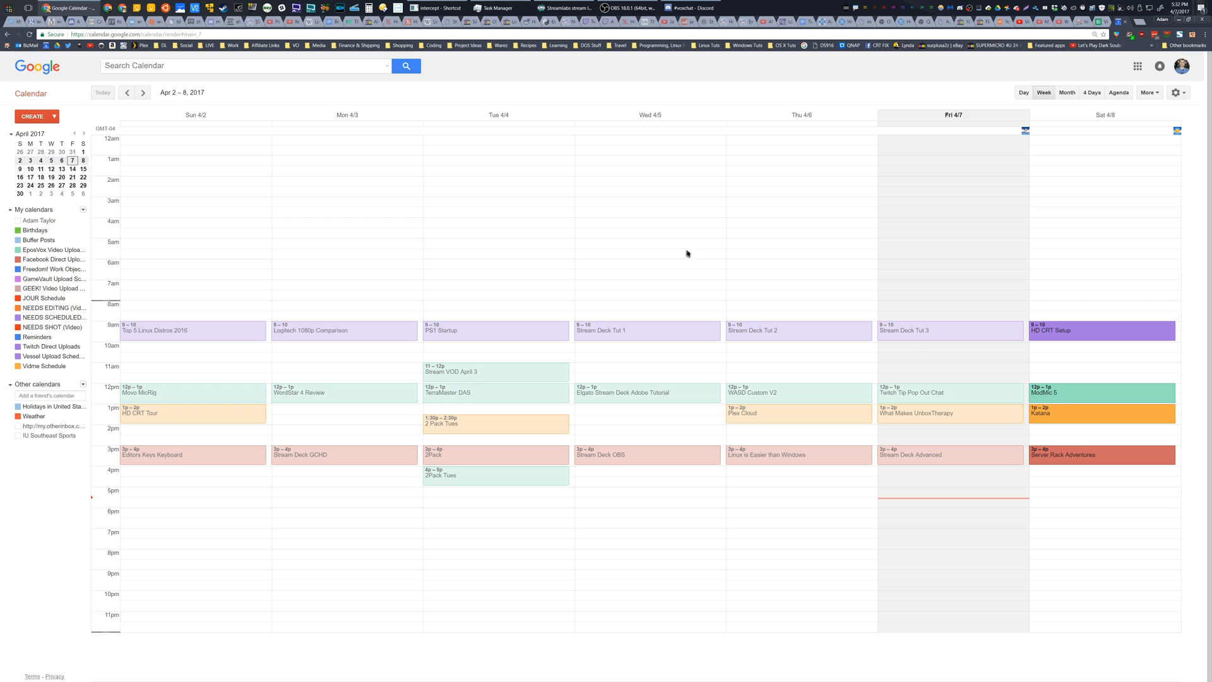
{"action": "mouse_move", "coordinate": [141, 92]}
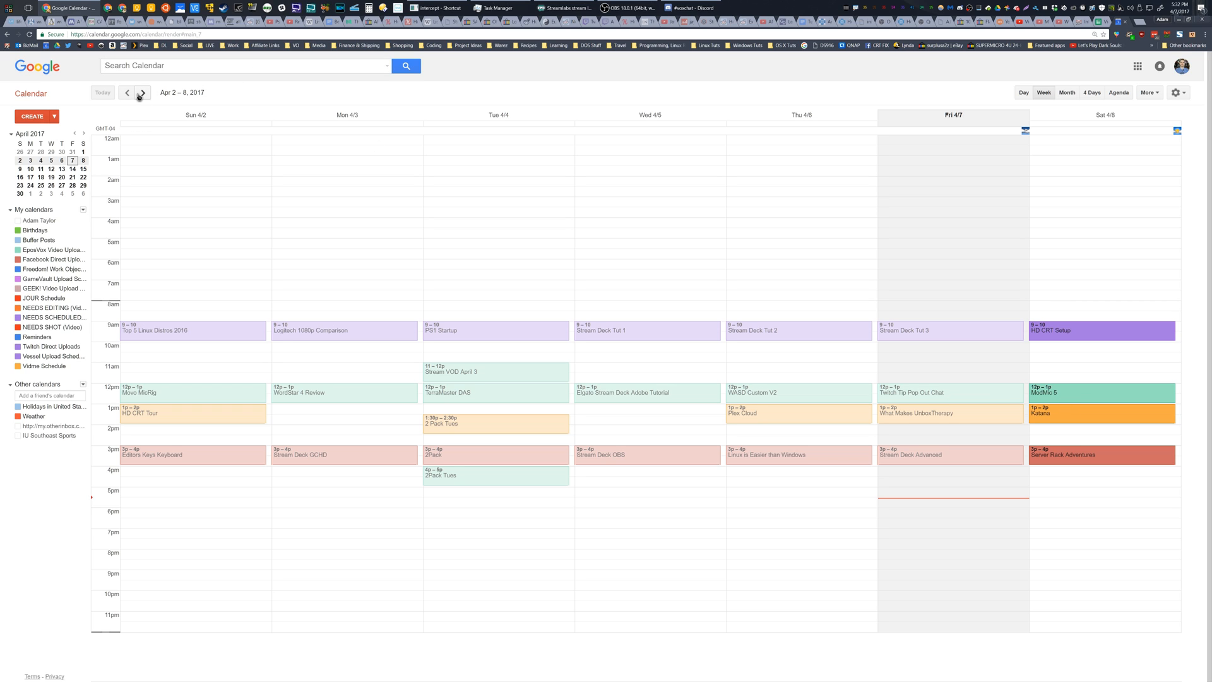
{"action": "mouse_move", "coordinate": [1110, 54]}
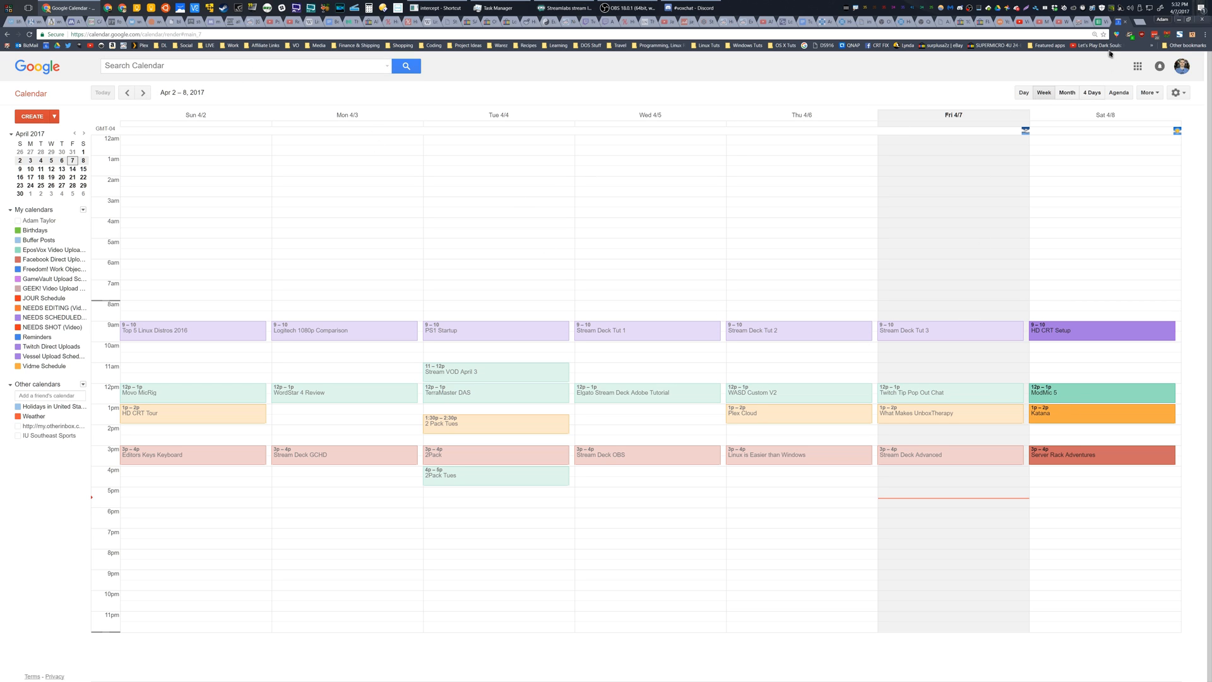
Switch to the video tracker spreadsheet and peek at the Uploaded sheet before returning to In-Progress.
{"action": "left_click", "coordinate": [101, 7]}
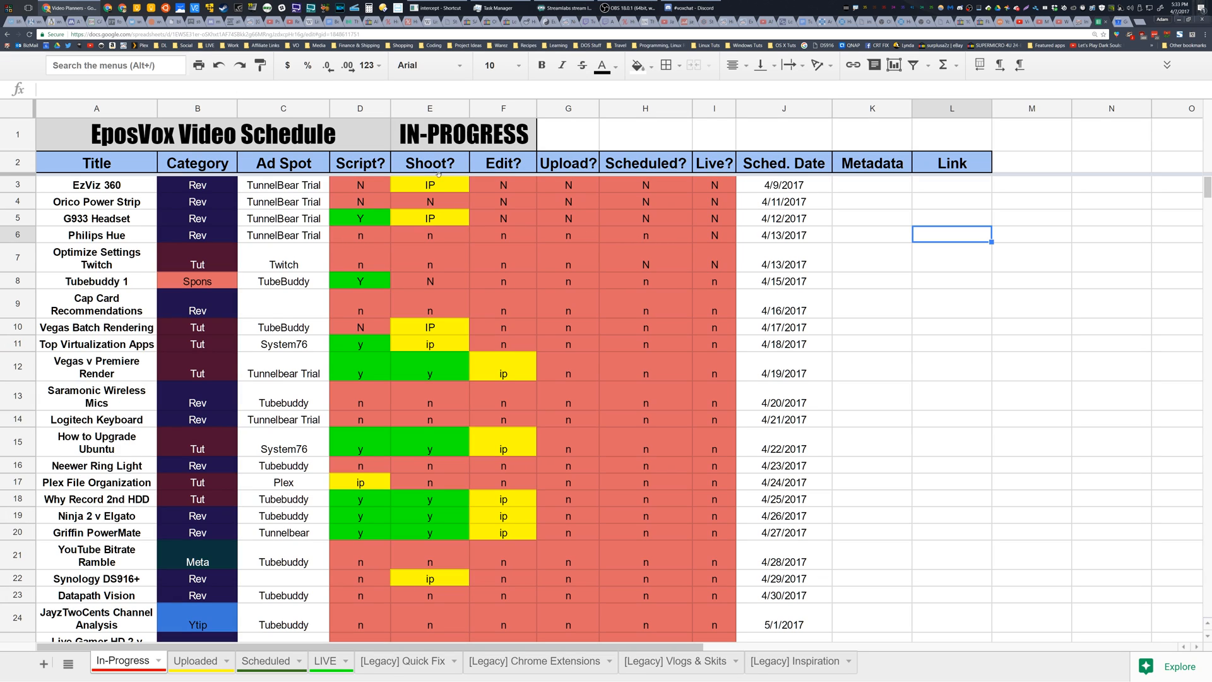
{"action": "left_click", "coordinate": [952, 185]}
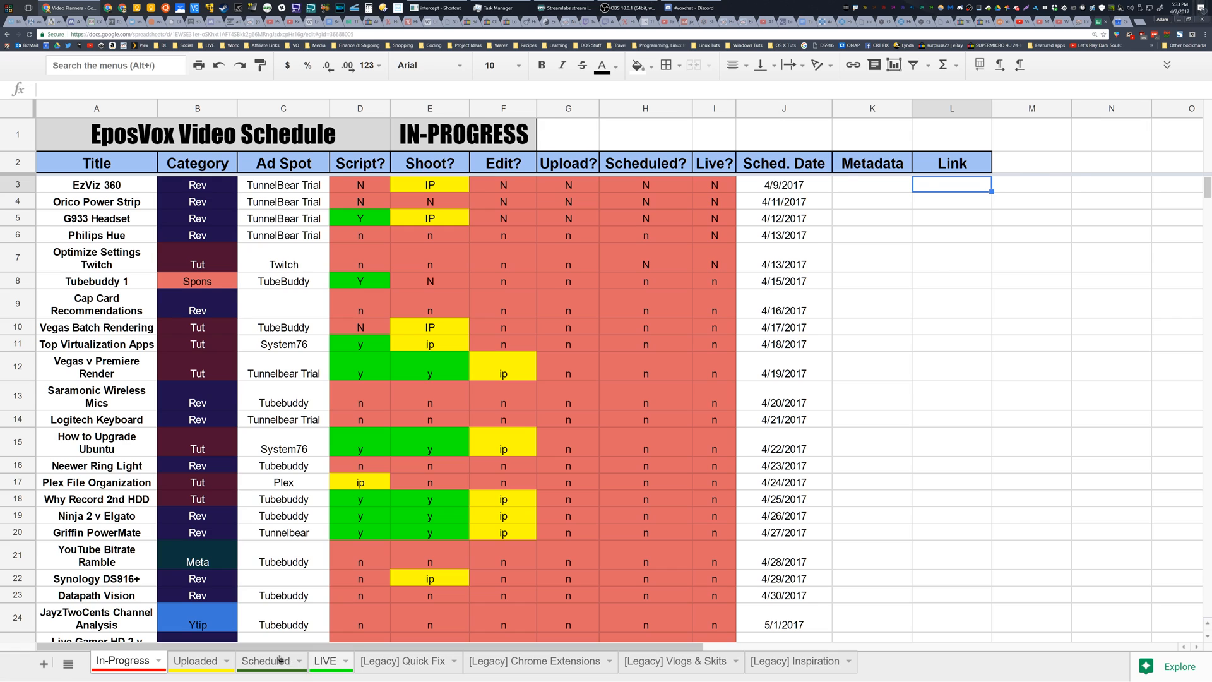
{"action": "left_click", "coordinate": [195, 661]}
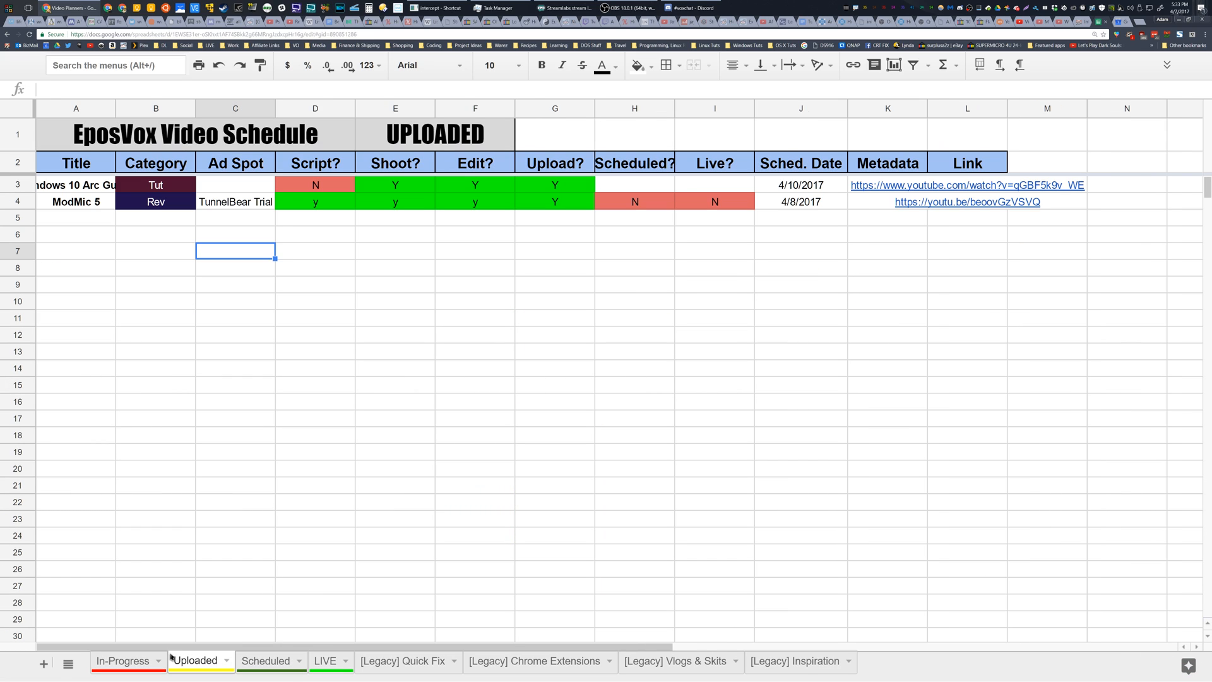
{"action": "left_click", "coordinate": [122, 660]}
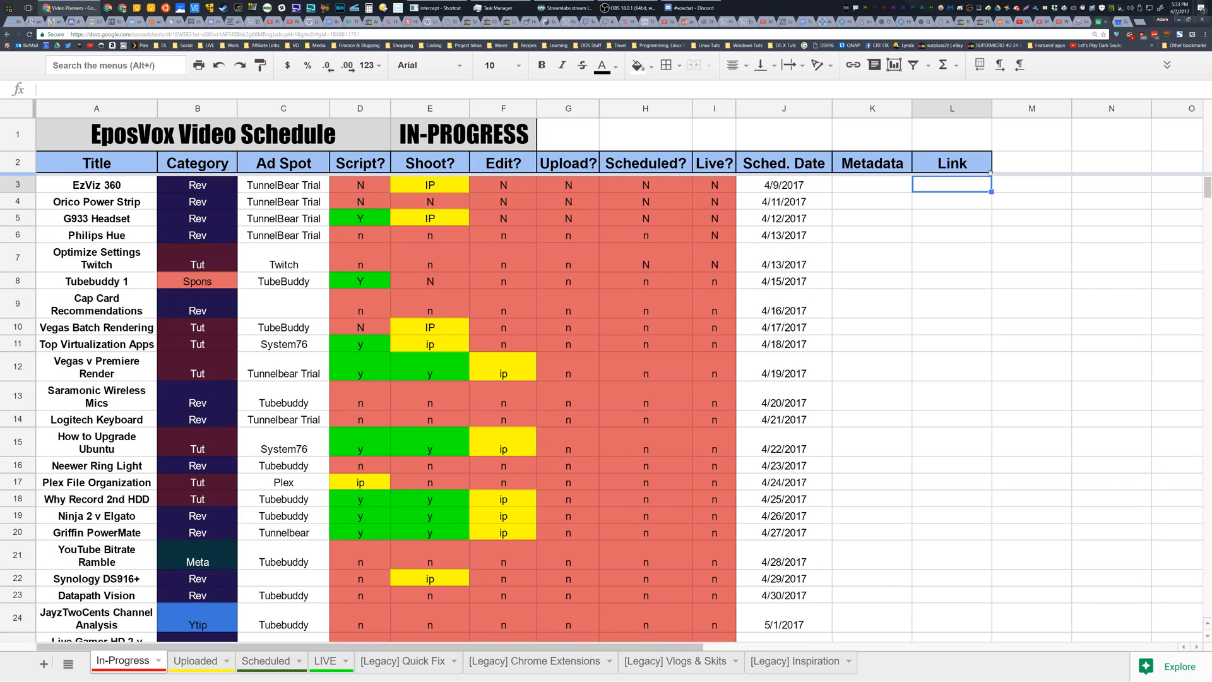
{"action": "mouse_move", "coordinate": [226, 327]}
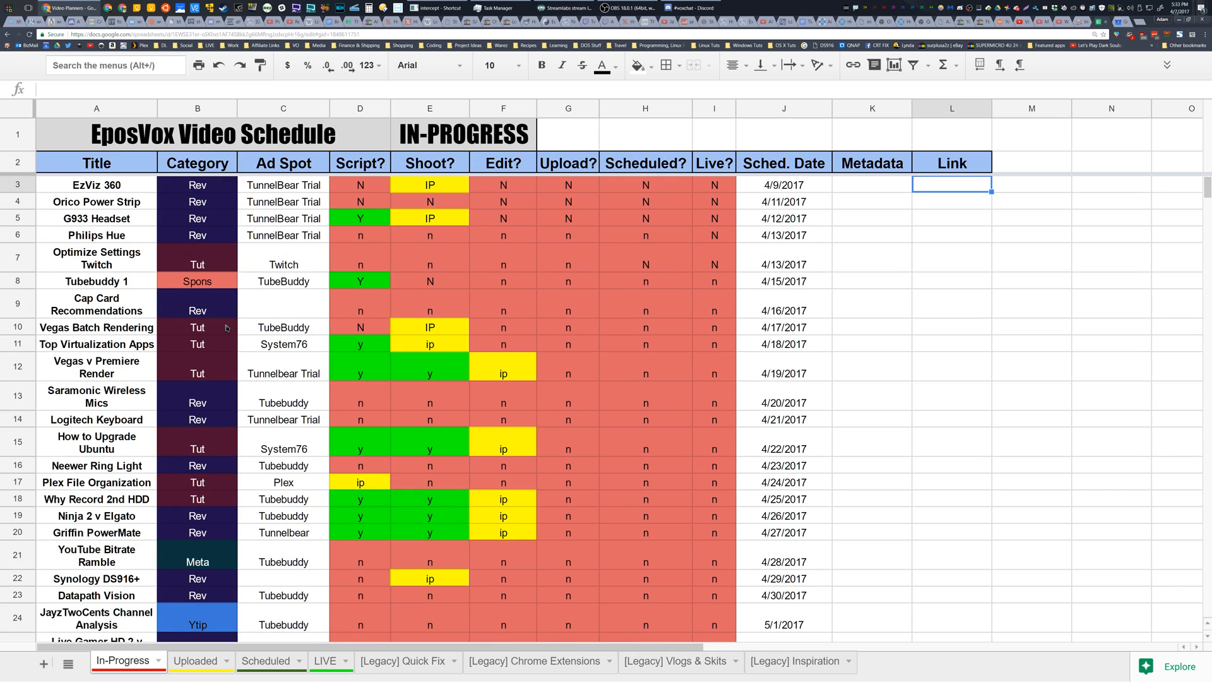
Flip through the Scheduled, LIVE and legacy Quick Fix sheets, finishing on the In-Progress tracker.
{"action": "left_click", "coordinate": [265, 660]}
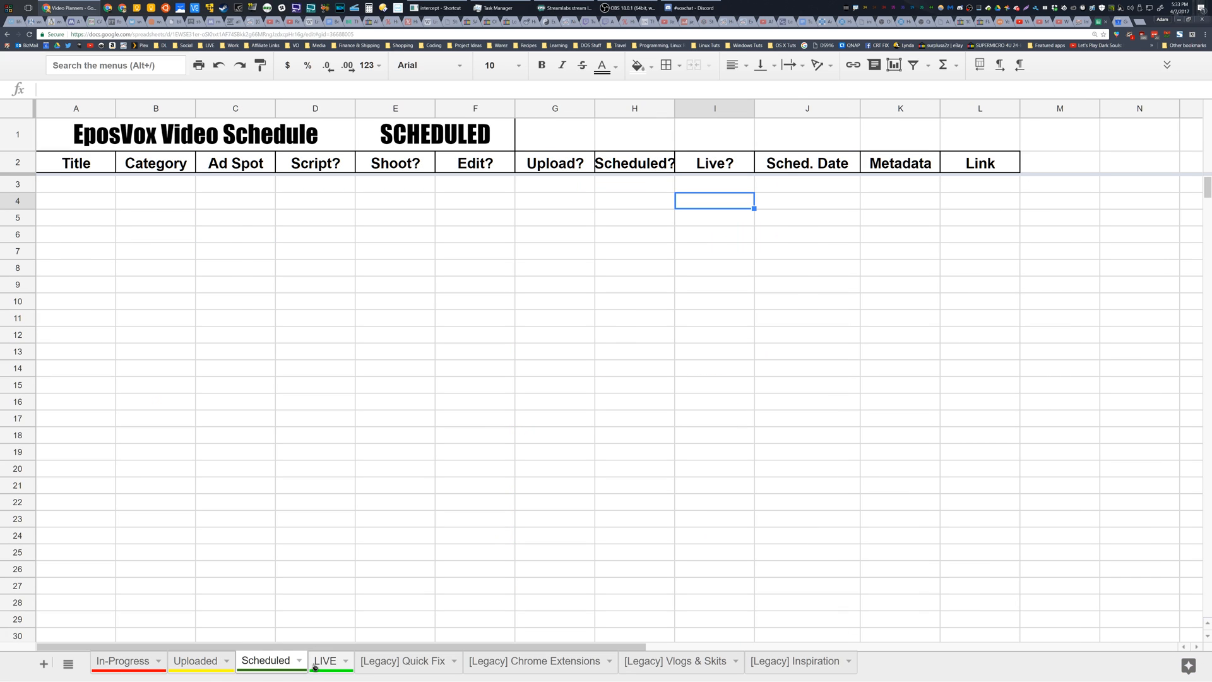
{"action": "left_click", "coordinate": [324, 660]}
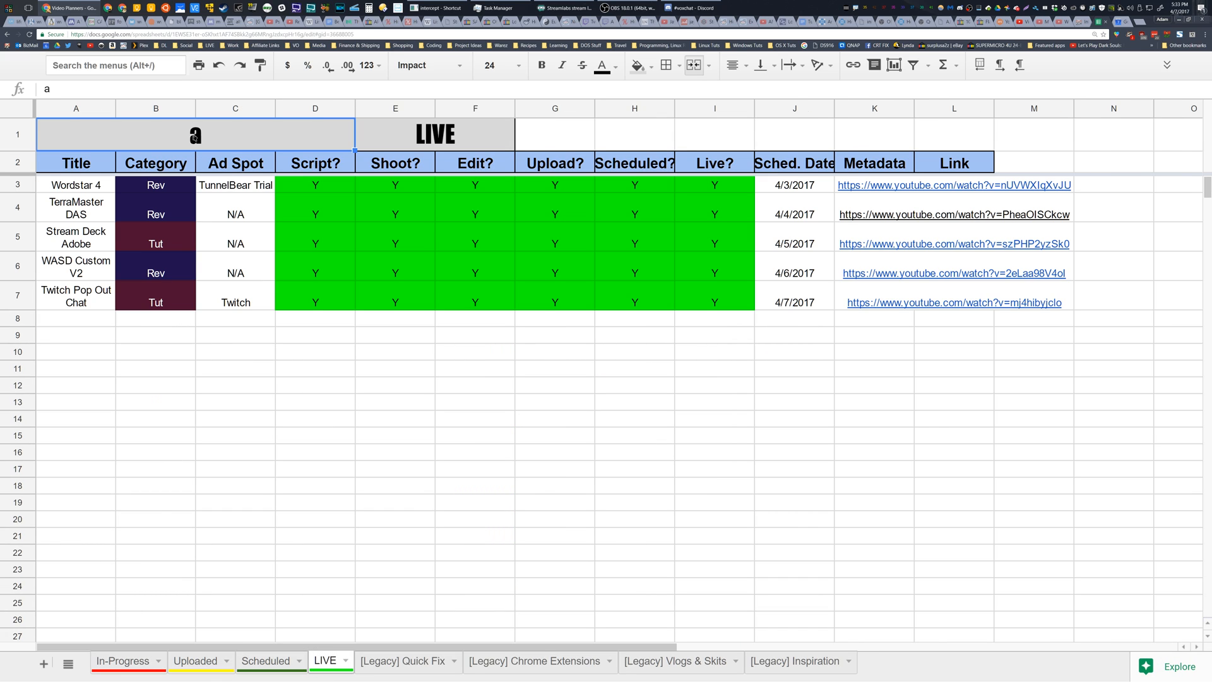
{"action": "left_click", "coordinate": [265, 660]}
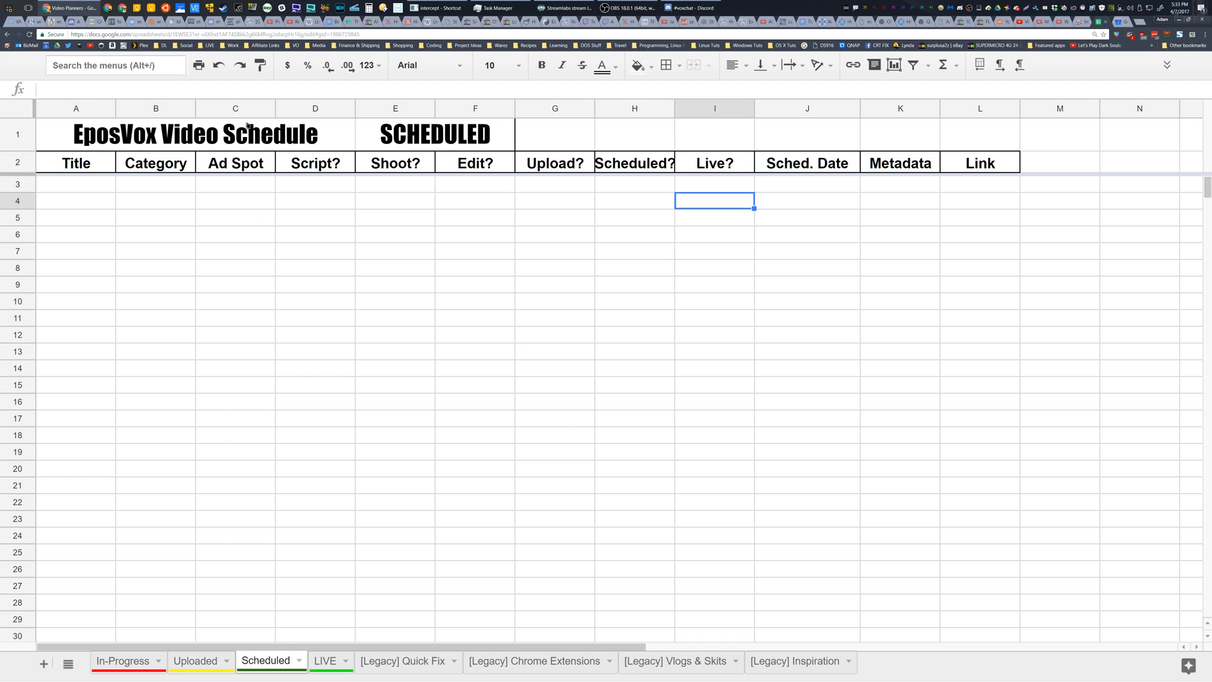
{"action": "left_click", "coordinate": [326, 660]}
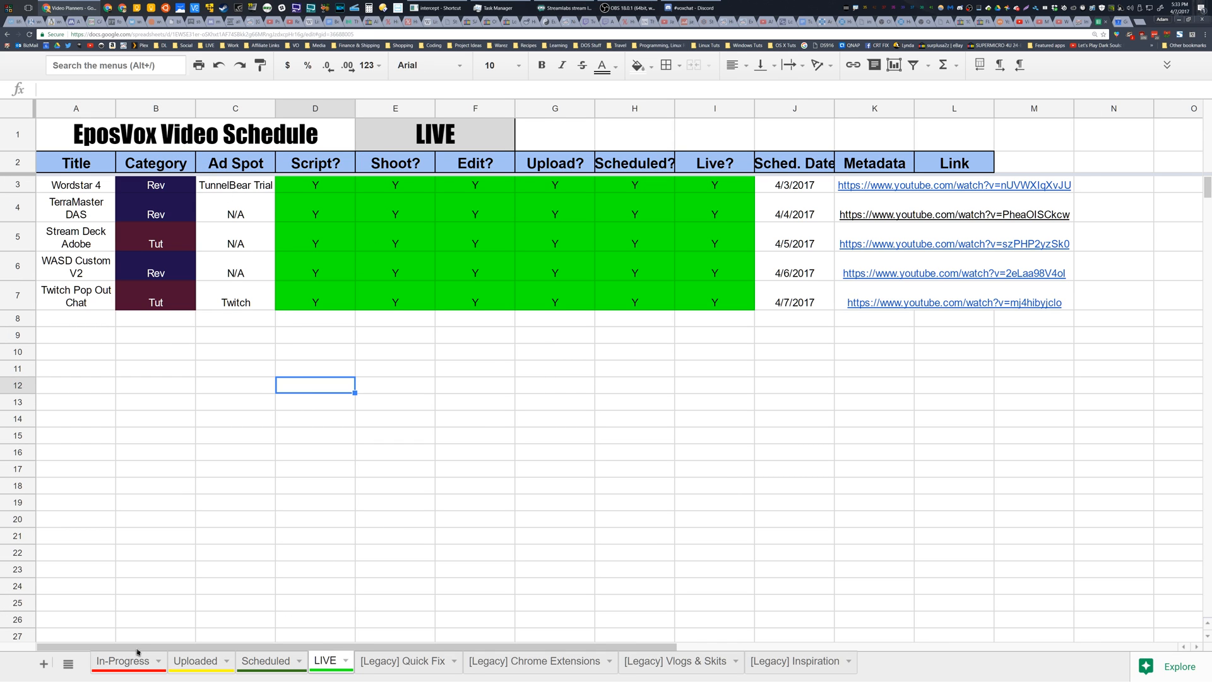
{"action": "left_click", "coordinate": [121, 660]}
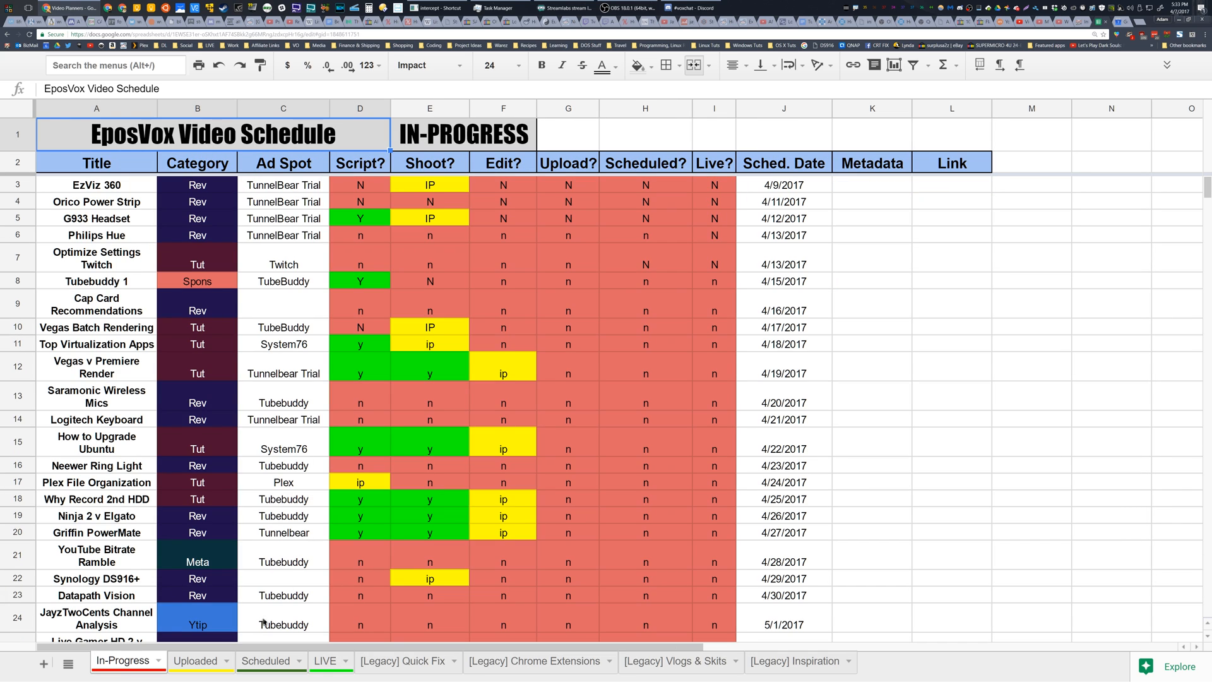
{"action": "left_click", "coordinate": [266, 661]}
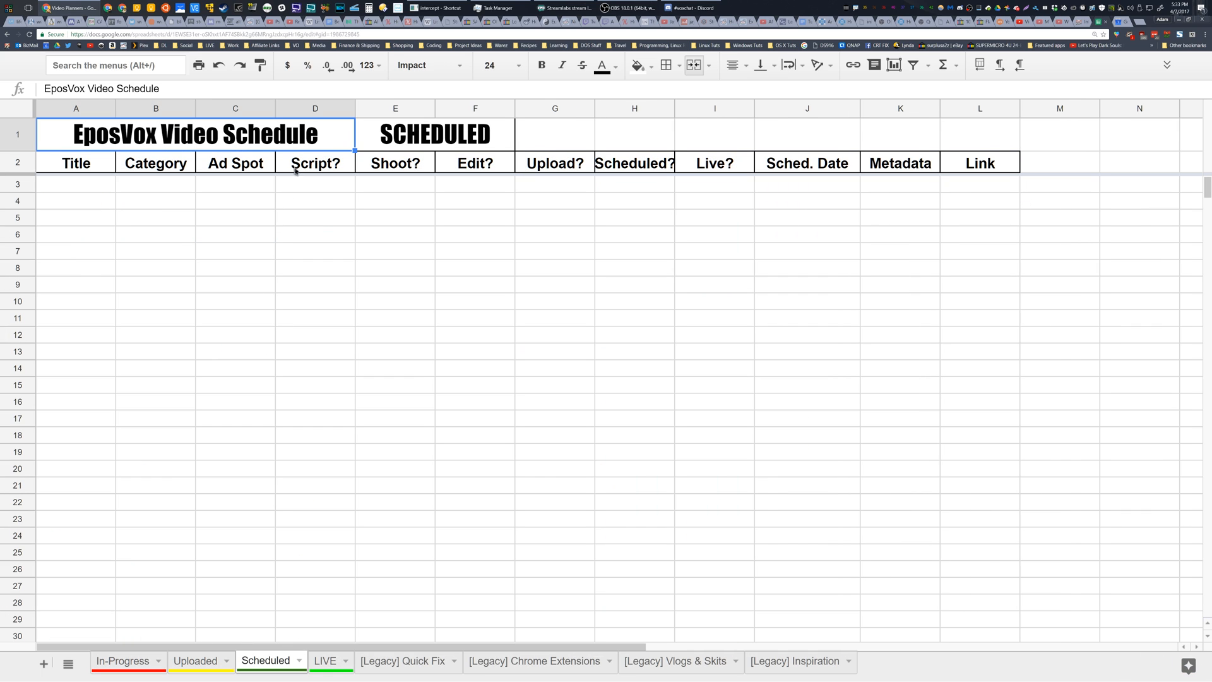
{"action": "left_click", "coordinate": [402, 660]}
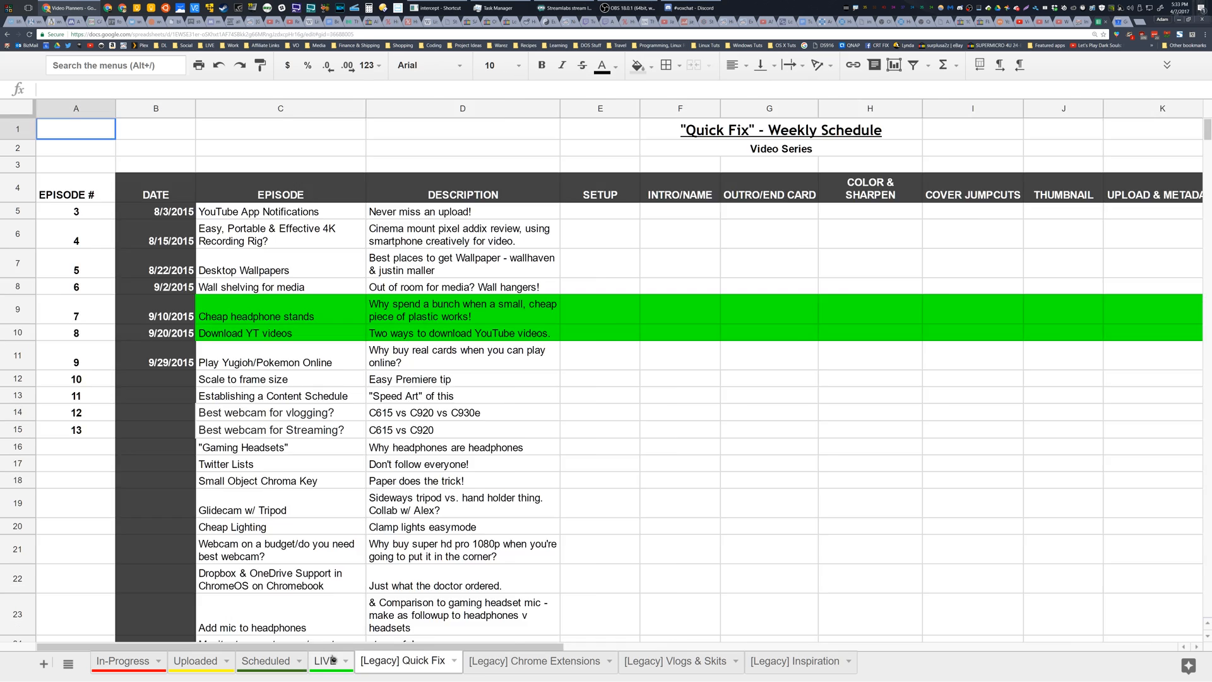
{"action": "left_click", "coordinate": [326, 660]}
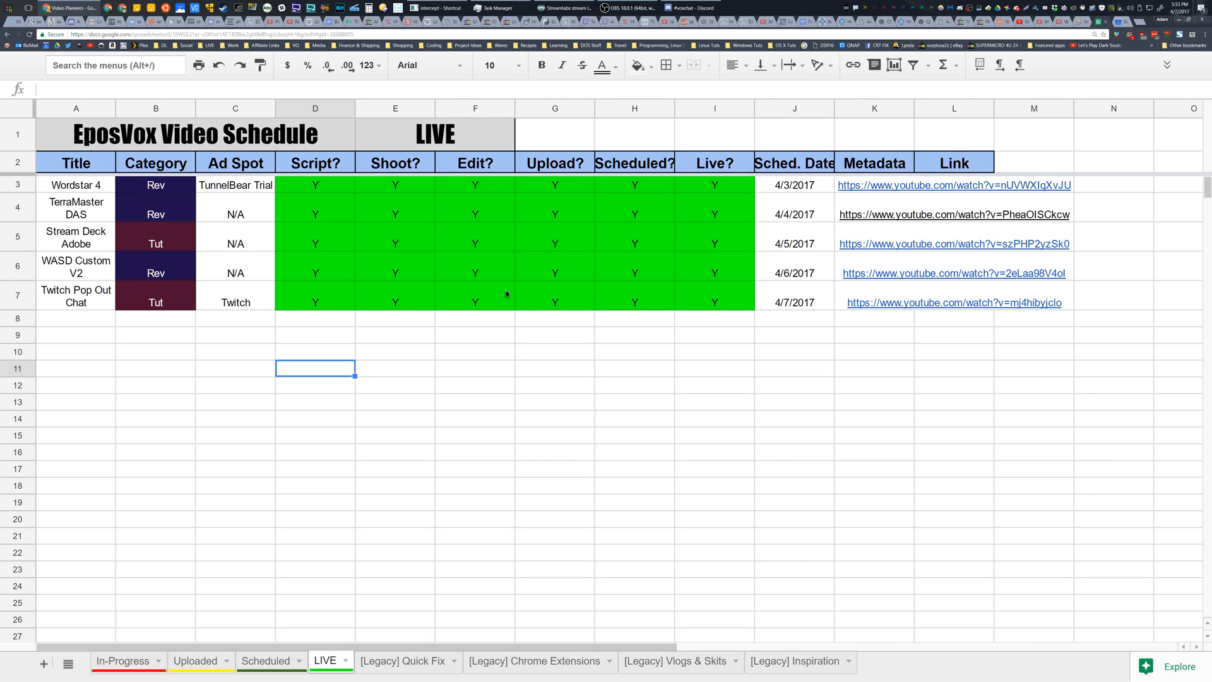
{"action": "mouse_move", "coordinate": [266, 660]}
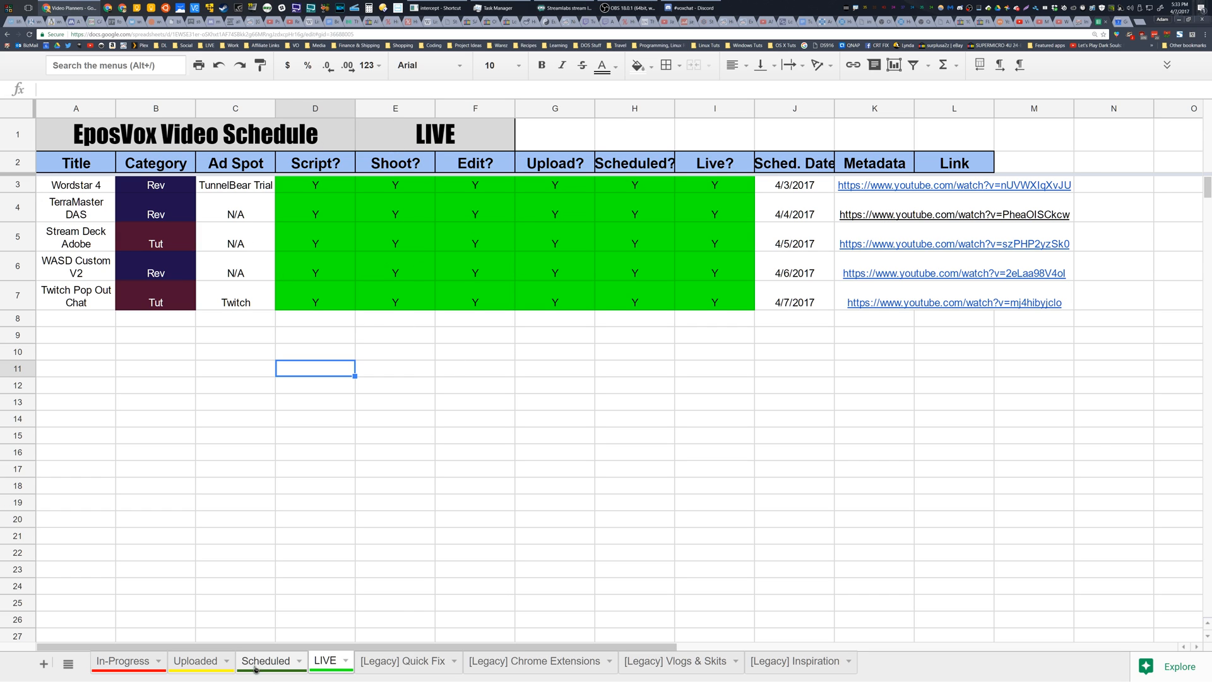
{"action": "left_click", "coordinate": [121, 660]}
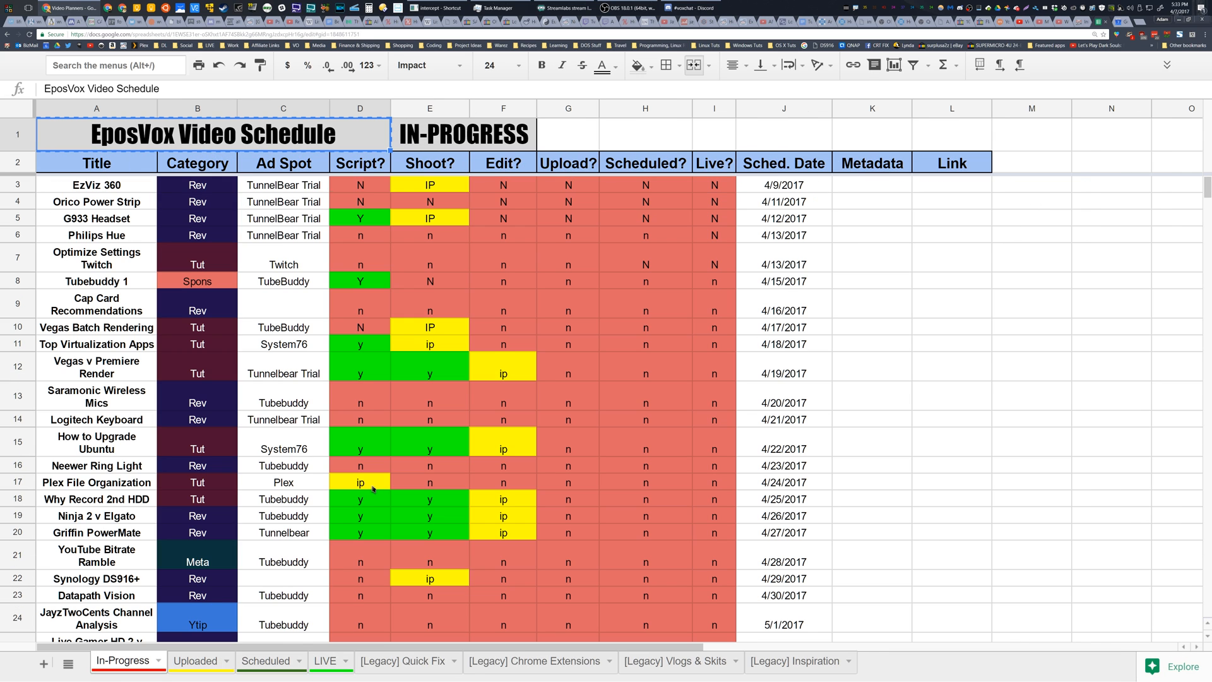
{"action": "scroll", "scroll_direction": "down", "scroll_amount": 3}
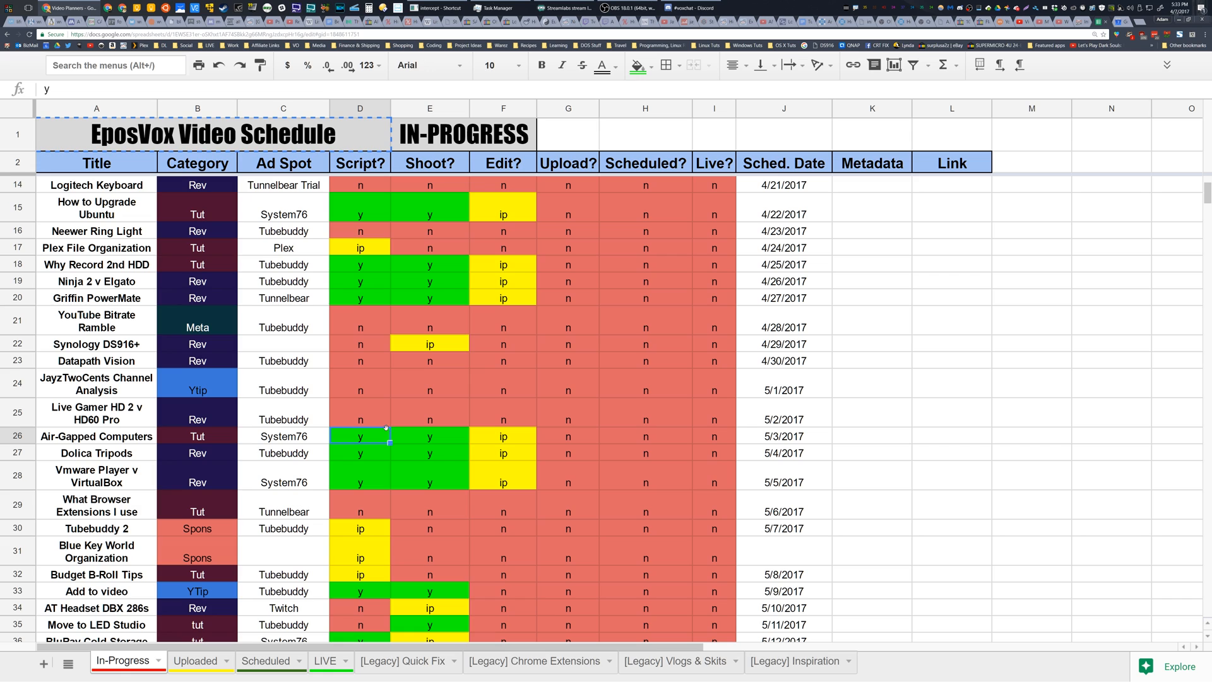
{"action": "scroll", "scroll_direction": "up", "scroll_amount": 3}
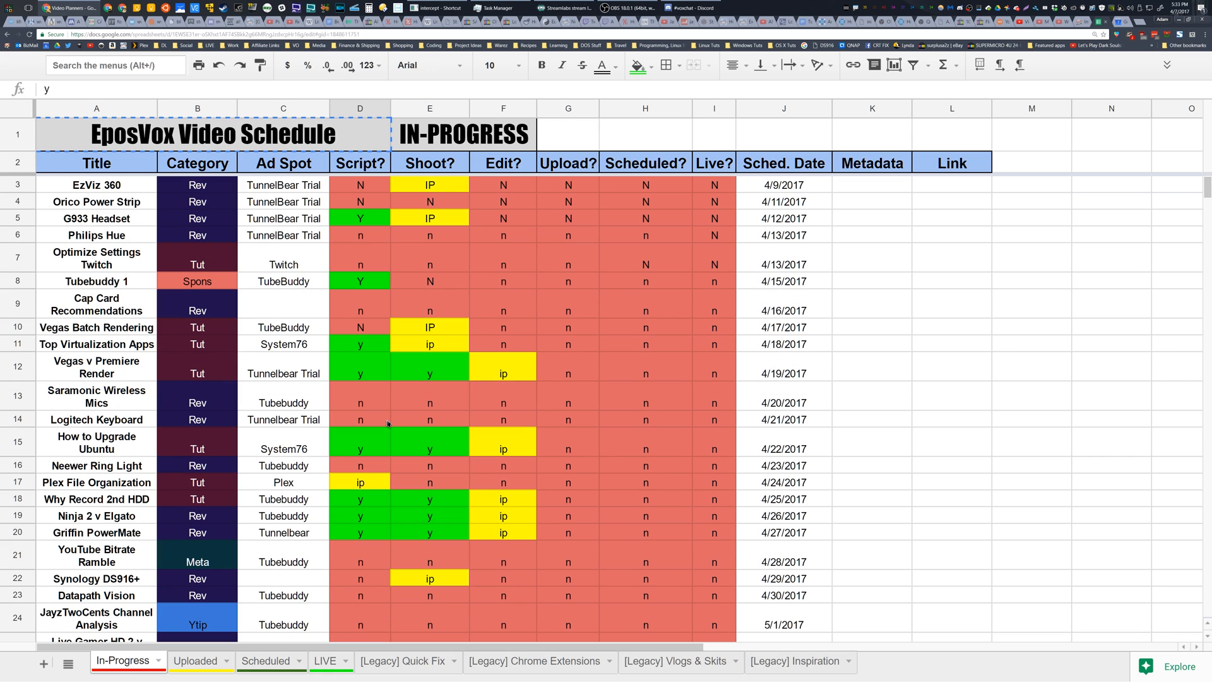
{"action": "mouse_move", "coordinate": [376, 419]}
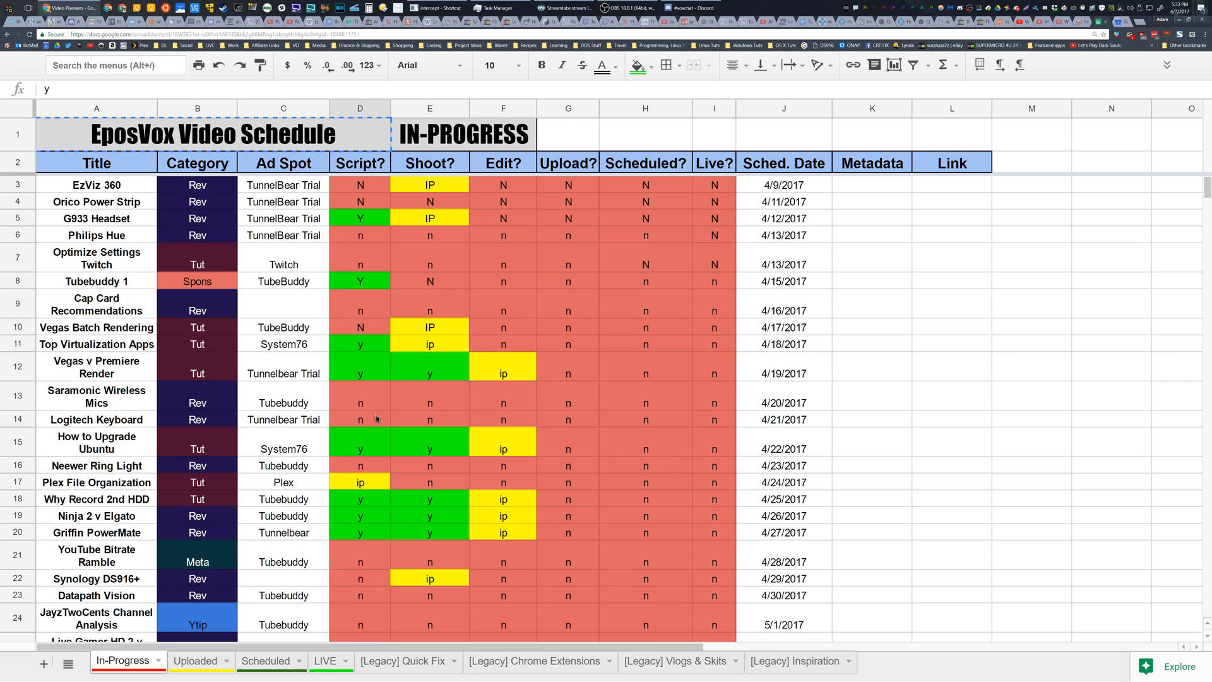
{"action": "scroll", "scroll_direction": "down", "scroll_amount": 3}
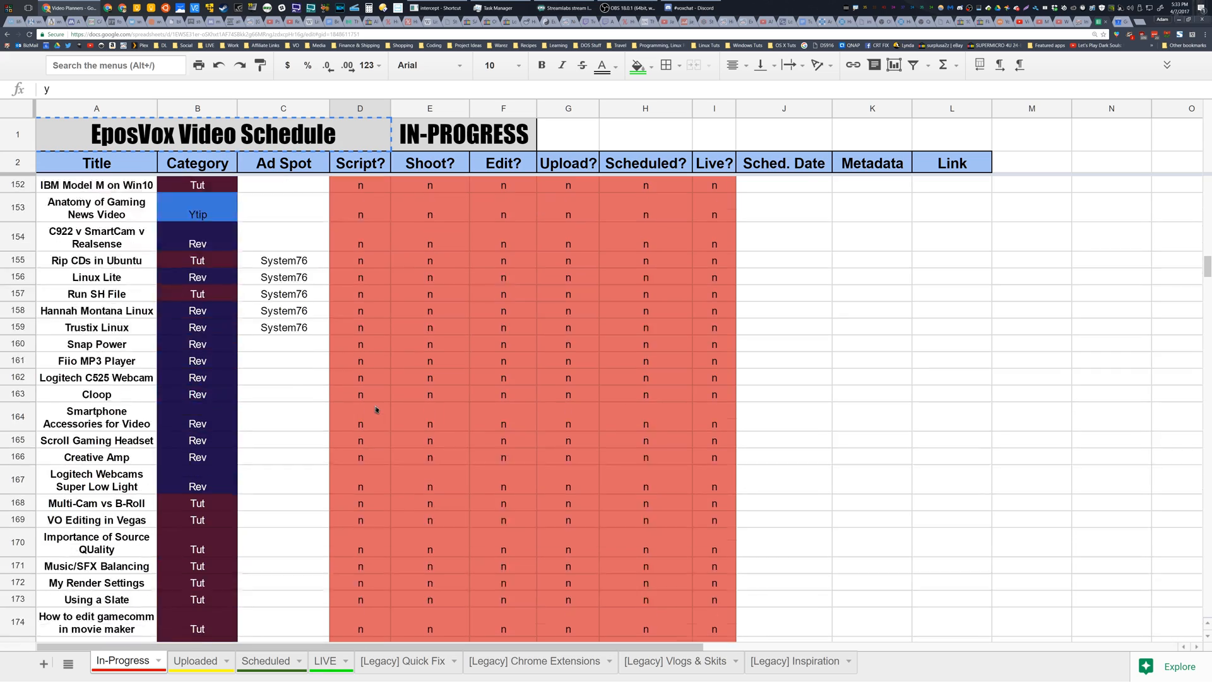
{"action": "scroll", "scroll_direction": "up", "scroll_amount": 3}
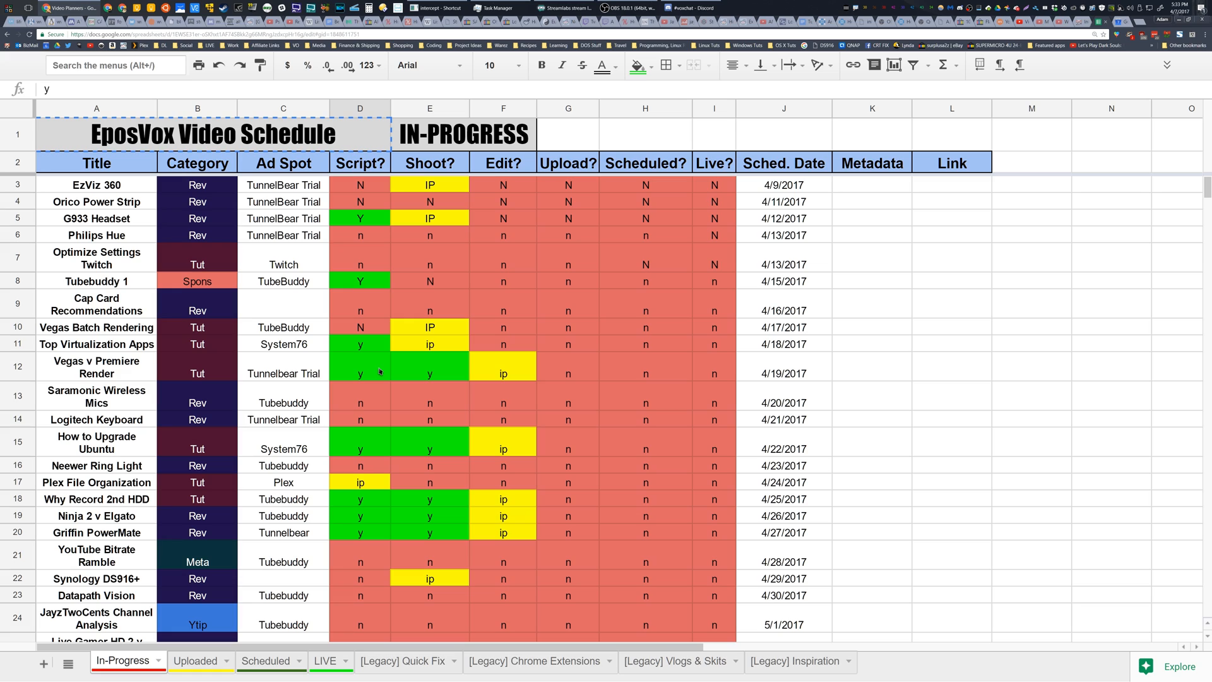
{"action": "mouse_move", "coordinate": [204, 227]}
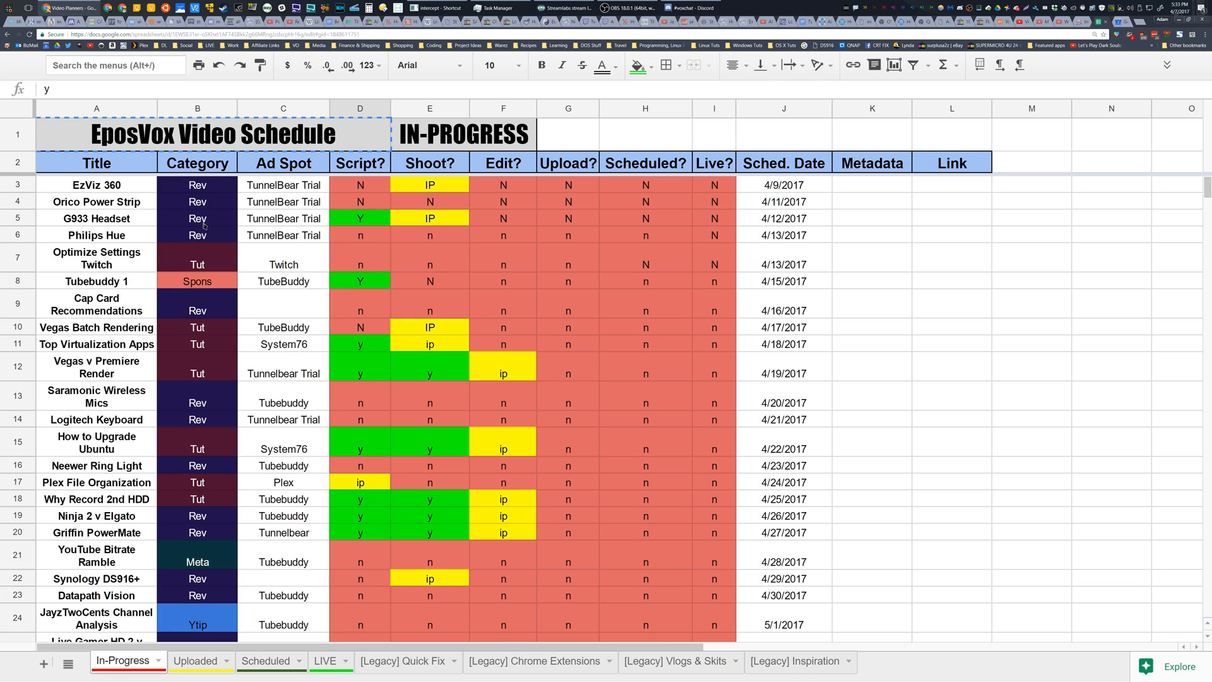
{"action": "left_click", "coordinate": [96, 185]}
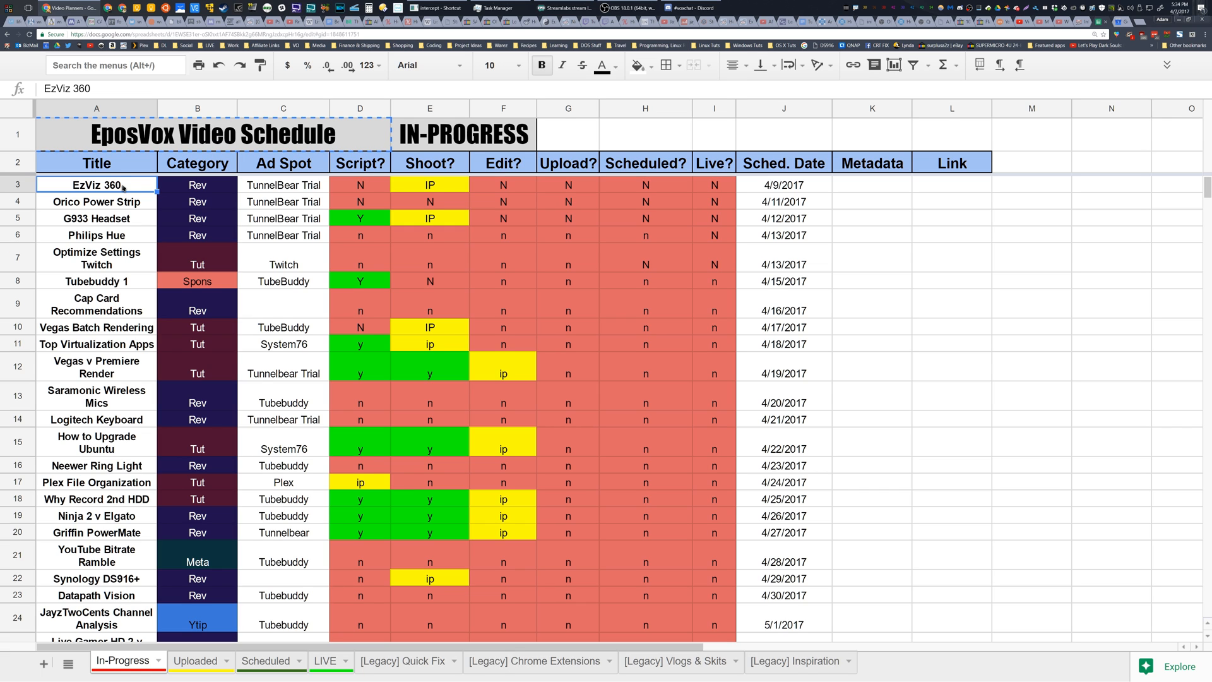
{"action": "scroll", "scroll_direction": "down", "scroll_amount": 3}
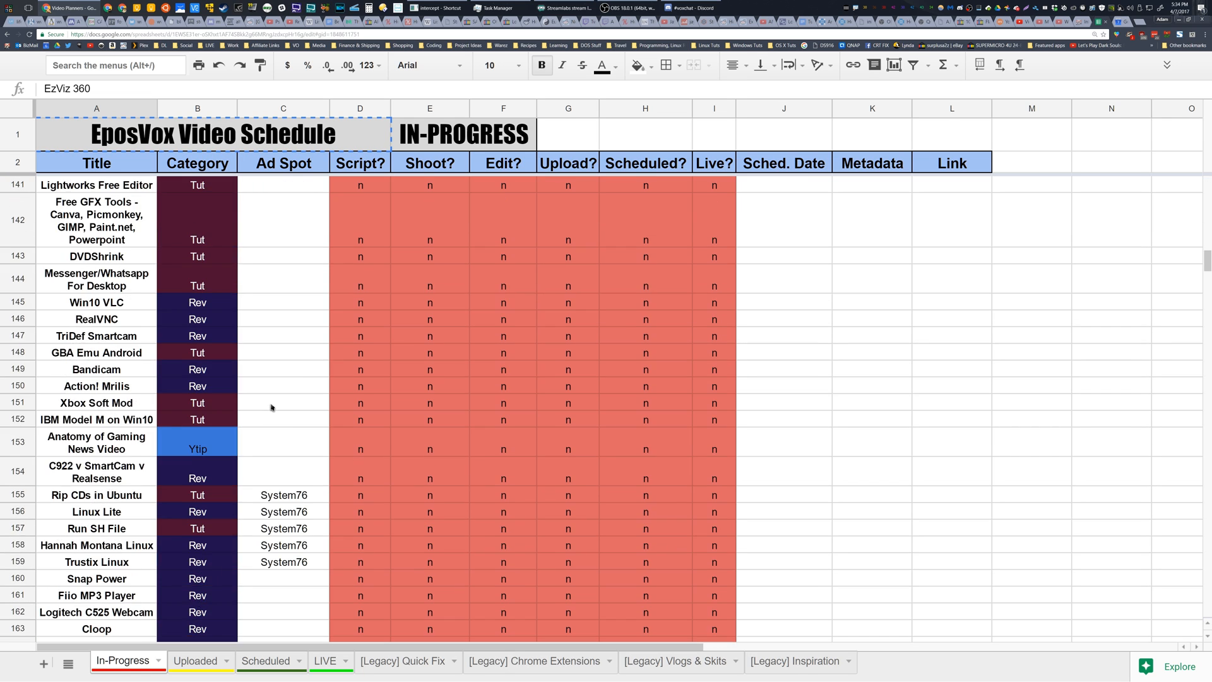
{"action": "scroll", "scroll_direction": "up", "scroll_amount": 3}
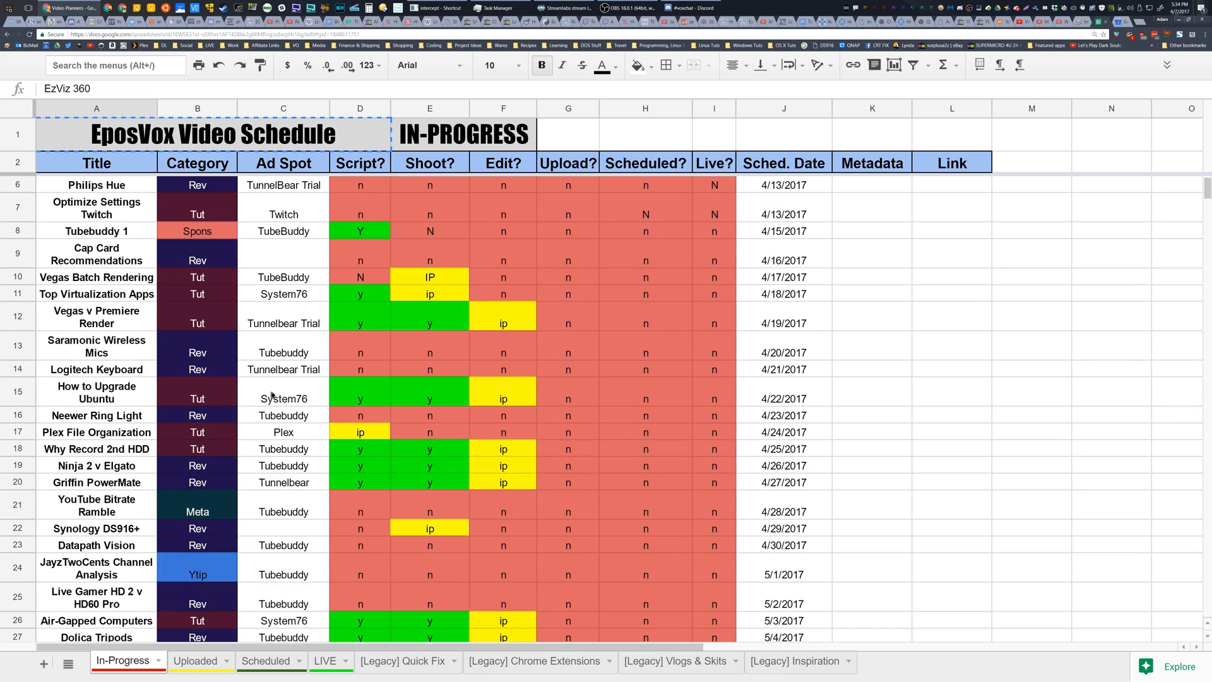
{"action": "scroll", "scroll_direction": "up", "scroll_amount": 3}
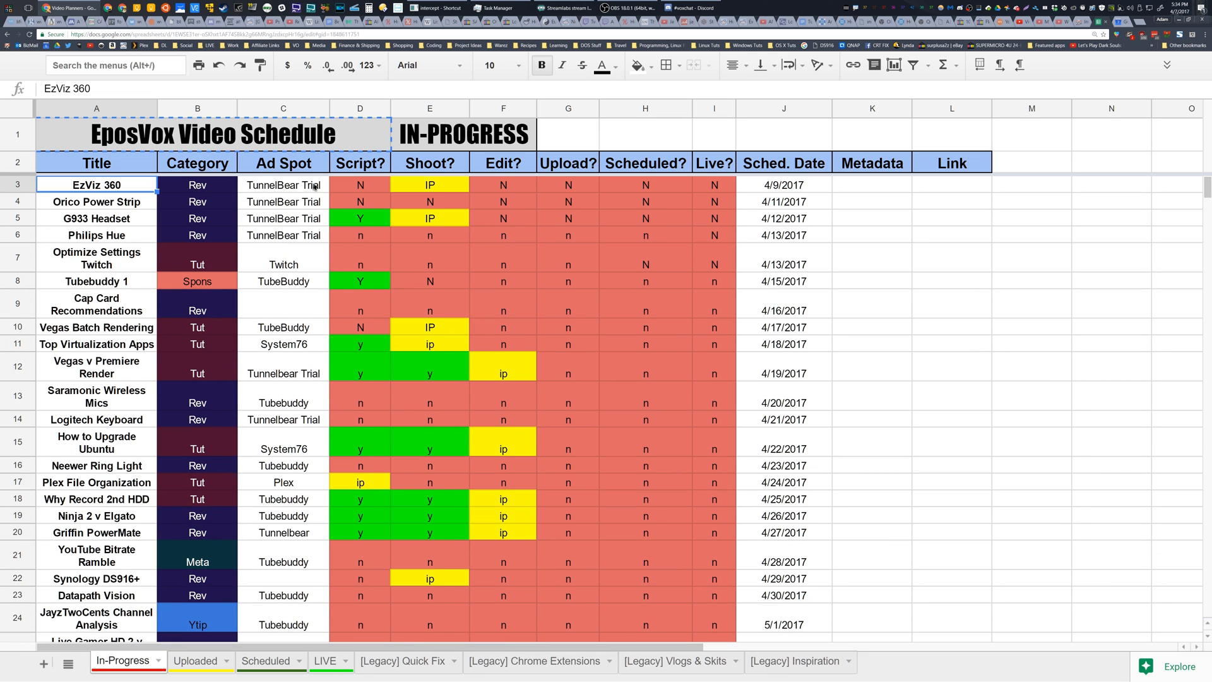
{"action": "mouse_move", "coordinate": [847, 137]}
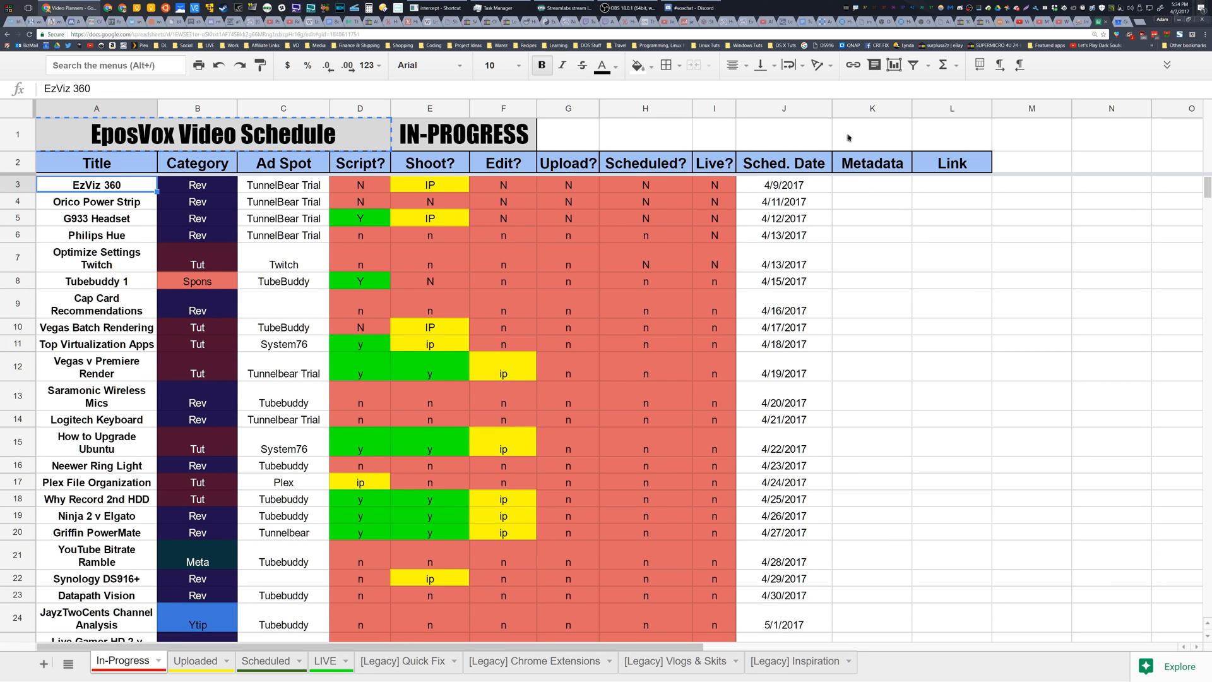
{"action": "mouse_move", "coordinate": [579, 211]}
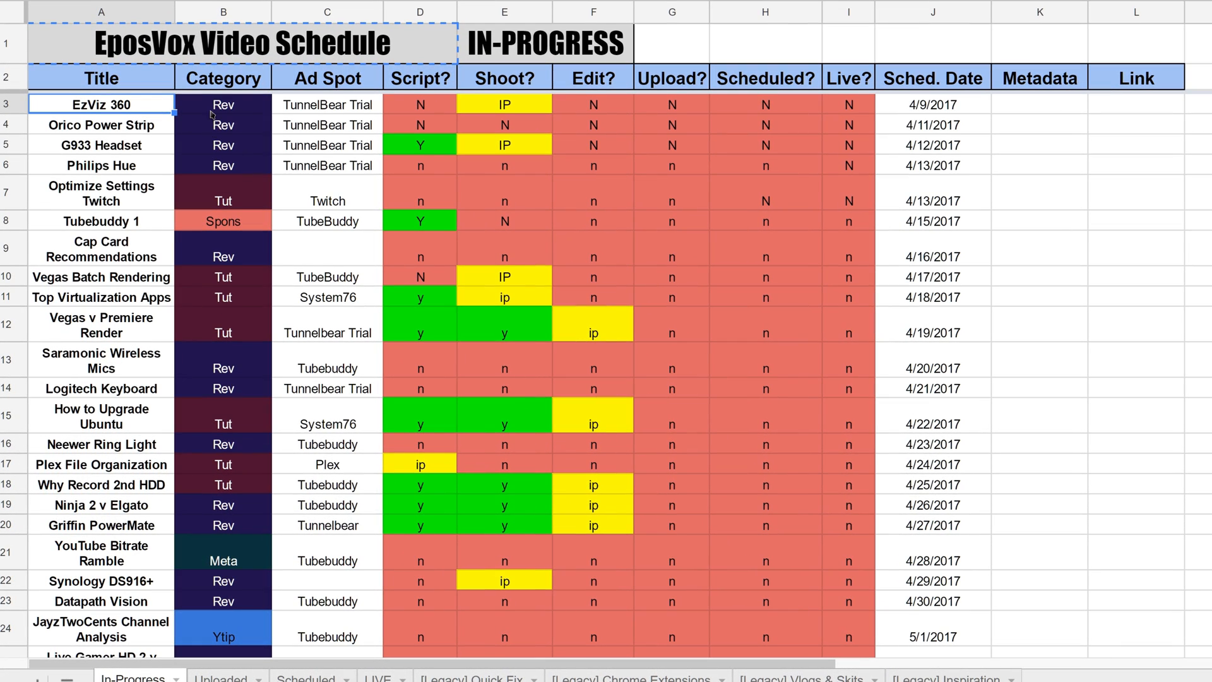
{"action": "left_click", "coordinate": [224, 104]}
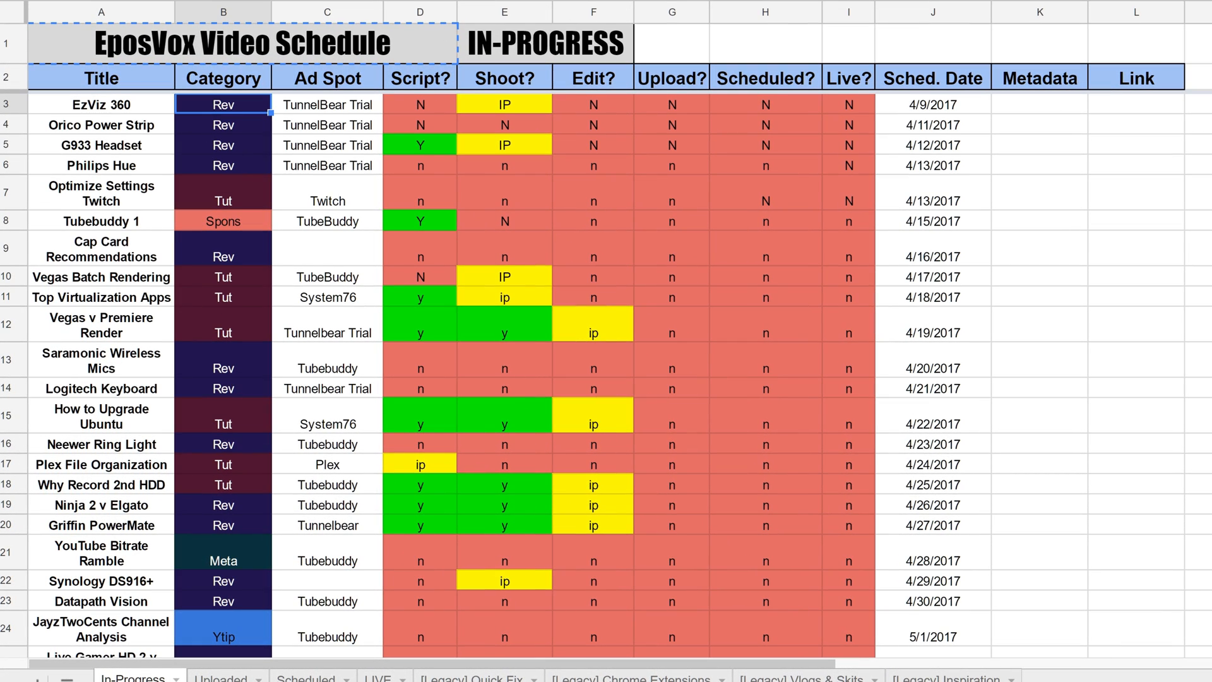
Show the conditional formatting rules colouring the Category column values Tut, Rev, Meta and Spons.
{"action": "left_click", "coordinate": [195, 86]}
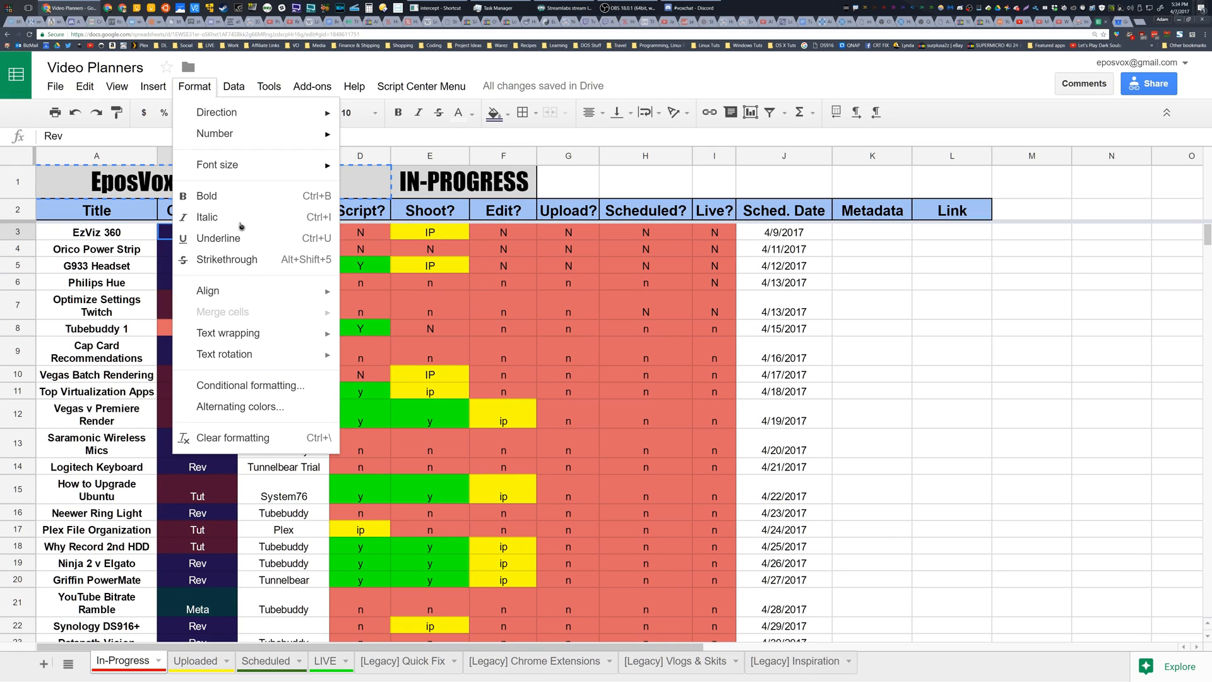
{"action": "left_click", "coordinate": [249, 385]}
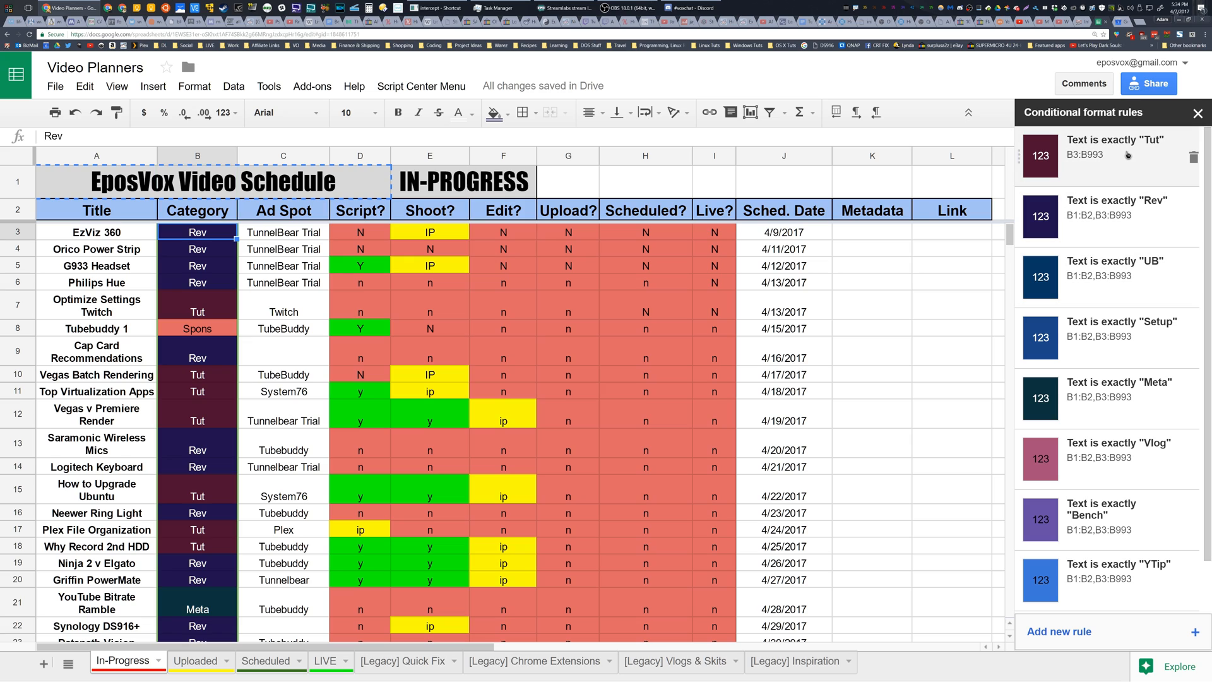
{"action": "mouse_move", "coordinate": [1117, 398]}
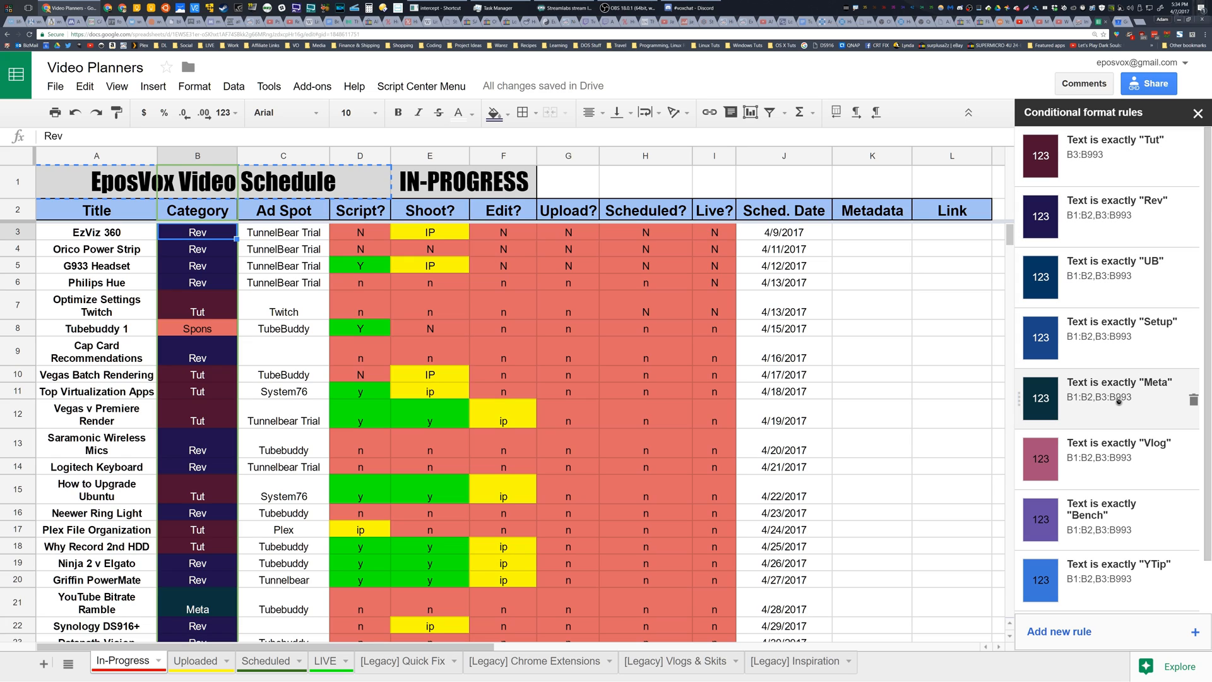
{"action": "scroll", "scroll_direction": "down", "scroll_amount": 3}
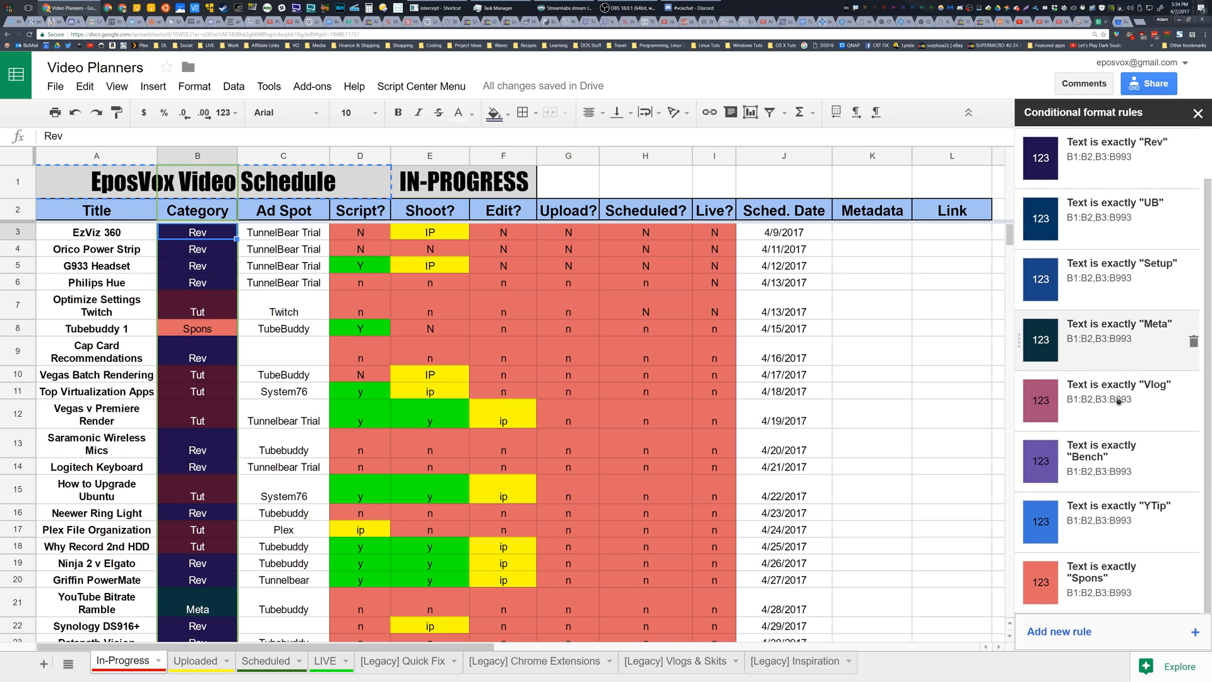
{"action": "mouse_move", "coordinate": [1164, 524]}
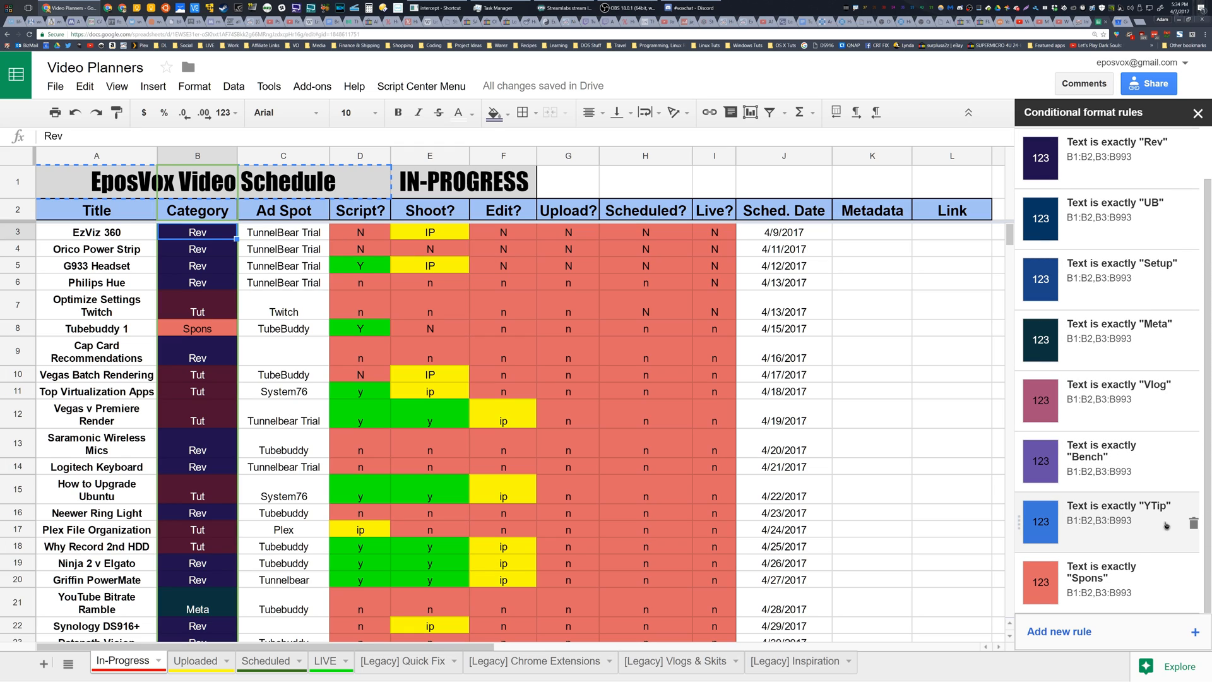
{"action": "scroll", "scroll_direction": "up", "scroll_amount": 3}
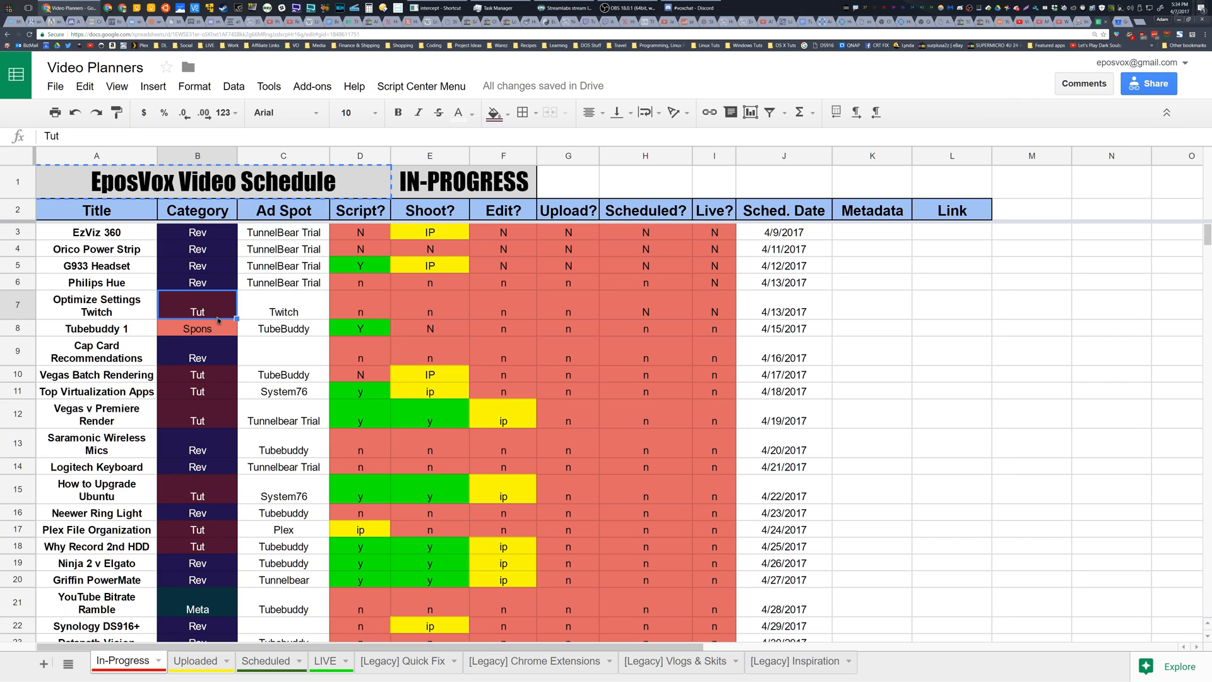
{"action": "mouse_move", "coordinate": [197, 409]}
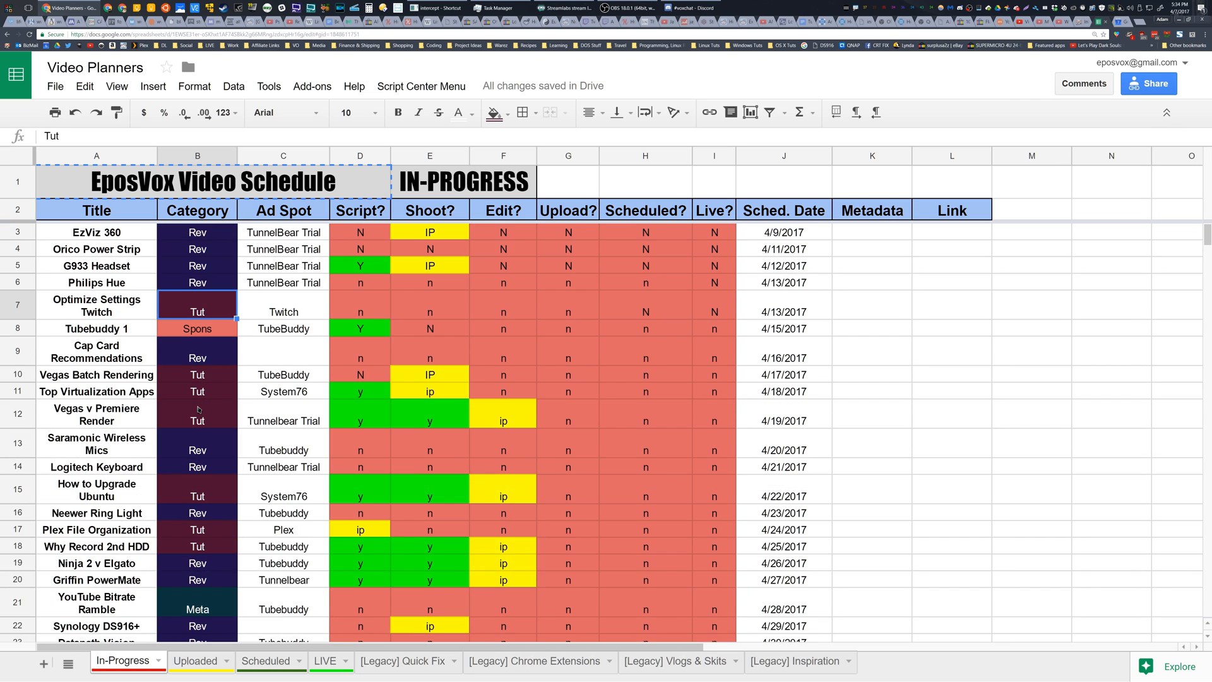
{"action": "scroll", "scroll_direction": "down", "scroll_amount": 3}
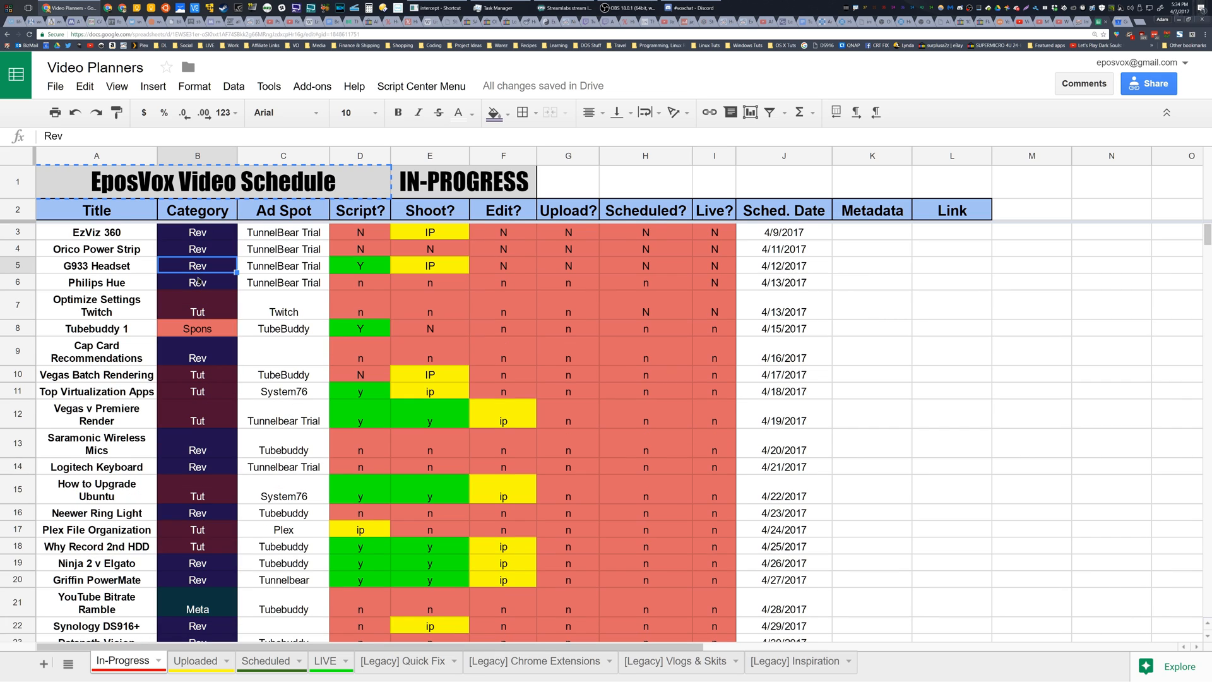
{"action": "left_click", "coordinate": [197, 328]}
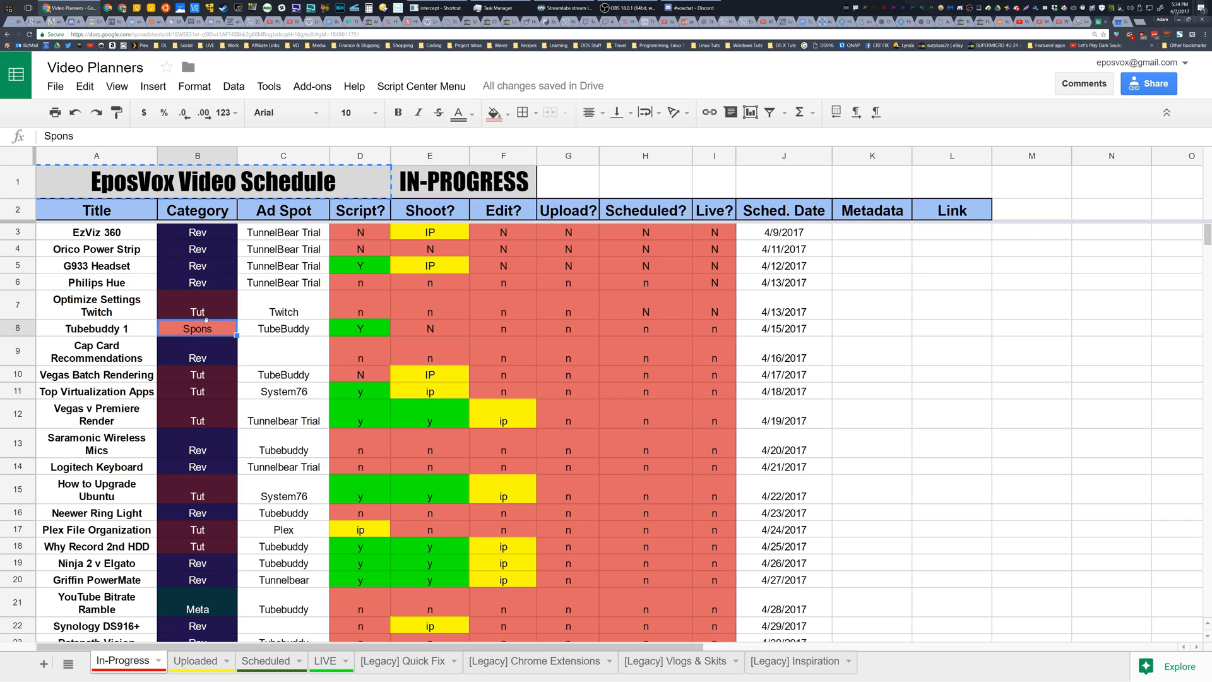
{"action": "scroll", "scroll_direction": "down", "scroll_amount": 3}
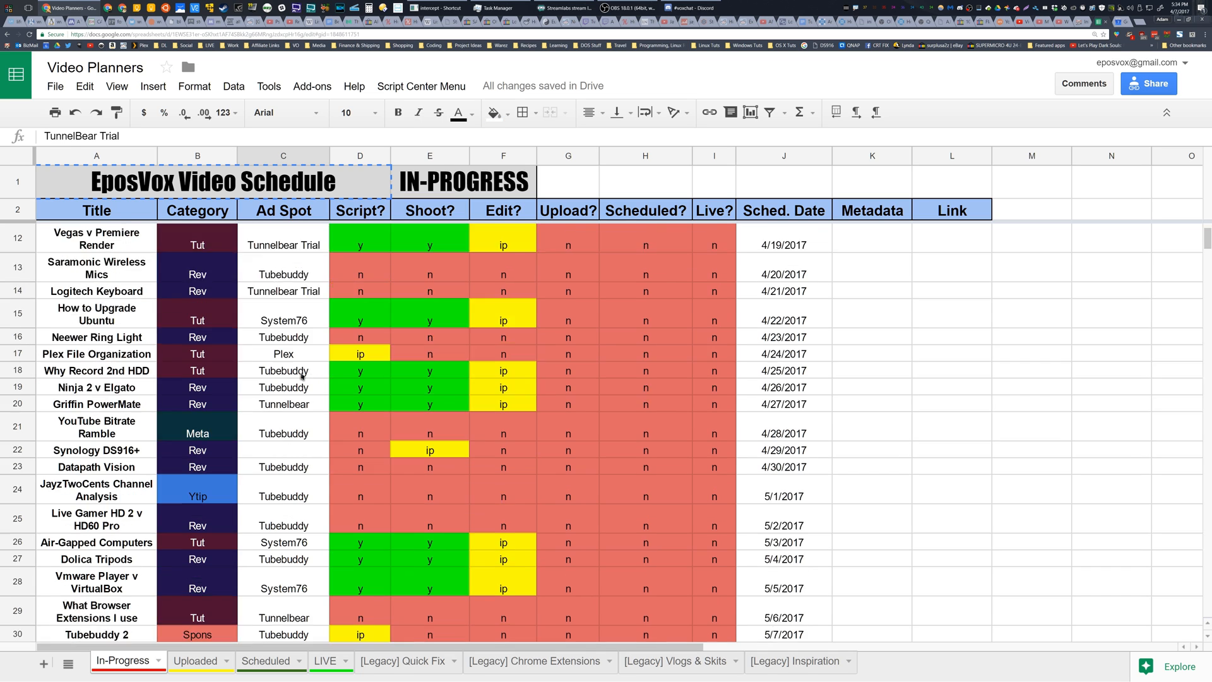
{"action": "scroll", "scroll_direction": "up", "scroll_amount": 3}
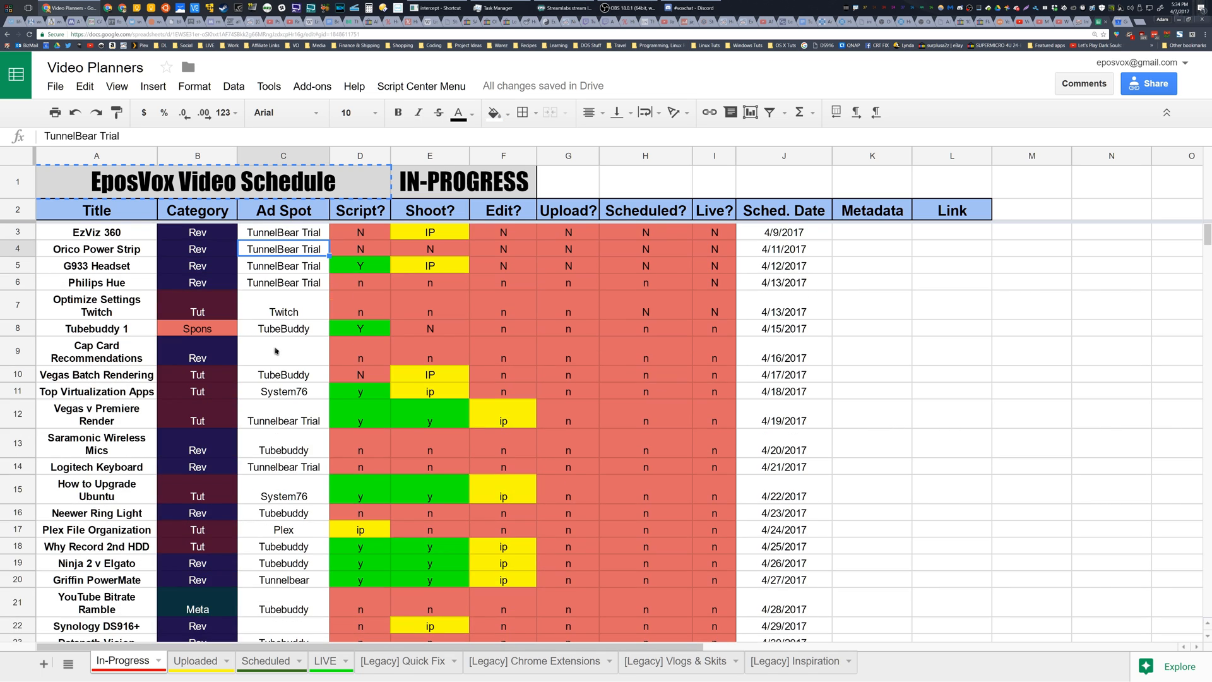
{"action": "mouse_move", "coordinate": [291, 313]}
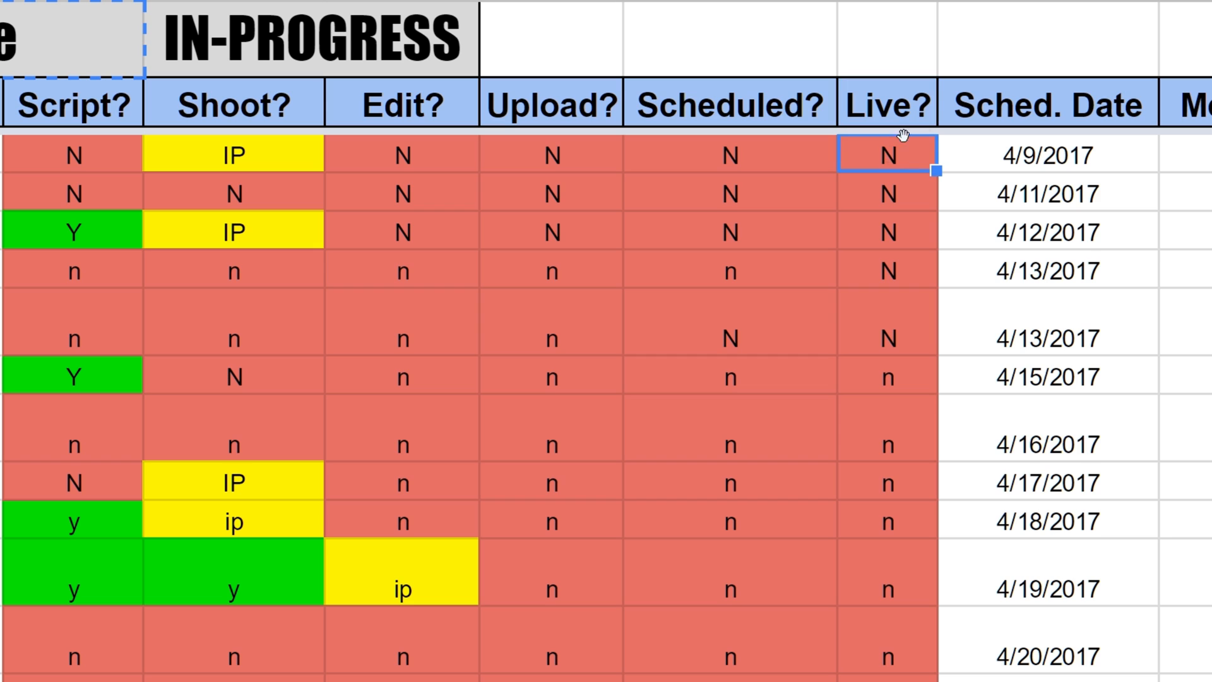
{"action": "left_click", "coordinate": [1046, 154]}
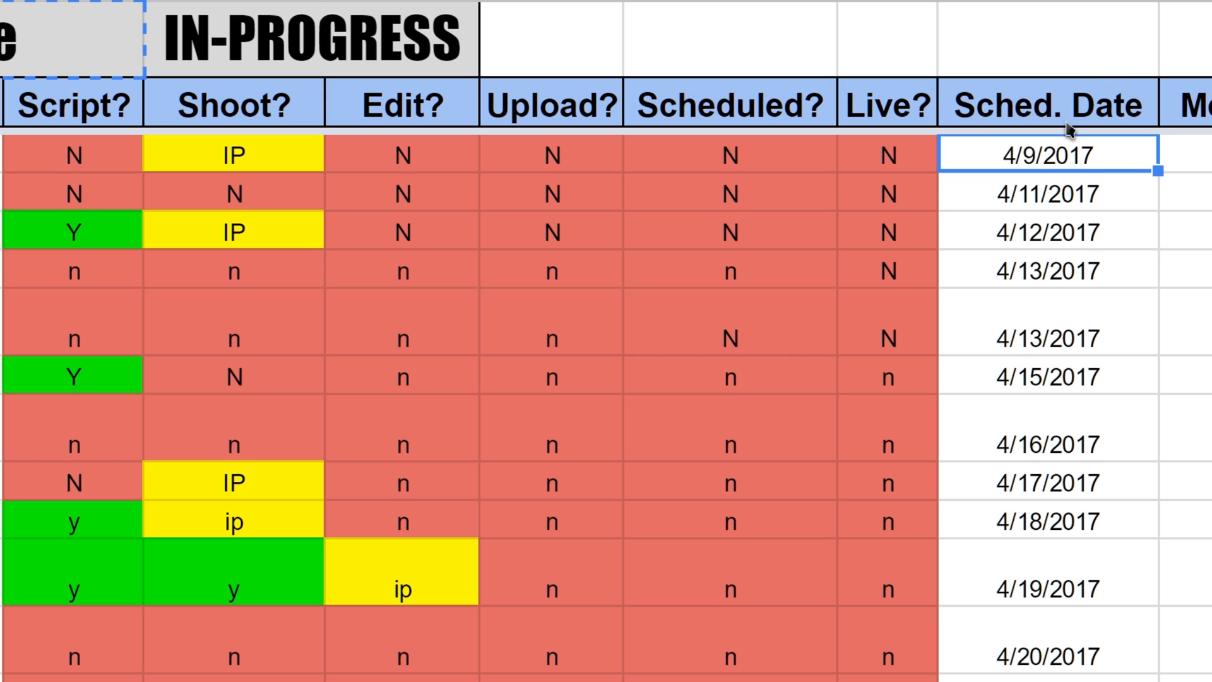
{"action": "scroll", "scroll_direction": "right", "scroll_amount": 3}
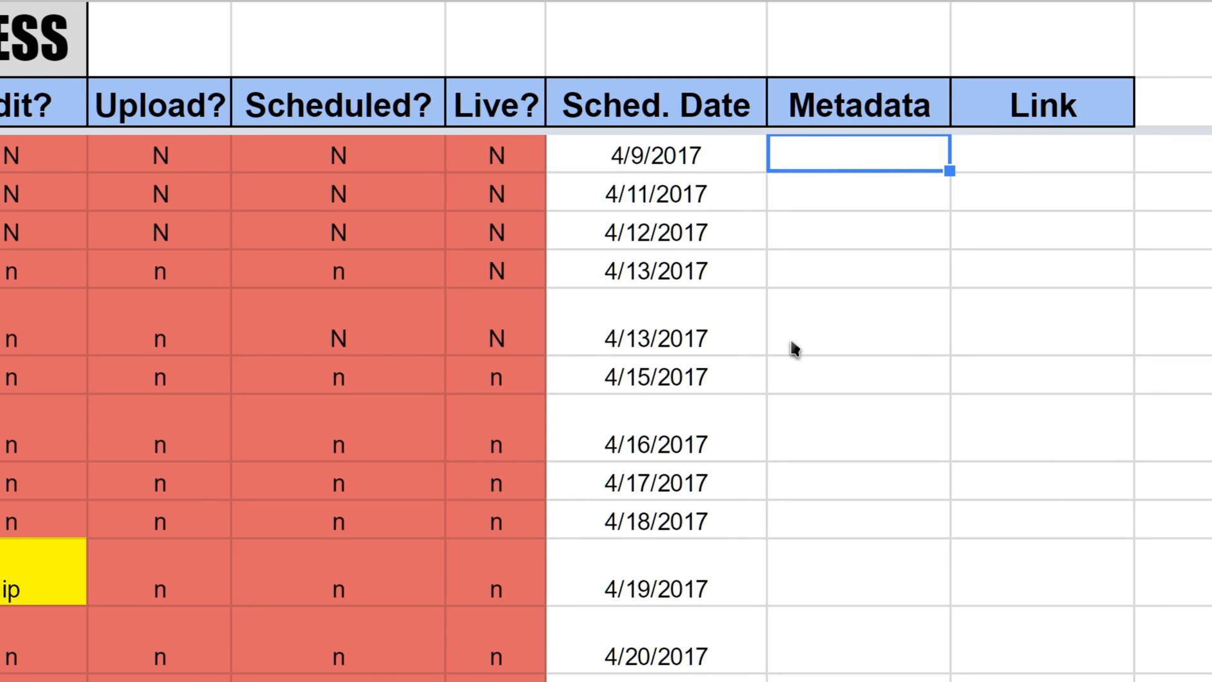
{"action": "mouse_move", "coordinate": [792, 313]}
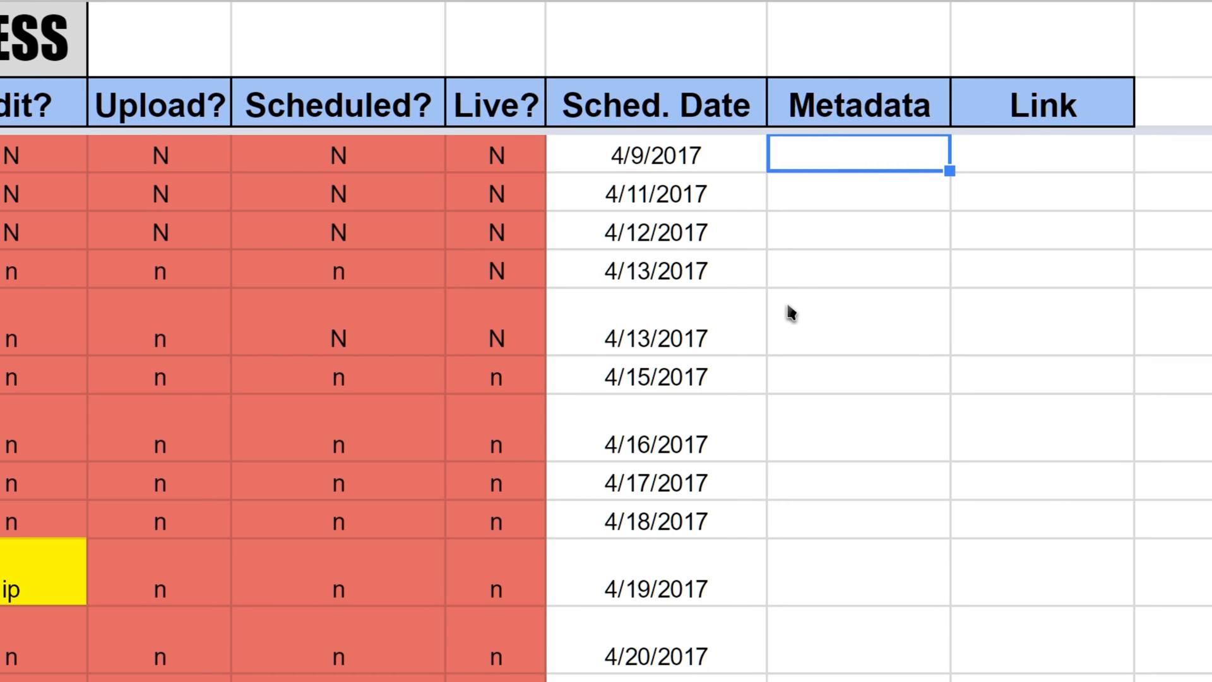
{"action": "mouse_move", "coordinate": [860, 183]}
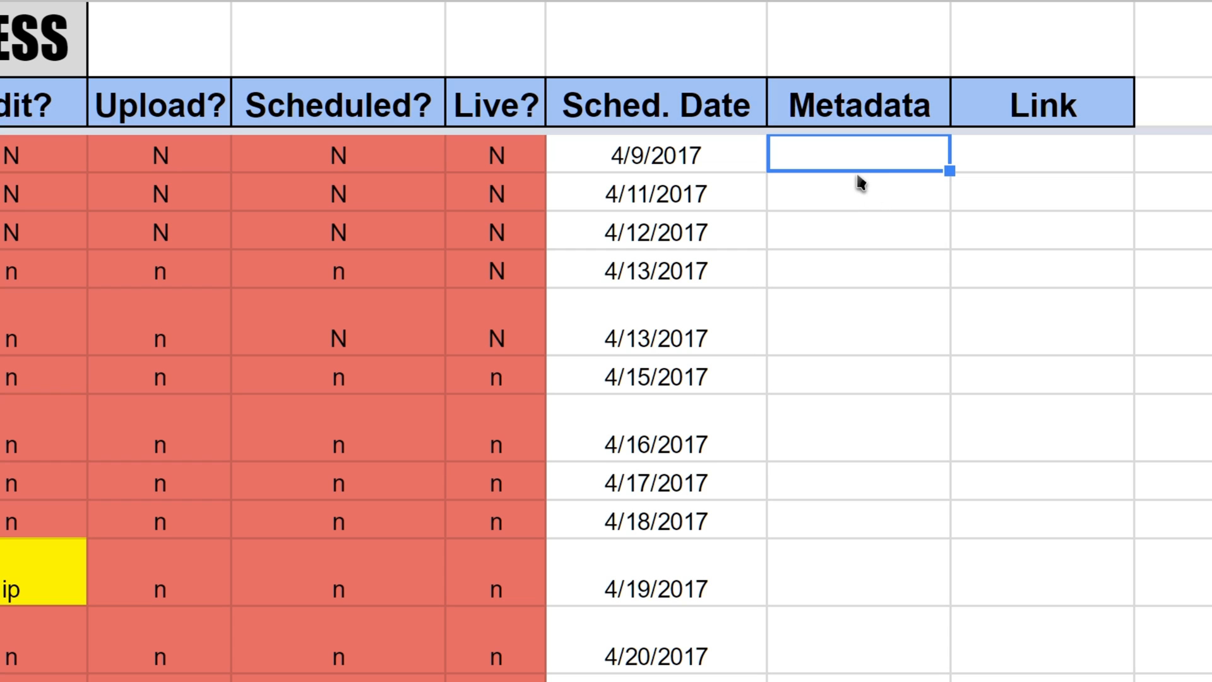
{"action": "mouse_move", "coordinate": [740, 85]}
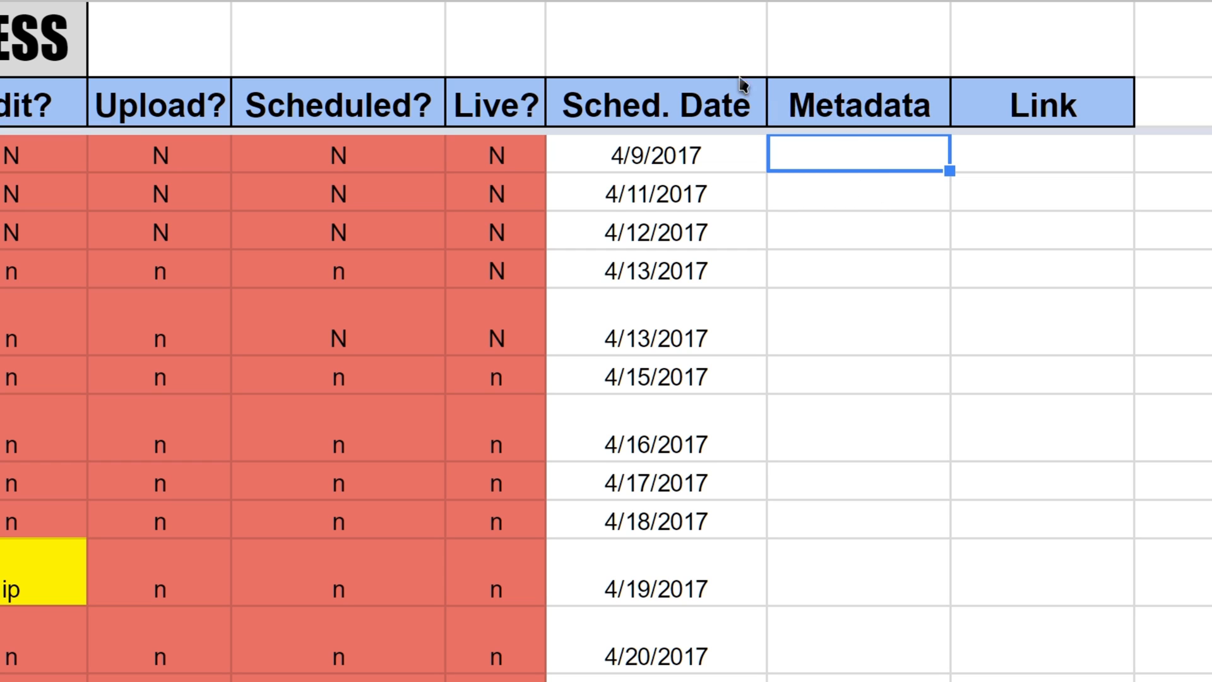
{"action": "mouse_move", "coordinate": [815, 160]}
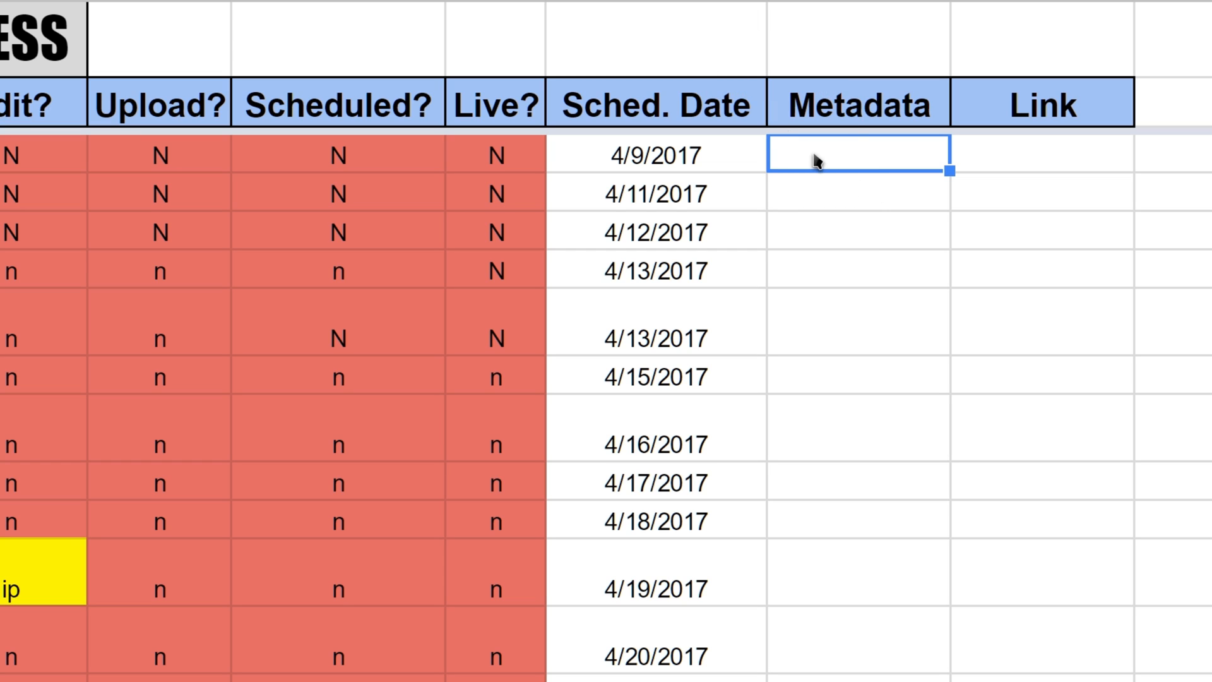
{"action": "left_click", "coordinate": [1039, 154]}
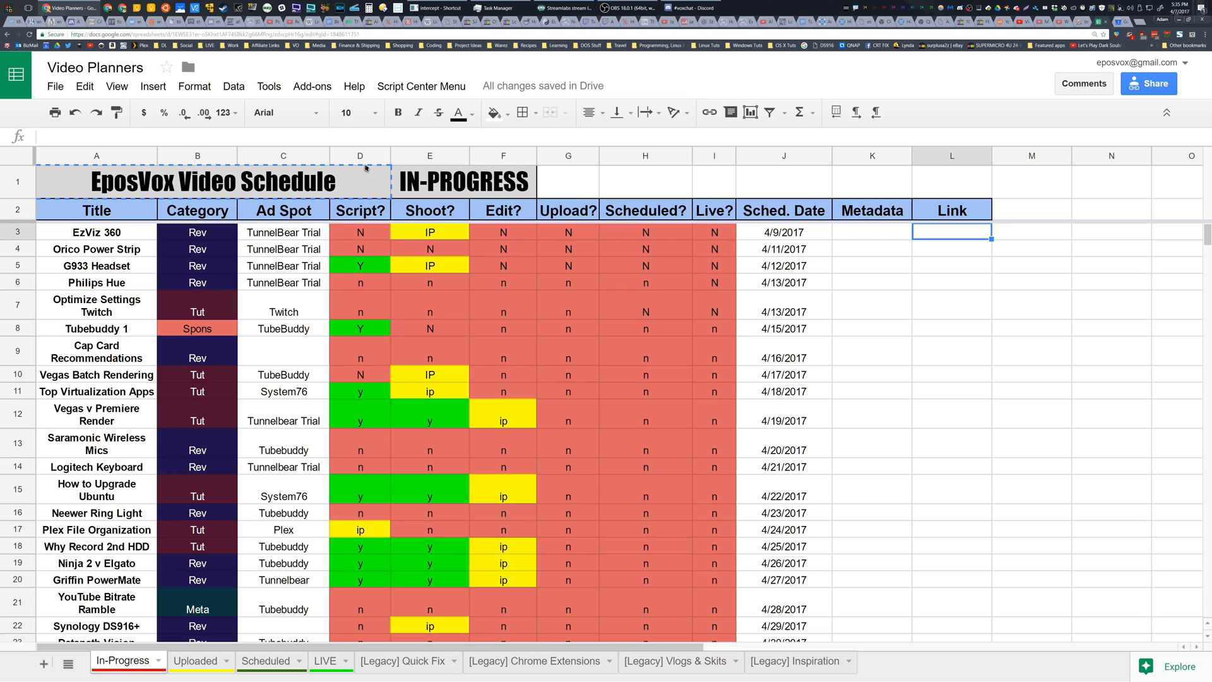
{"action": "mouse_move", "coordinate": [364, 322]}
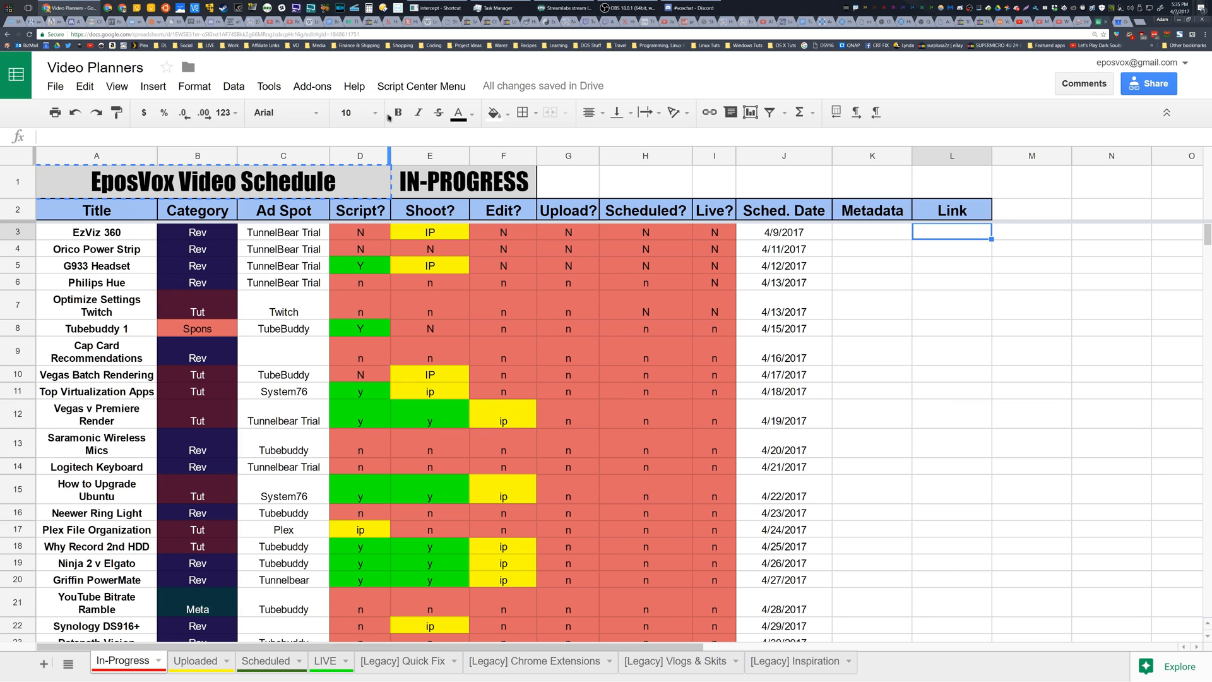
{"action": "left_click", "coordinate": [267, 86]}
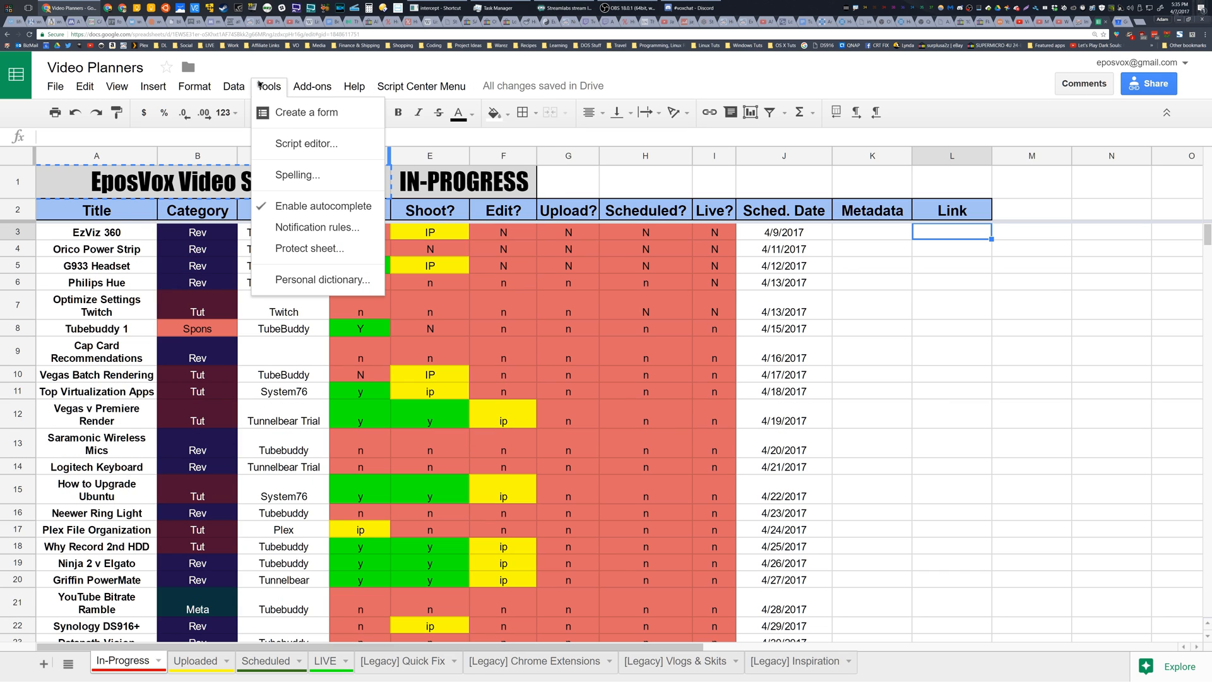
{"action": "left_click", "coordinate": [306, 143]}
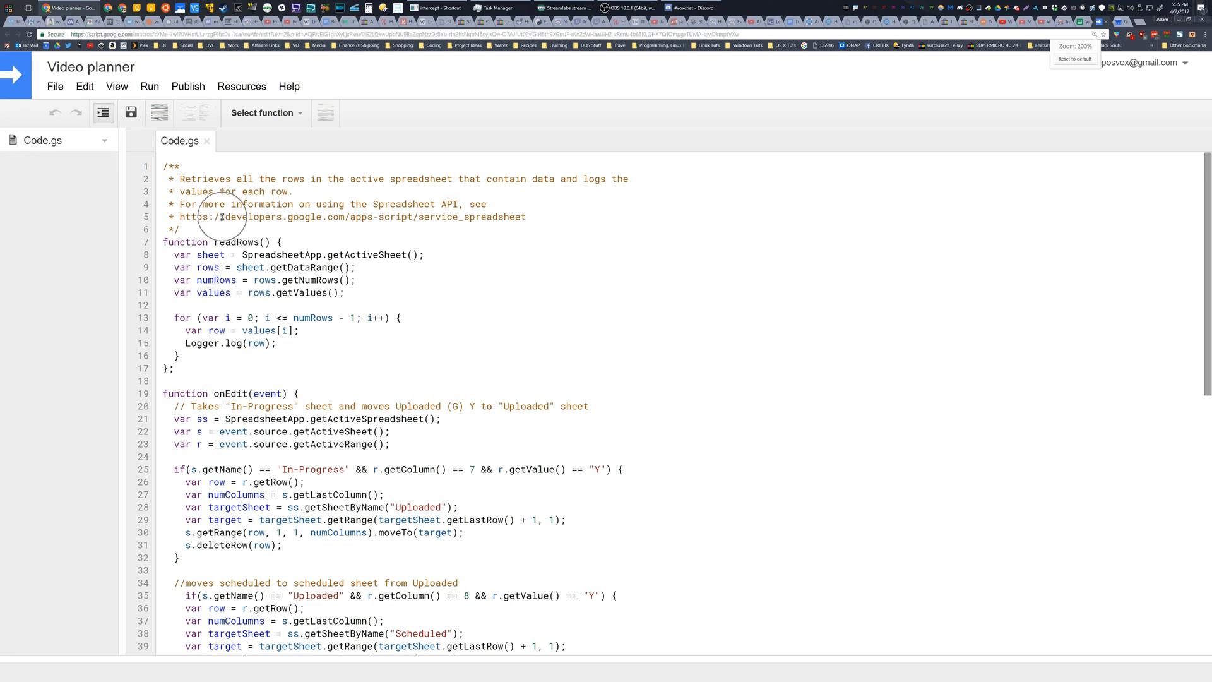
{"action": "scroll", "scroll_direction": "down", "scroll_amount": 3}
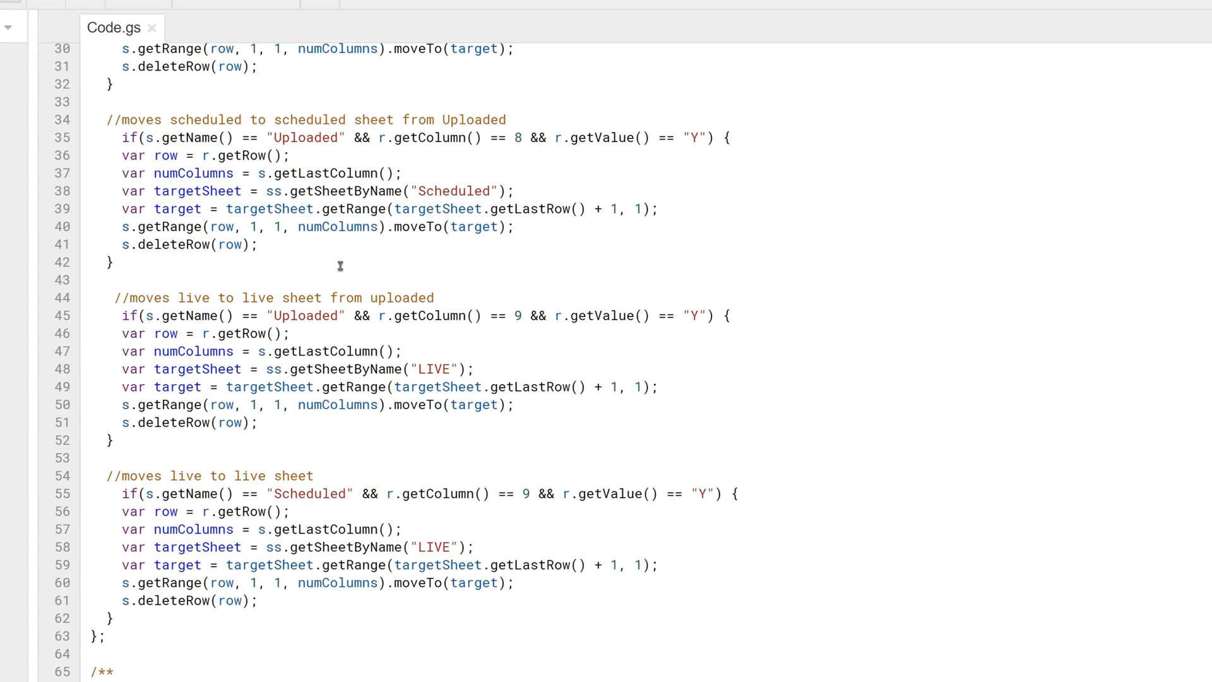
{"action": "scroll", "scroll_direction": "up", "scroll_amount": 3}
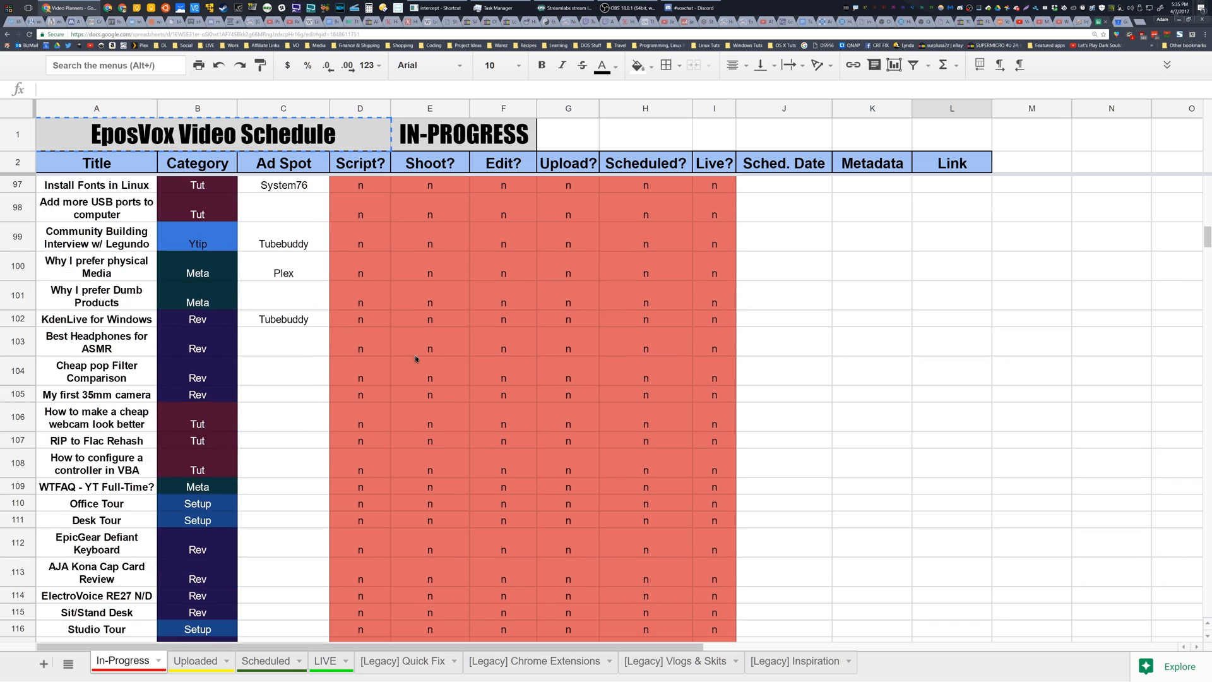
Add a 'Test Video' row with category Tut at the bottom of the In-Progress sheet.
{"action": "scroll", "scroll_direction": "down", "scroll_amount": 3}
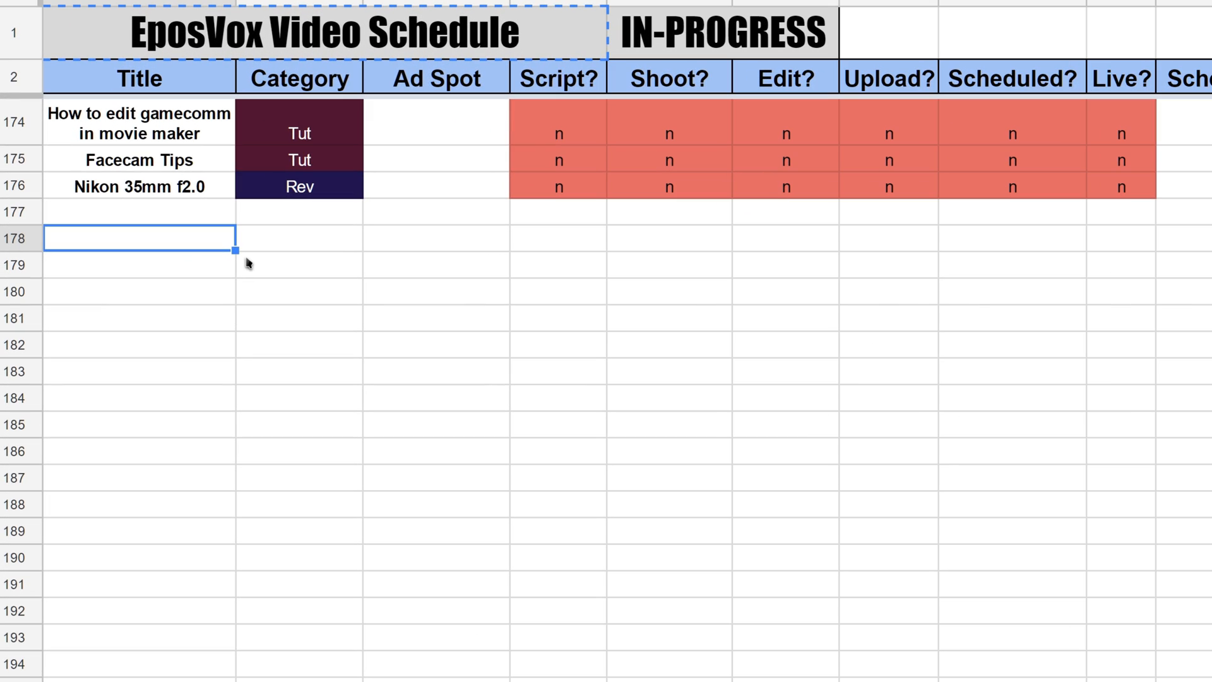
{"action": "type", "text": "Test Video"}
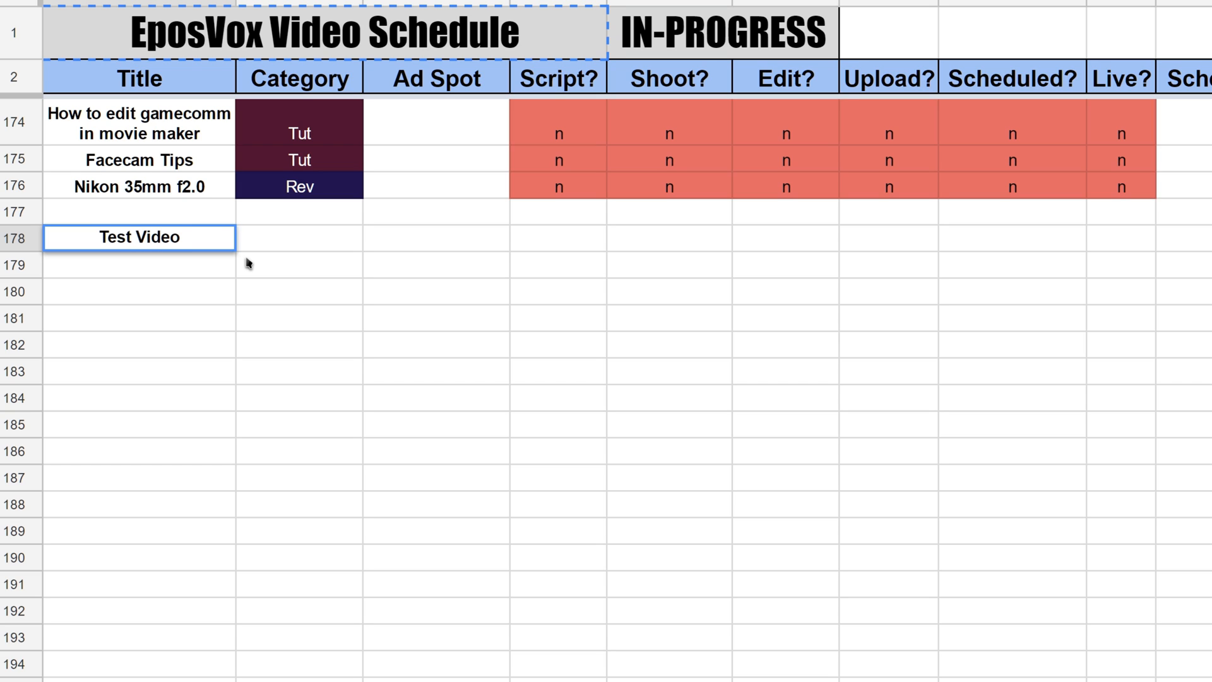
{"action": "type", "text": "Tut"}
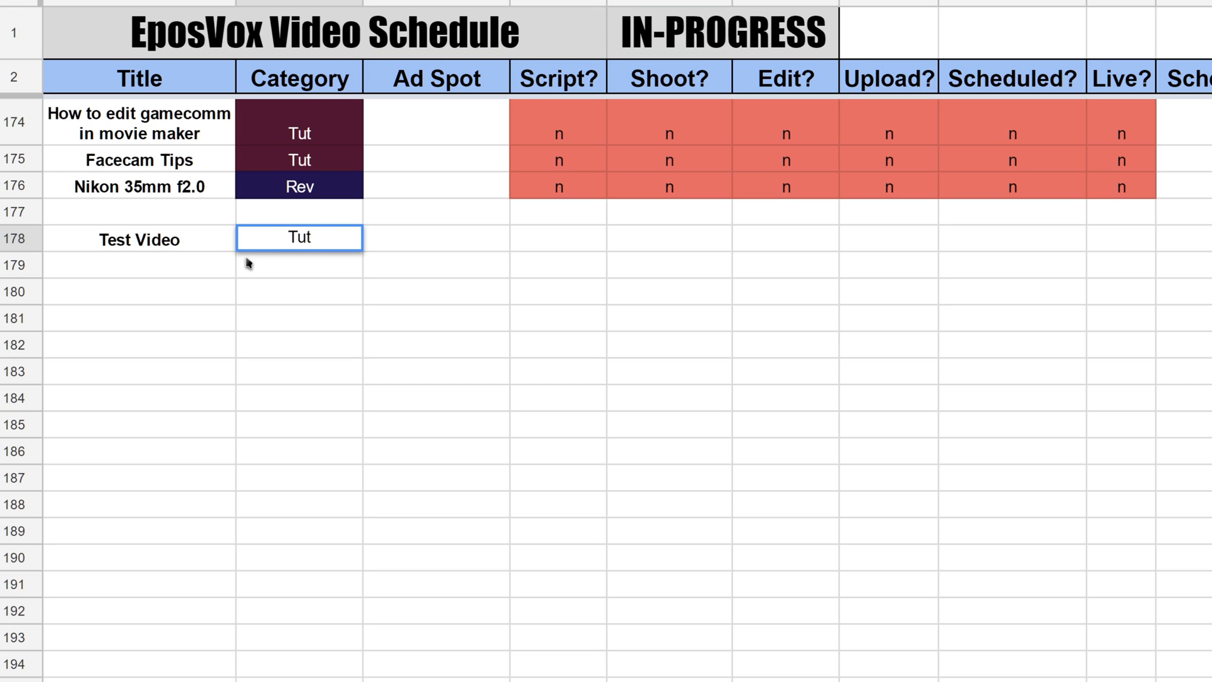
{"action": "key", "text": "tab"}
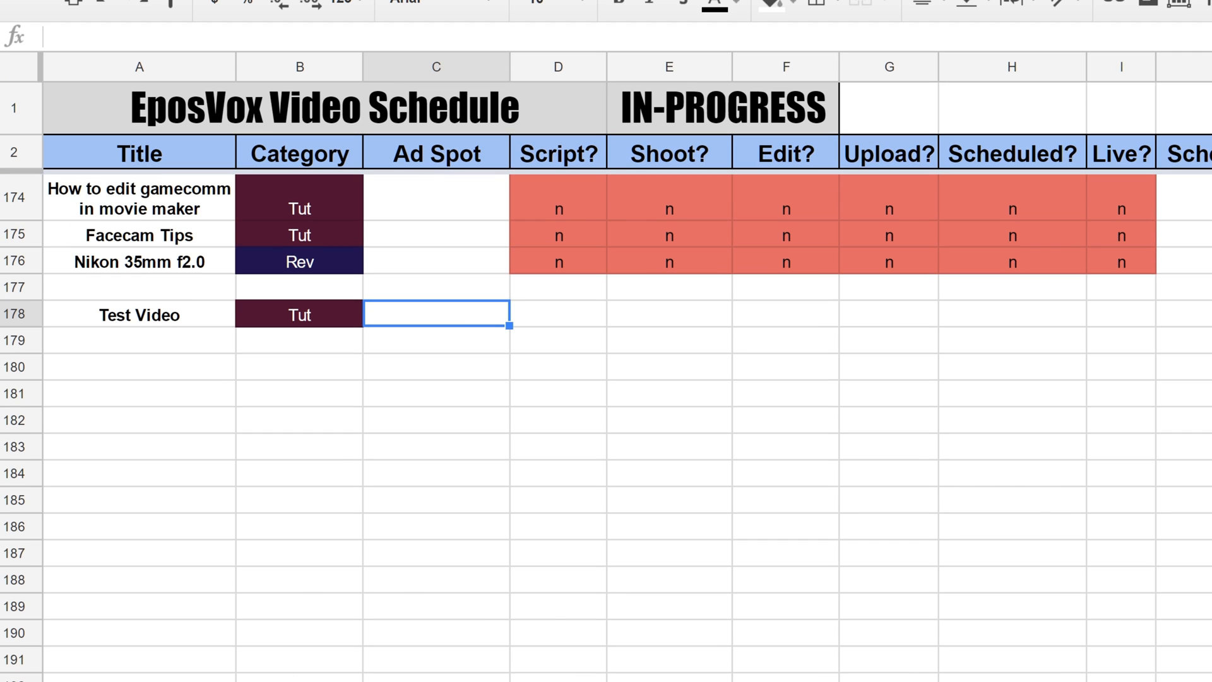
{"action": "mouse_move", "coordinate": [623, 371]}
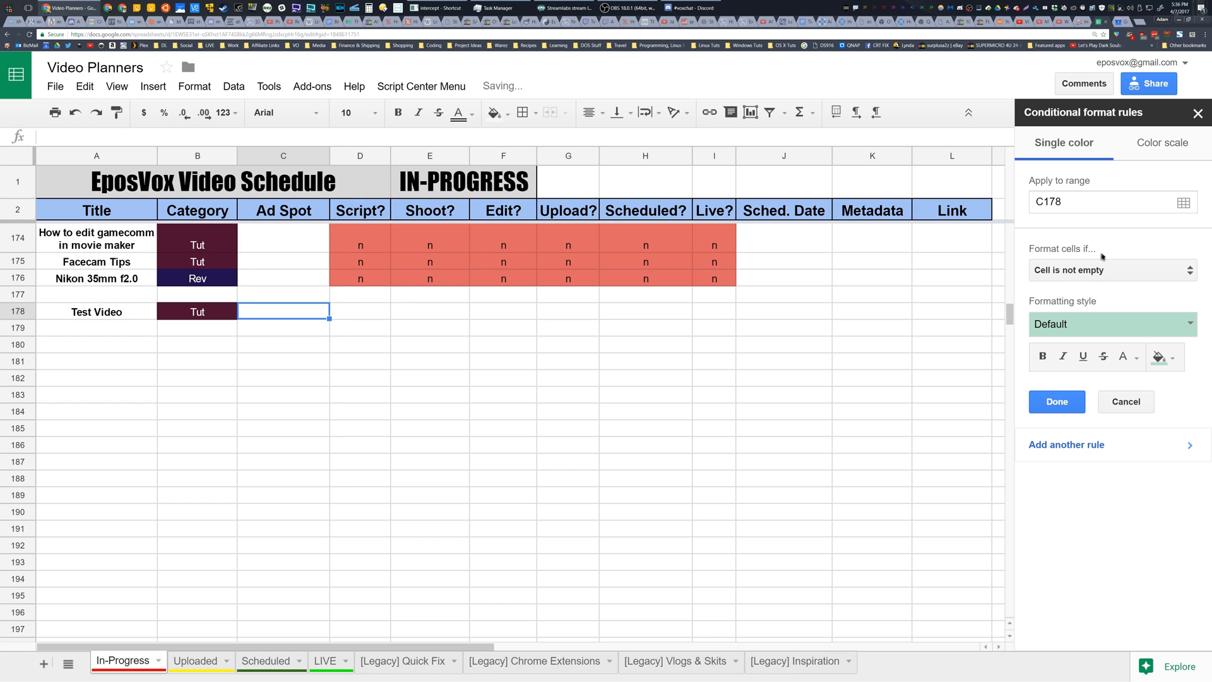
{"action": "left_click", "coordinate": [197, 312]}
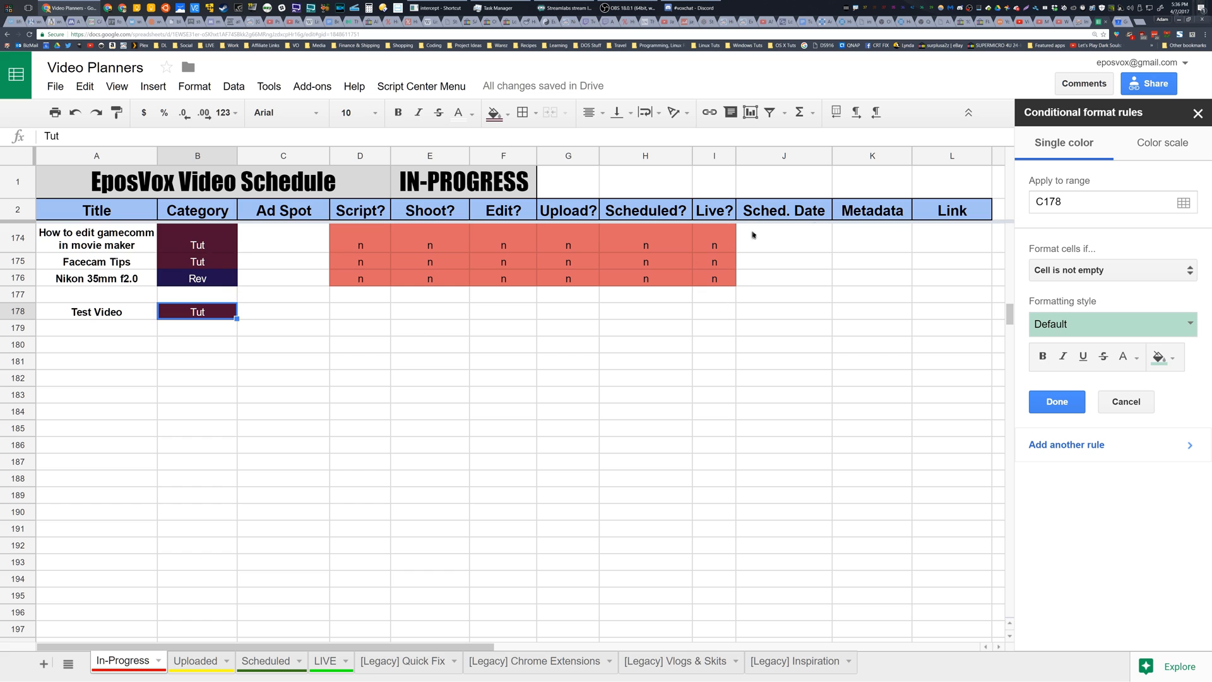
{"action": "left_click", "coordinate": [1055, 402]}
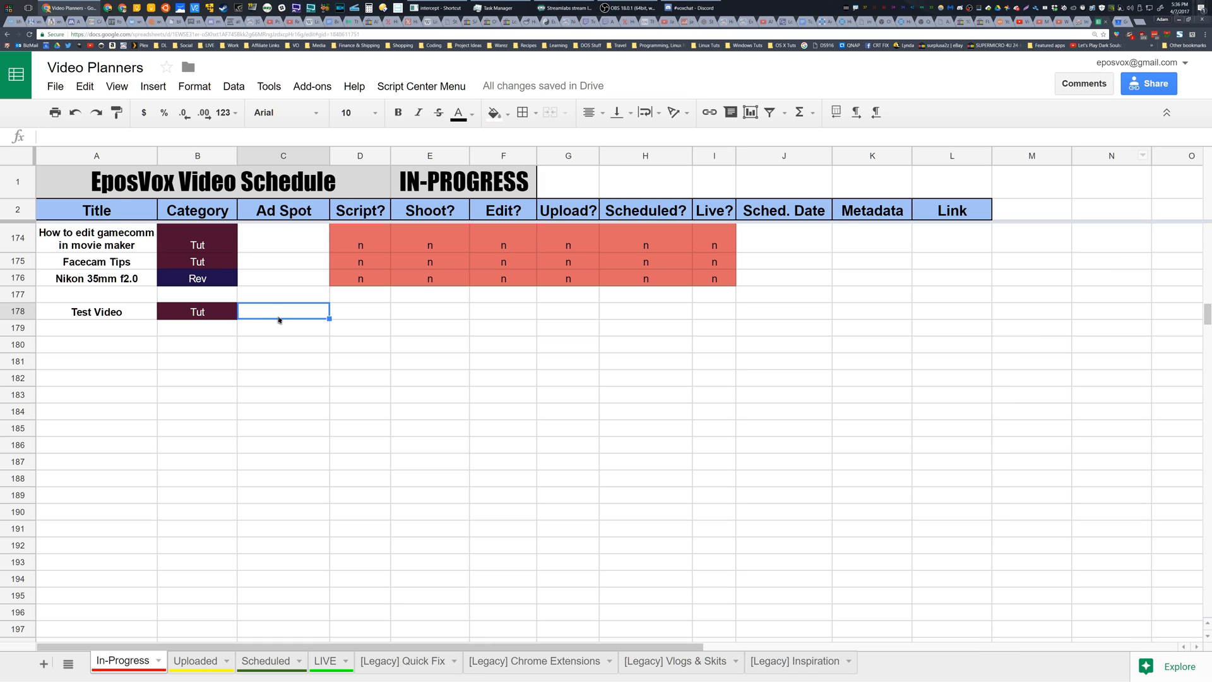
Fill Test Video's ad spot as Subway, Script Y, Shoot Y and Edit IP.
{"action": "type", "text": "Subway"}
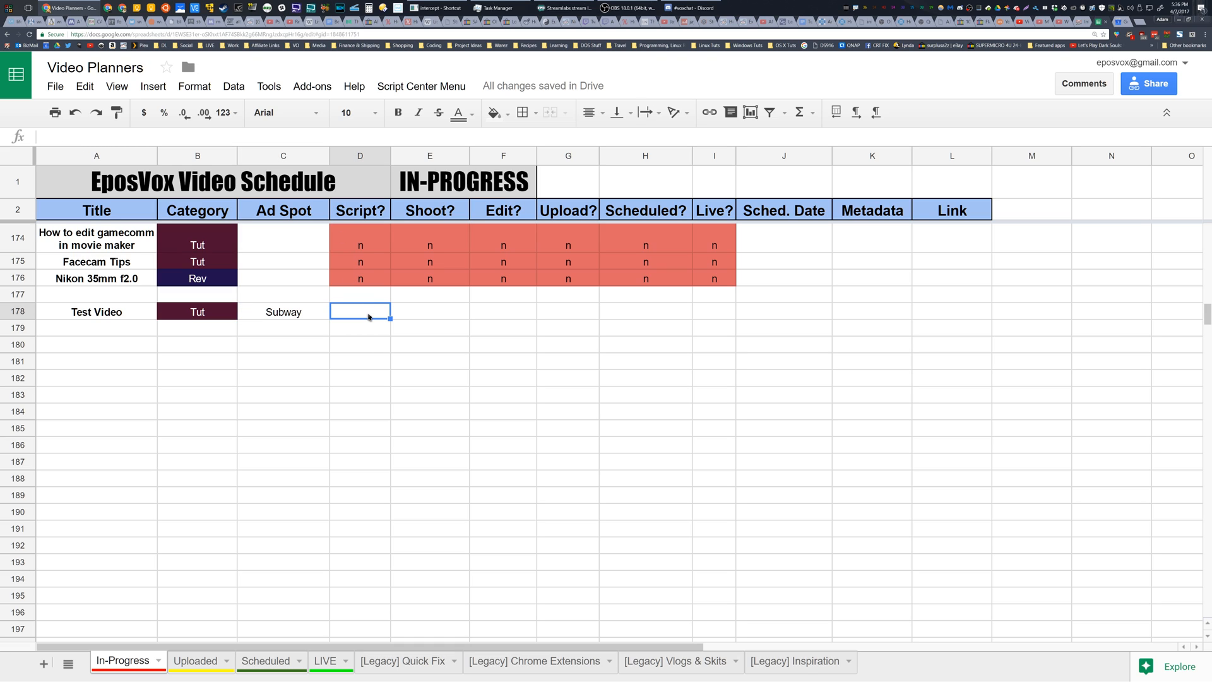
{"action": "type", "text": "Y"}
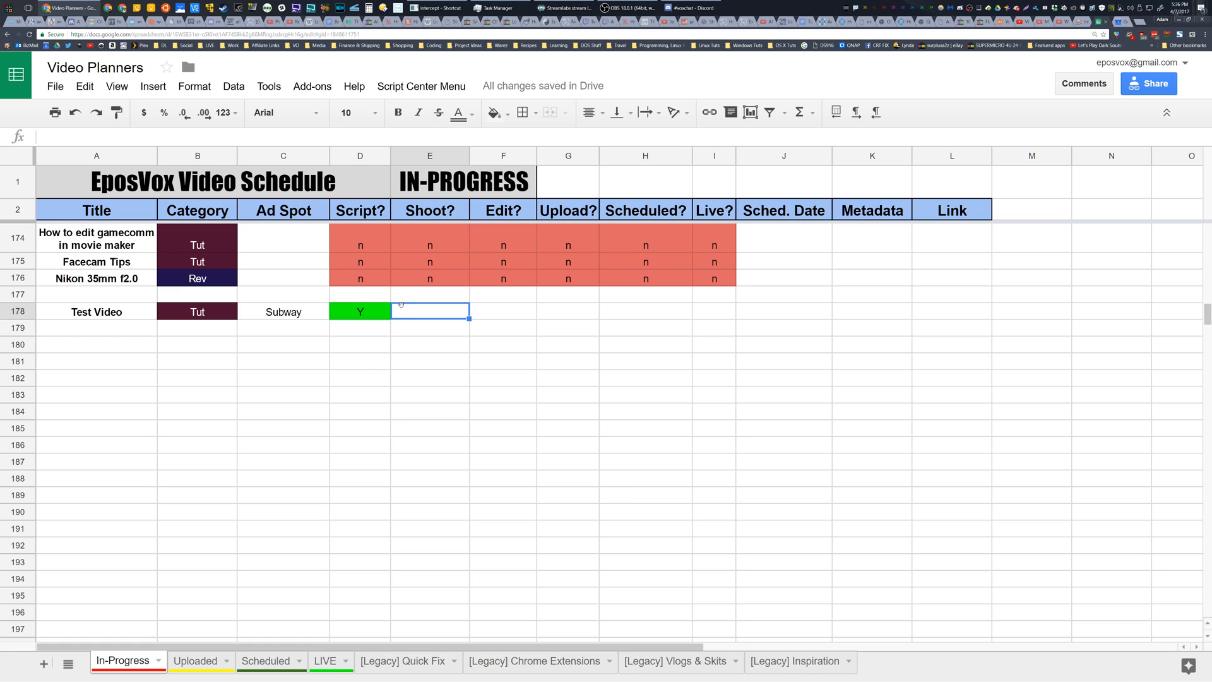
{"action": "type", "text": "Y"}
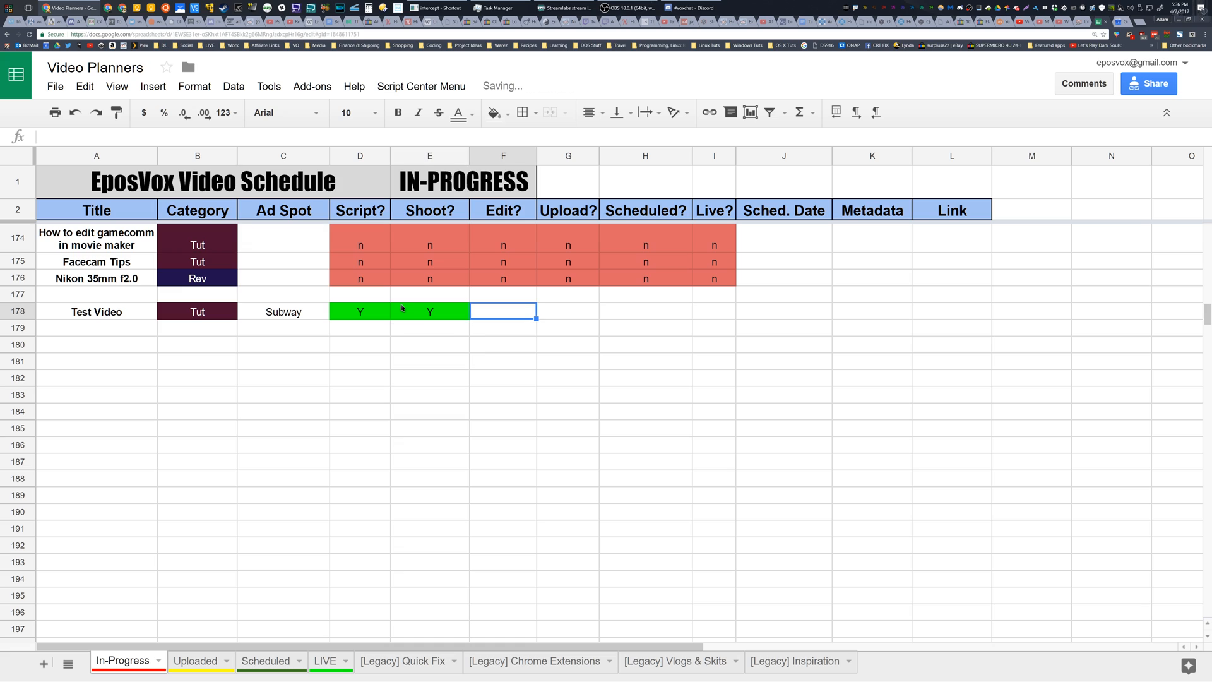
{"action": "type", "text": "IP"}
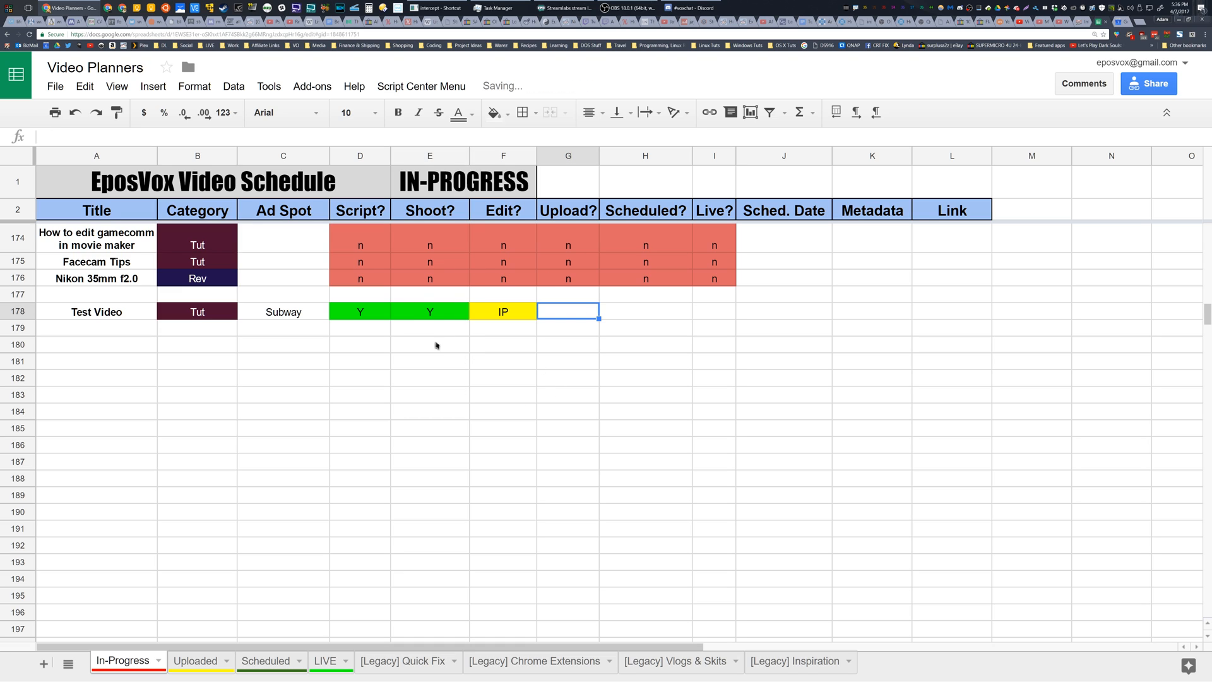
Complete the row with the April 22 2017 date and n/a metadata, then check the Link cell.
{"action": "type", "text": "n"}
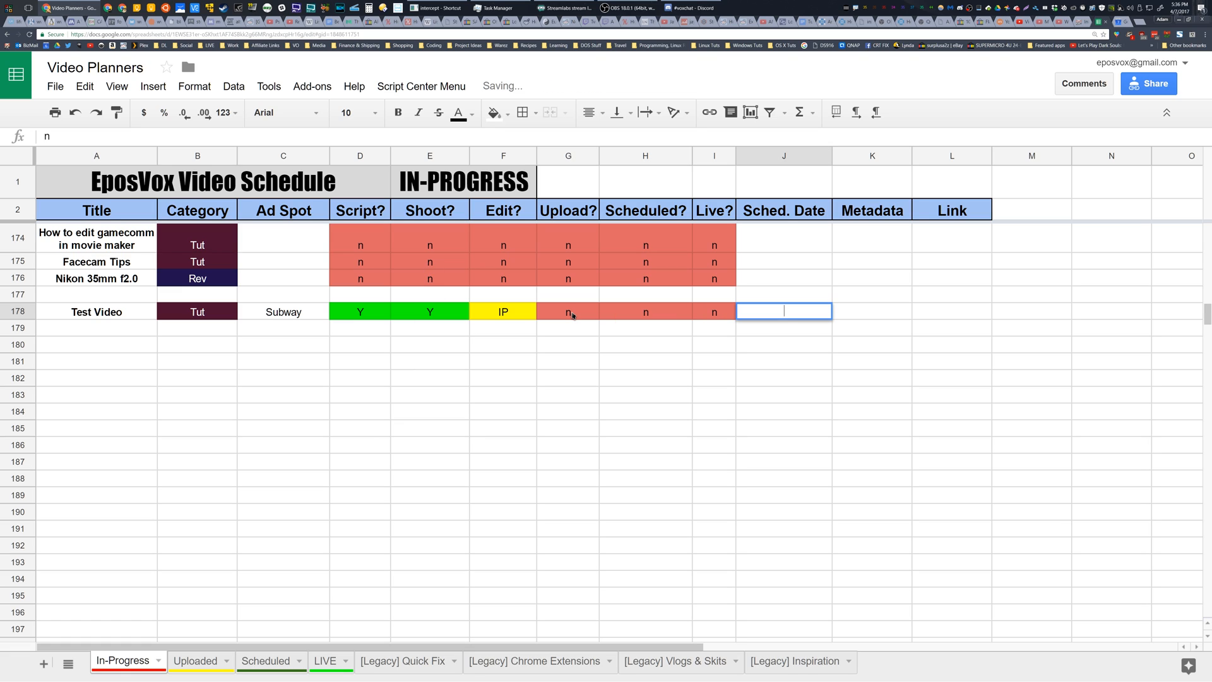
{"action": "type", "text": "Apri"}
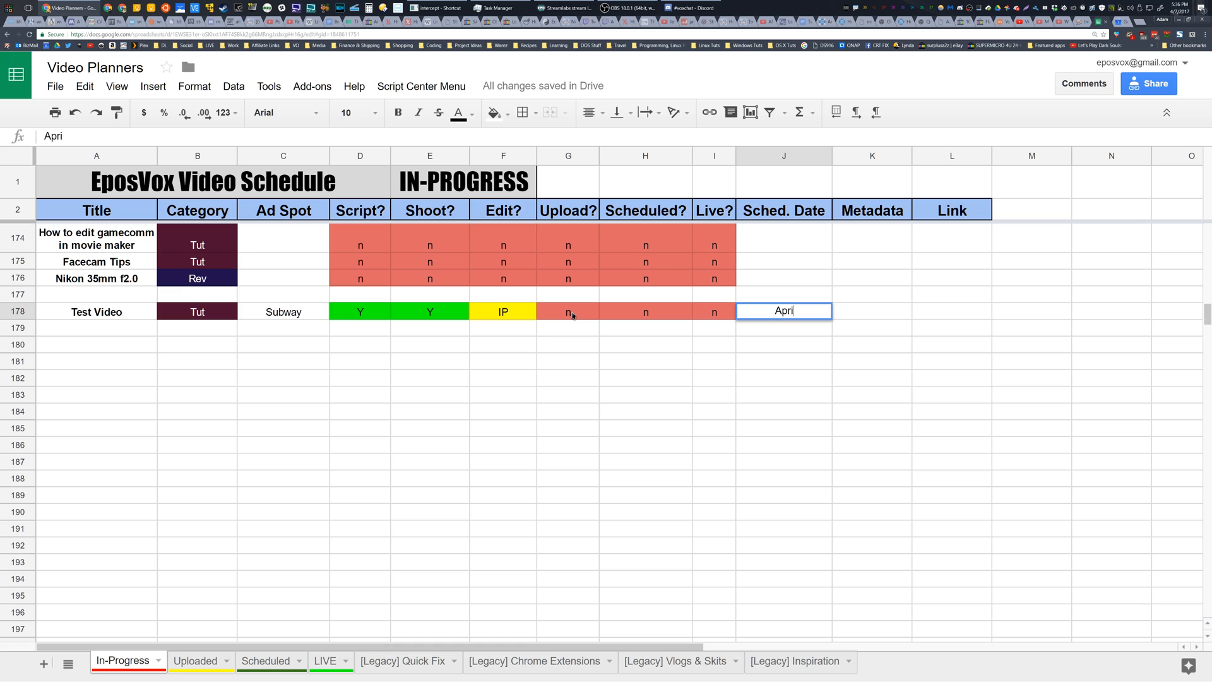
{"action": "key", "text": "Return"}
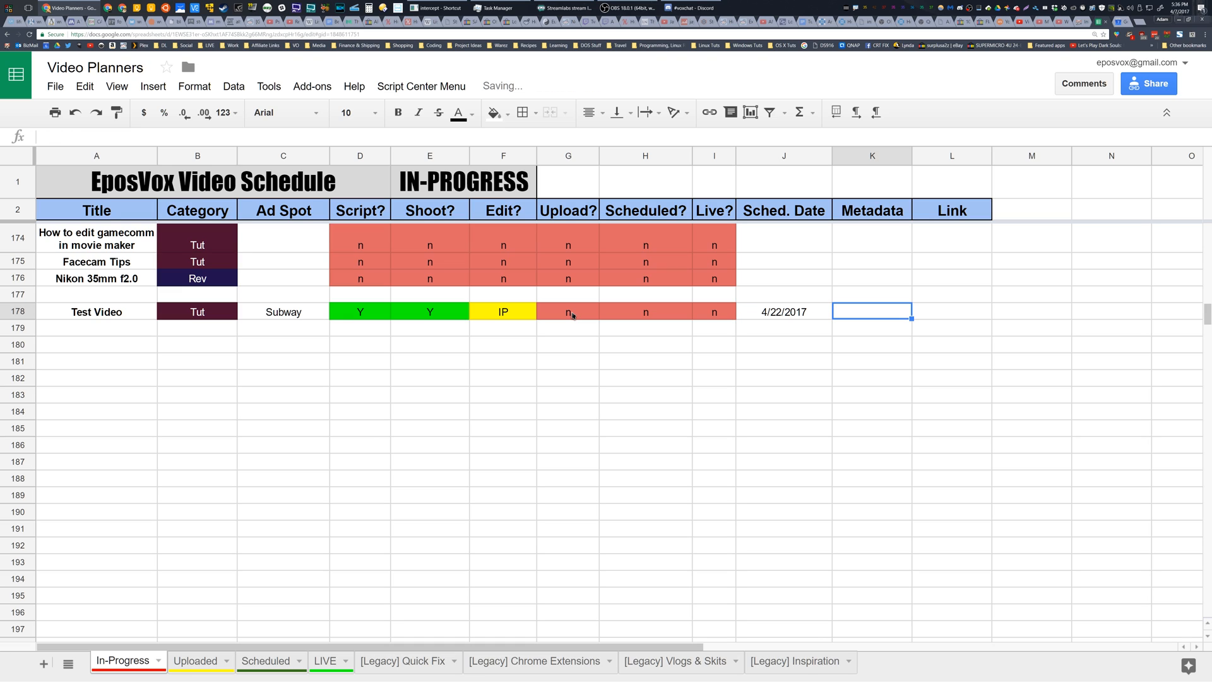
{"action": "mouse_move", "coordinate": [809, 268]}
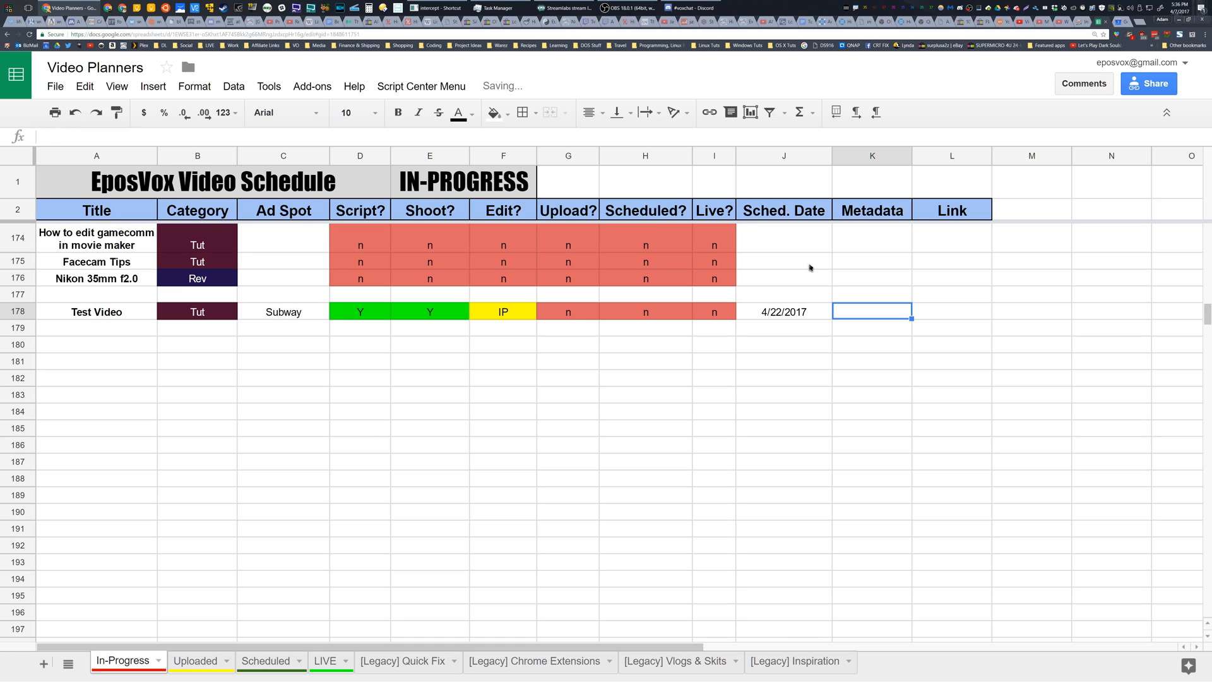
{"action": "type", "text": "n/a"}
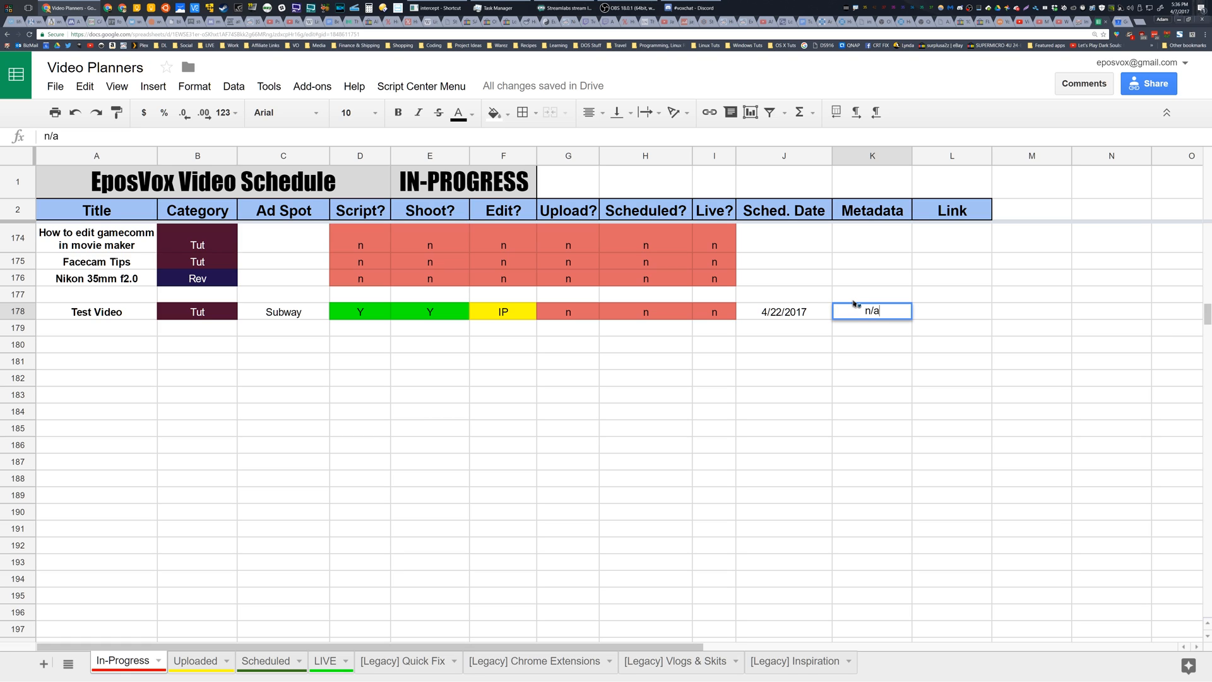
{"action": "left_click", "coordinate": [952, 312]}
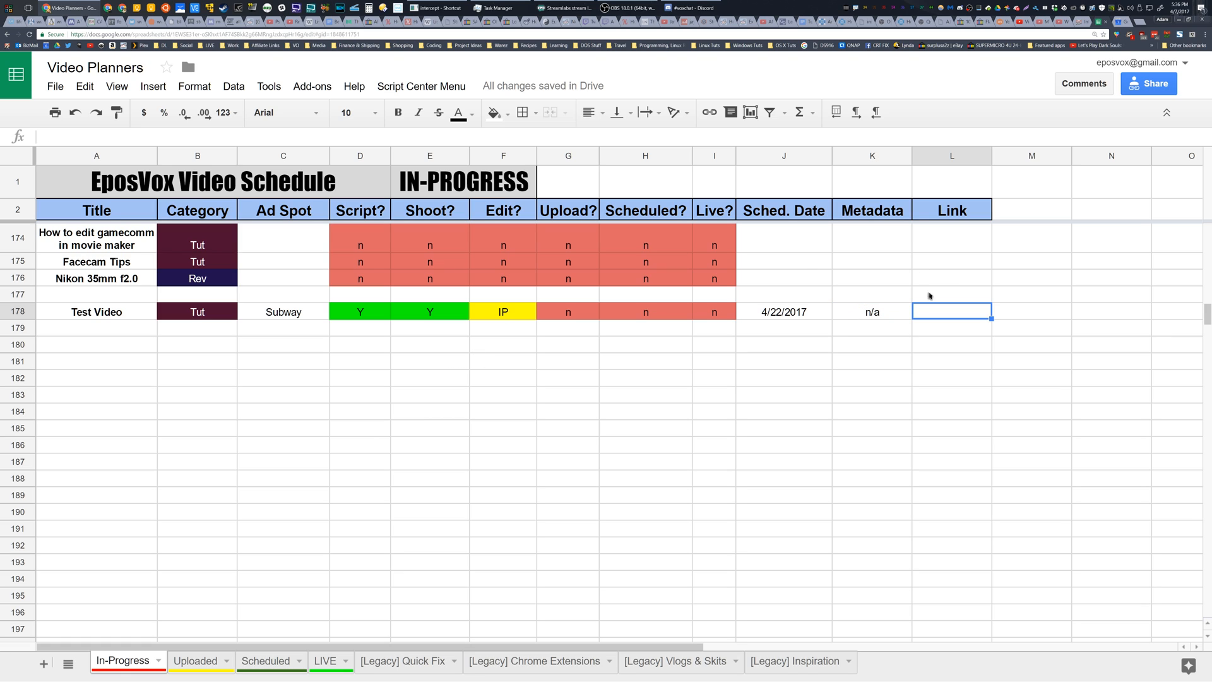
{"action": "mouse_move", "coordinate": [502, 312]}
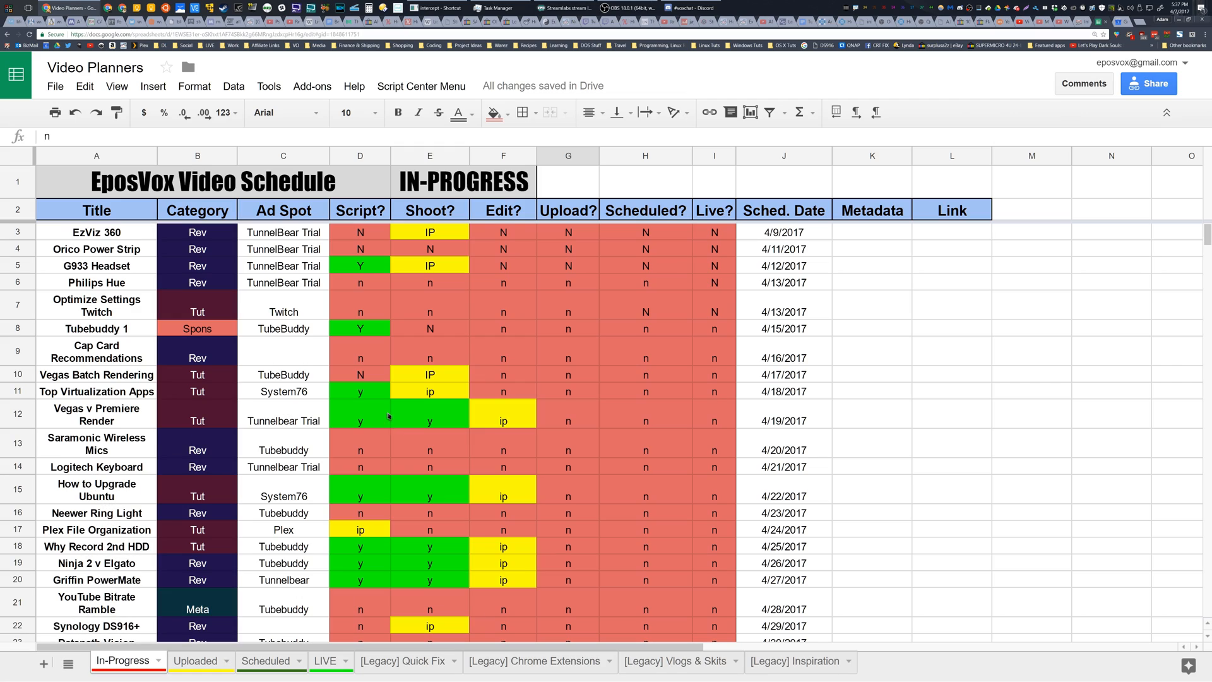
{"action": "scroll", "scroll_direction": "down", "scroll_amount": 3}
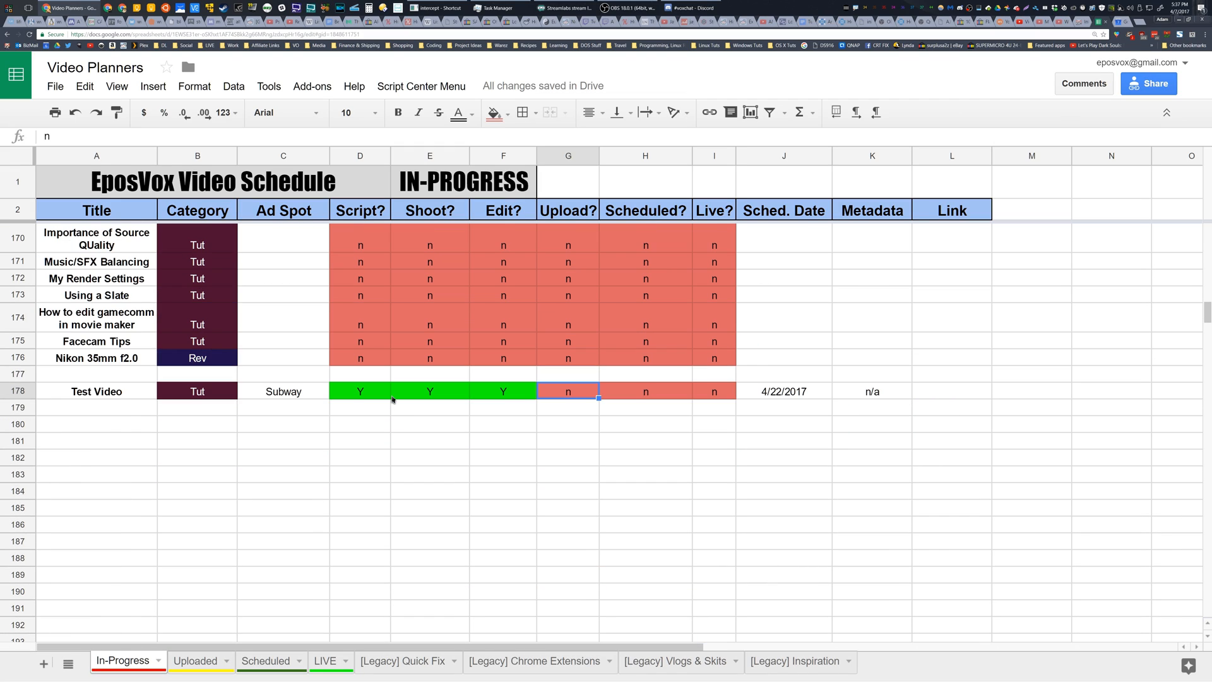
{"action": "scroll", "scroll_direction": "up", "scroll_amount": 3}
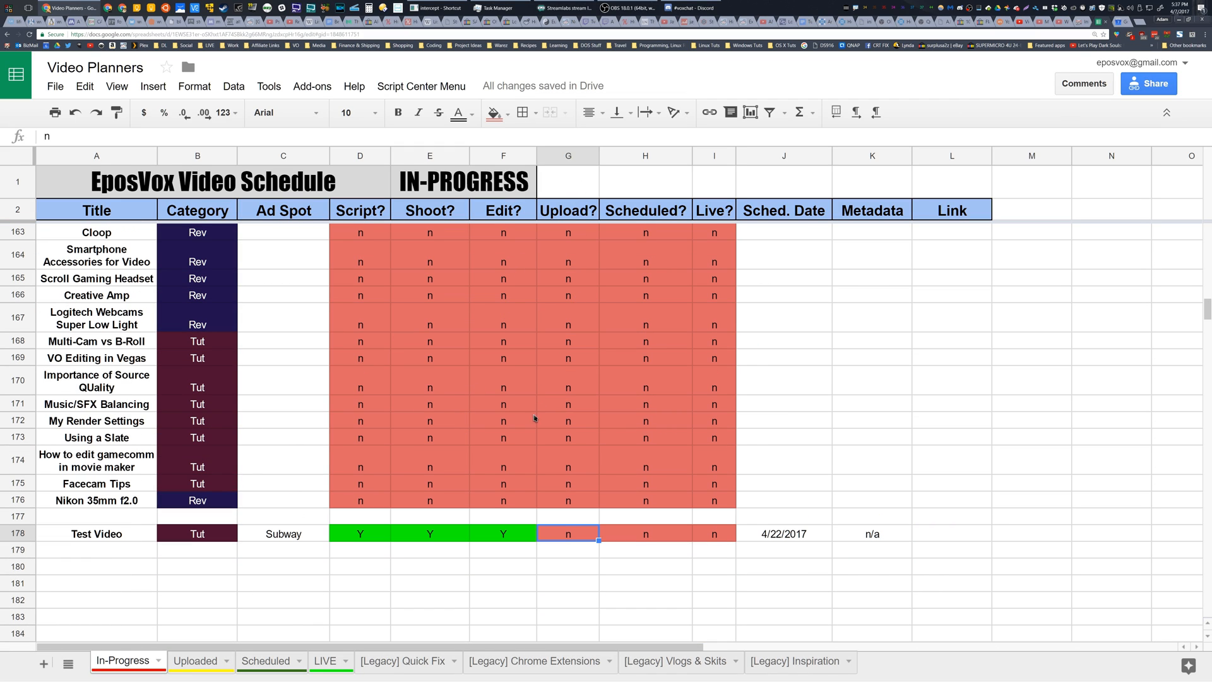
{"action": "mouse_move", "coordinate": [192, 660]}
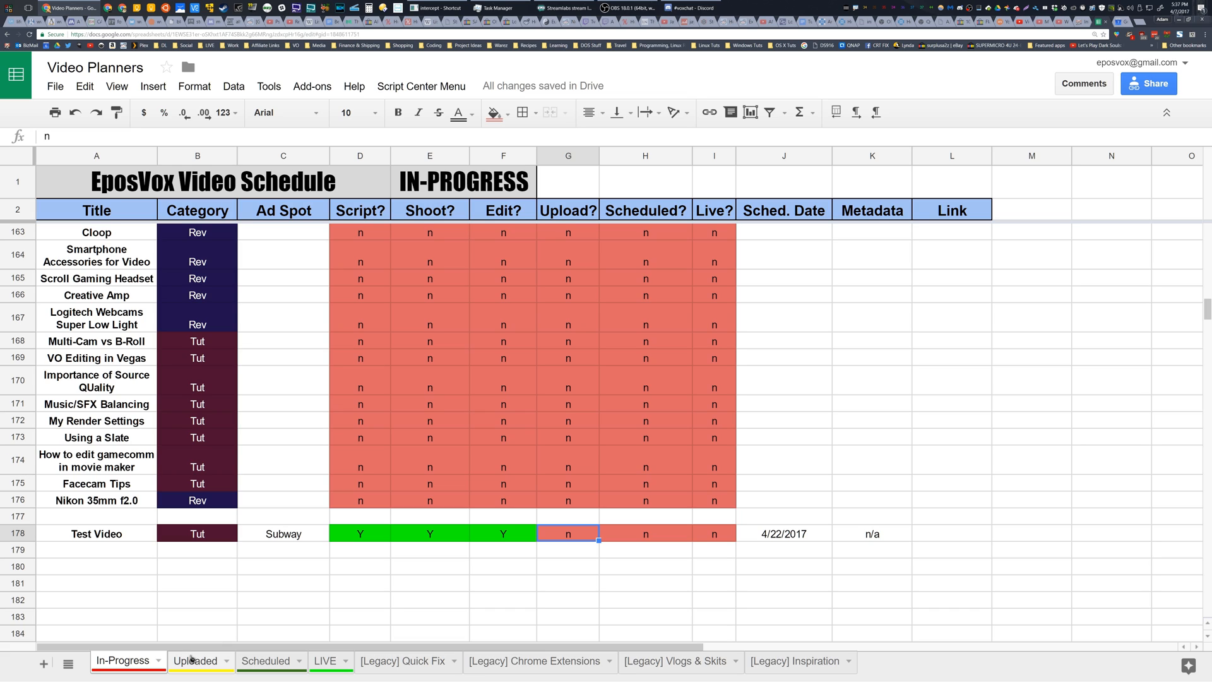
Review the Uploaded and Scheduled sheets, ending on the LIVE sheet of published videos.
{"action": "left_click", "coordinate": [196, 660]}
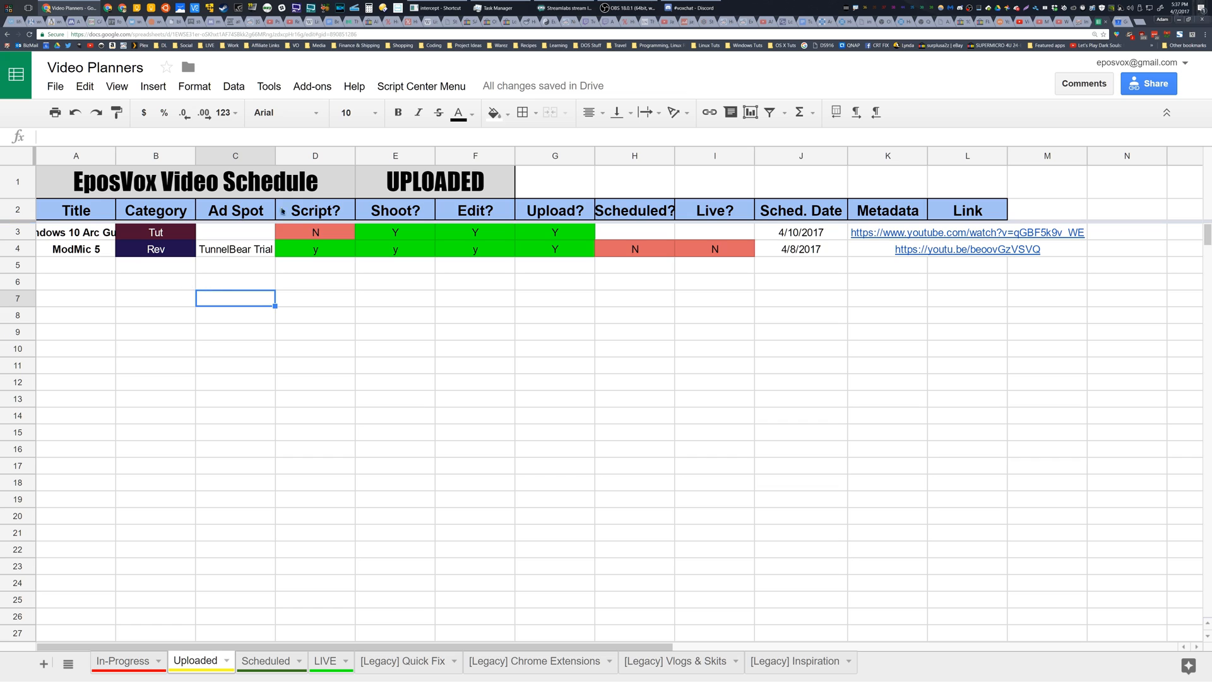
{"action": "mouse_move", "coordinate": [689, 285]}
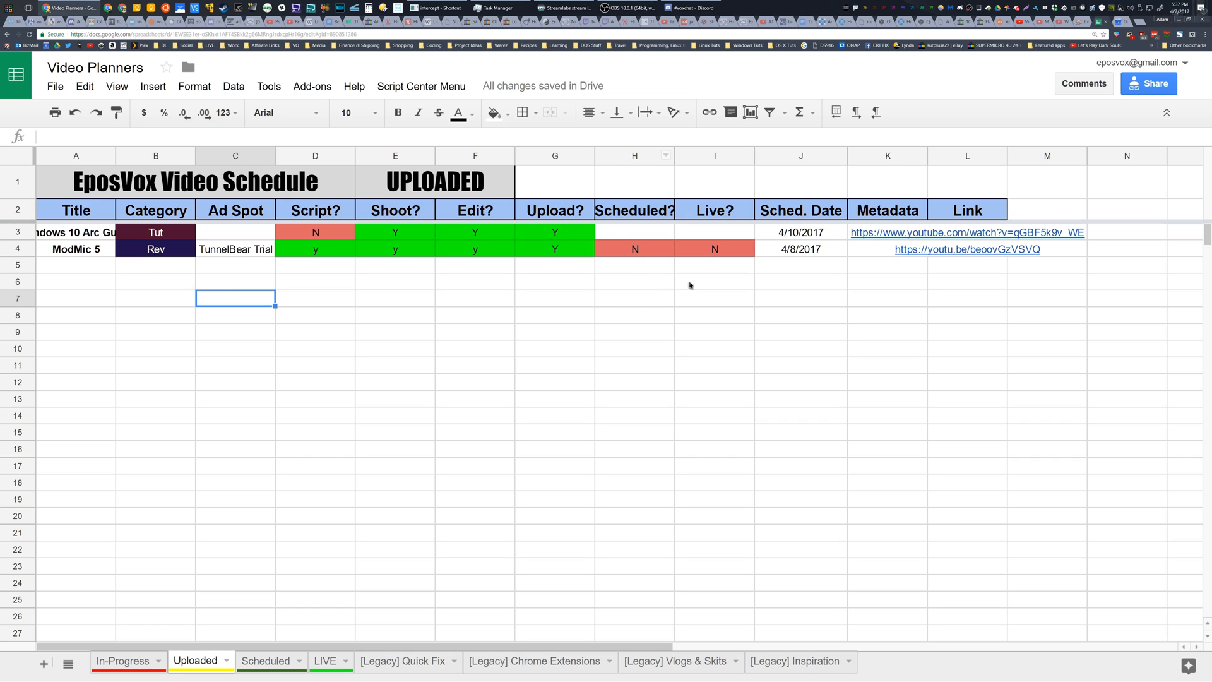
{"action": "mouse_move", "coordinate": [269, 405]}
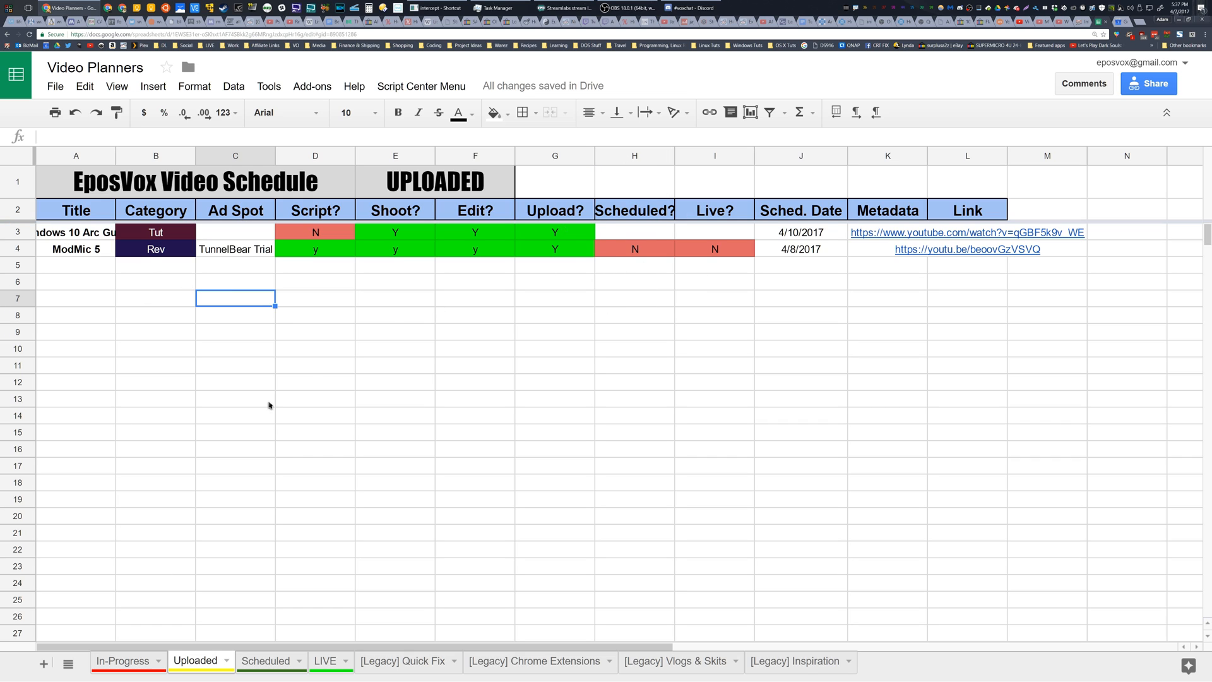
{"action": "left_click", "coordinate": [265, 660]}
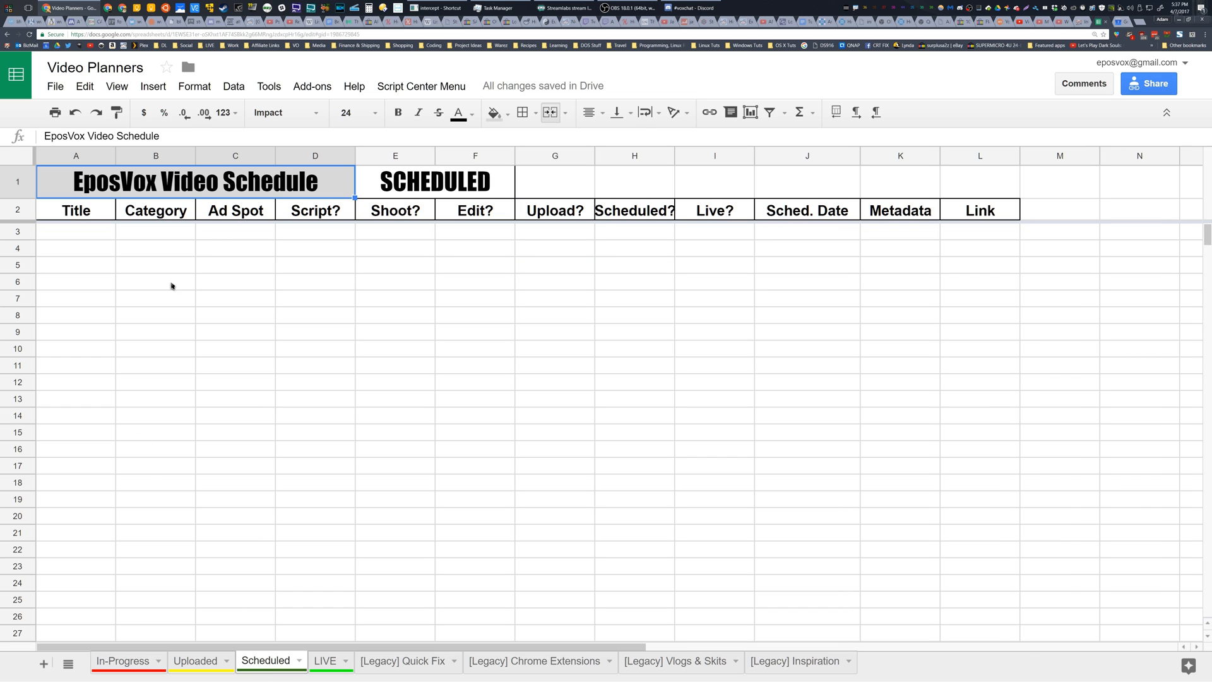
{"action": "mouse_move", "coordinate": [236, 214]}
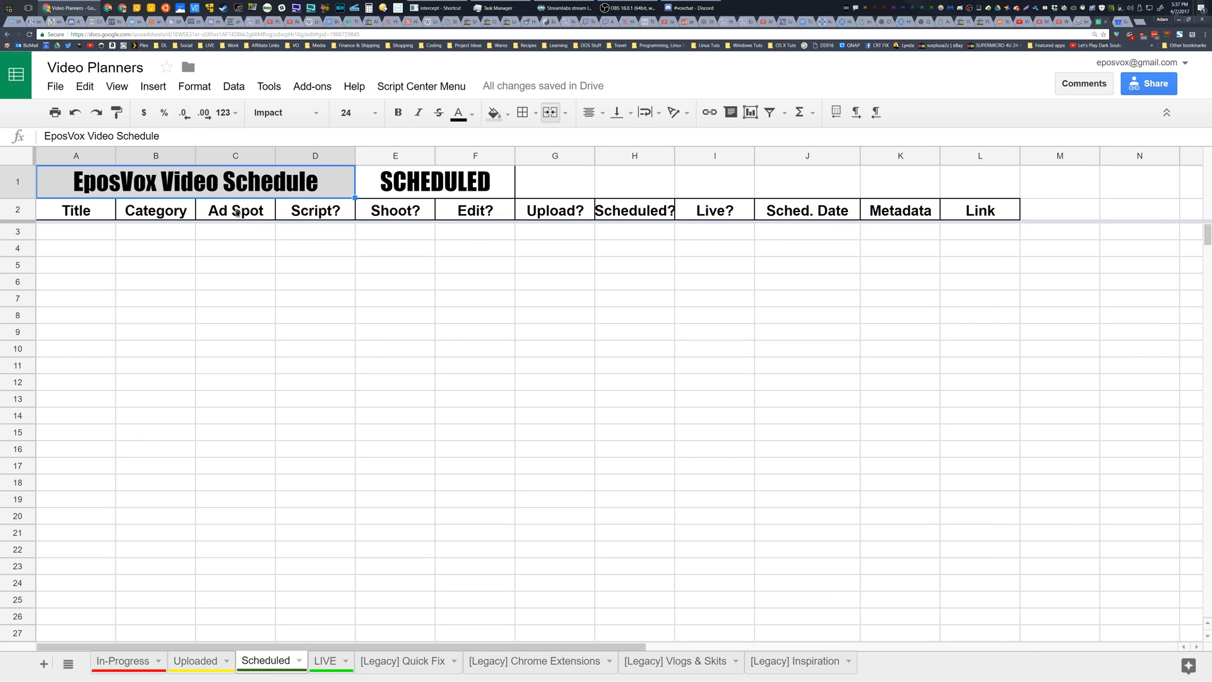
{"action": "mouse_move", "coordinate": [685, 328]}
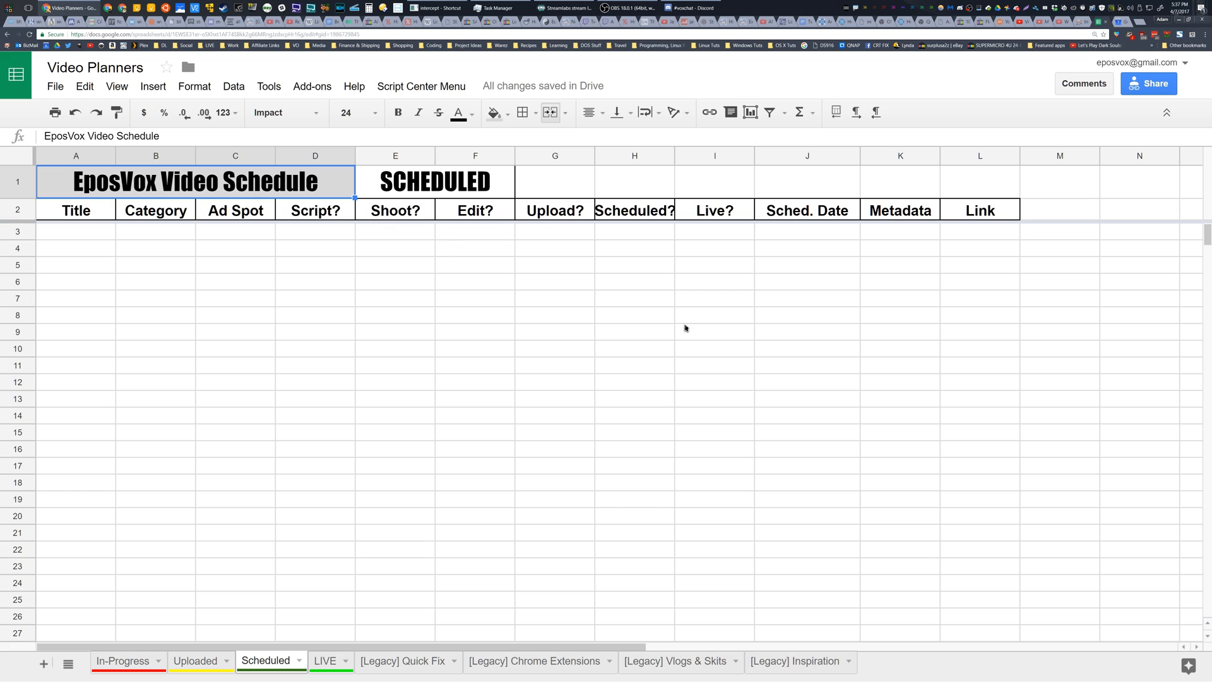
{"action": "left_click", "coordinate": [324, 661]}
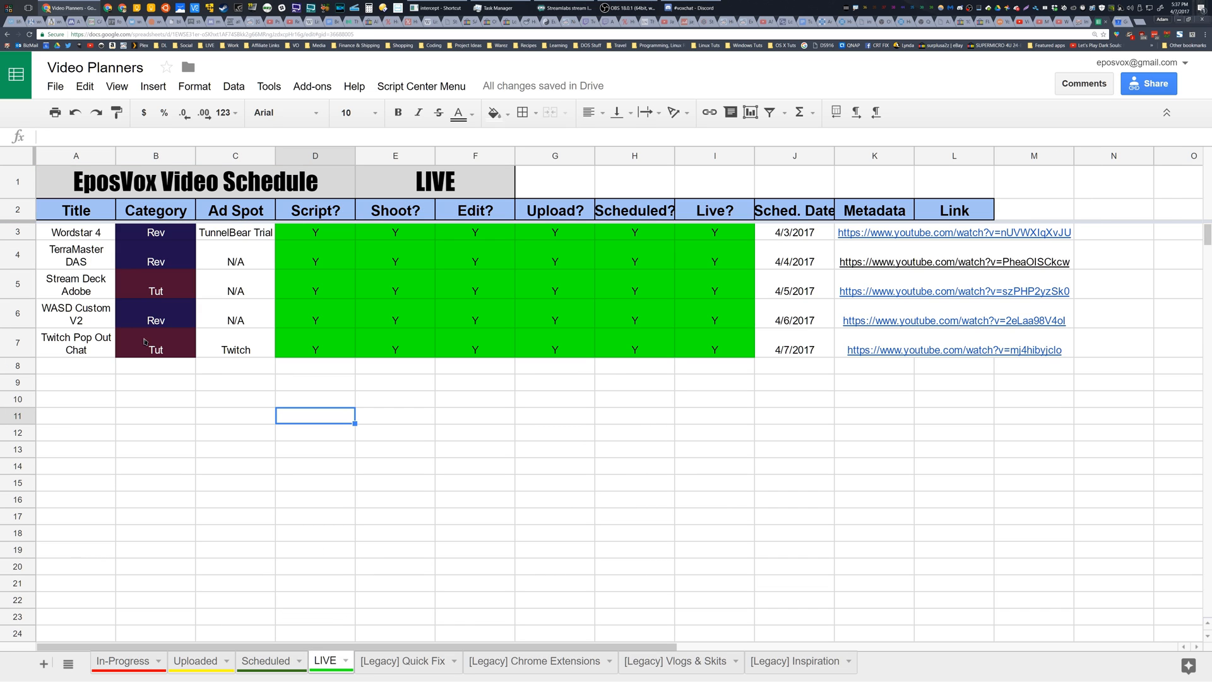
{"action": "mouse_move", "coordinate": [711, 250]}
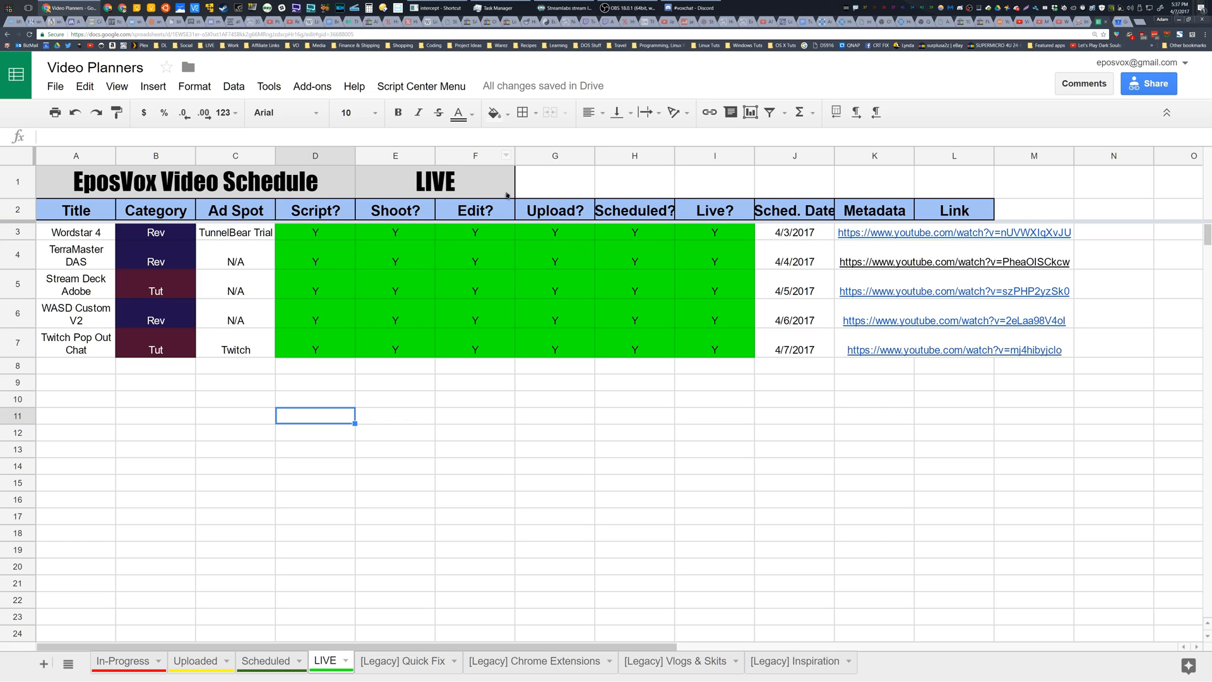
Mark Test Video's Upload? as Y on In-Progress and find the row on the Uploaded sheet.
{"action": "left_click", "coordinate": [121, 660]}
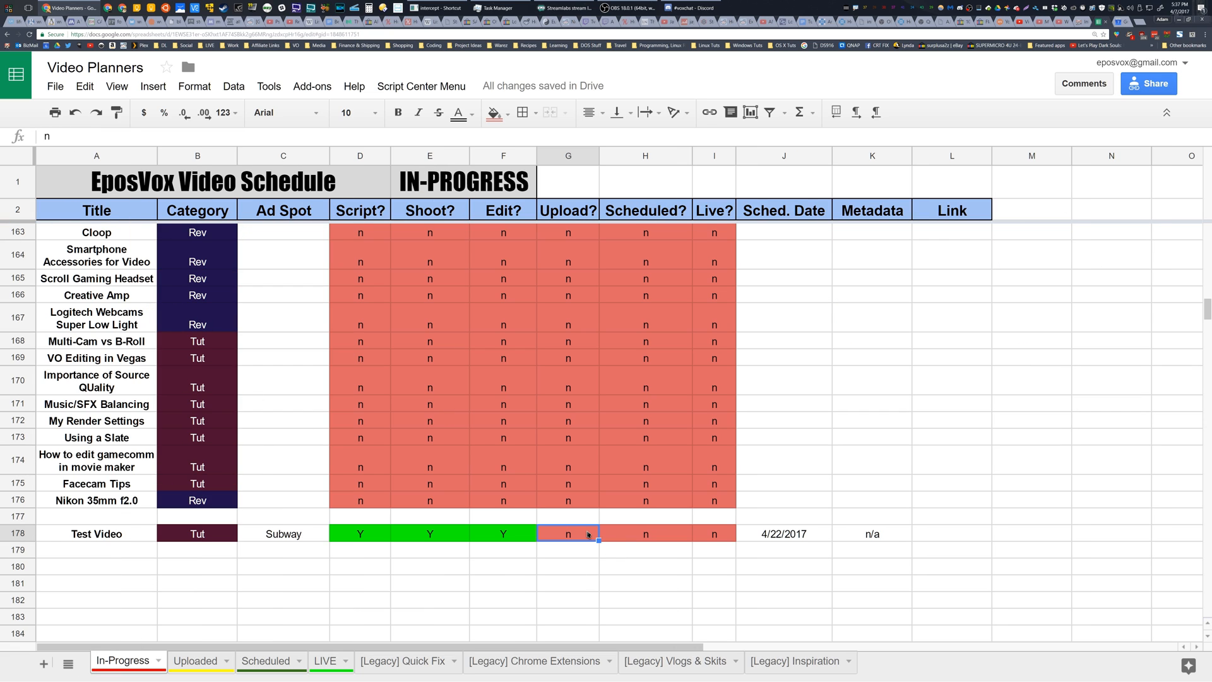
{"action": "mouse_move", "coordinate": [376, 530]}
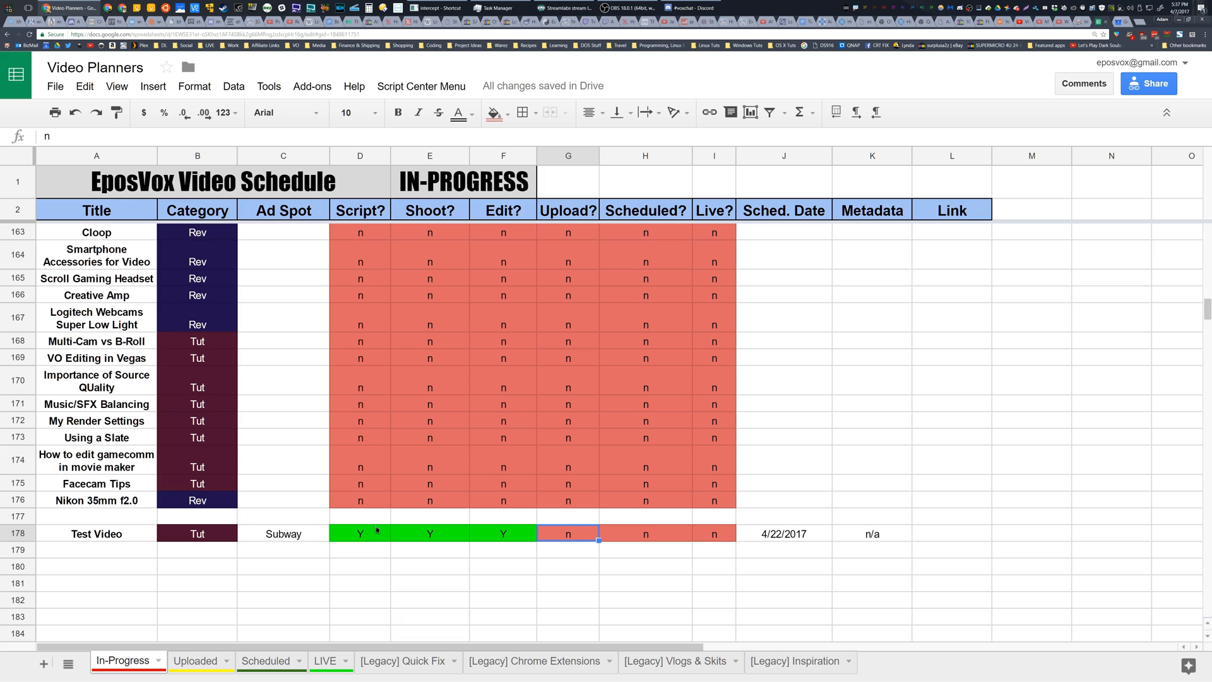
{"action": "mouse_move", "coordinate": [533, 491]}
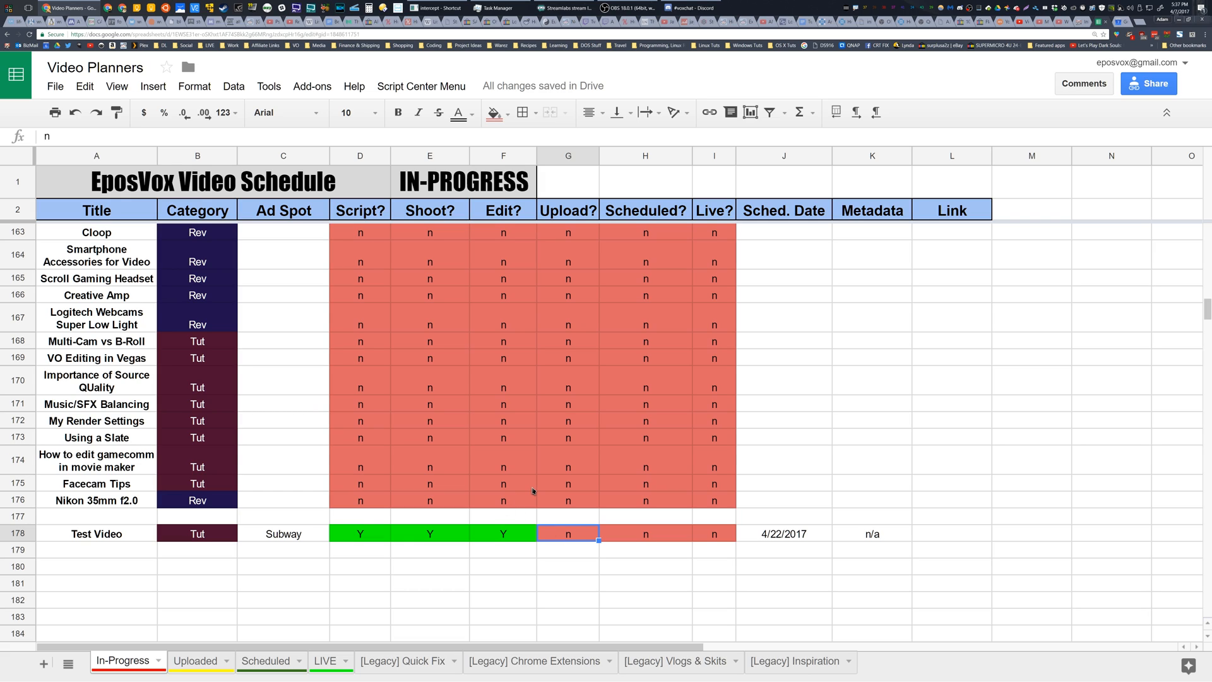
{"action": "type", "text": "Y"}
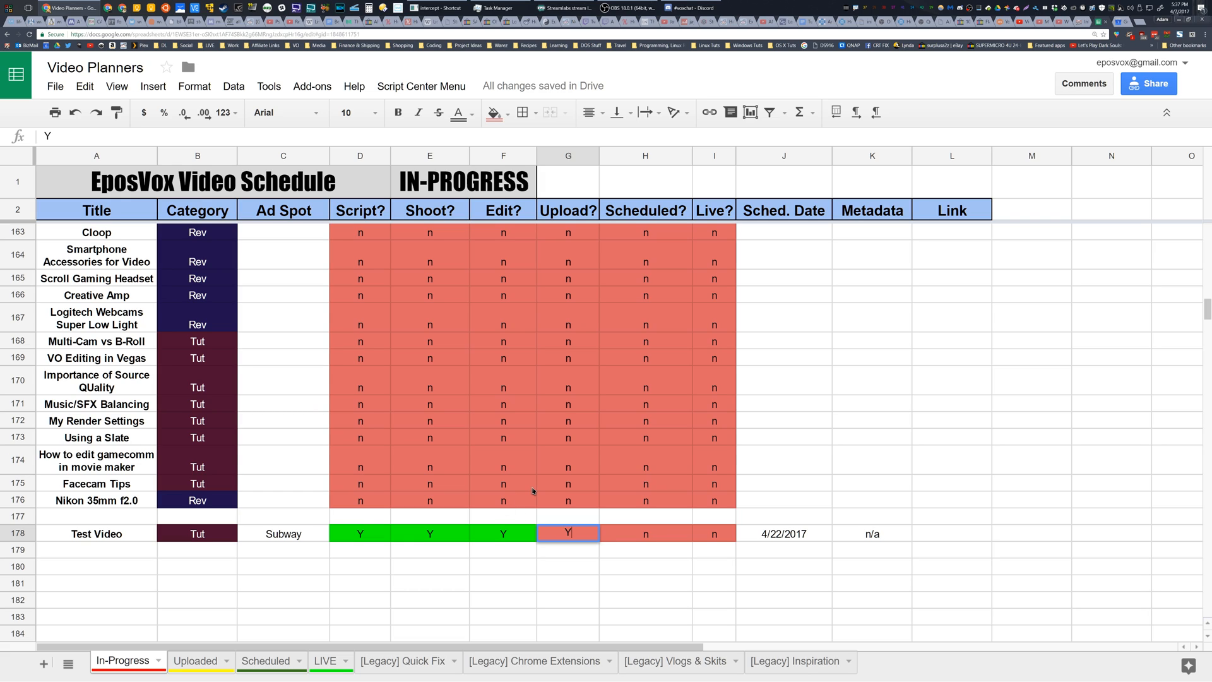
{"action": "key", "text": "Return"}
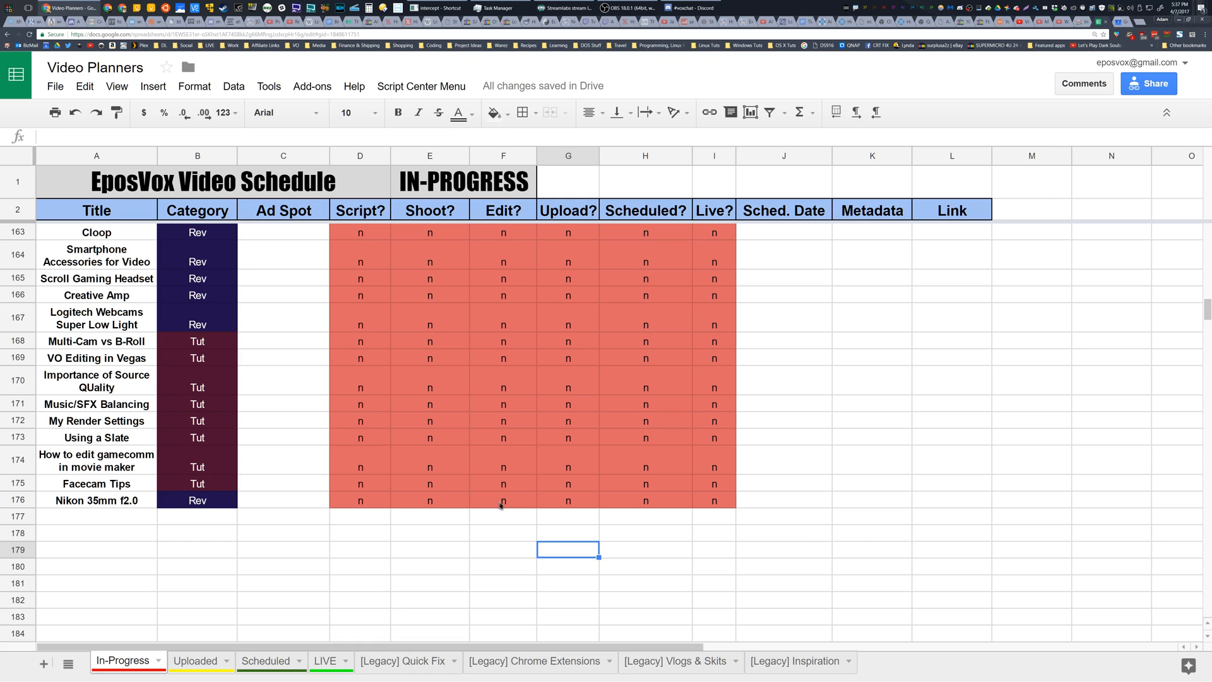
{"action": "left_click", "coordinate": [194, 660]}
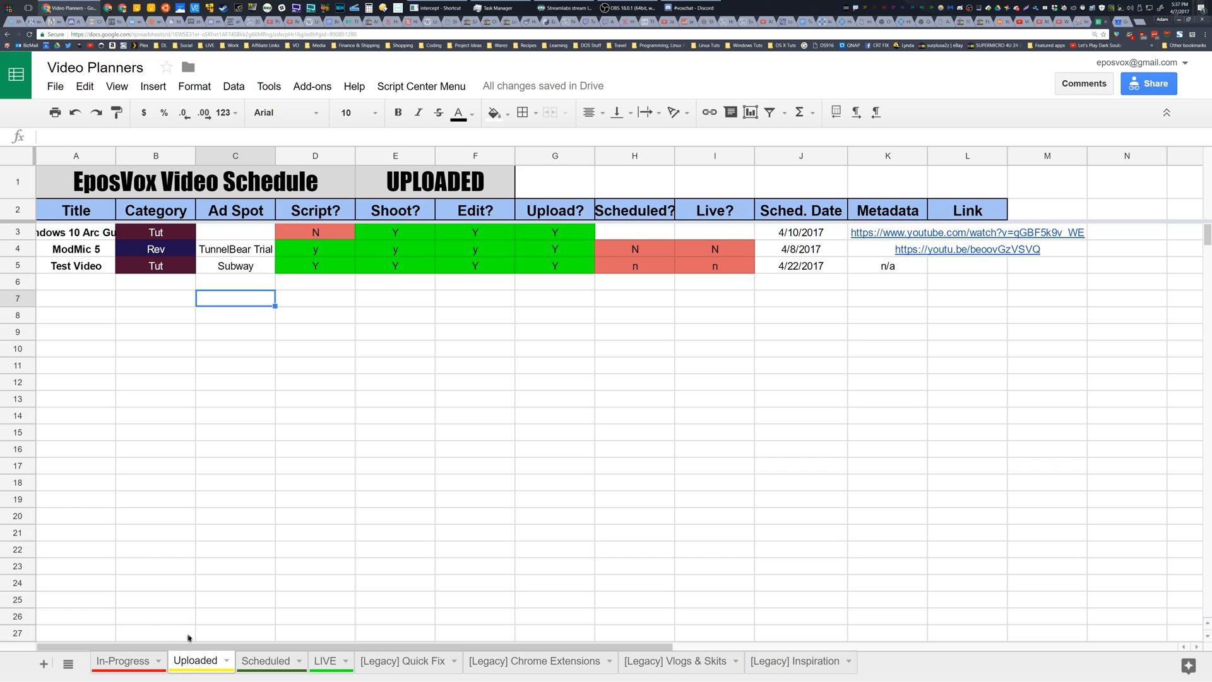
{"action": "mouse_move", "coordinate": [230, 296]}
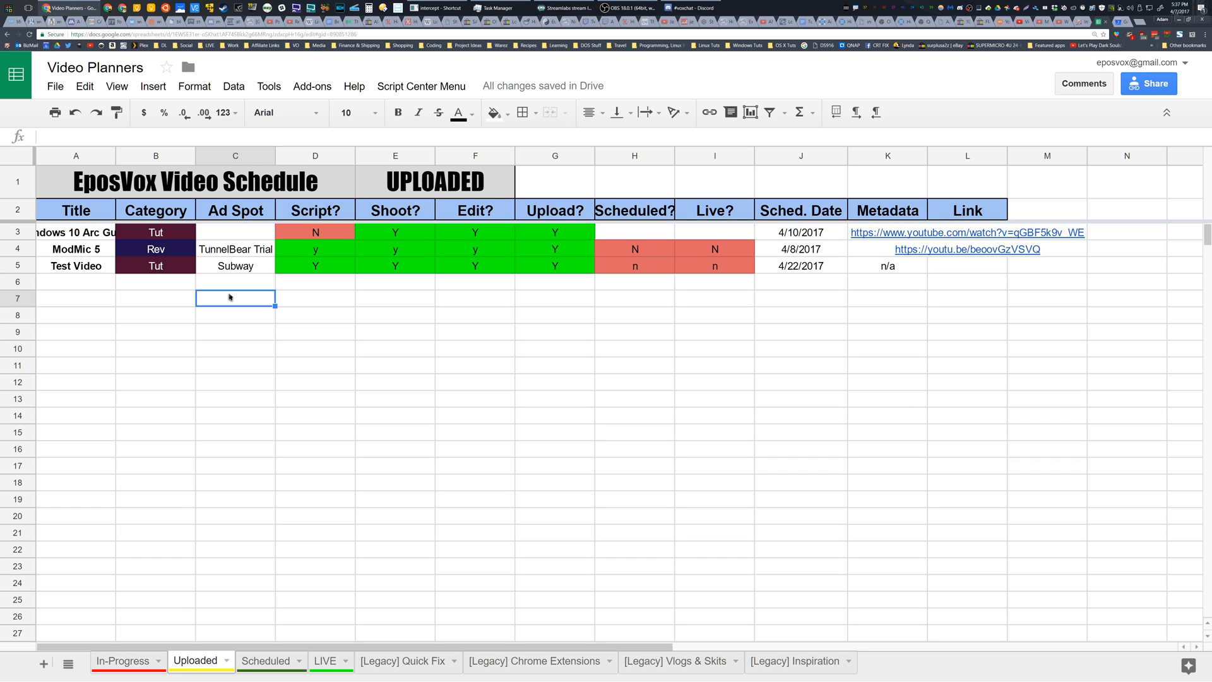
{"action": "mouse_move", "coordinate": [663, 295]}
{"action": "type", "text": "Y"}
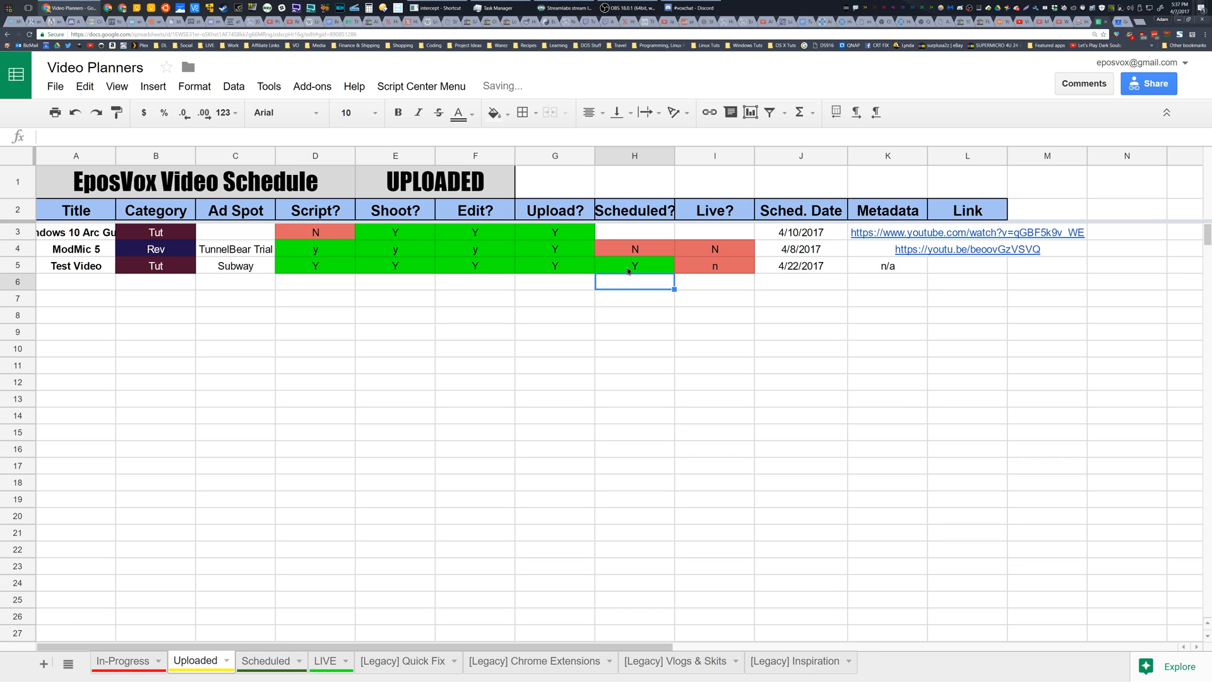
Mark Test Video's Scheduled? and Live? as Y so it lands on the LIVE sheet.
{"action": "left_click", "coordinate": [265, 660]}
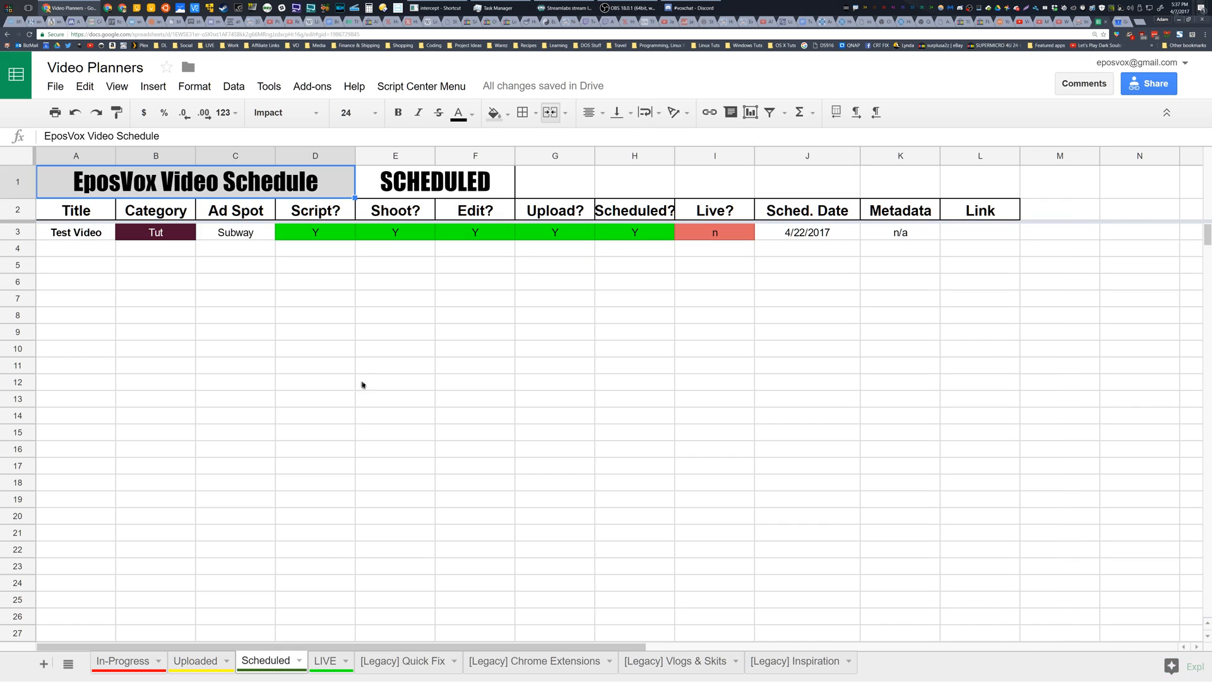
{"action": "mouse_move", "coordinate": [363, 362]}
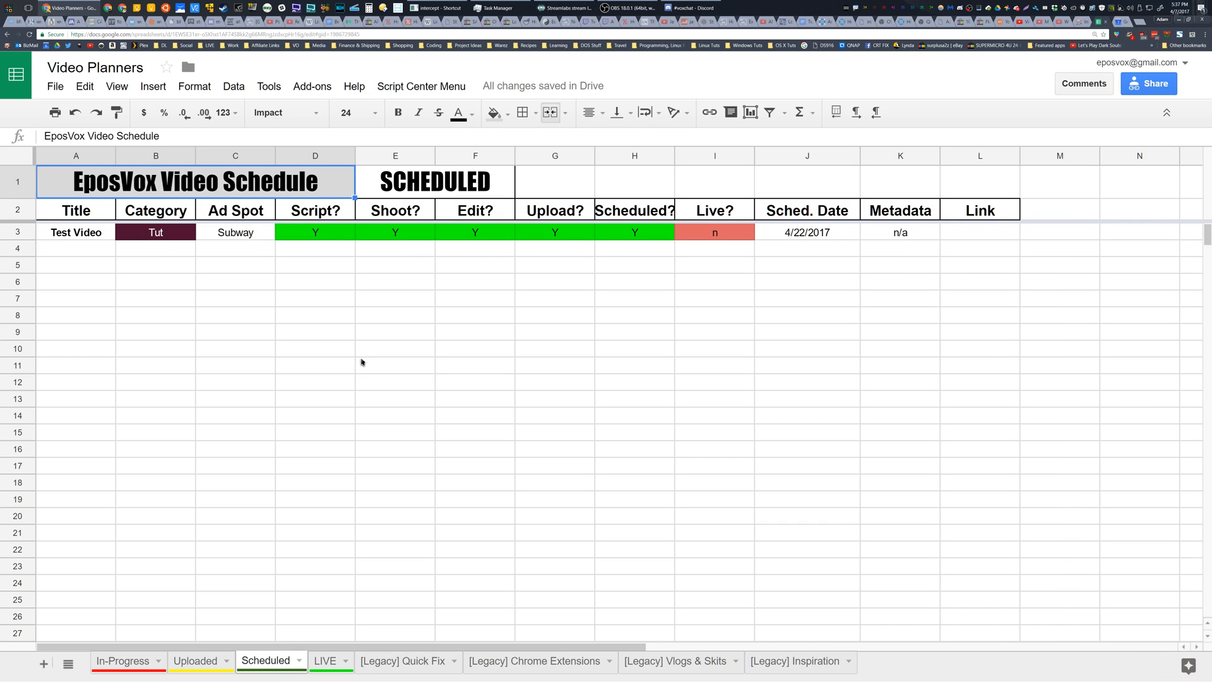
{"action": "mouse_move", "coordinate": [348, 311]}
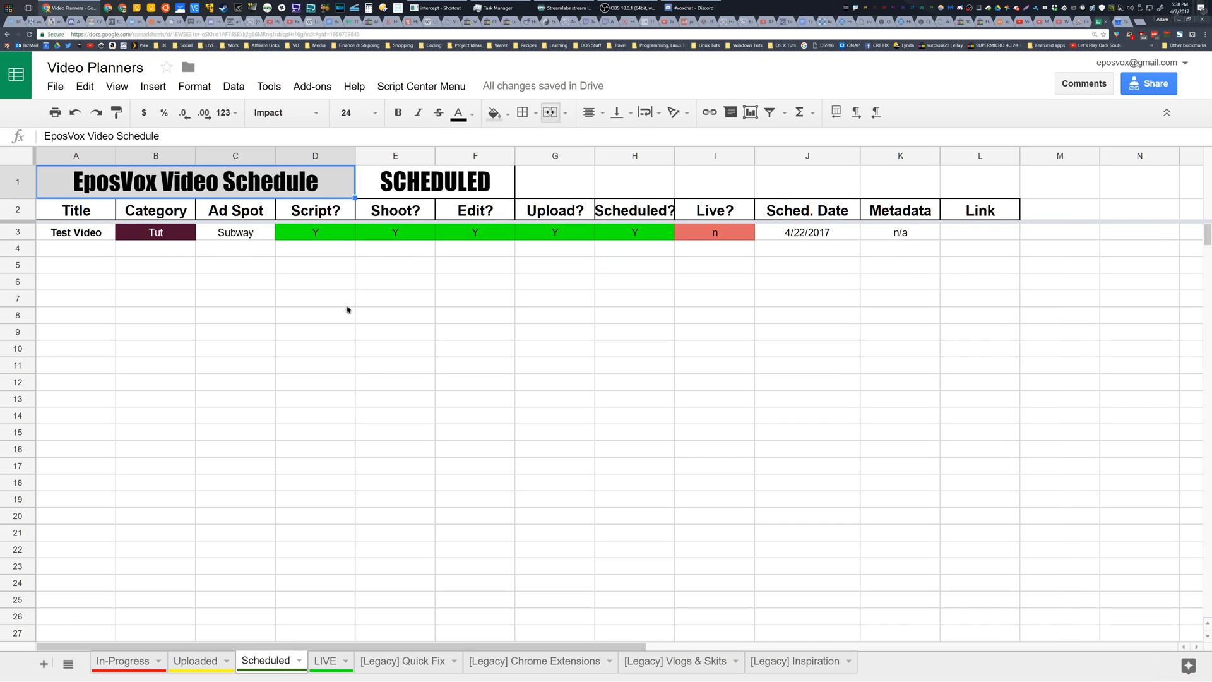
{"action": "left_click", "coordinate": [713, 232]}
{"action": "type", "text": "Y"}
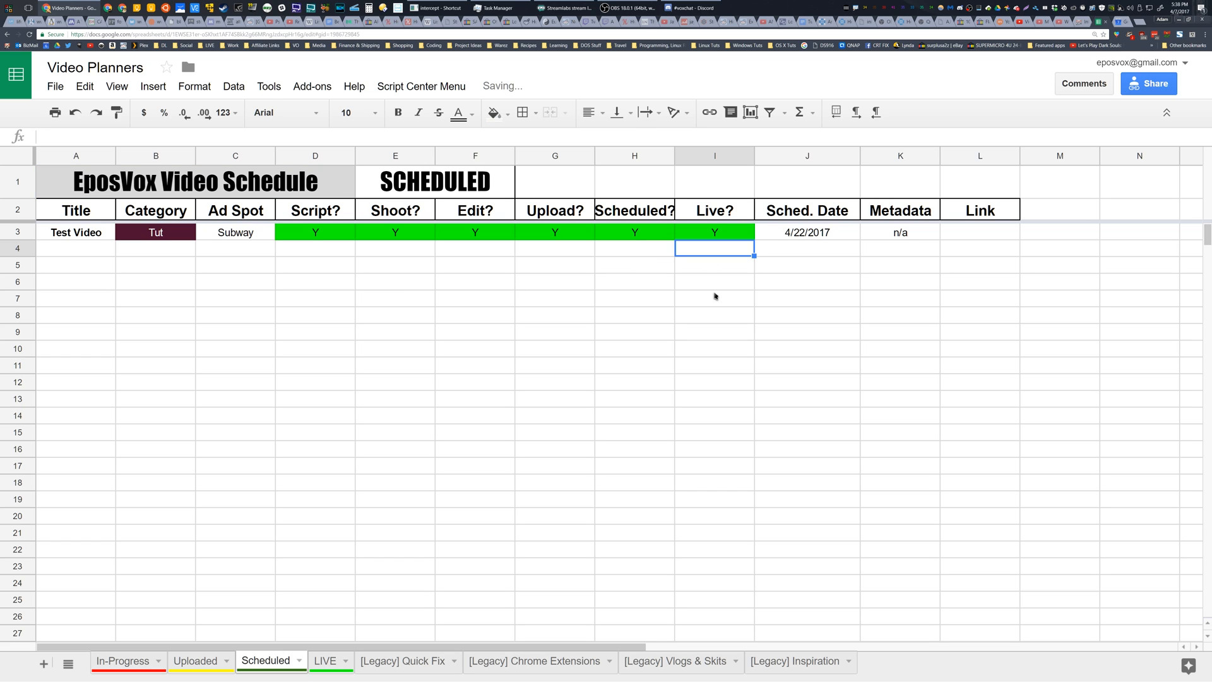
{"action": "left_click", "coordinate": [326, 660]}
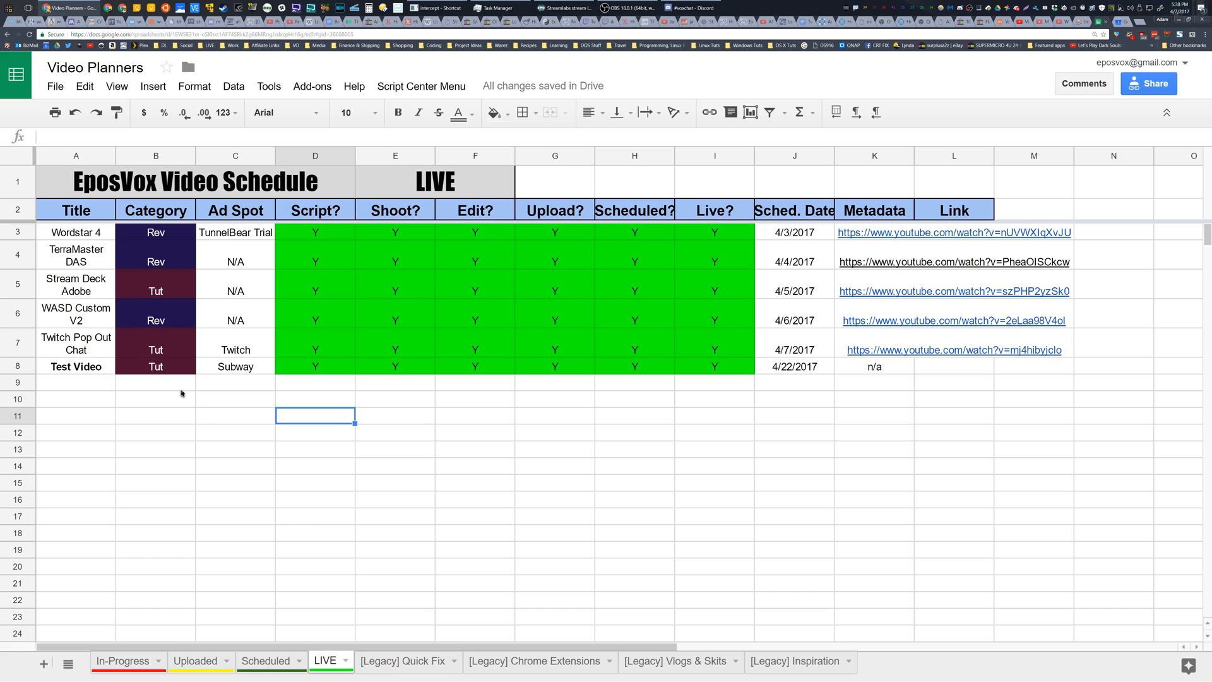
{"action": "mouse_move", "coordinate": [174, 275]}
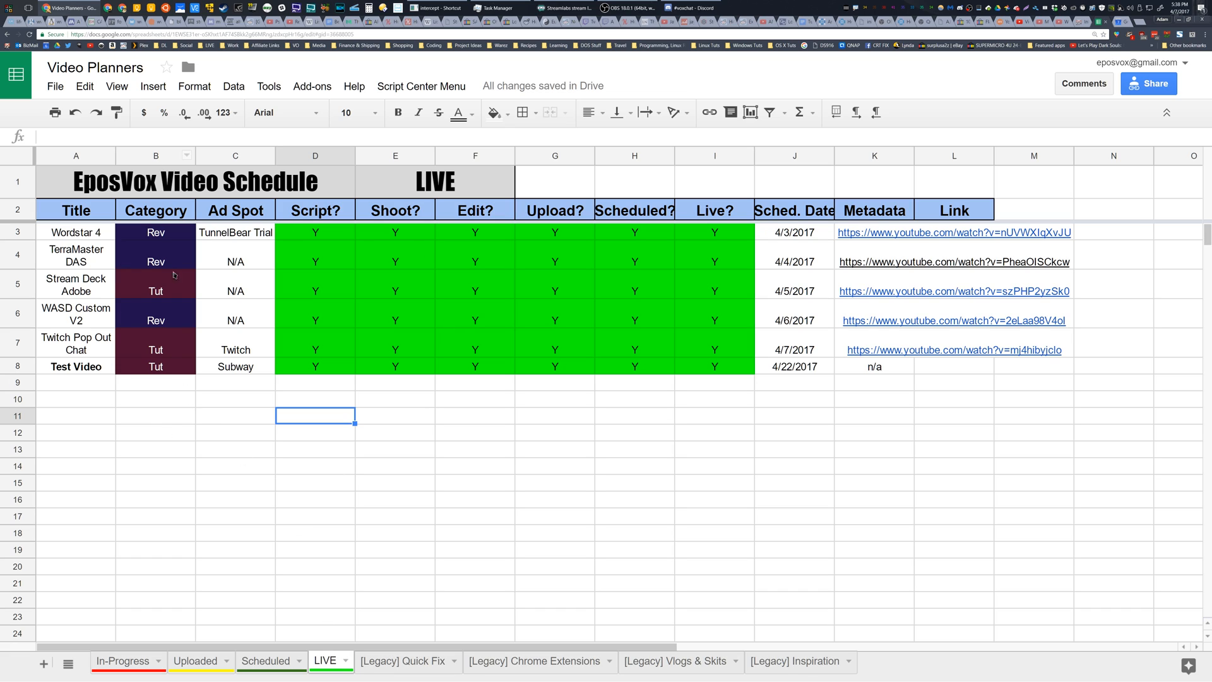
{"action": "mouse_move", "coordinate": [267, 630]}
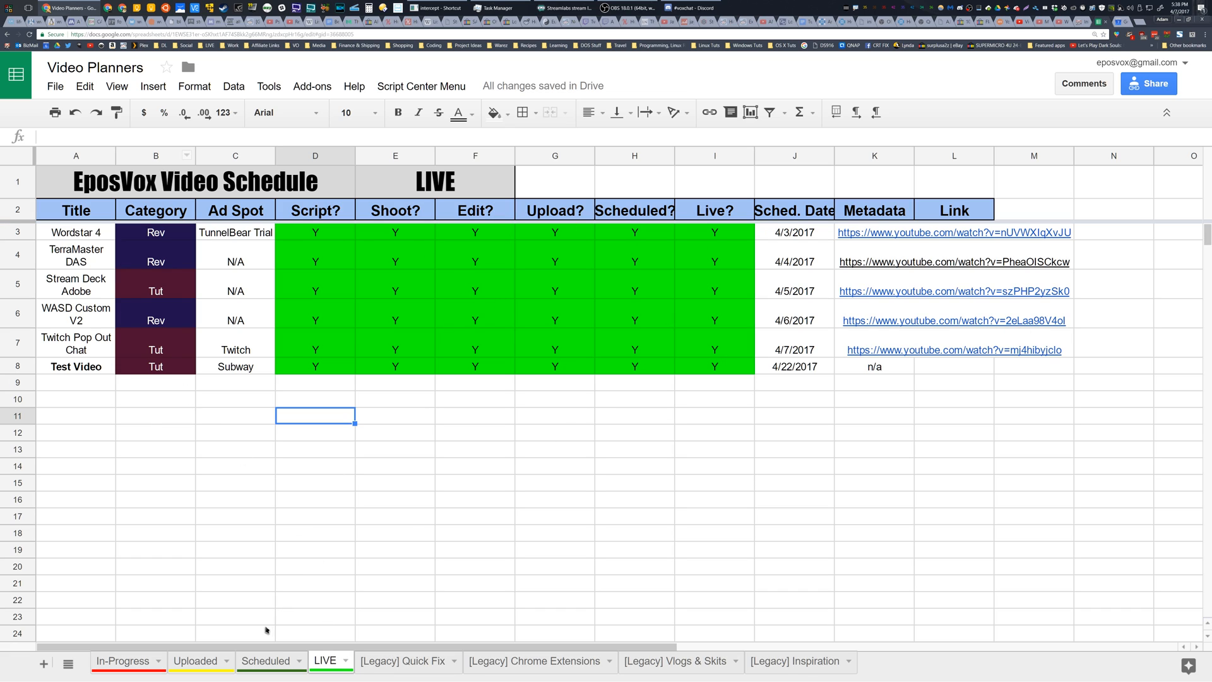
Glance at the Uploaded and Scheduled sheets, then return to the In-Progress tracker.
{"action": "left_click", "coordinate": [195, 661]}
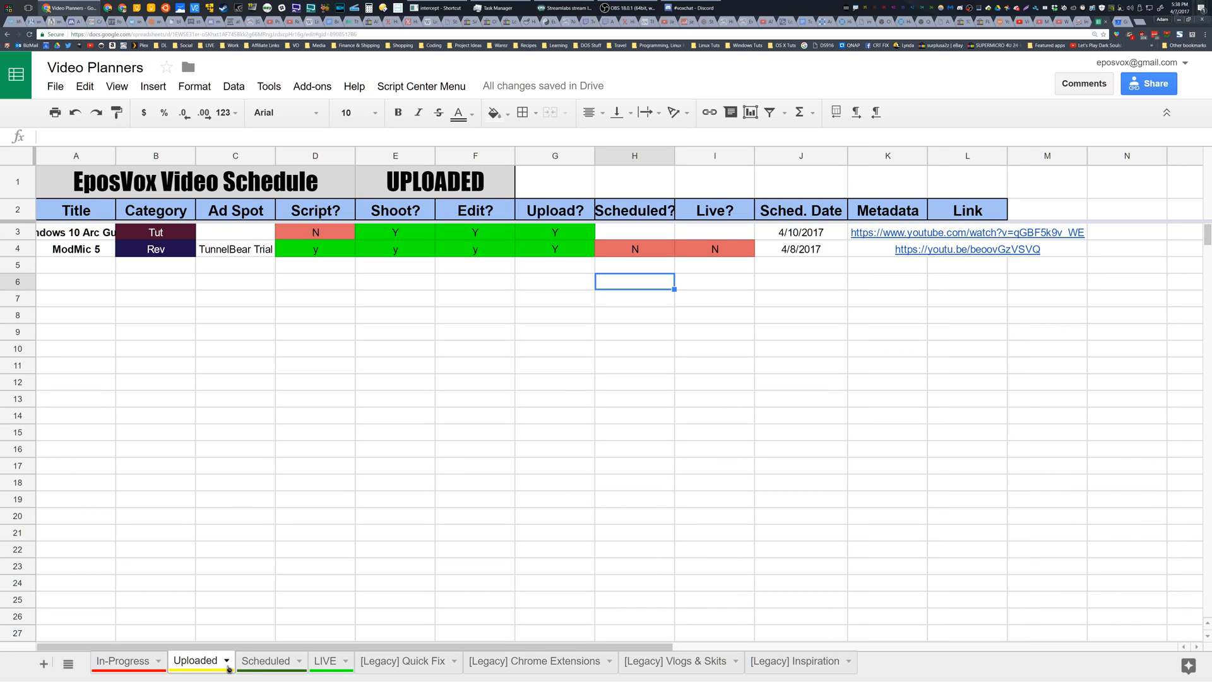
{"action": "left_click", "coordinate": [265, 661]}
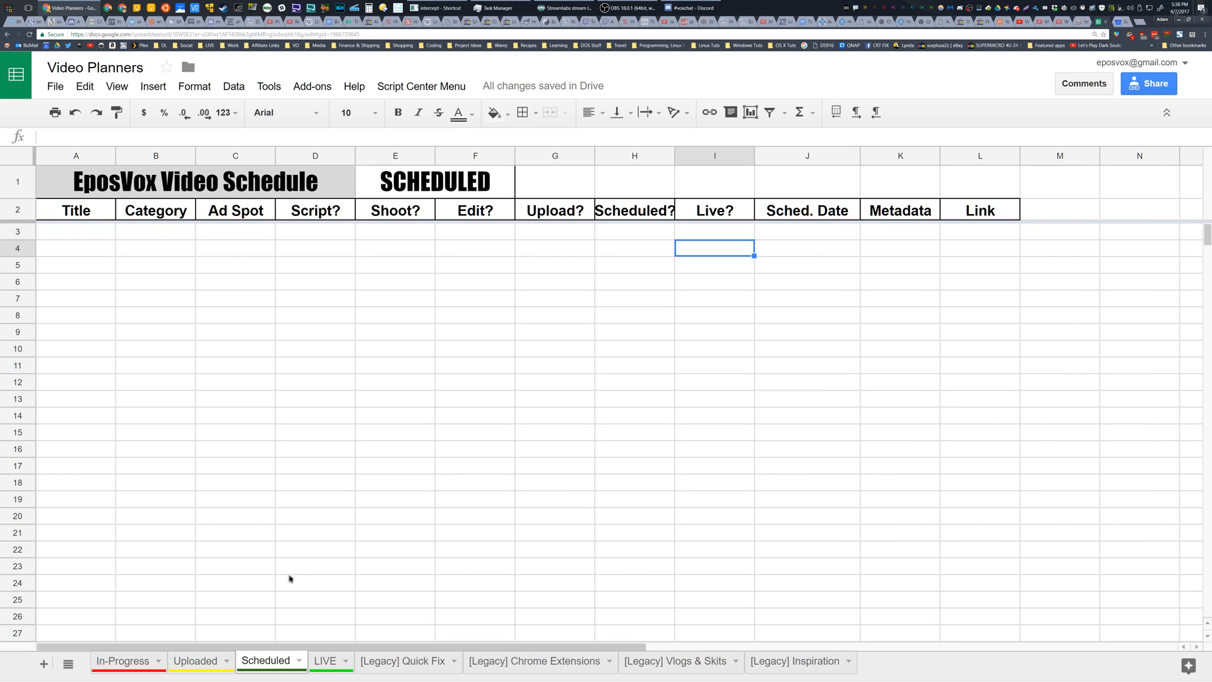
{"action": "mouse_move", "coordinate": [181, 309]}
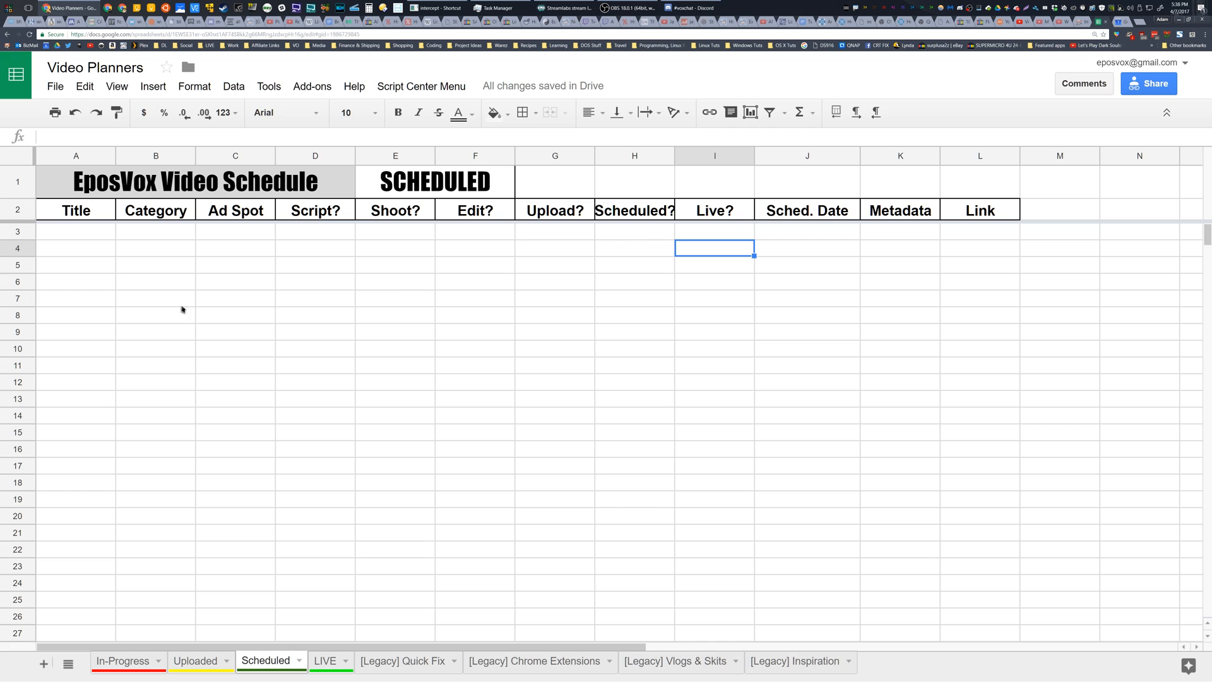
{"action": "mouse_move", "coordinate": [106, 679]}
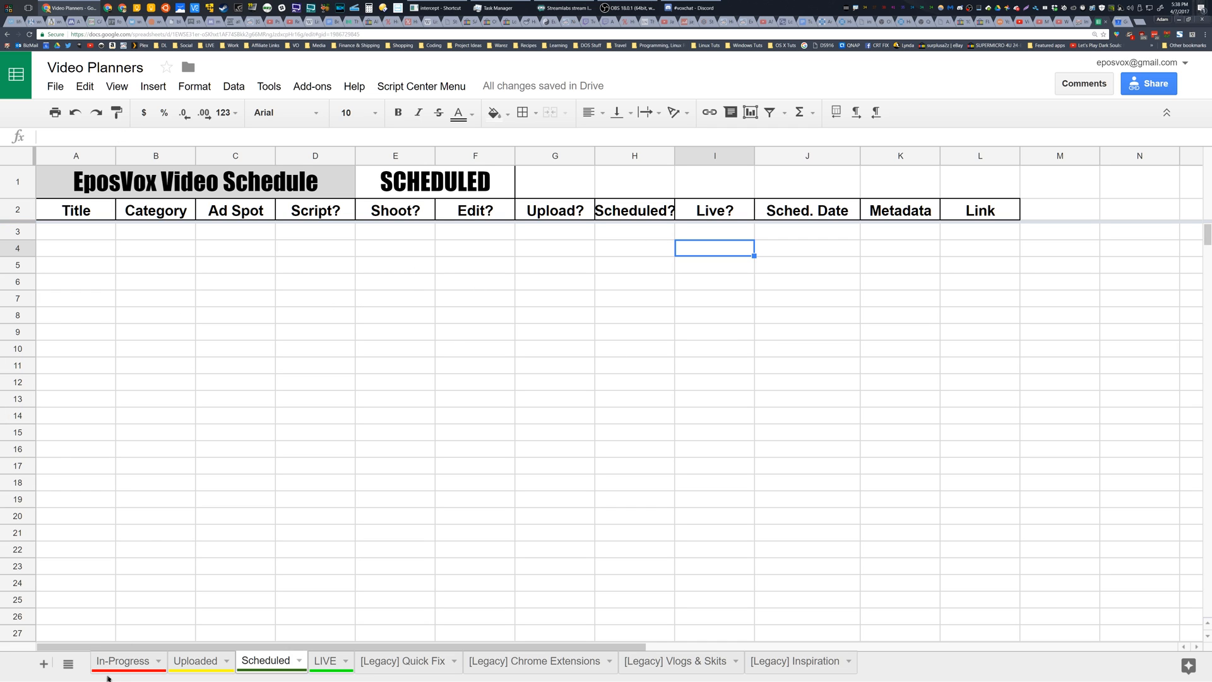
{"action": "left_click", "coordinate": [121, 660]}
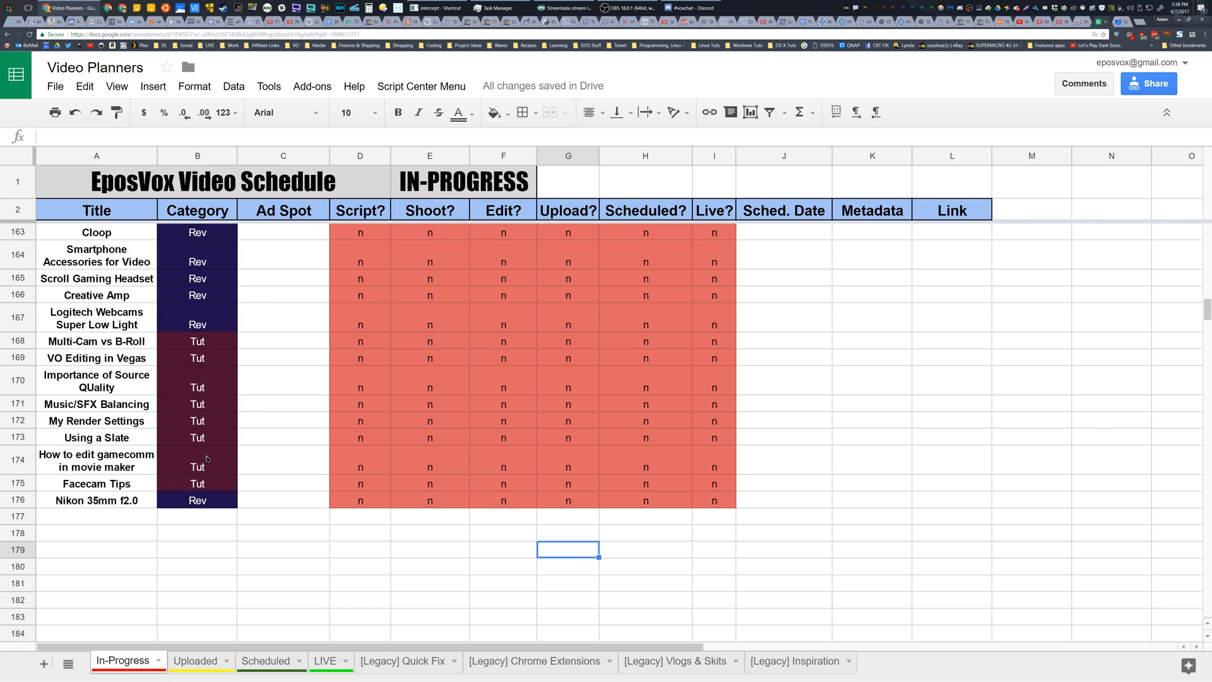
{"action": "mouse_move", "coordinate": [546, 447]}
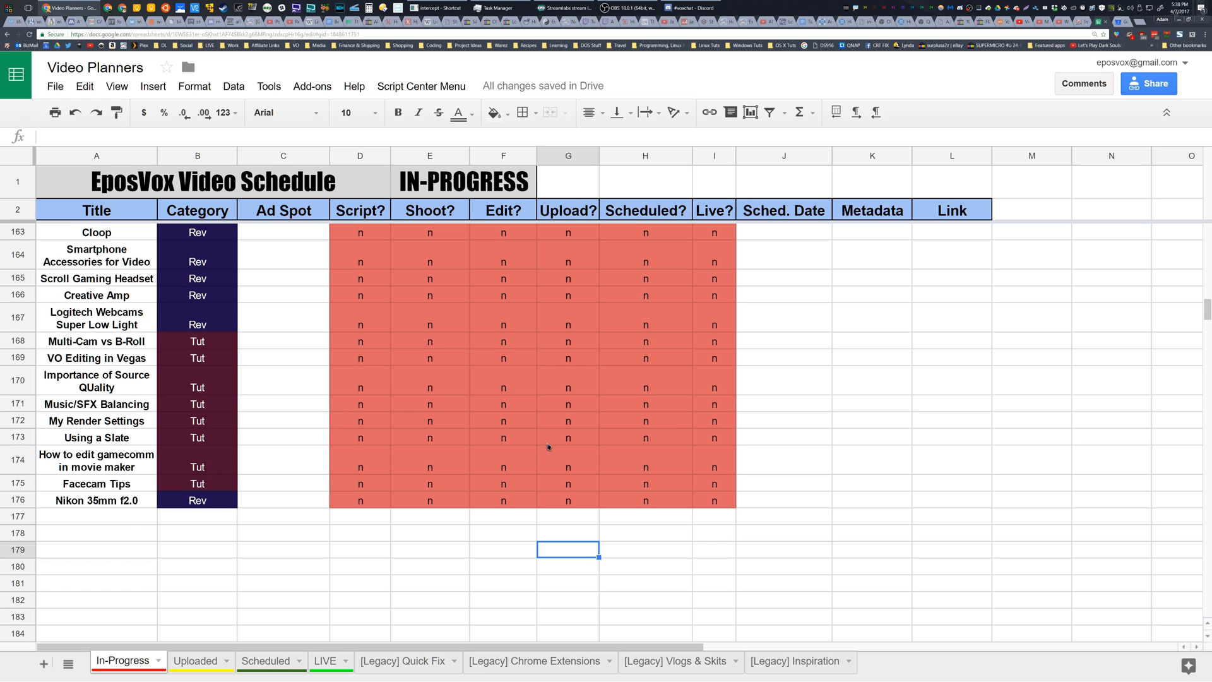
Scroll through the whole In-Progress backlog and back to the top, selecting EzViz 360 in A3.
{"action": "scroll", "scroll_direction": "up", "scroll_amount": 3}
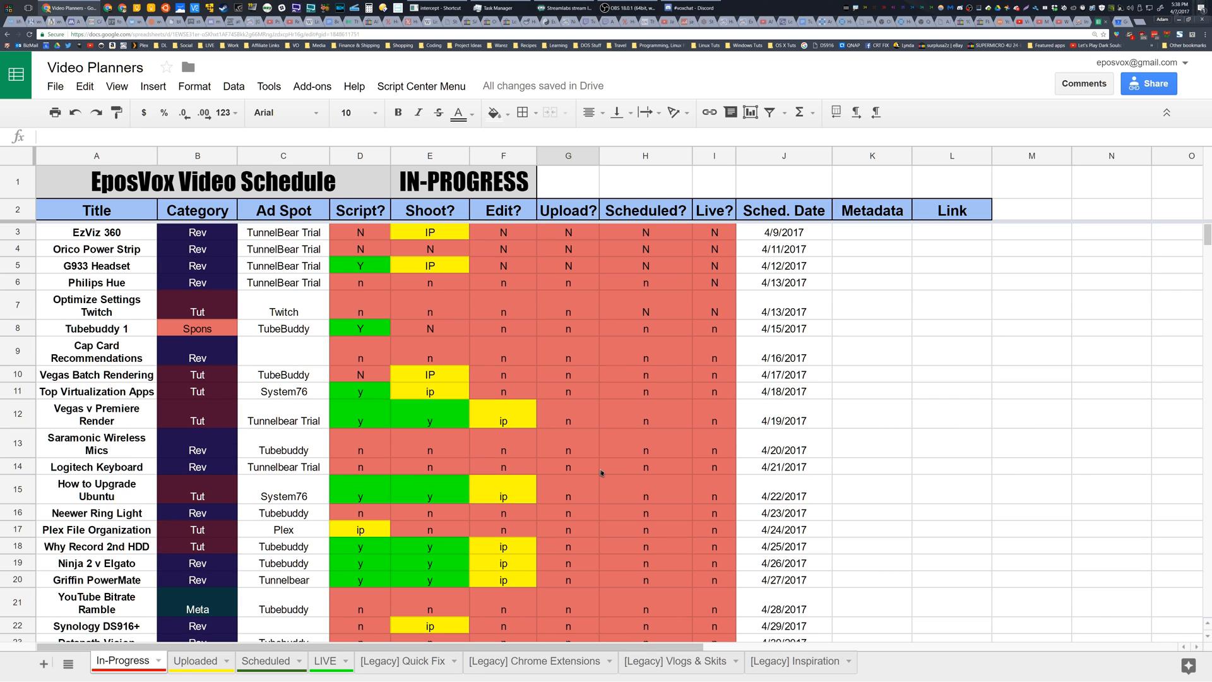
{"action": "scroll", "scroll_direction": "down", "scroll_amount": 3}
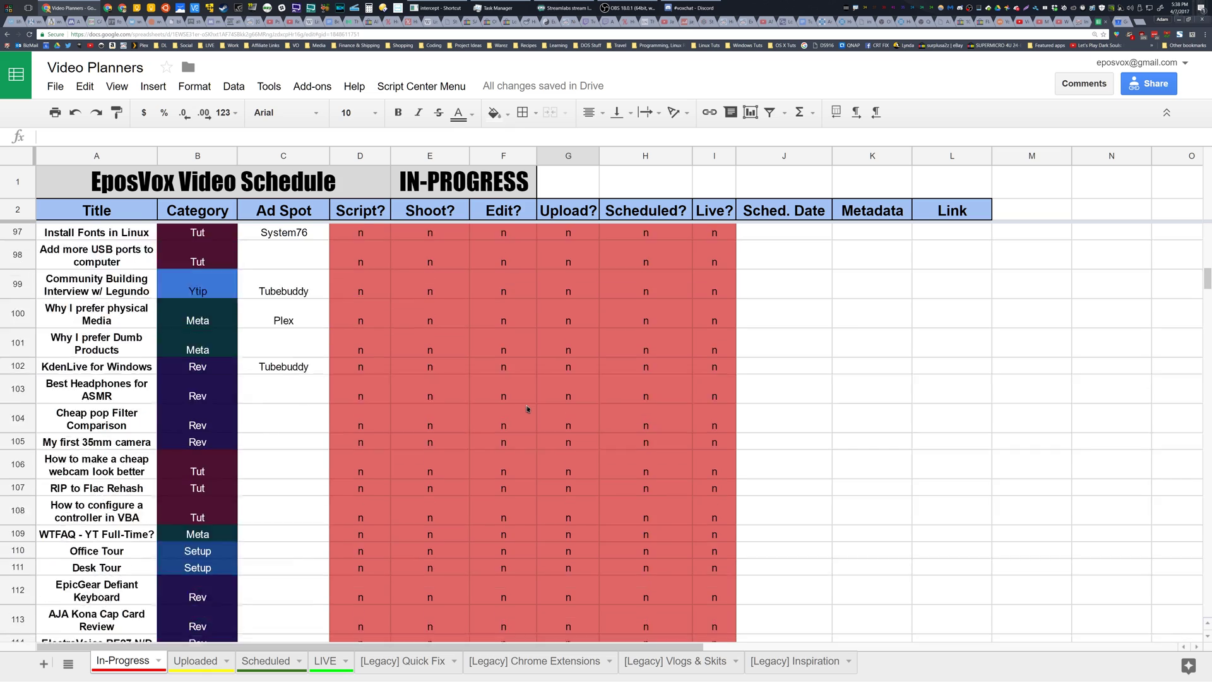
{"action": "scroll", "scroll_direction": "up", "scroll_amount": 3}
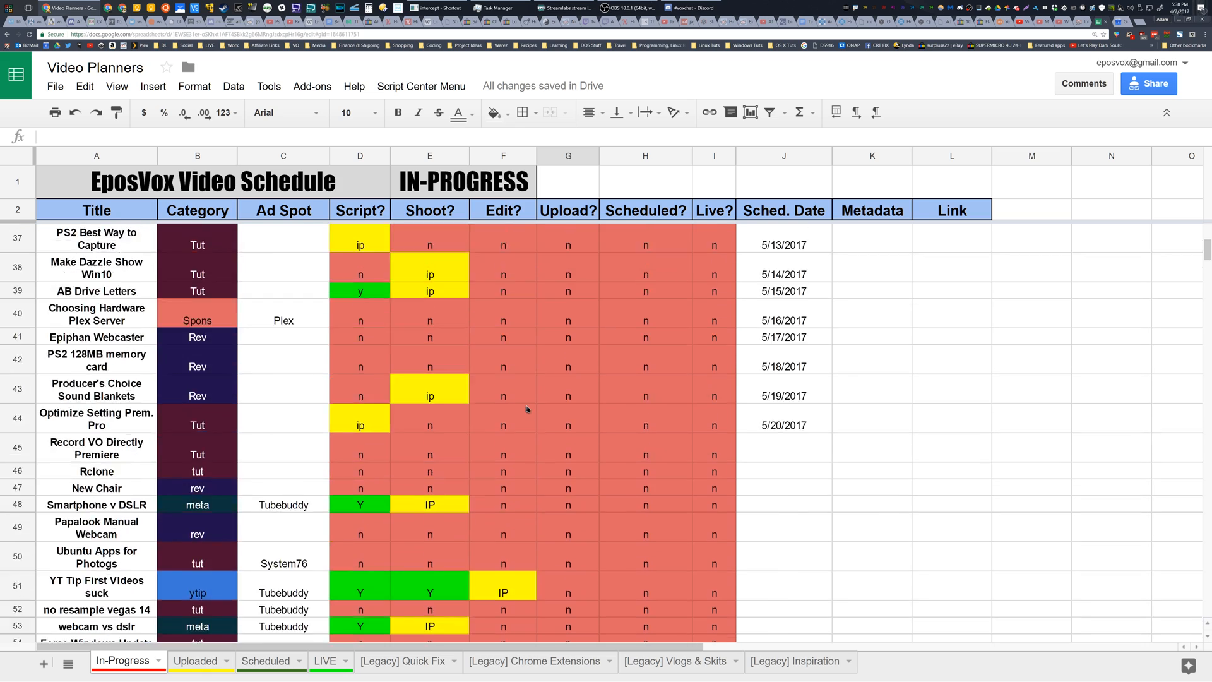
{"action": "scroll", "scroll_direction": "up", "scroll_amount": 3}
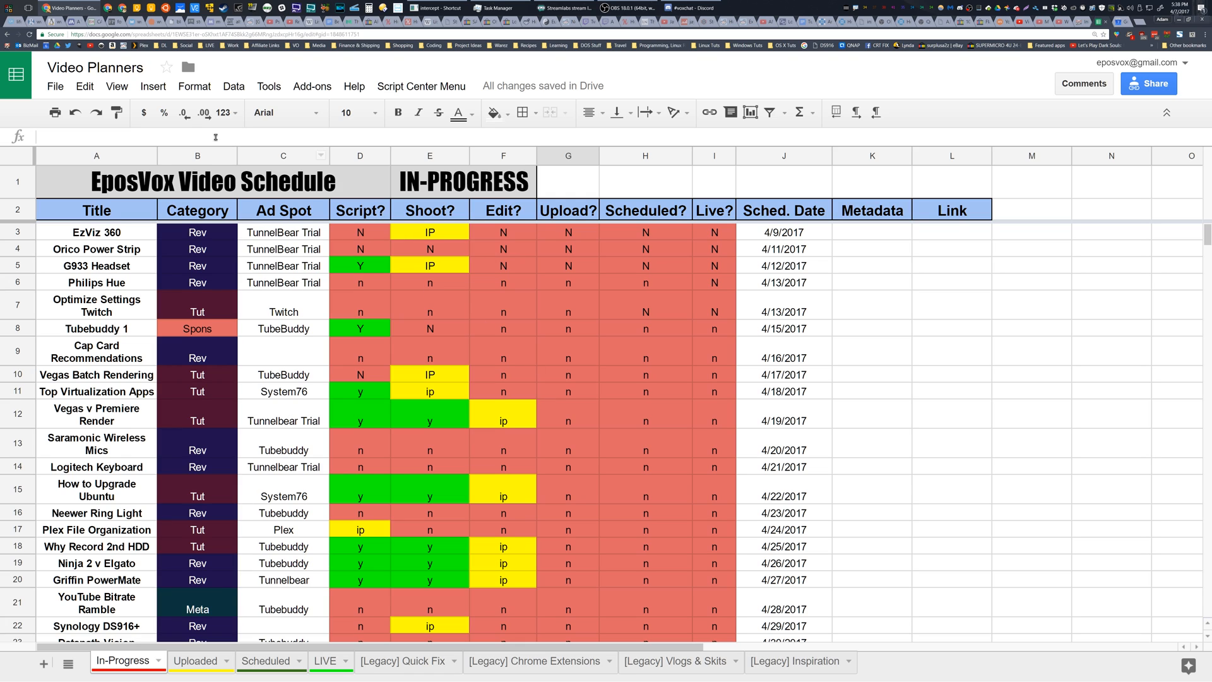
{"action": "left_click", "coordinate": [55, 86]}
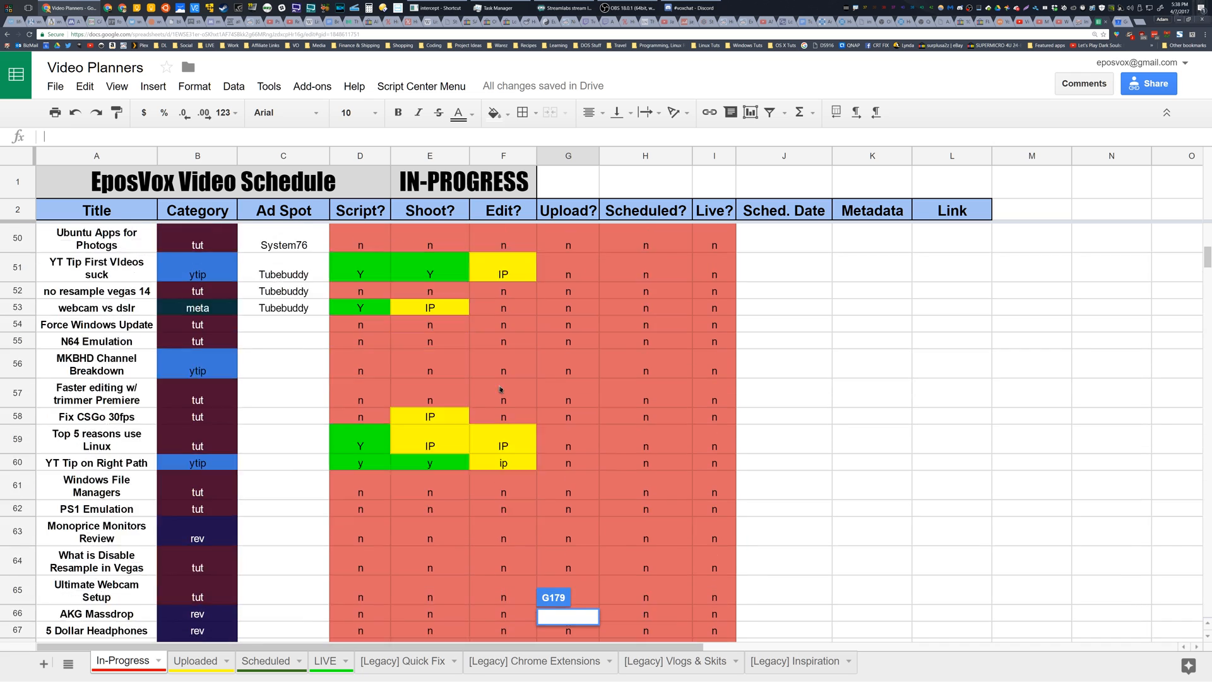
{"action": "scroll", "scroll_direction": "up", "scroll_amount": 3}
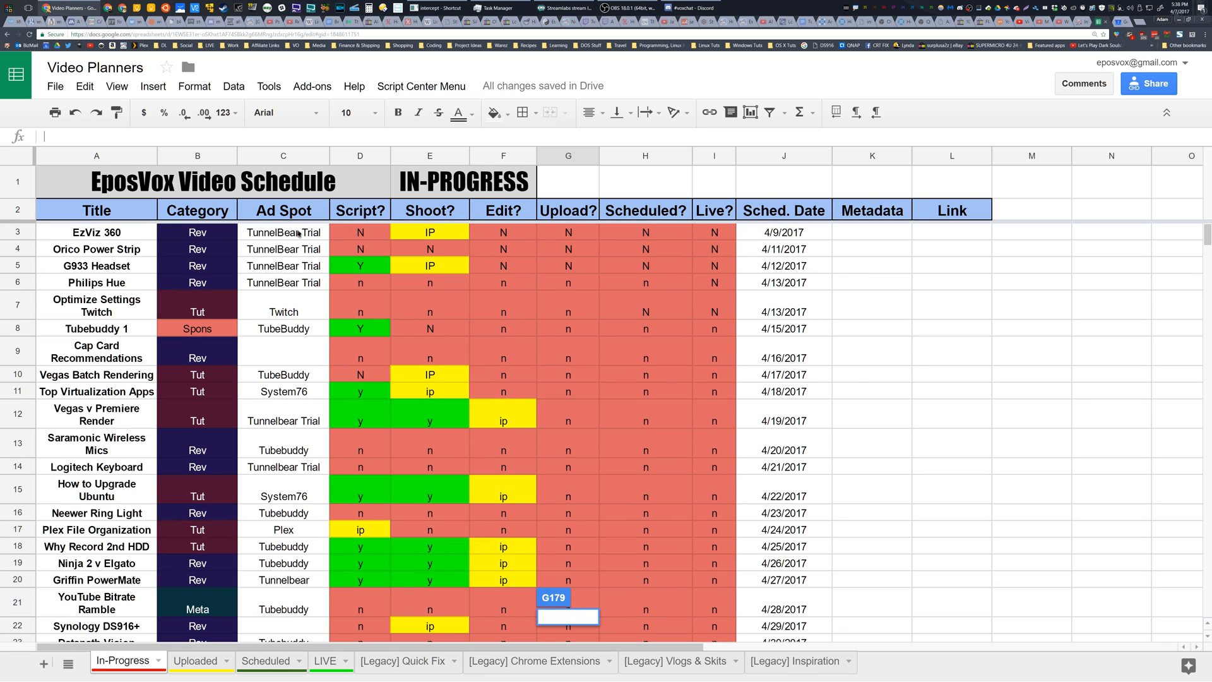
{"action": "left_click", "coordinate": [97, 233]}
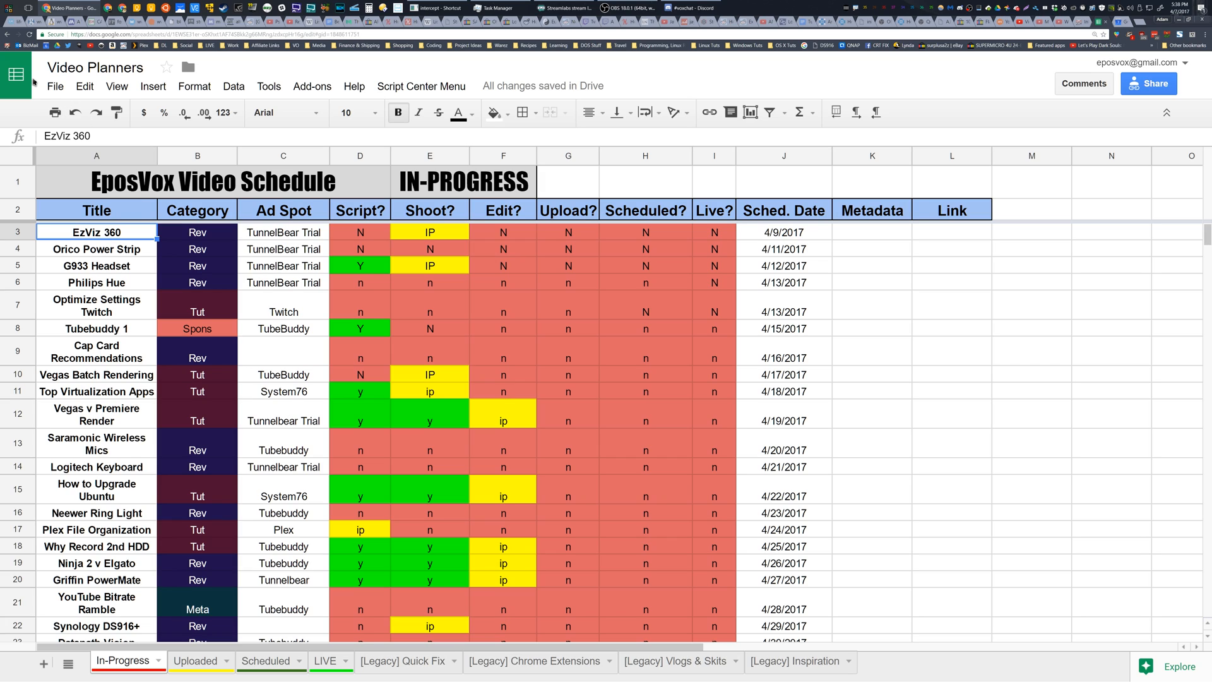
{"action": "left_click", "coordinate": [54, 86]}
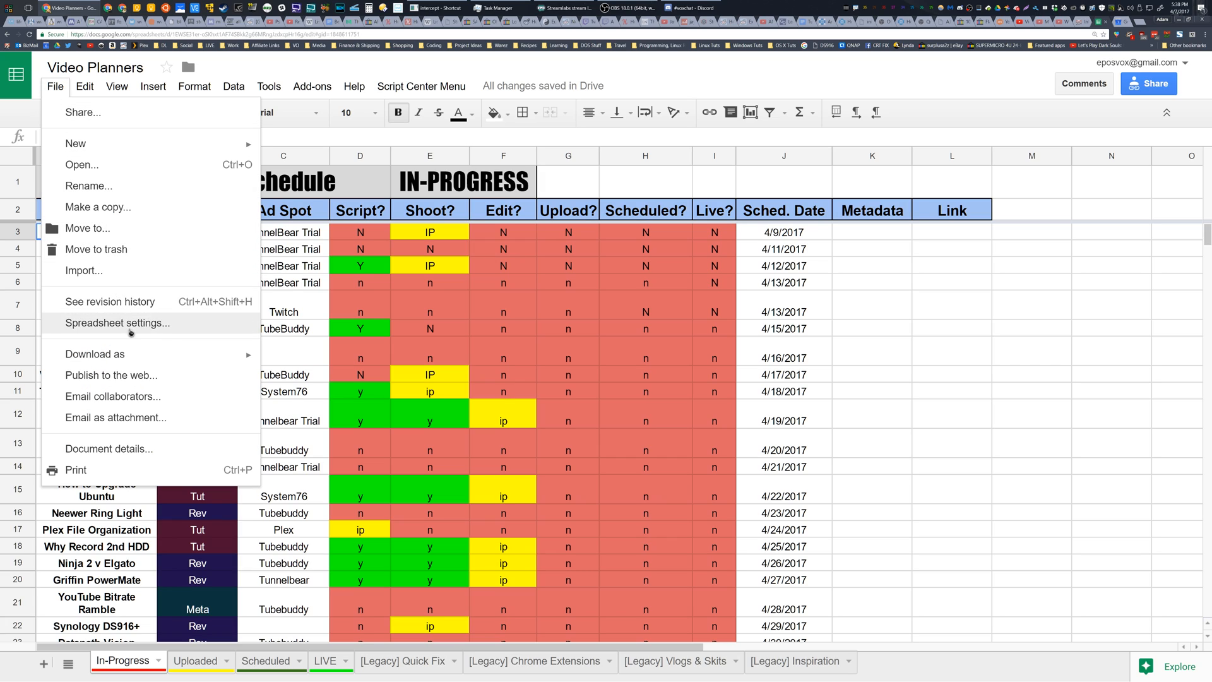
{"action": "left_click", "coordinate": [95, 354]}
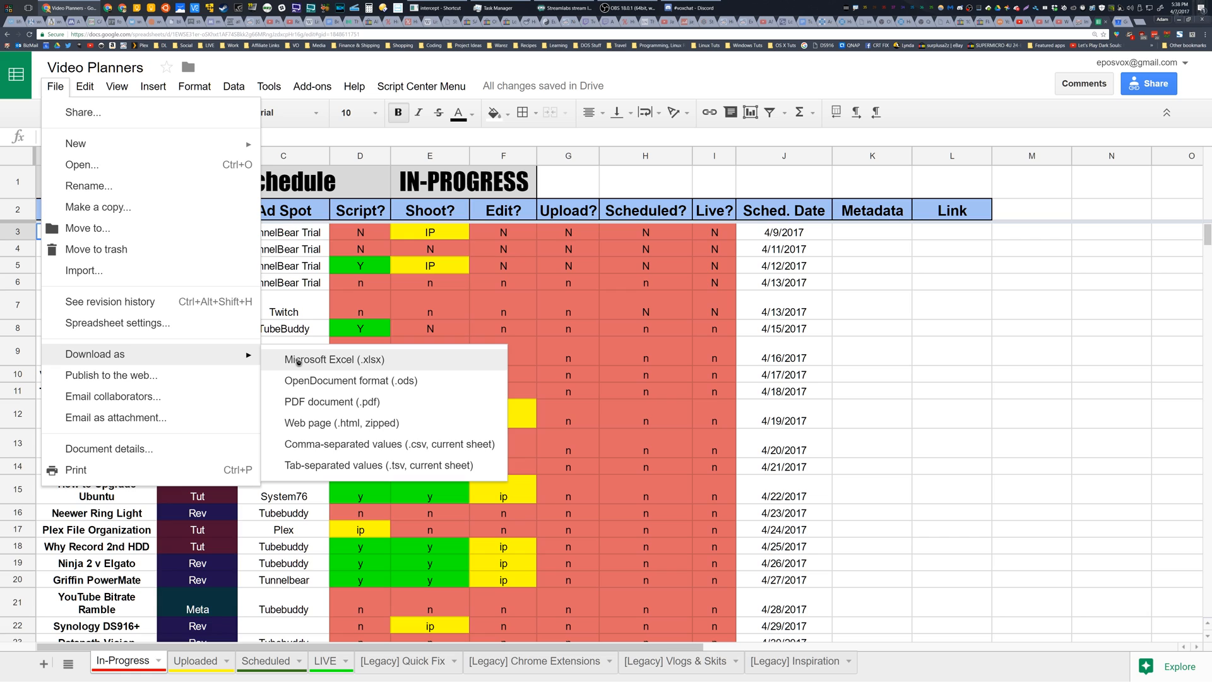
{"action": "left_click", "coordinate": [267, 86]}
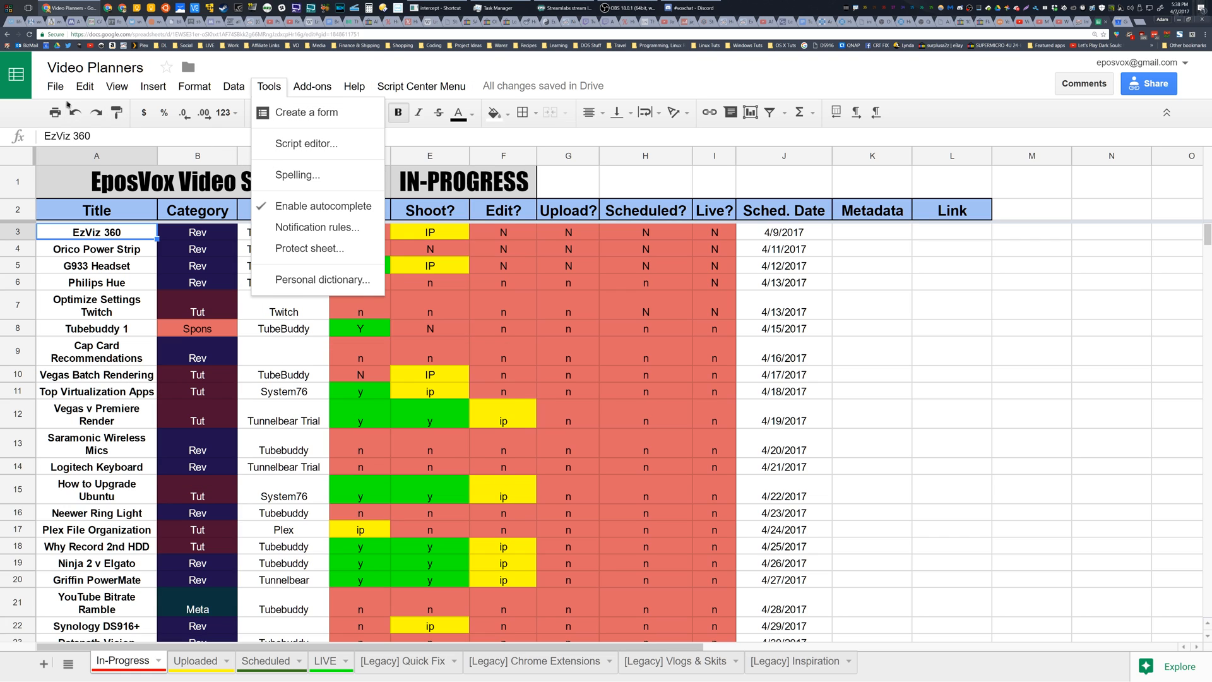
{"action": "left_click", "coordinate": [54, 86]}
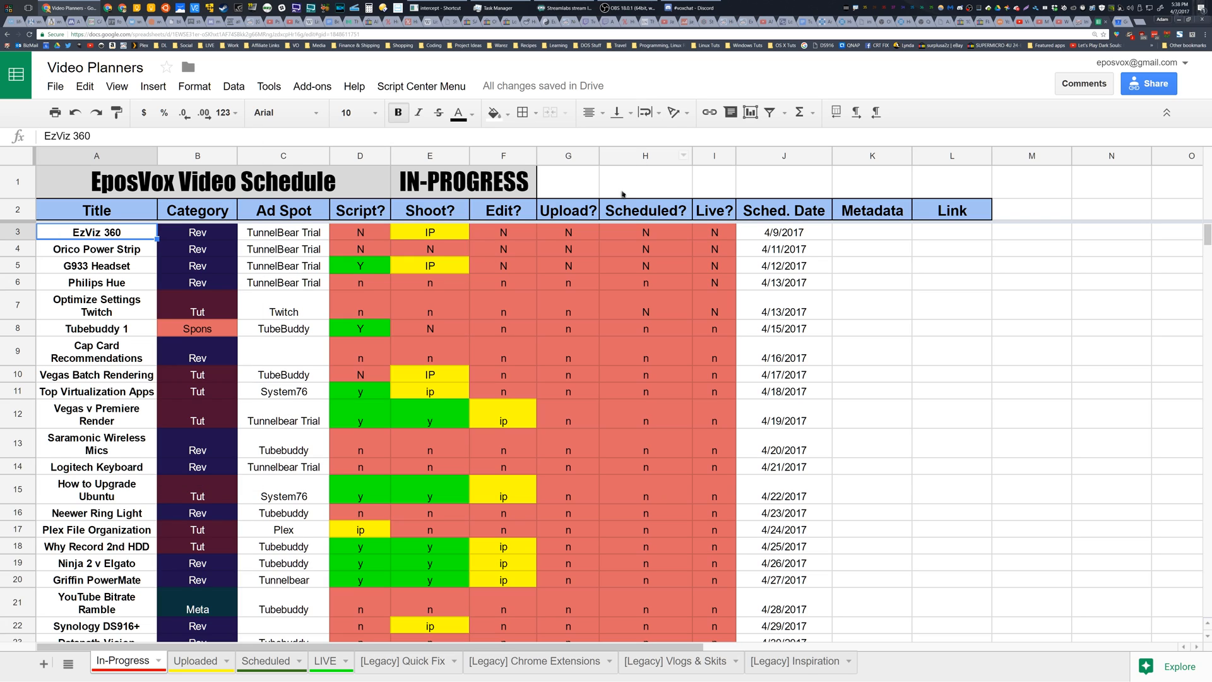
{"action": "mouse_move", "coordinate": [360, 247]}
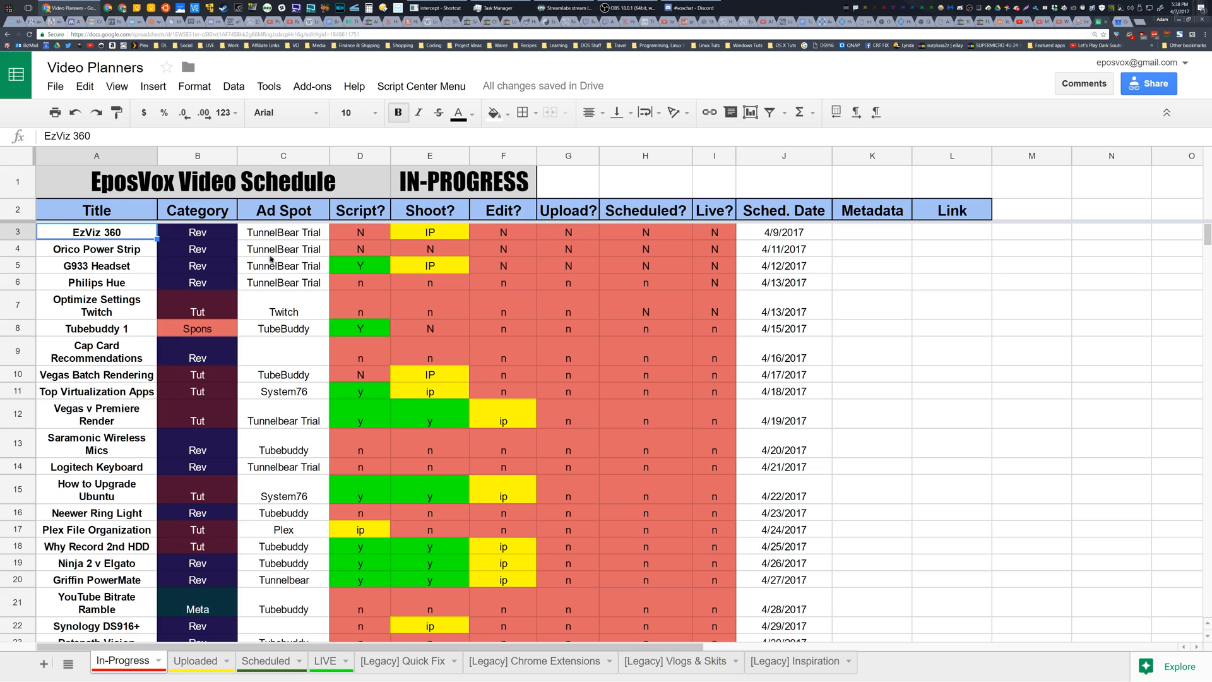
{"action": "mouse_move", "coordinate": [399, 279]}
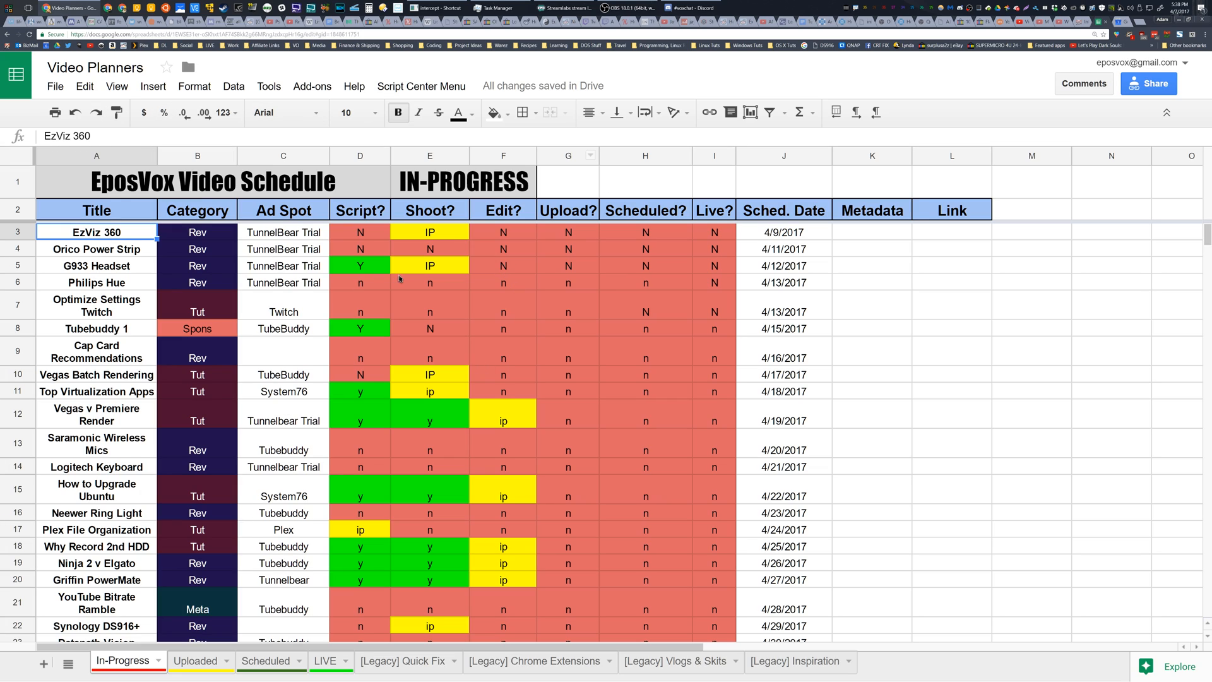
{"action": "mouse_move", "coordinate": [55, 85]}
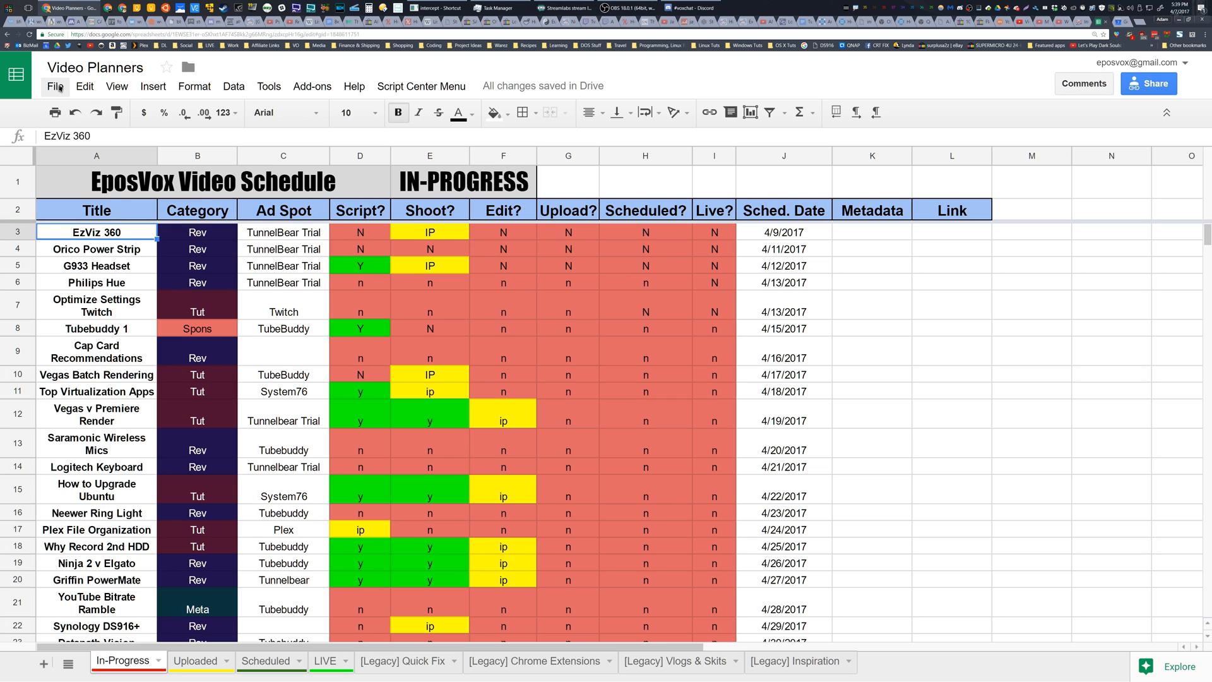
Make a copy of the spreadsheet named 'Copy of Video Planners' in the VoxBusiness folder.
{"action": "left_click", "coordinate": [54, 86]}
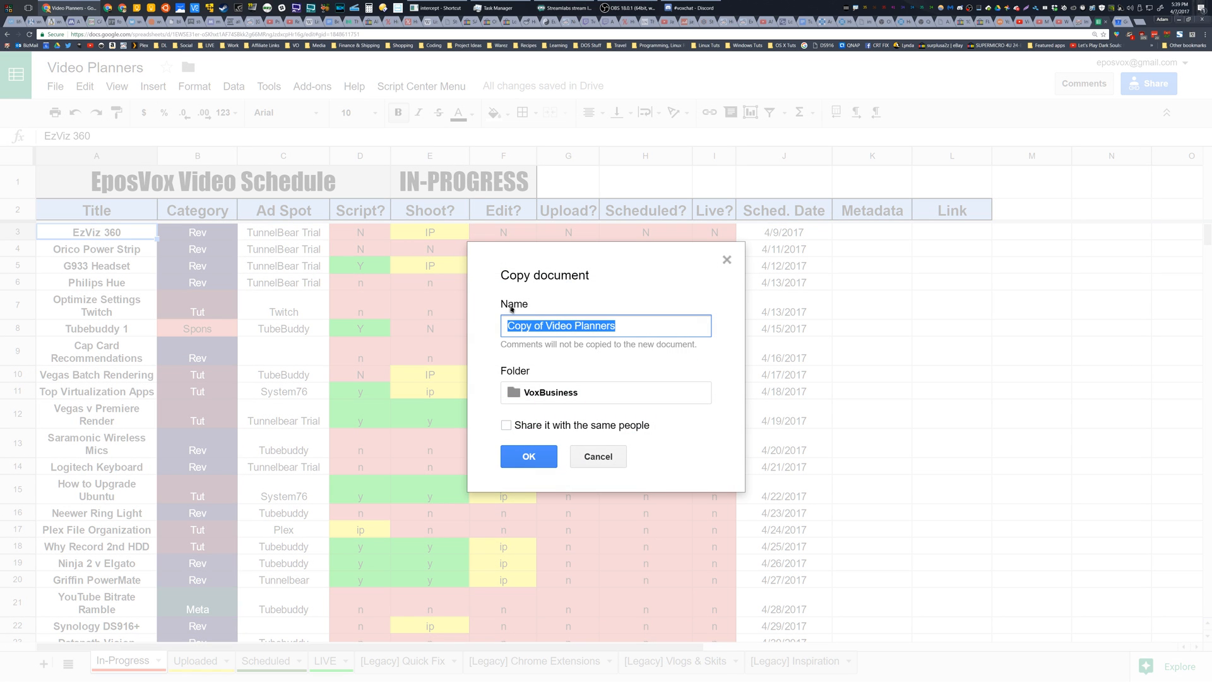
{"action": "mouse_move", "coordinate": [604, 349]}
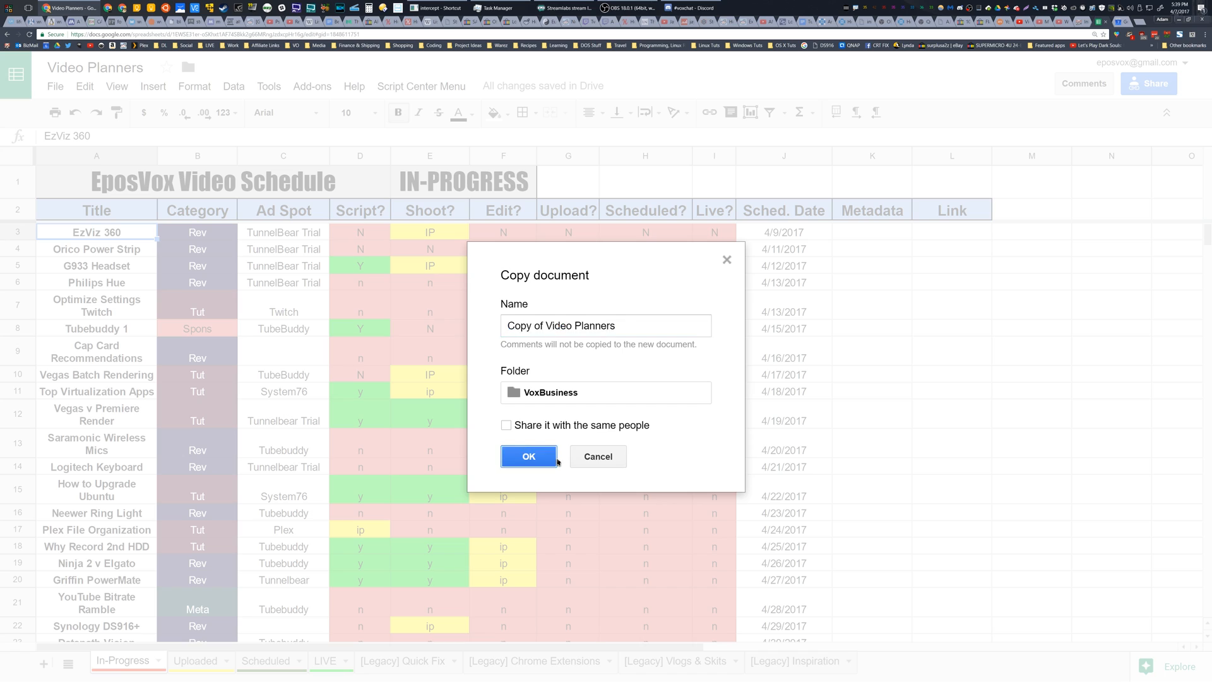
{"action": "left_click", "coordinate": [528, 456]}
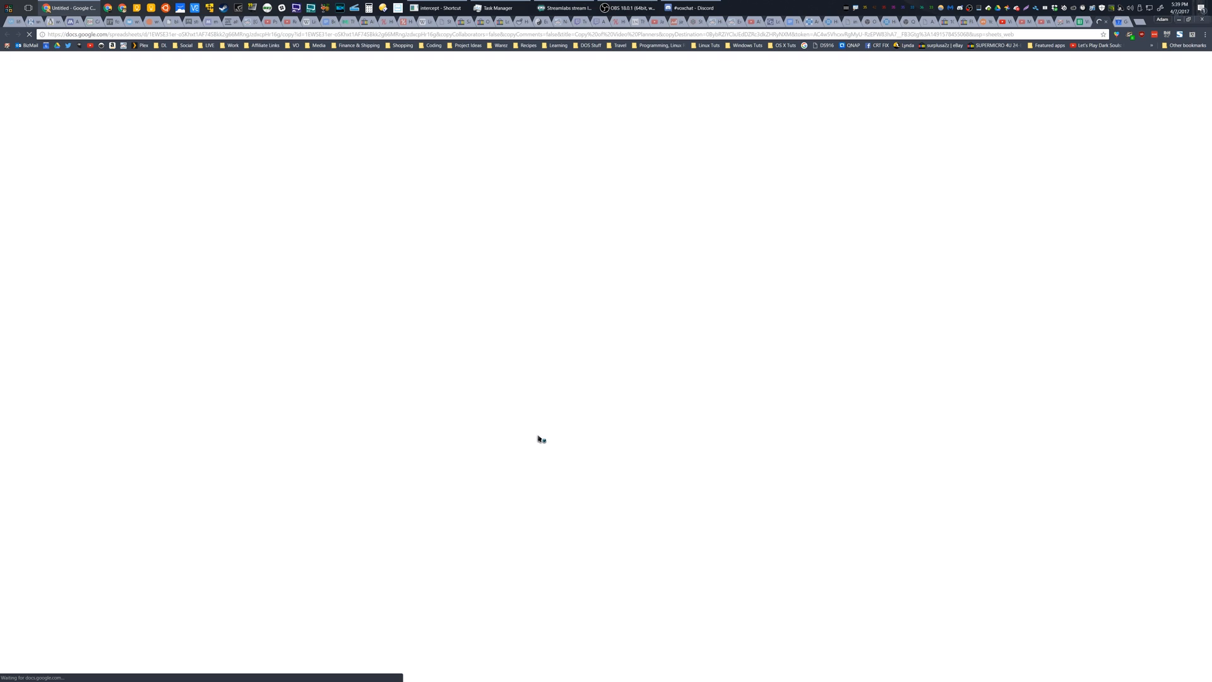
{"action": "mouse_move", "coordinate": [447, 407]}
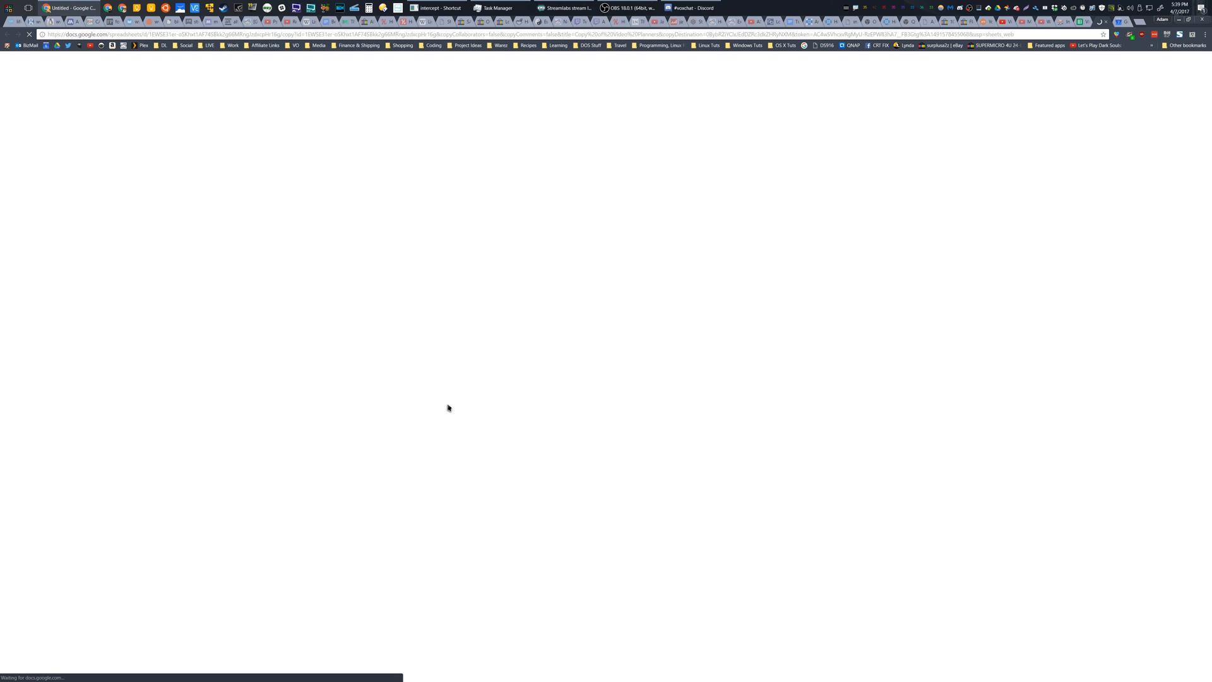
{"action": "mouse_move", "coordinate": [391, 49]}
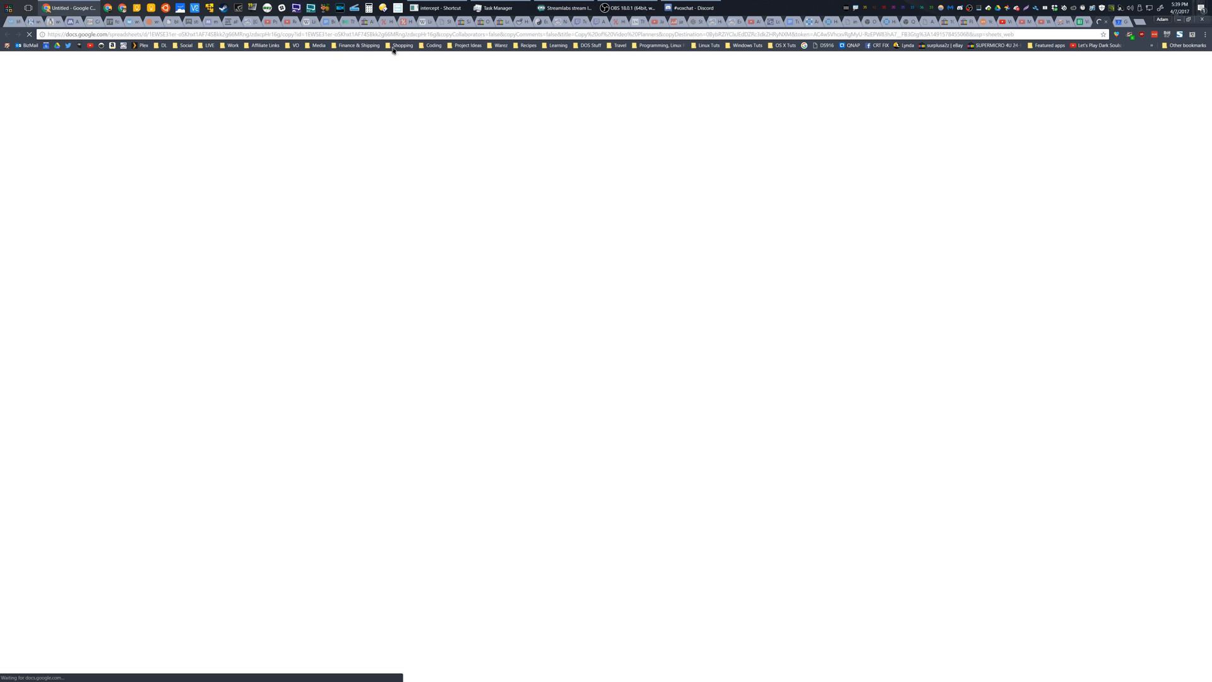
{"action": "mouse_move", "coordinate": [893, 325]}
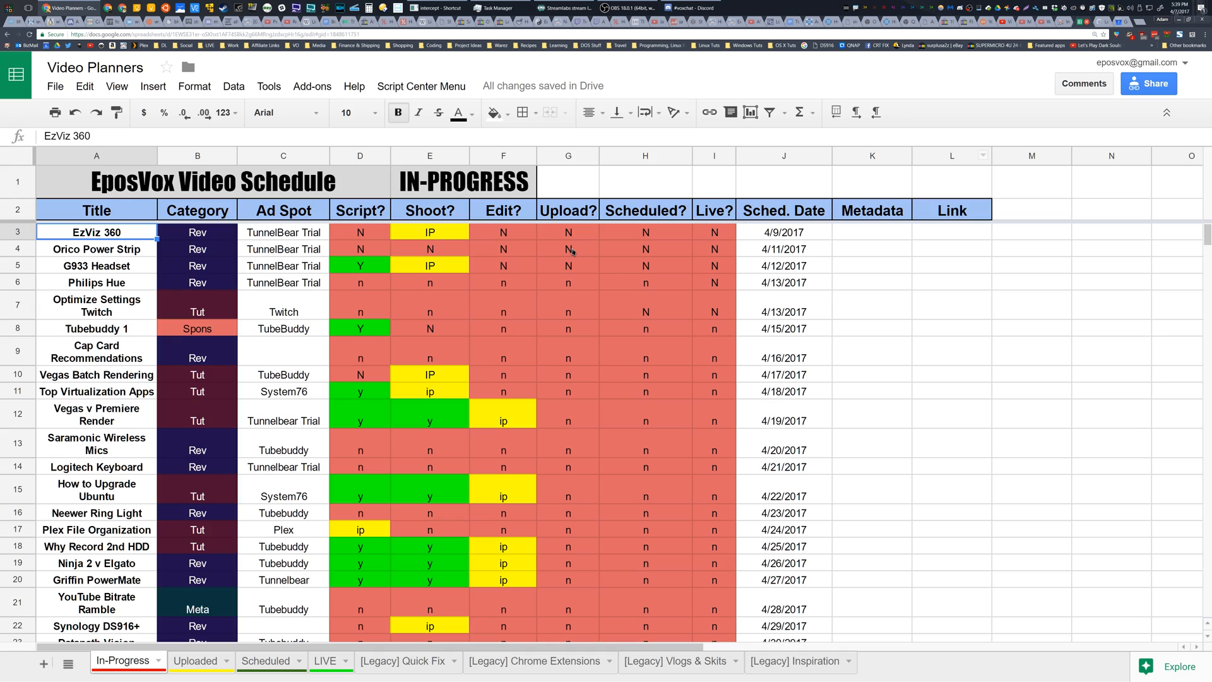
{"action": "mouse_move", "coordinate": [851, 252]}
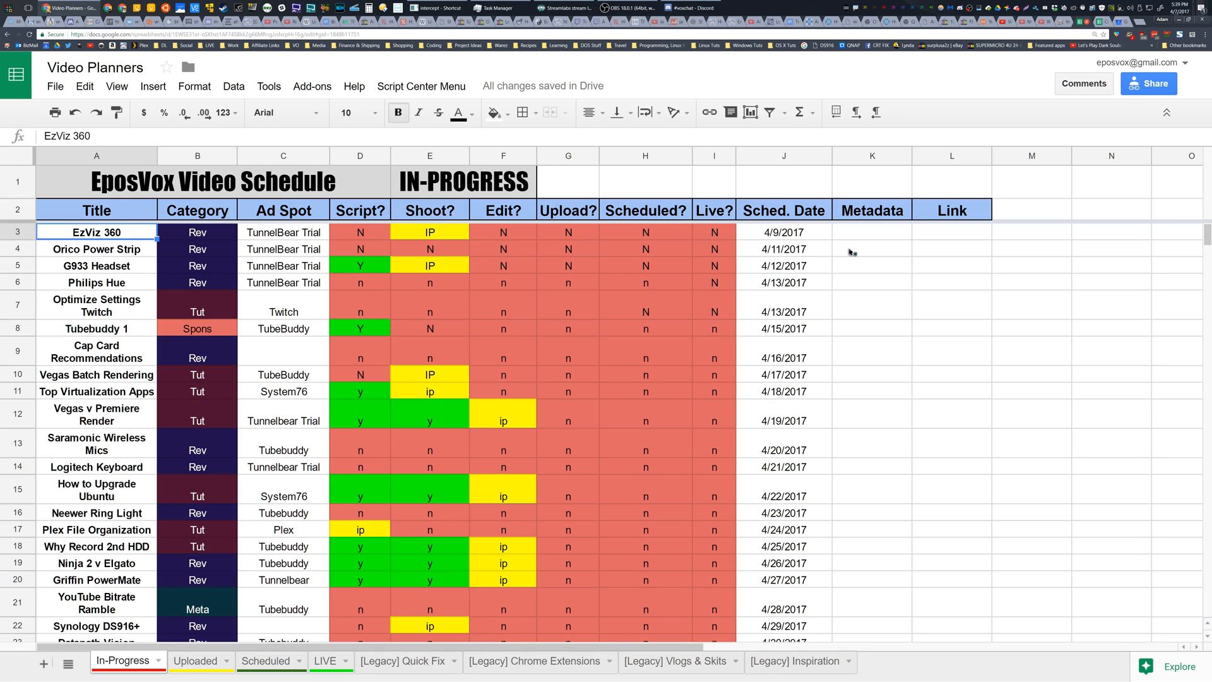
{"action": "left_click", "coordinate": [871, 249]}
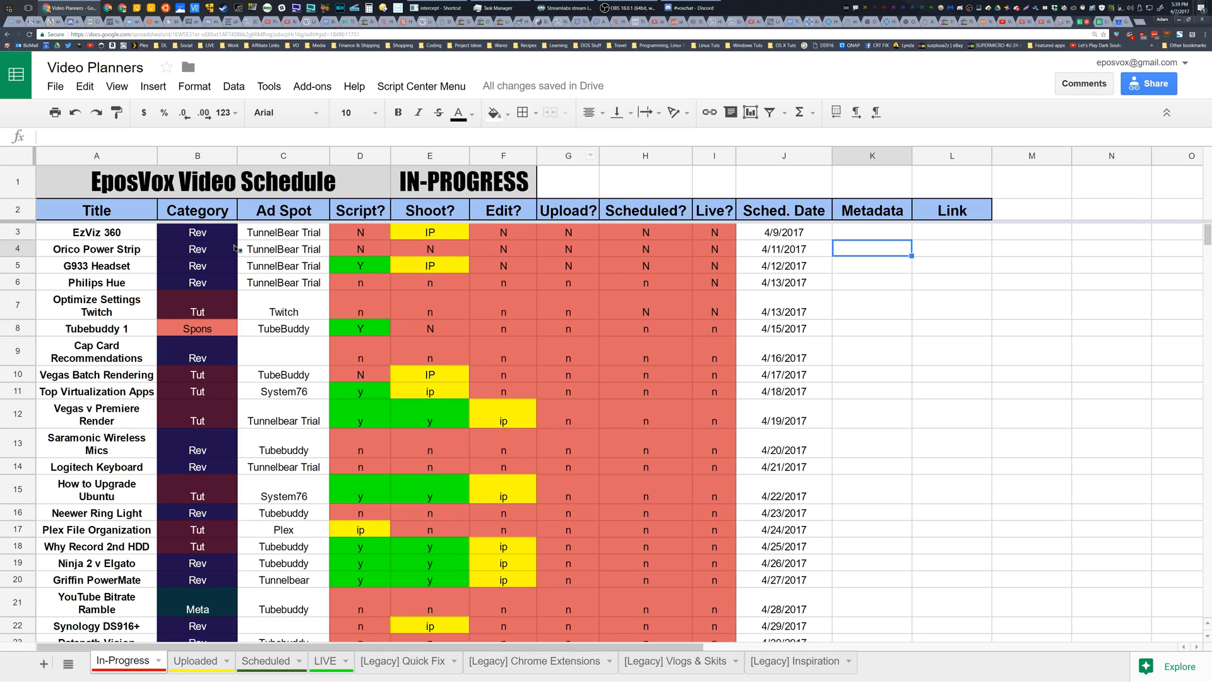
{"action": "mouse_move", "coordinate": [457, 287]}
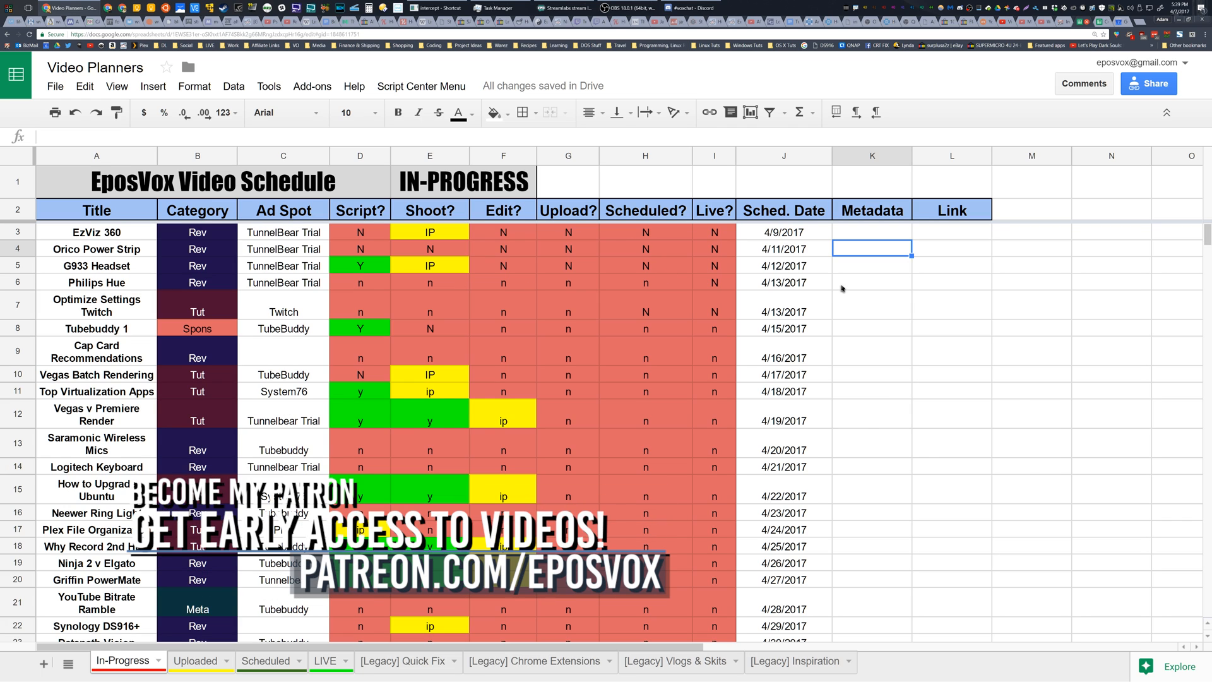
{"action": "mouse_move", "coordinate": [925, 287]}
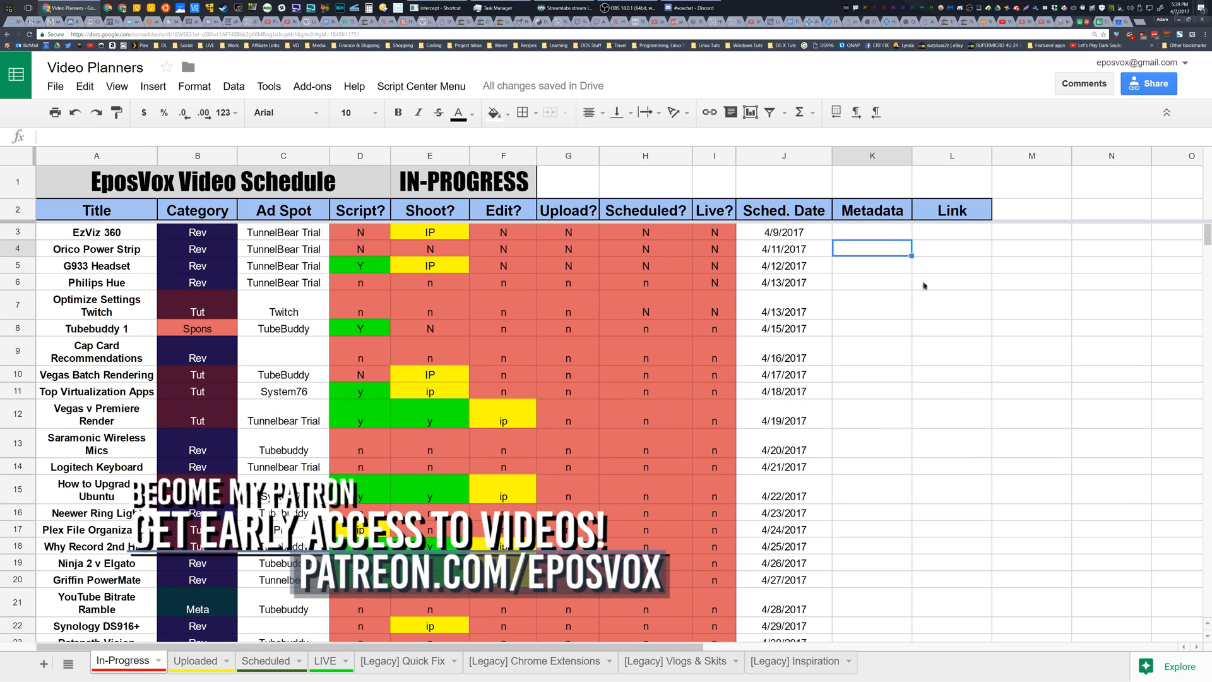
{"action": "left_click", "coordinate": [871, 232]}
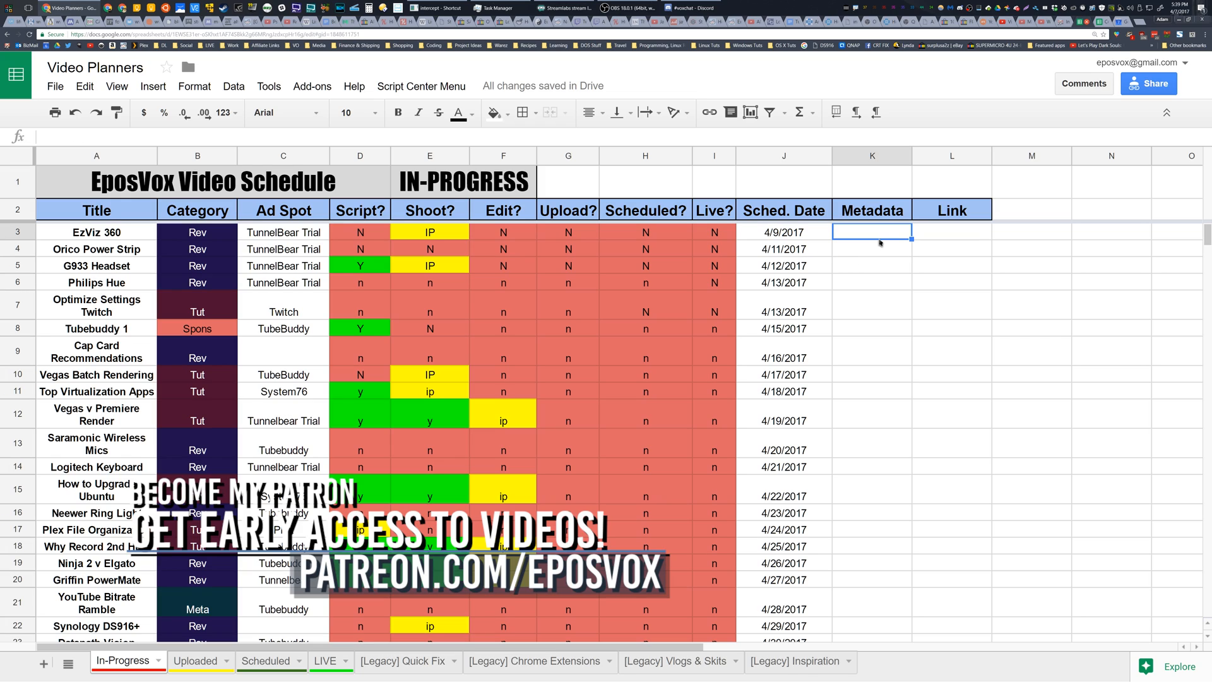
{"action": "mouse_move", "coordinate": [902, 377]}
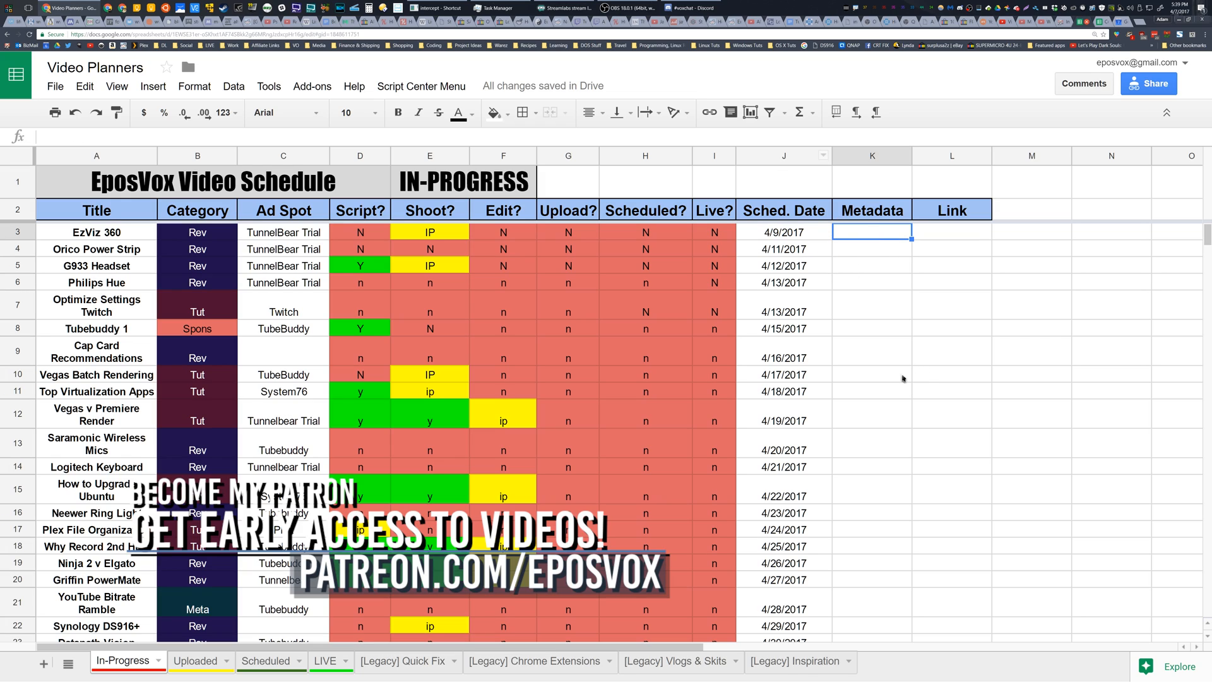
{"action": "left_click", "coordinate": [783, 232]}
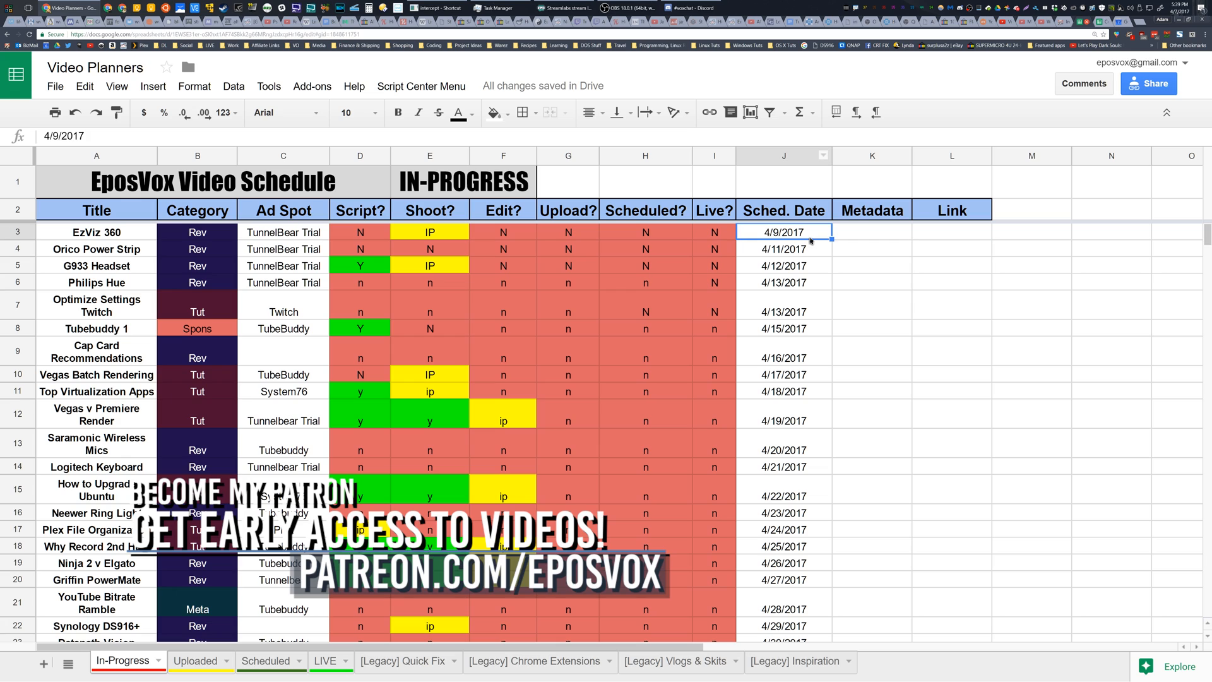
{"action": "left_click", "coordinate": [783, 303]}
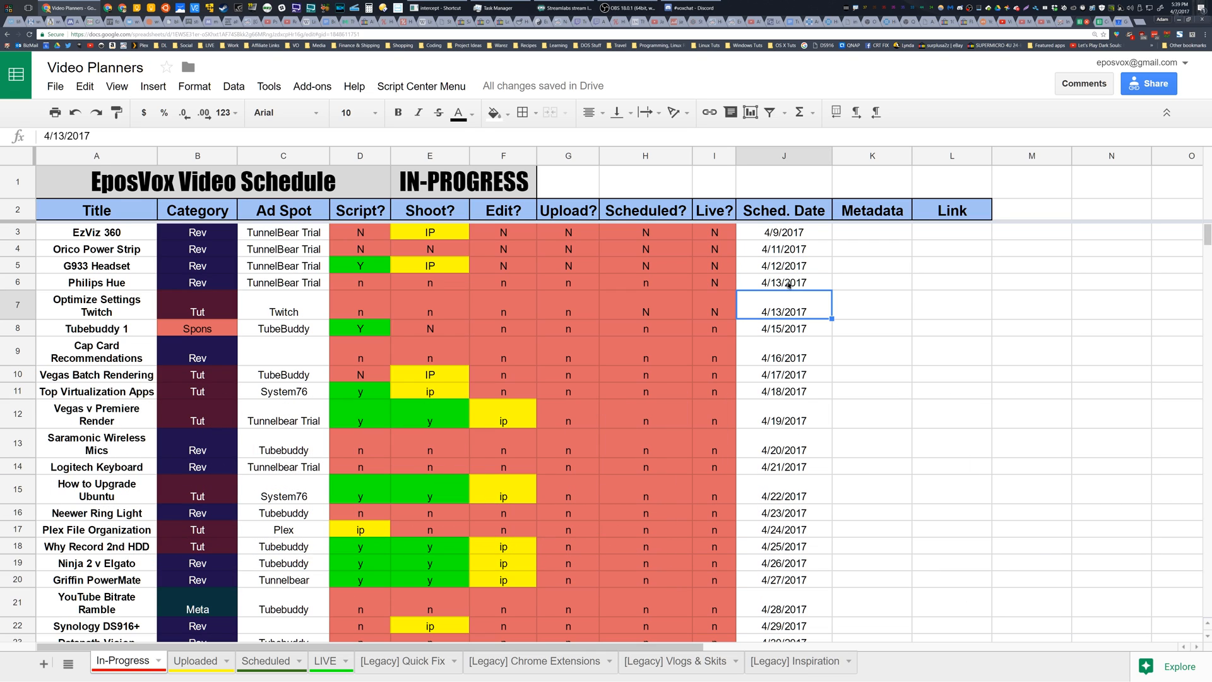
{"action": "left_click", "coordinate": [782, 249]}
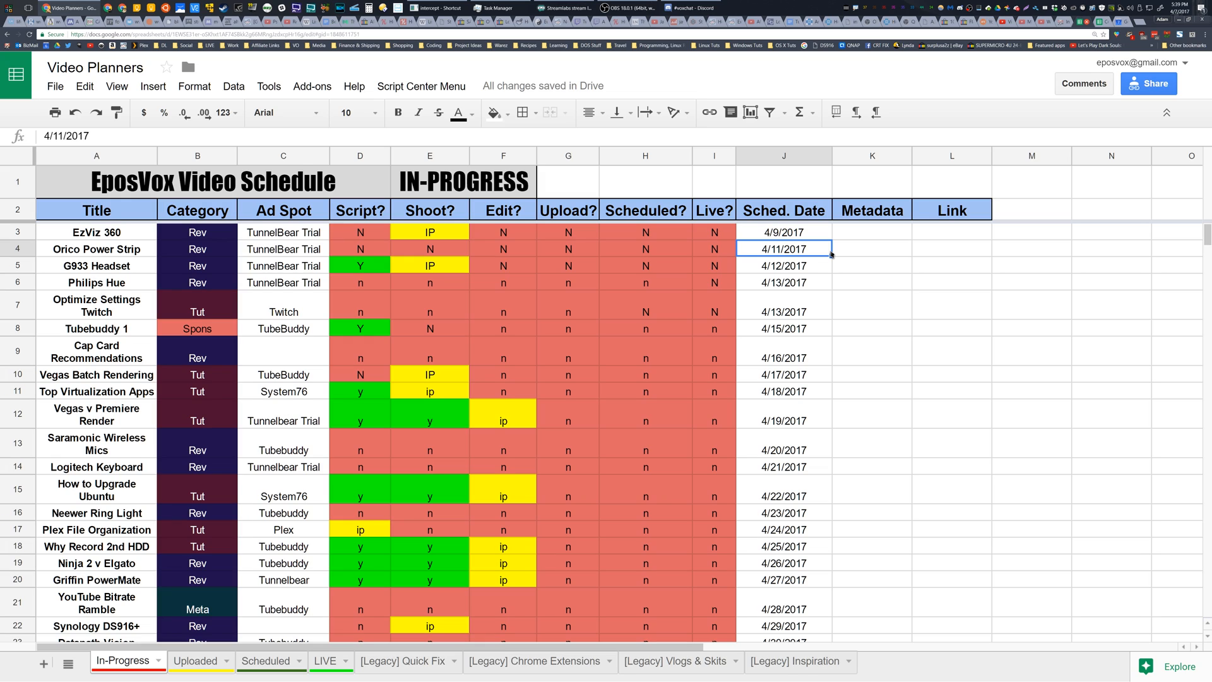
{"action": "left_click", "coordinate": [783, 233]}
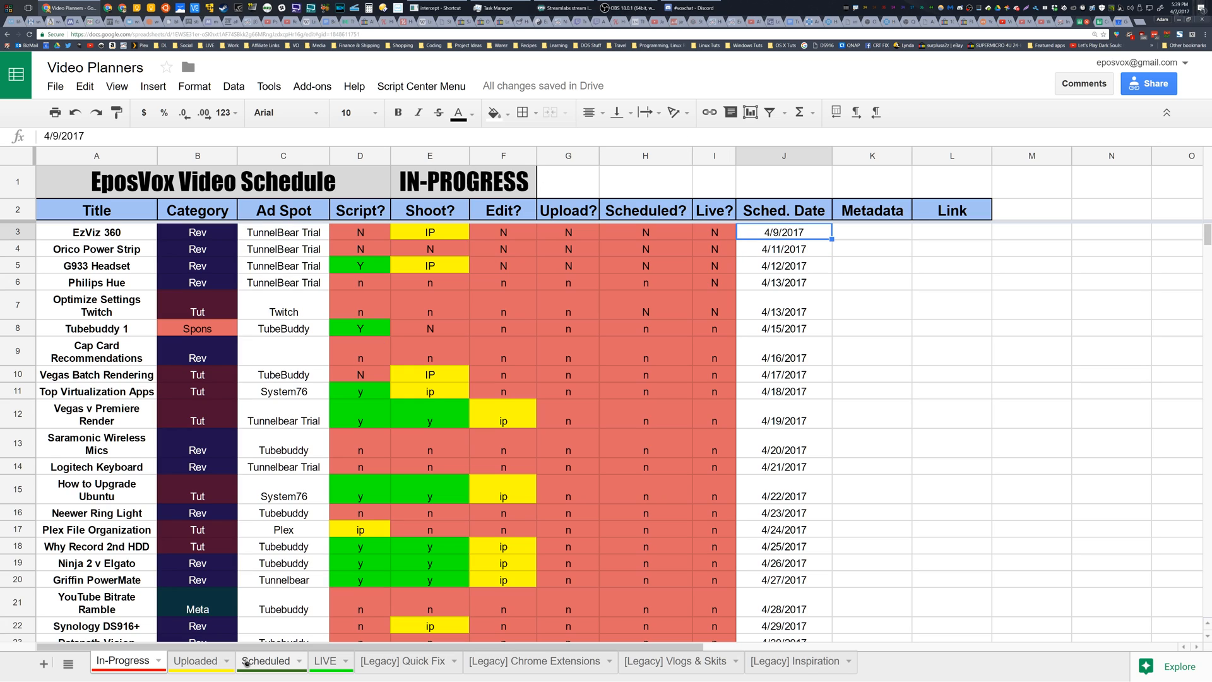
{"action": "left_click", "coordinate": [266, 660]}
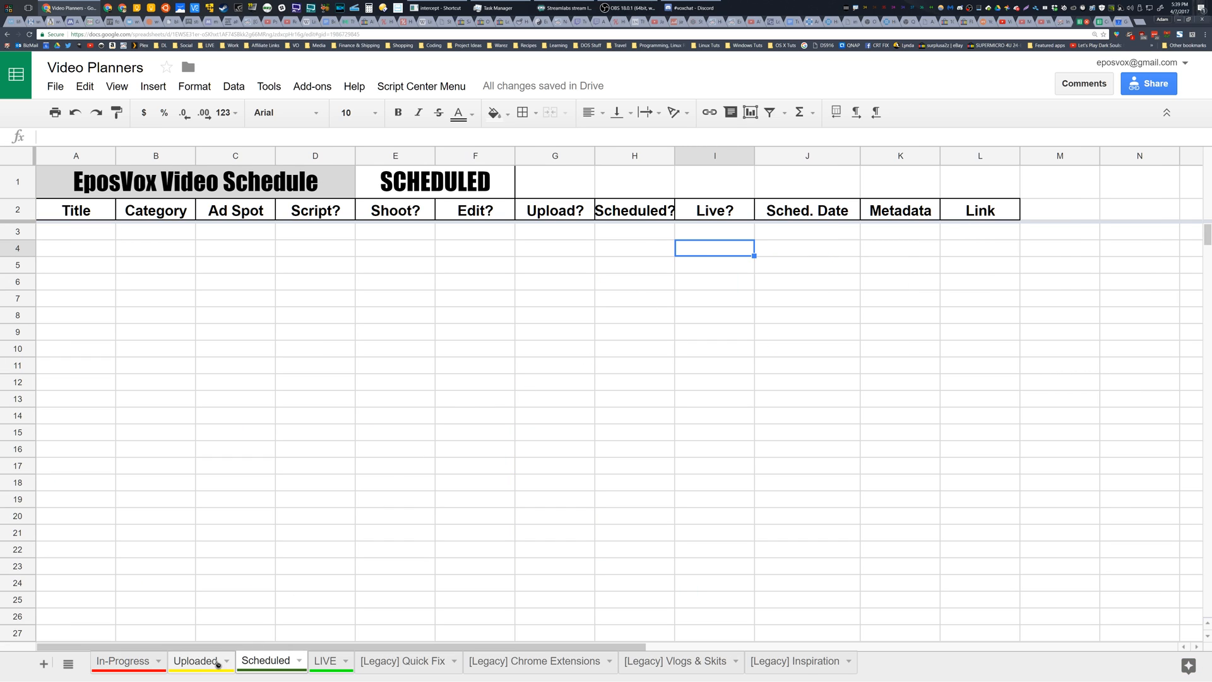
{"action": "left_click", "coordinate": [195, 660]}
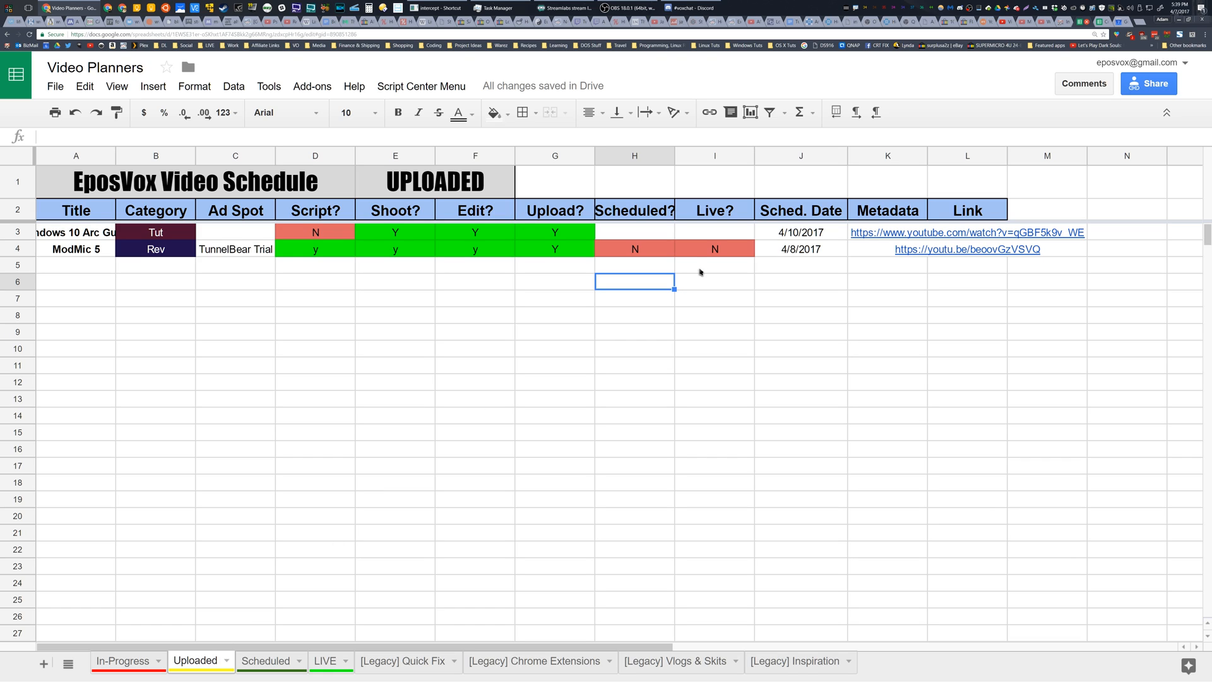
{"action": "mouse_move", "coordinate": [576, 162]}
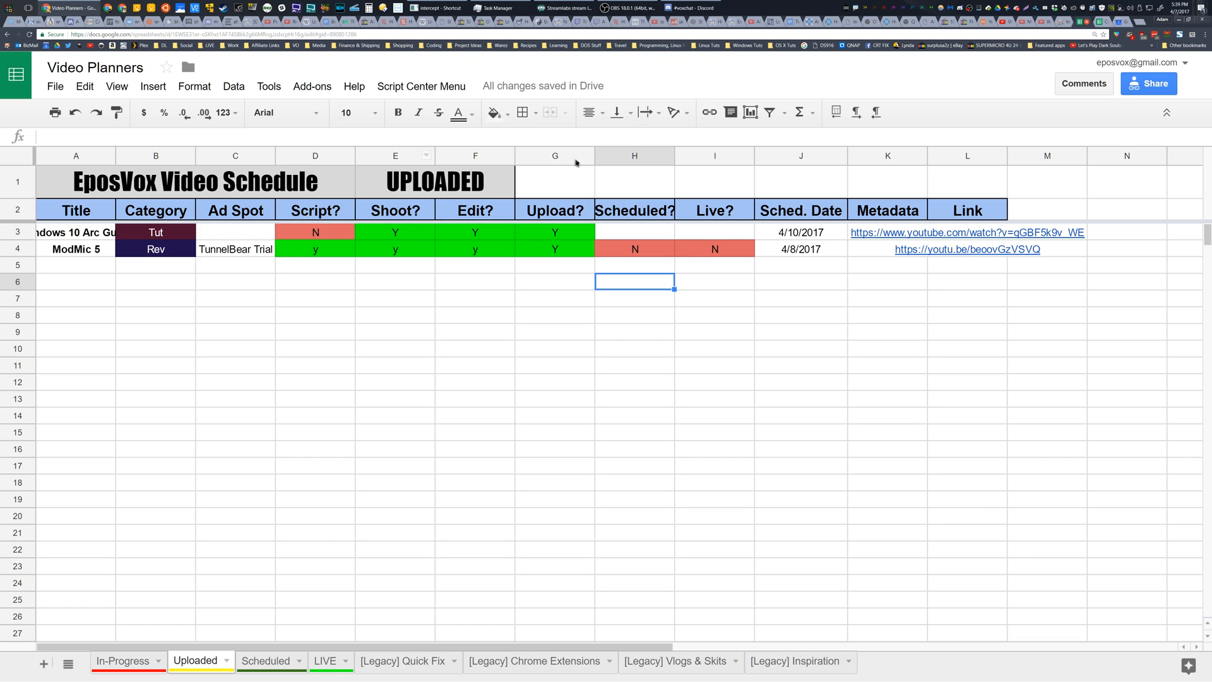
{"action": "mouse_move", "coordinate": [788, 274]}
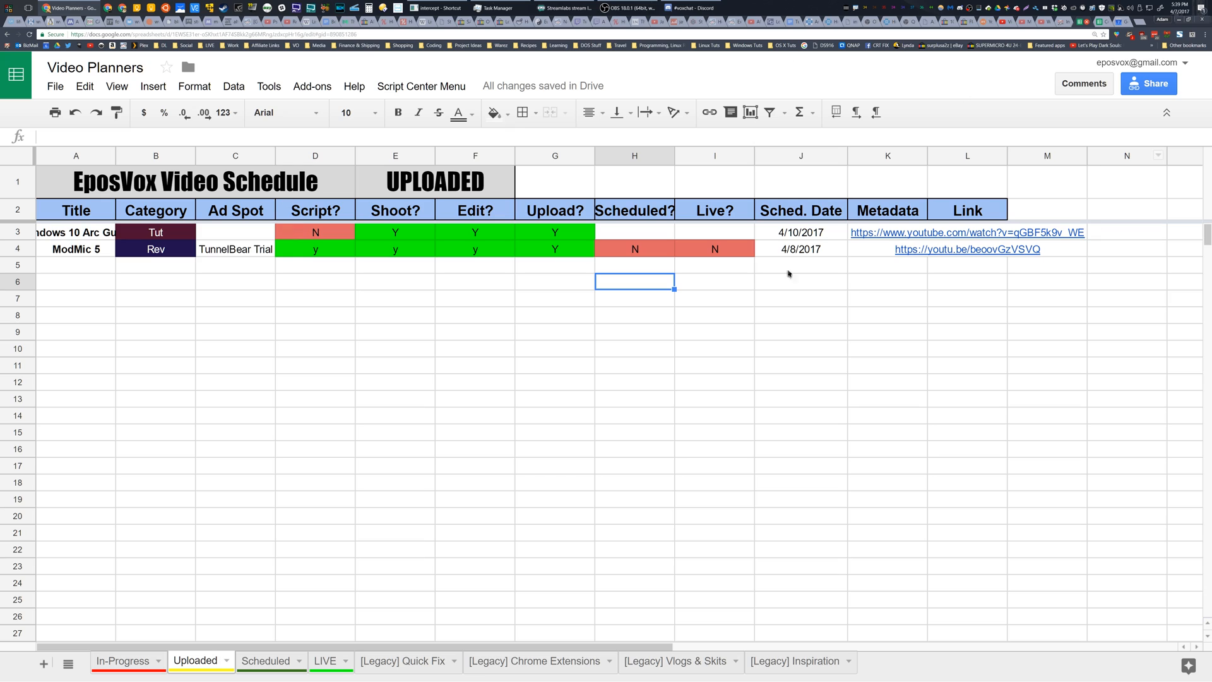
{"action": "mouse_move", "coordinate": [486, 209]}
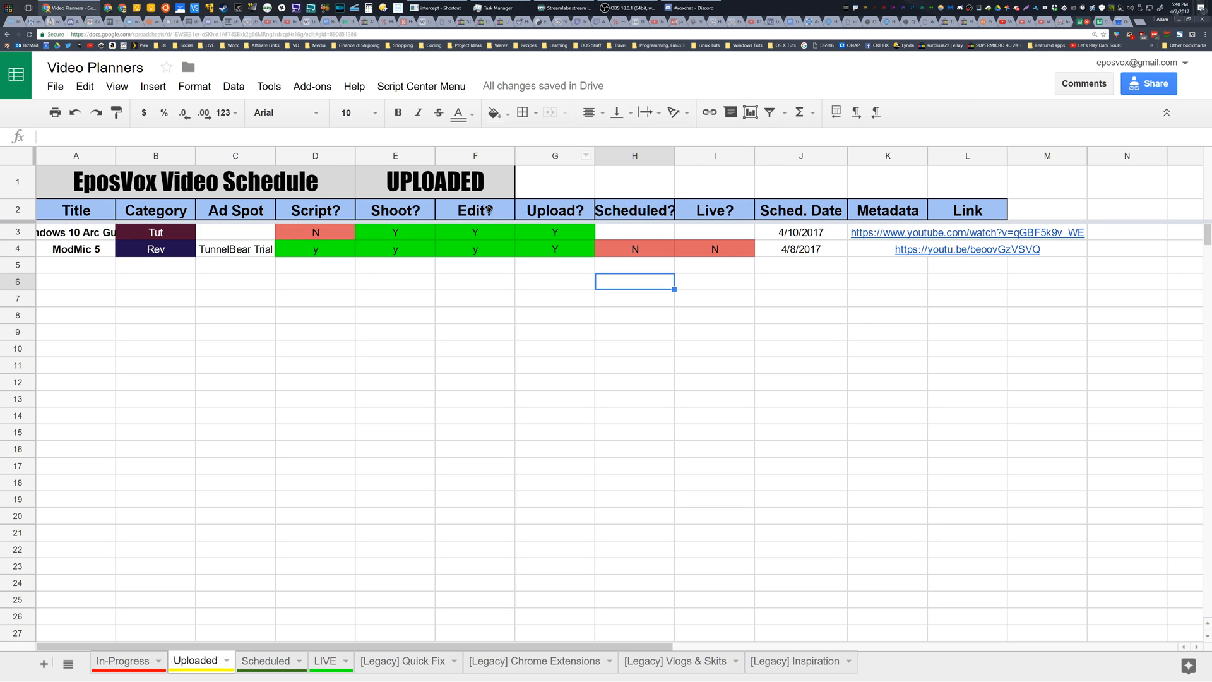
{"action": "mouse_move", "coordinate": [549, 294]}
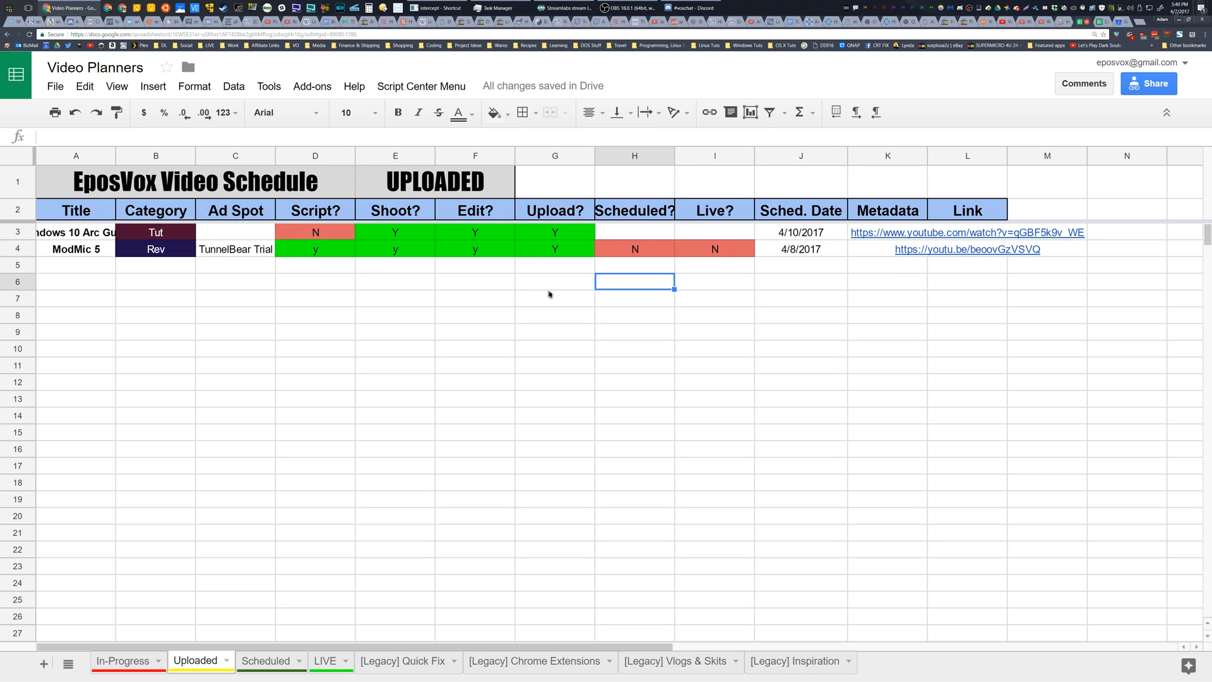
{"action": "mouse_move", "coordinate": [509, 282]}
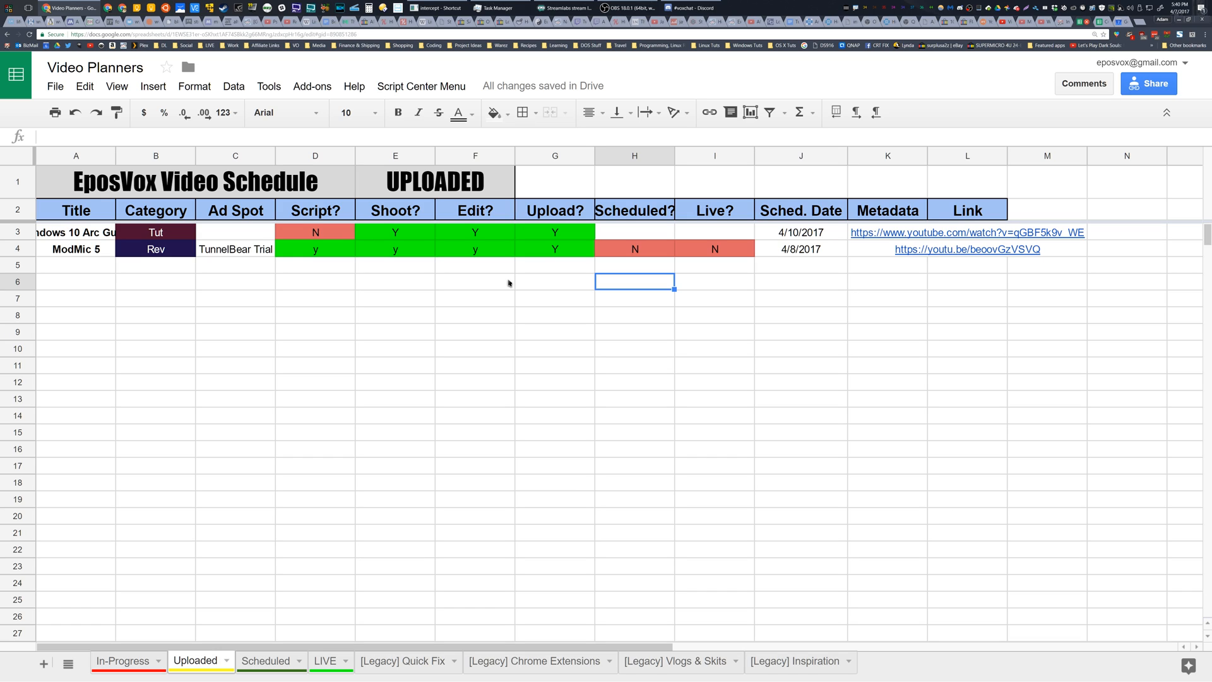
{"action": "mouse_move", "coordinate": [820, 168]}
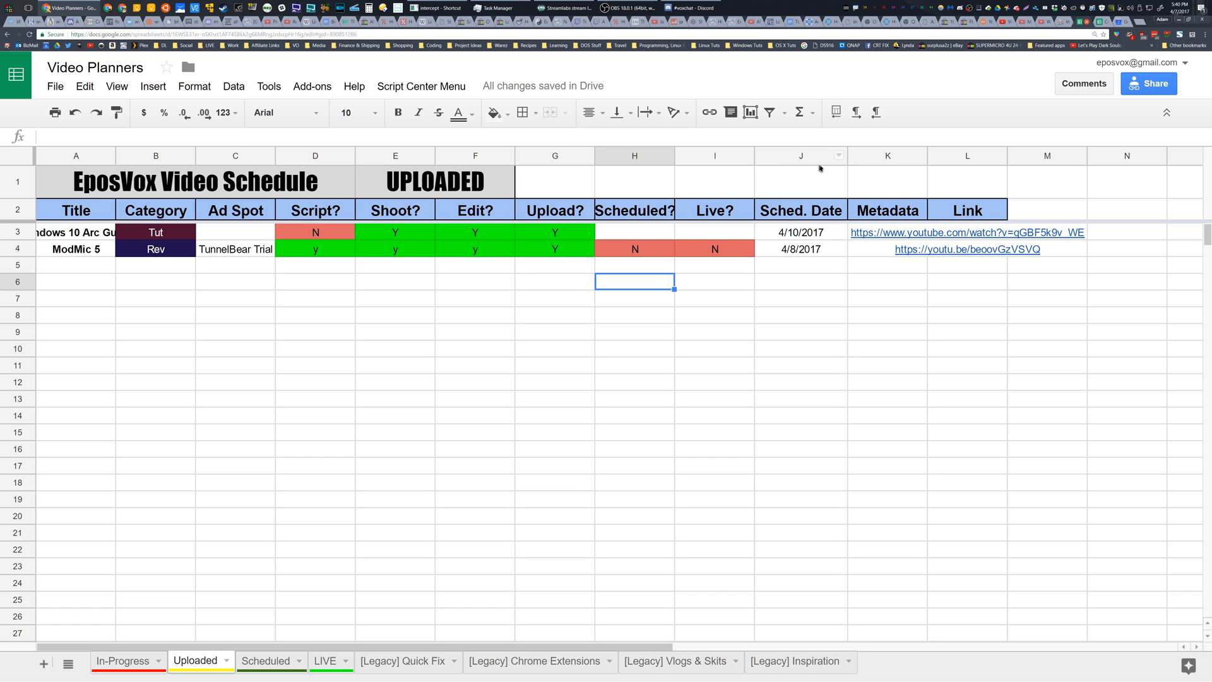
{"action": "left_click", "coordinate": [801, 249]}
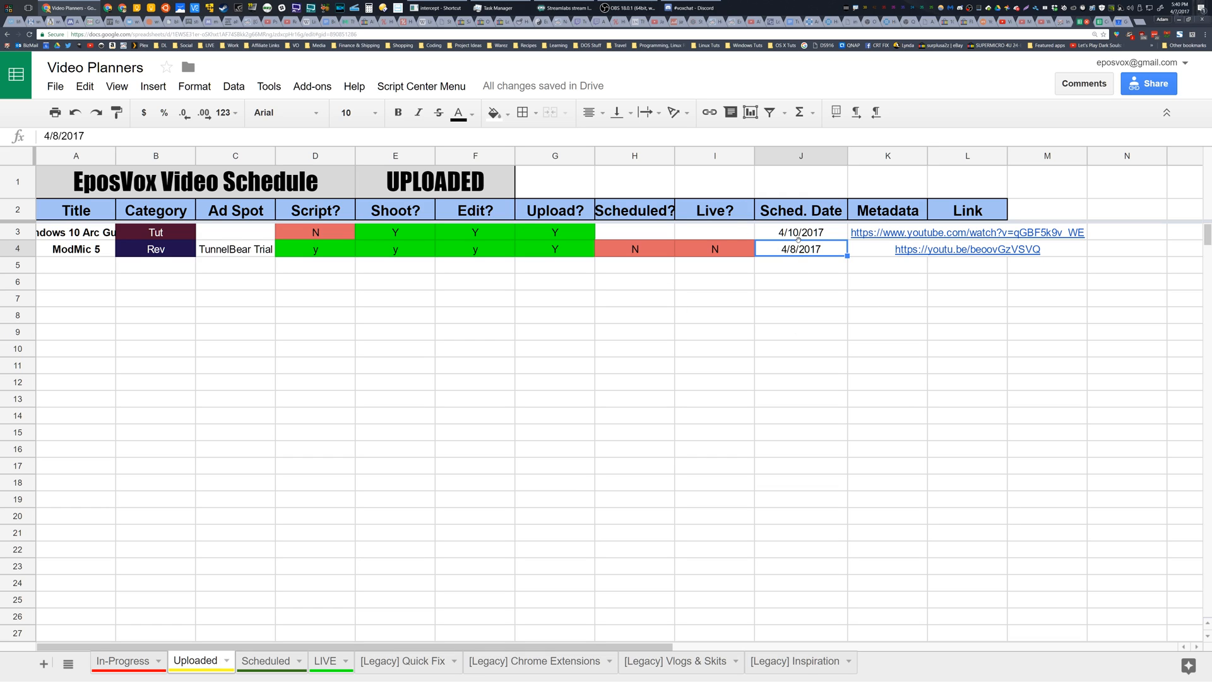
{"action": "mouse_move", "coordinate": [1044, 235]}
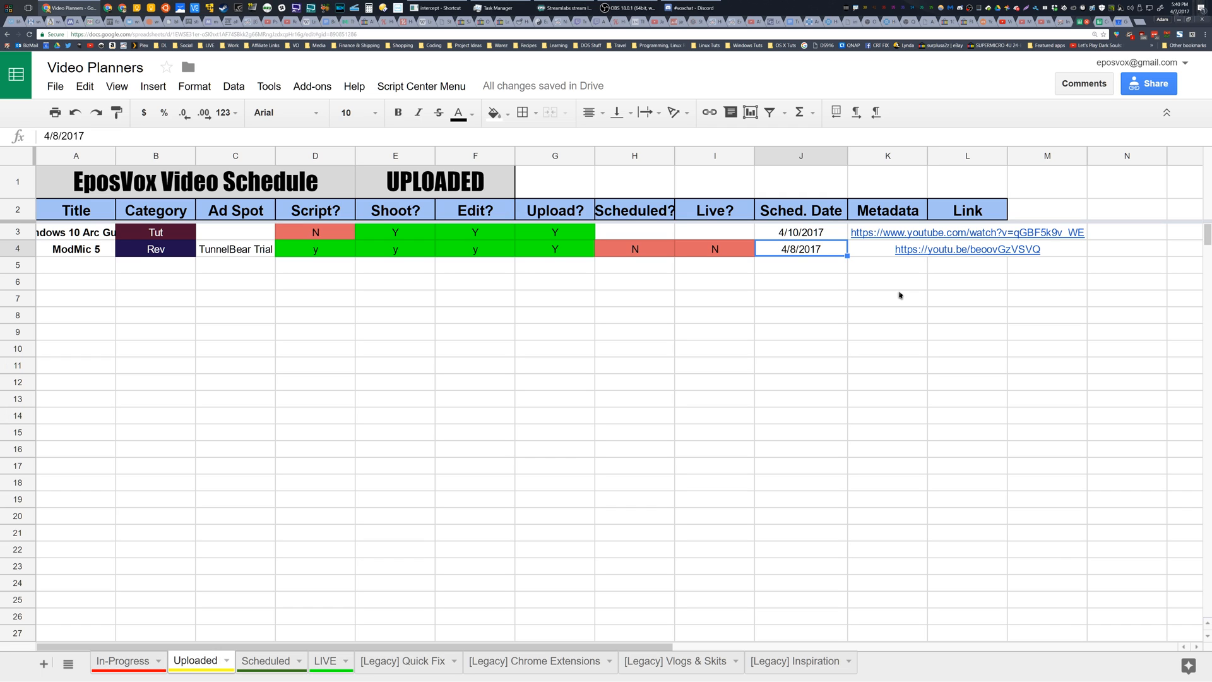
{"action": "mouse_move", "coordinate": [279, 505]}
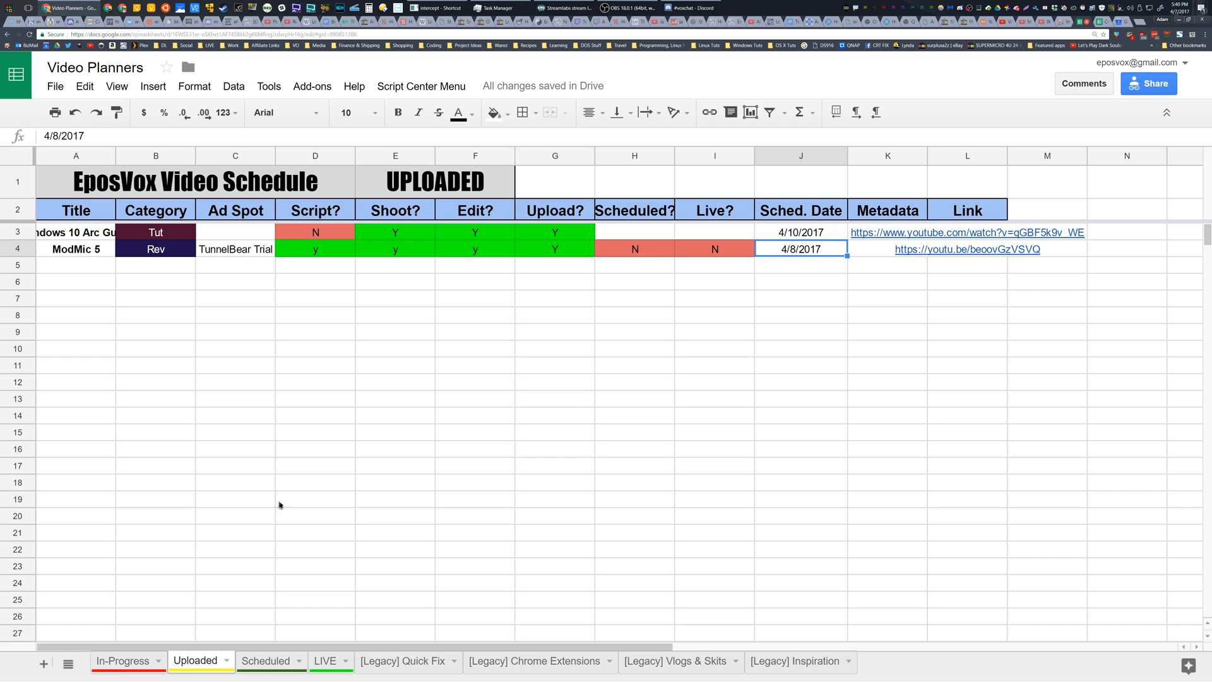
{"action": "left_click", "coordinate": [121, 660]}
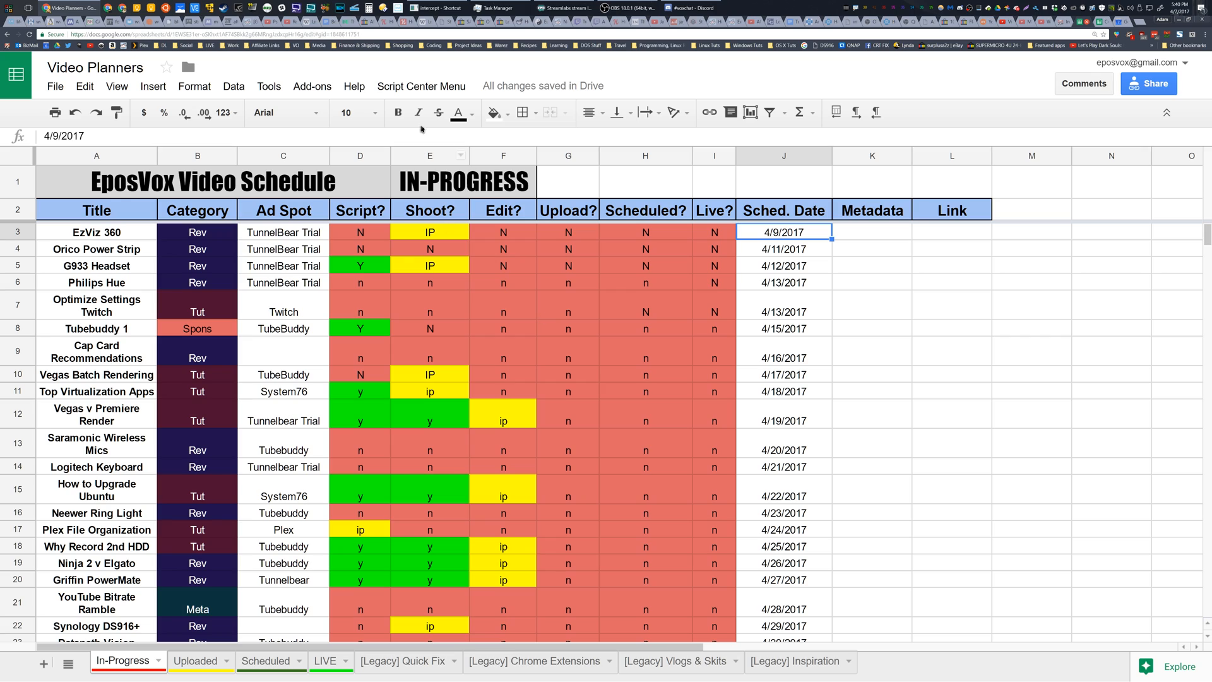
{"action": "mouse_move", "coordinate": [267, 86]}
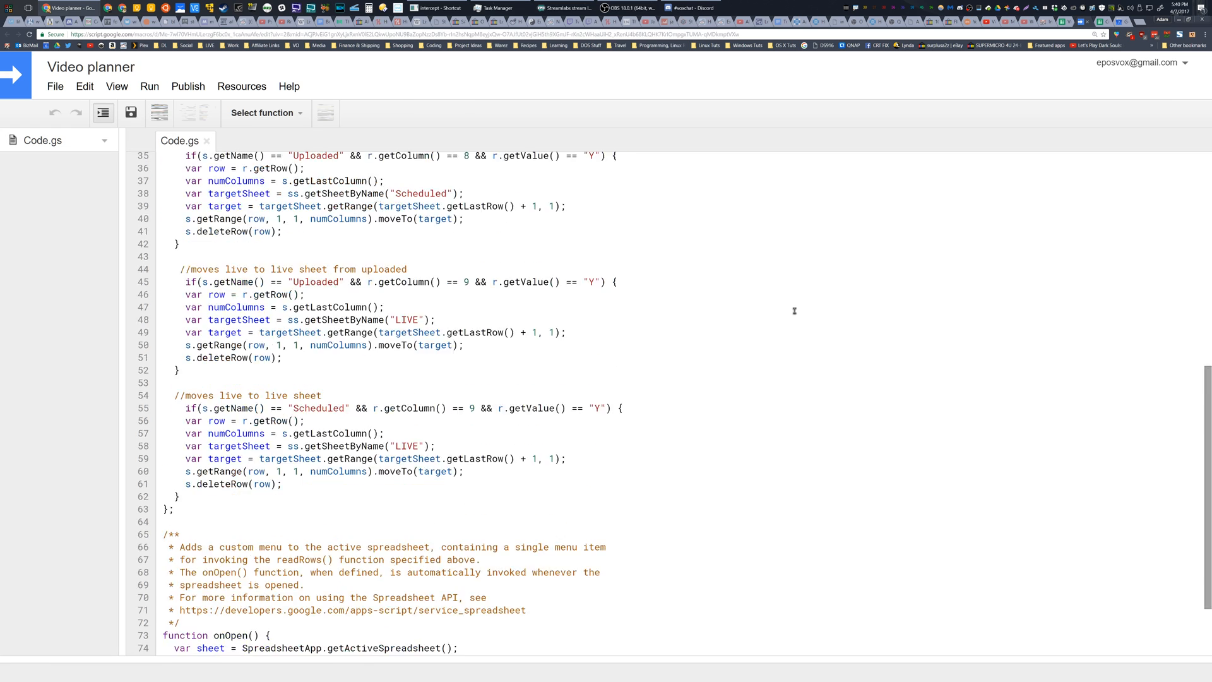
Review the onEdit code, then show the sheet's conditional formatting rules for the Category column.
{"action": "scroll", "scroll_direction": "up", "scroll_amount": 3}
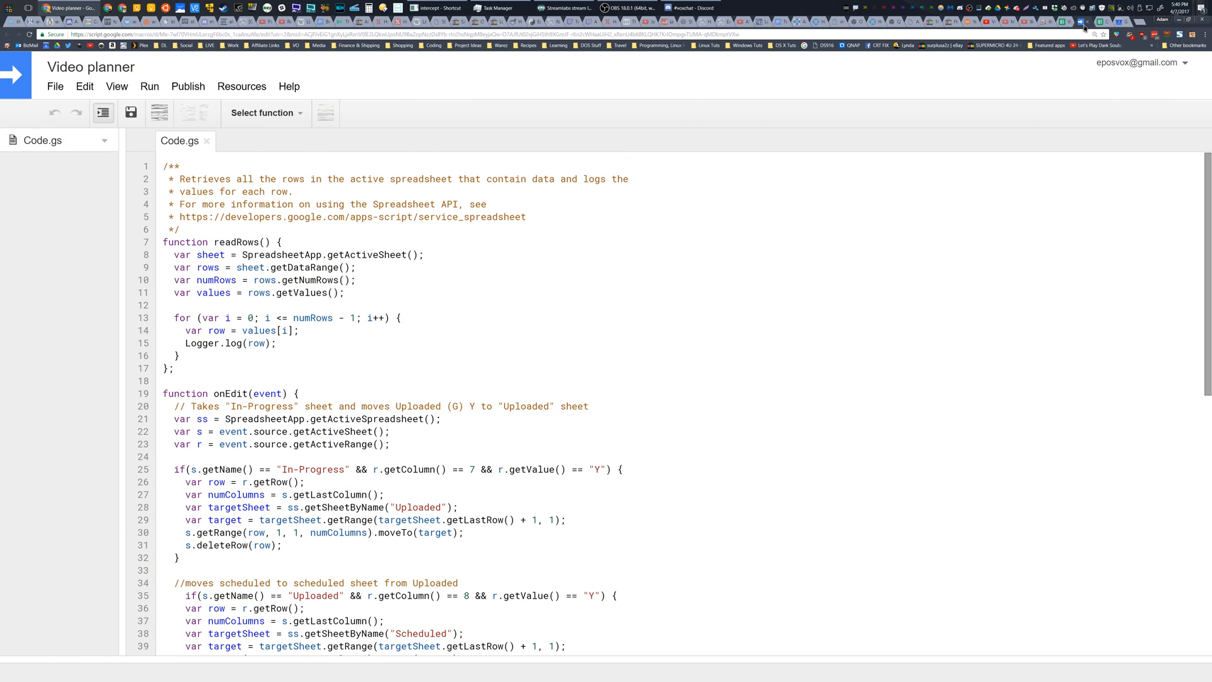
{"action": "left_click", "coordinate": [194, 86]}
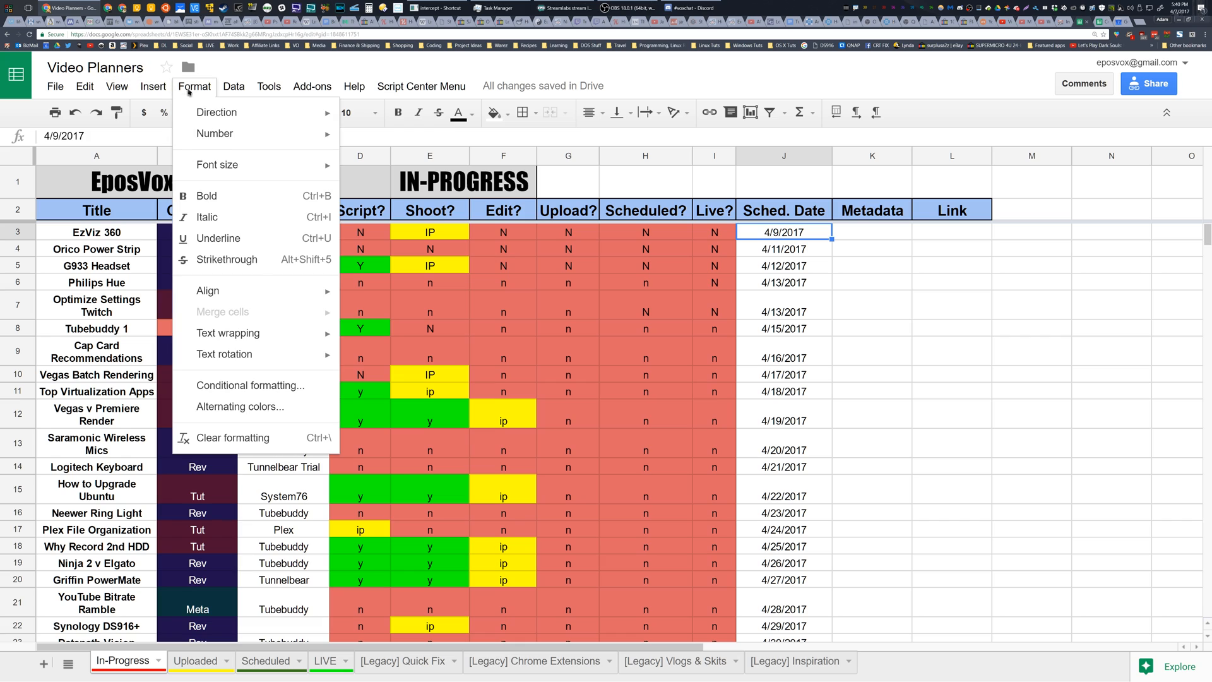
{"action": "left_click", "coordinate": [249, 385]}
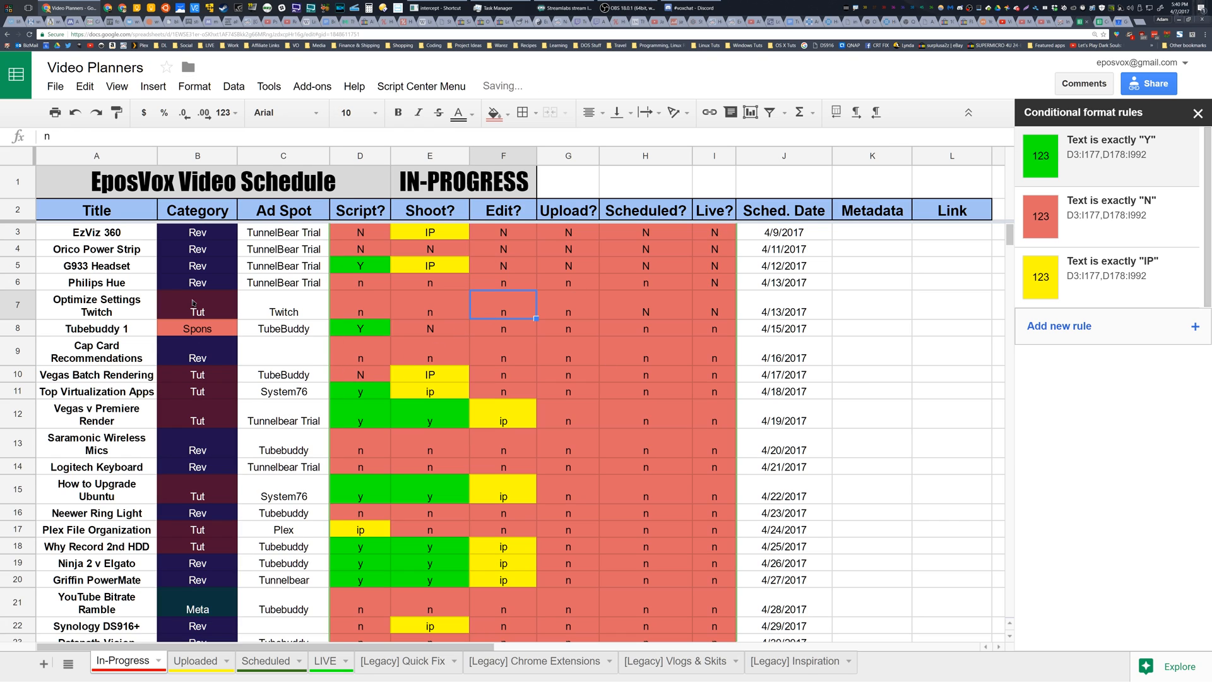
{"action": "left_click", "coordinate": [197, 281]}
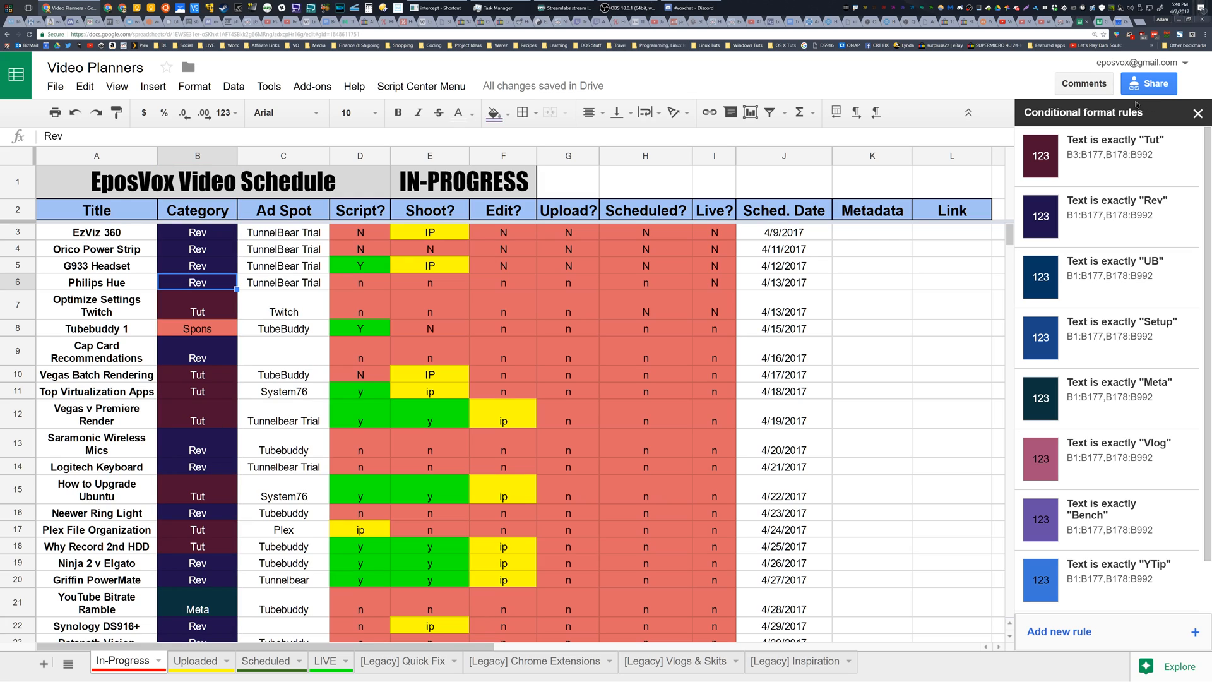
{"action": "left_click", "coordinate": [1197, 113]}
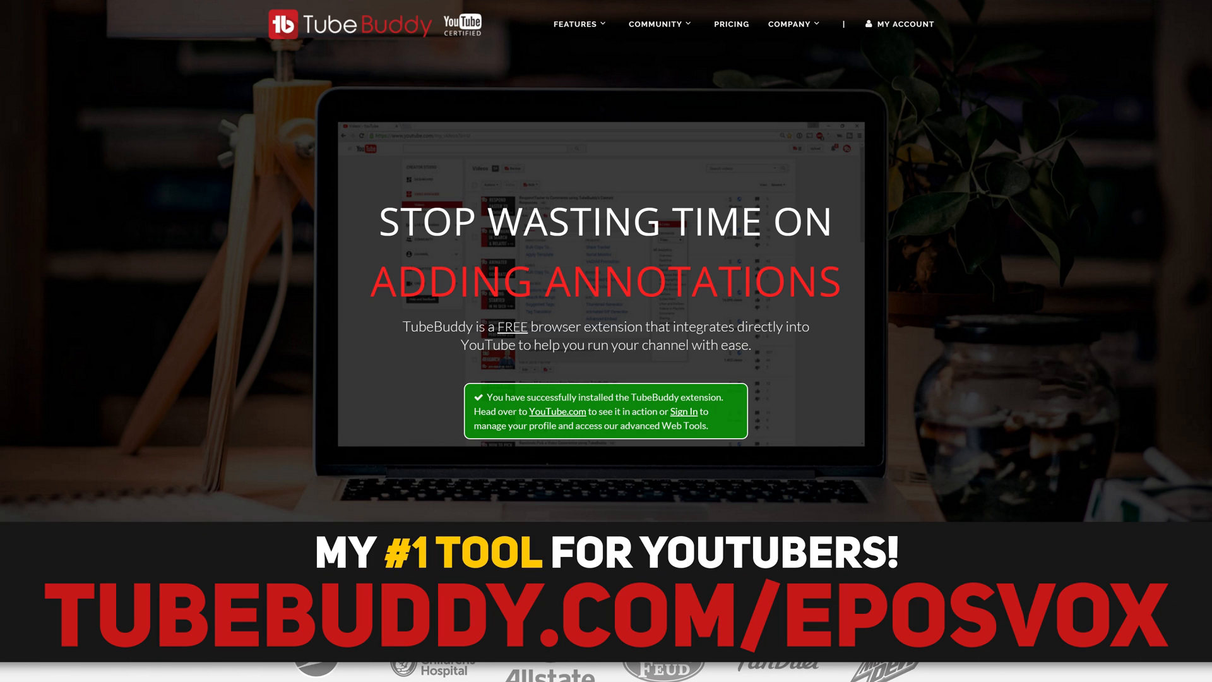
{"action": "scroll", "scroll_direction": "down", "scroll_amount": 3}
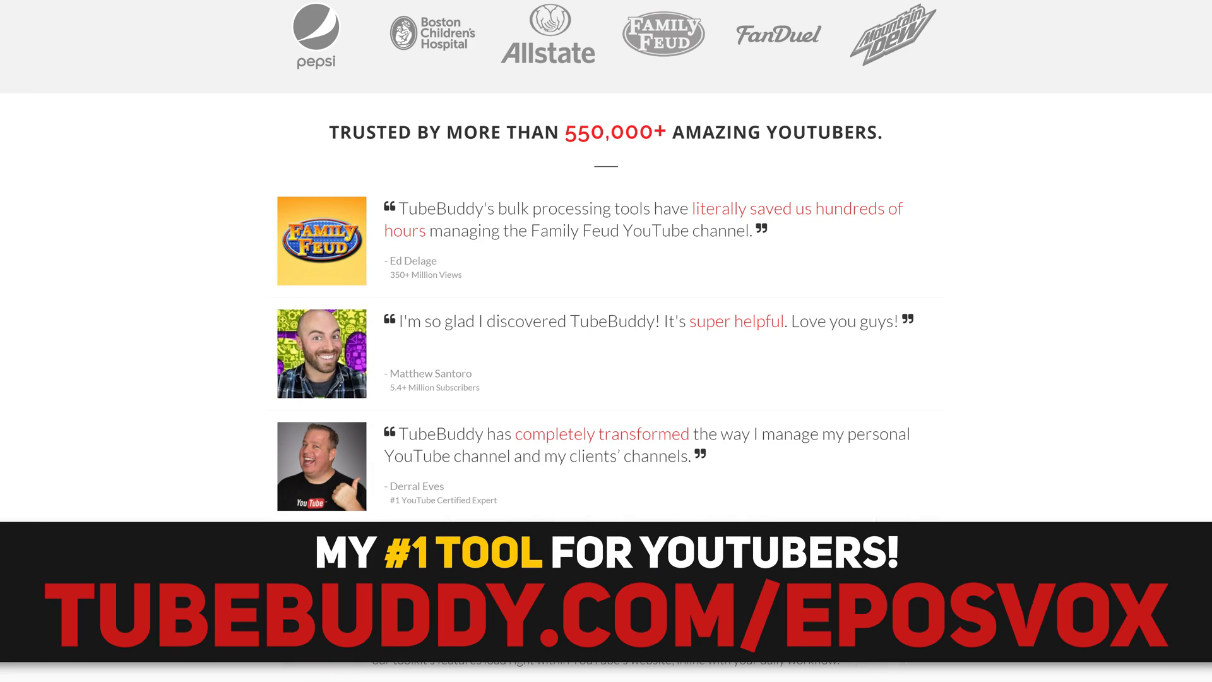
{"action": "scroll", "scroll_direction": "down", "scroll_amount": 3}
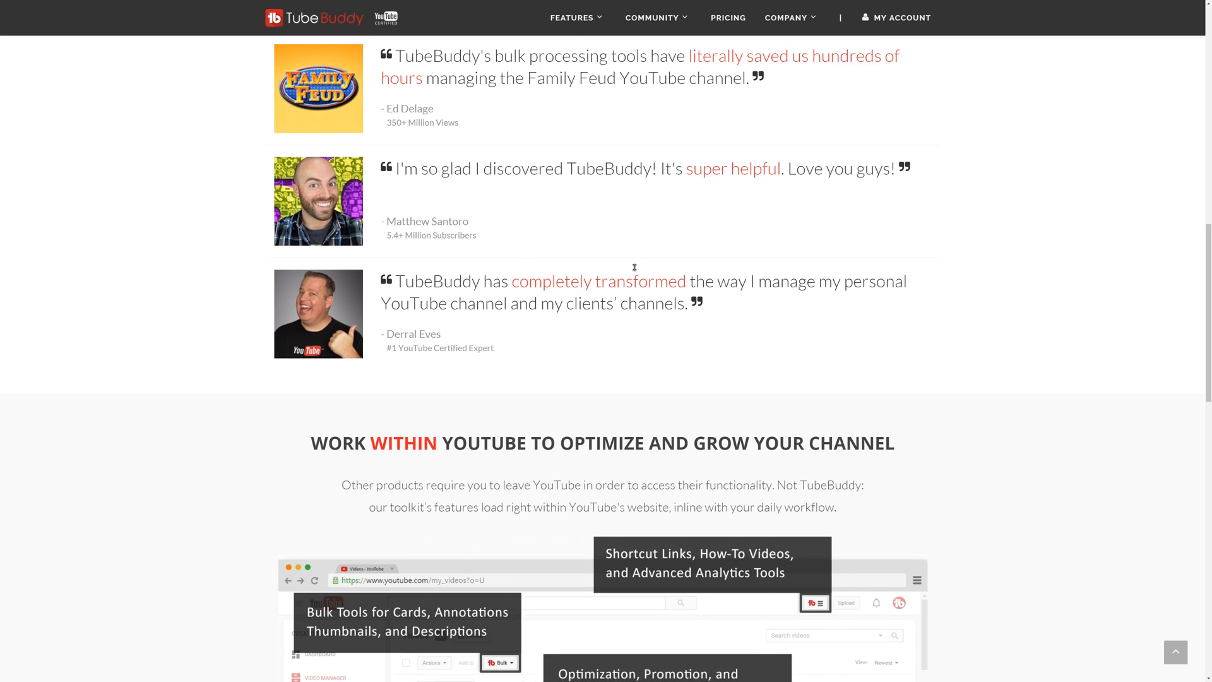
{"action": "scroll", "scroll_direction": "down", "scroll_amount": 3}
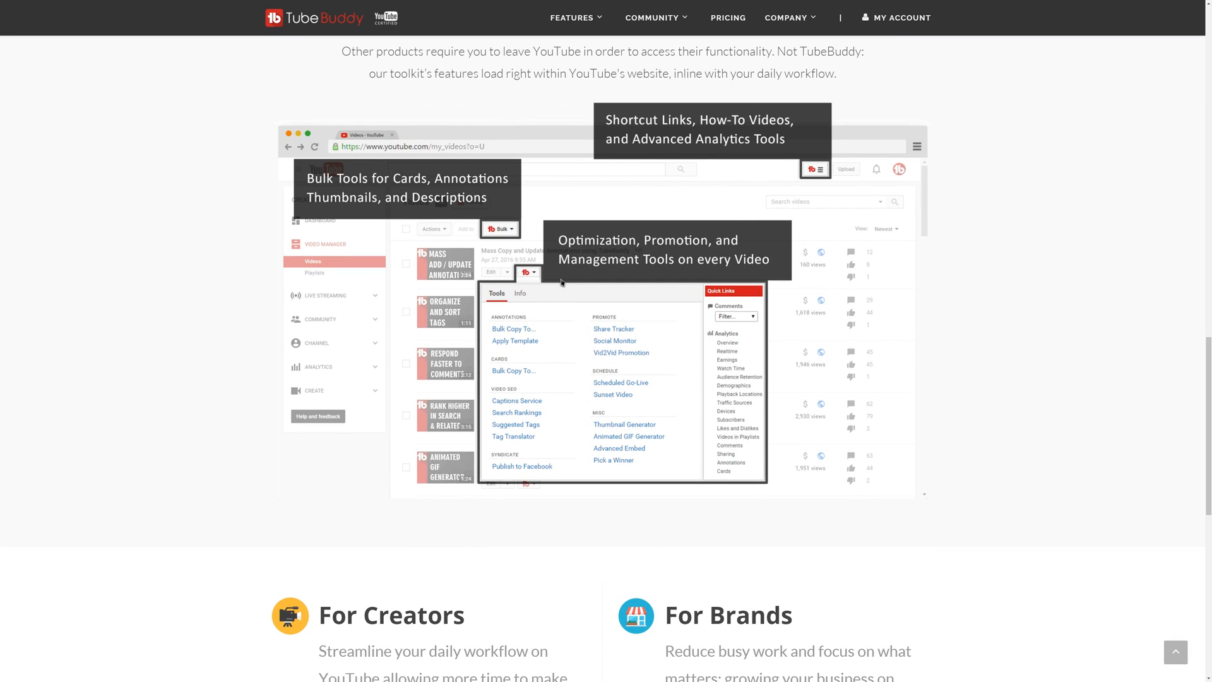
{"action": "mouse_move", "coordinate": [522, 289]}
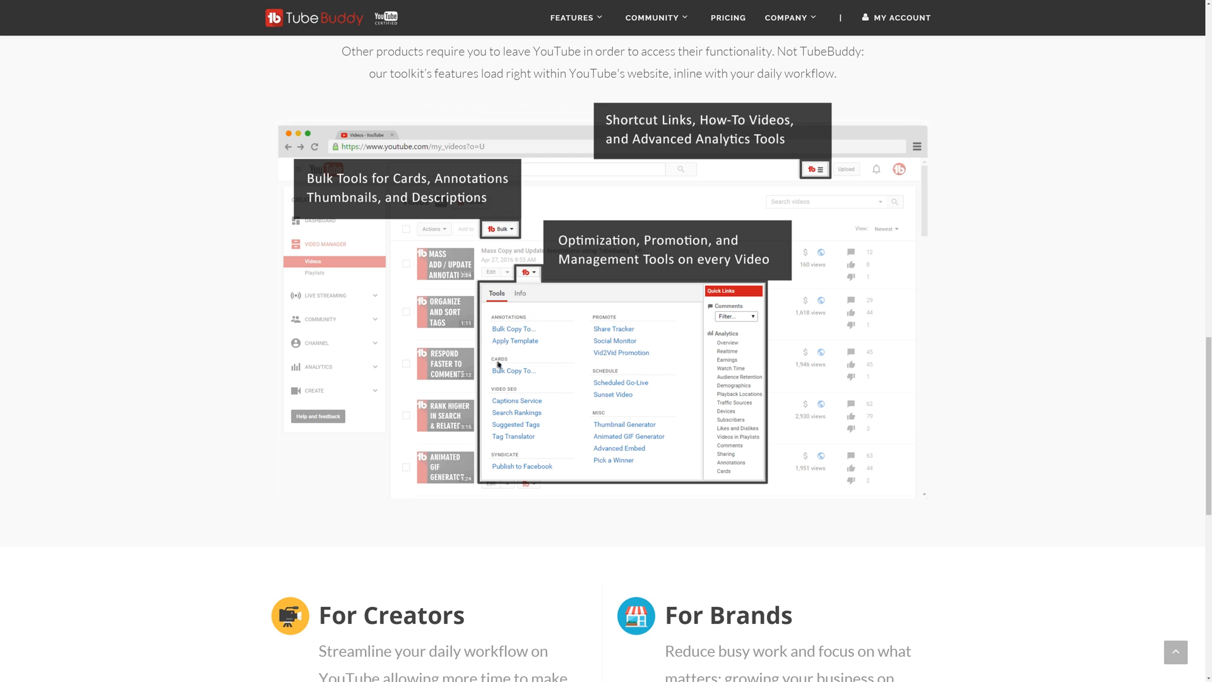
{"action": "scroll", "scroll_direction": "down", "scroll_amount": 3}
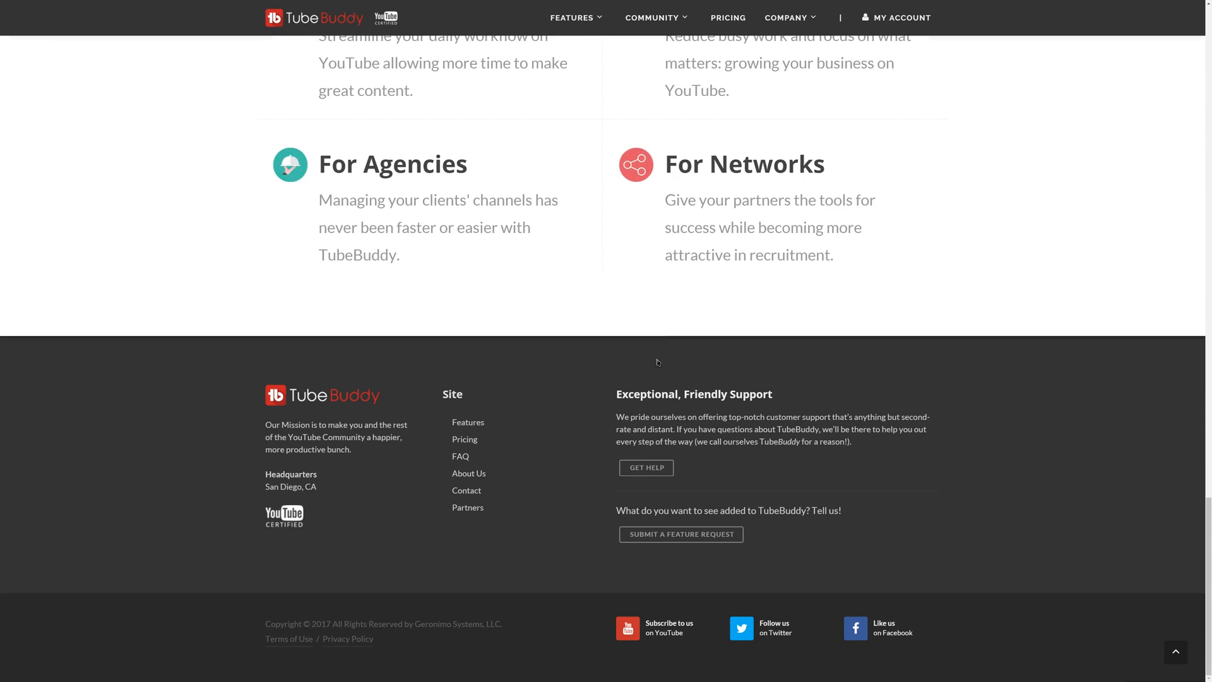
{"action": "scroll", "scroll_direction": "up", "scroll_amount": 3}
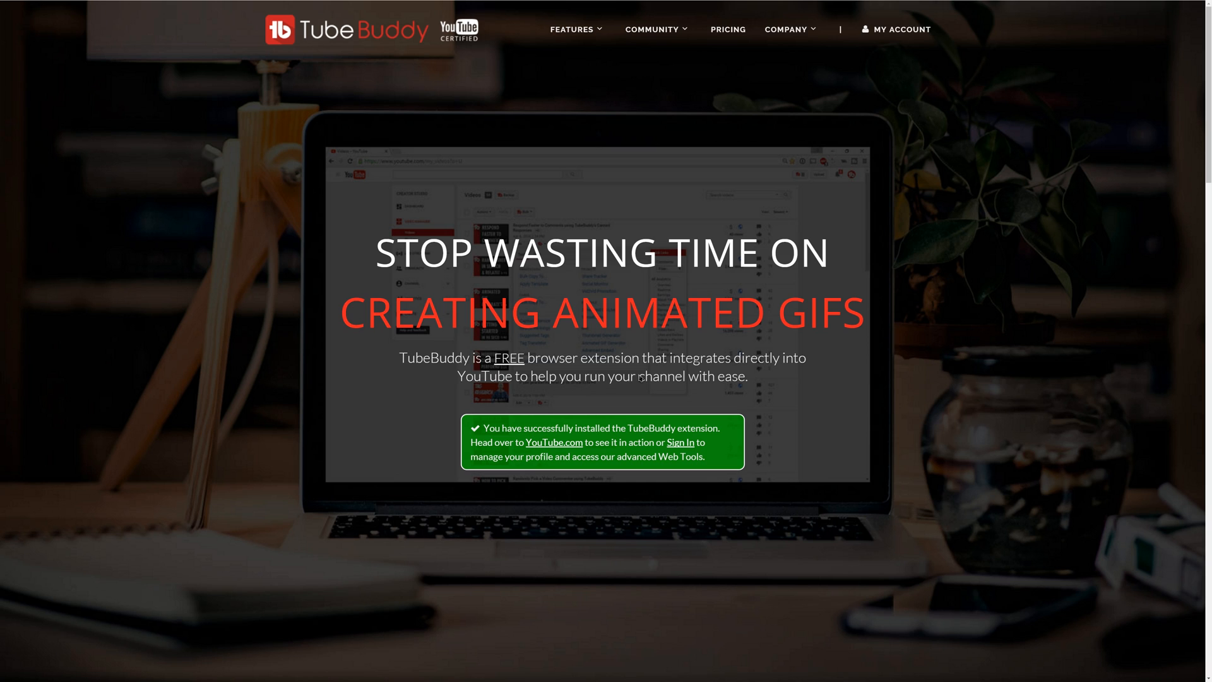